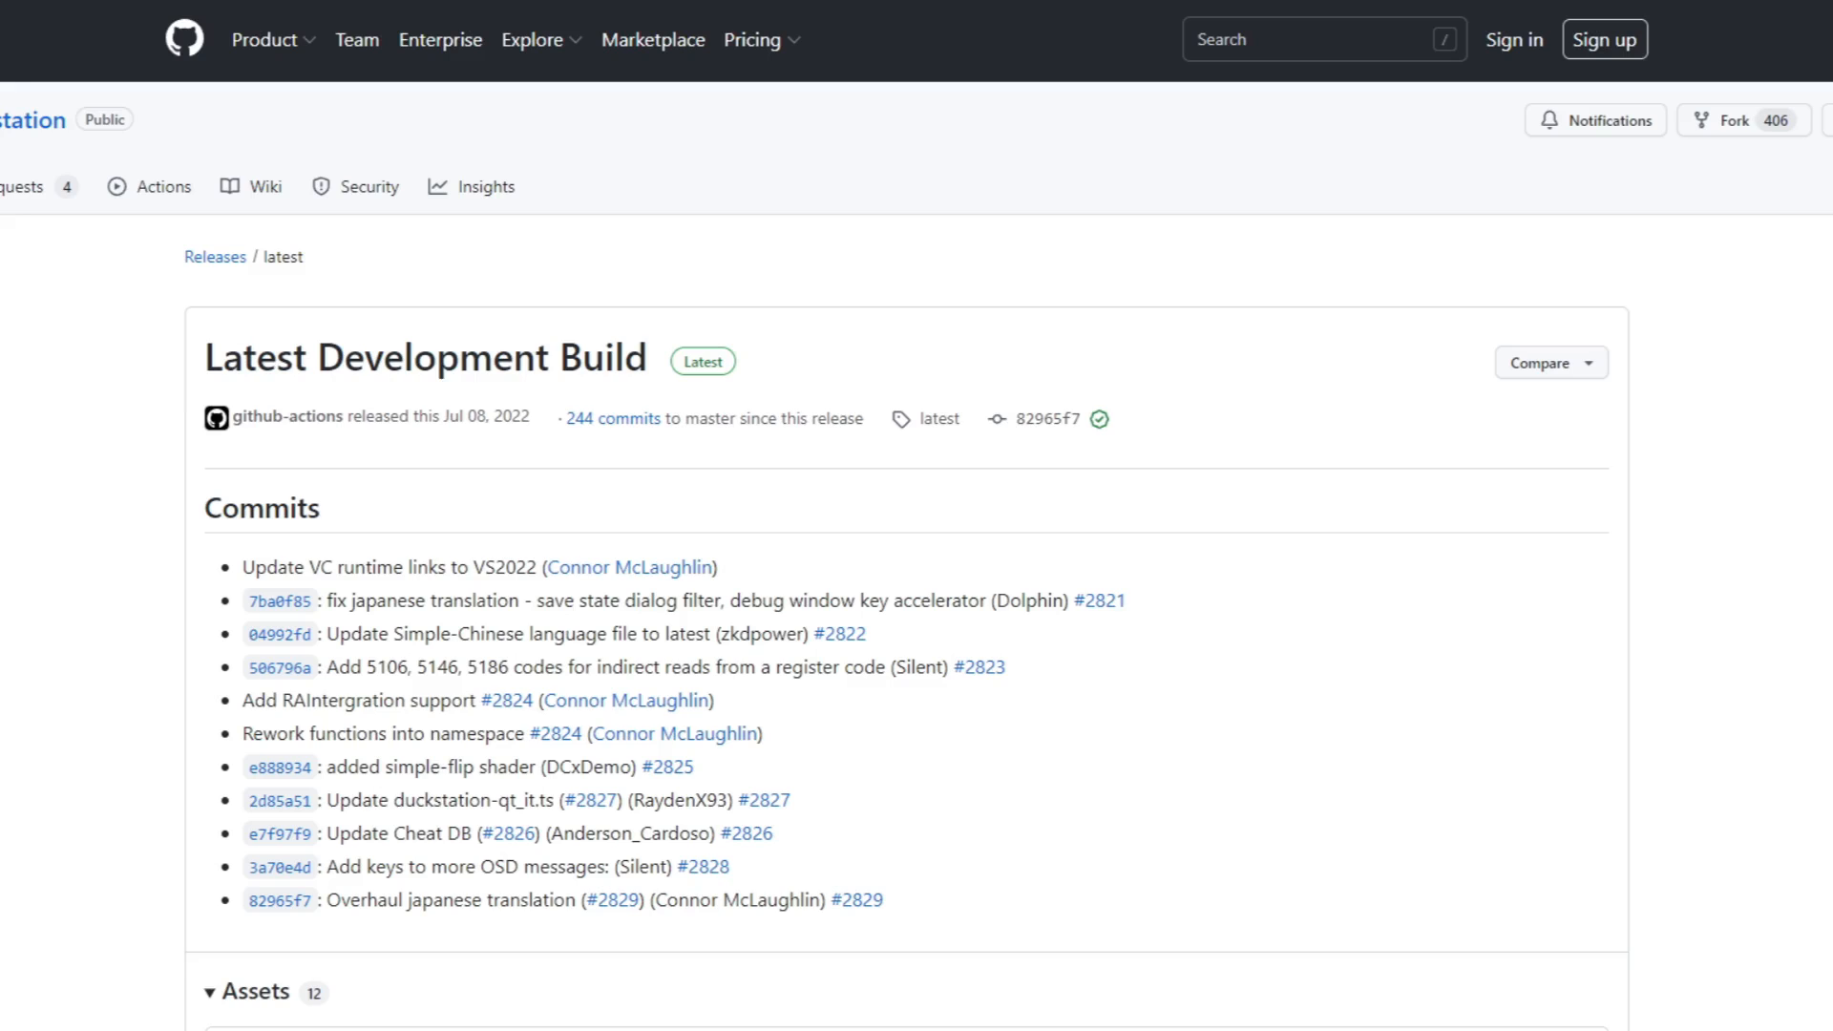
# Scroll the release page down to the Assets list with the Windows x64 release zip
pyautogui.scroll(-3)
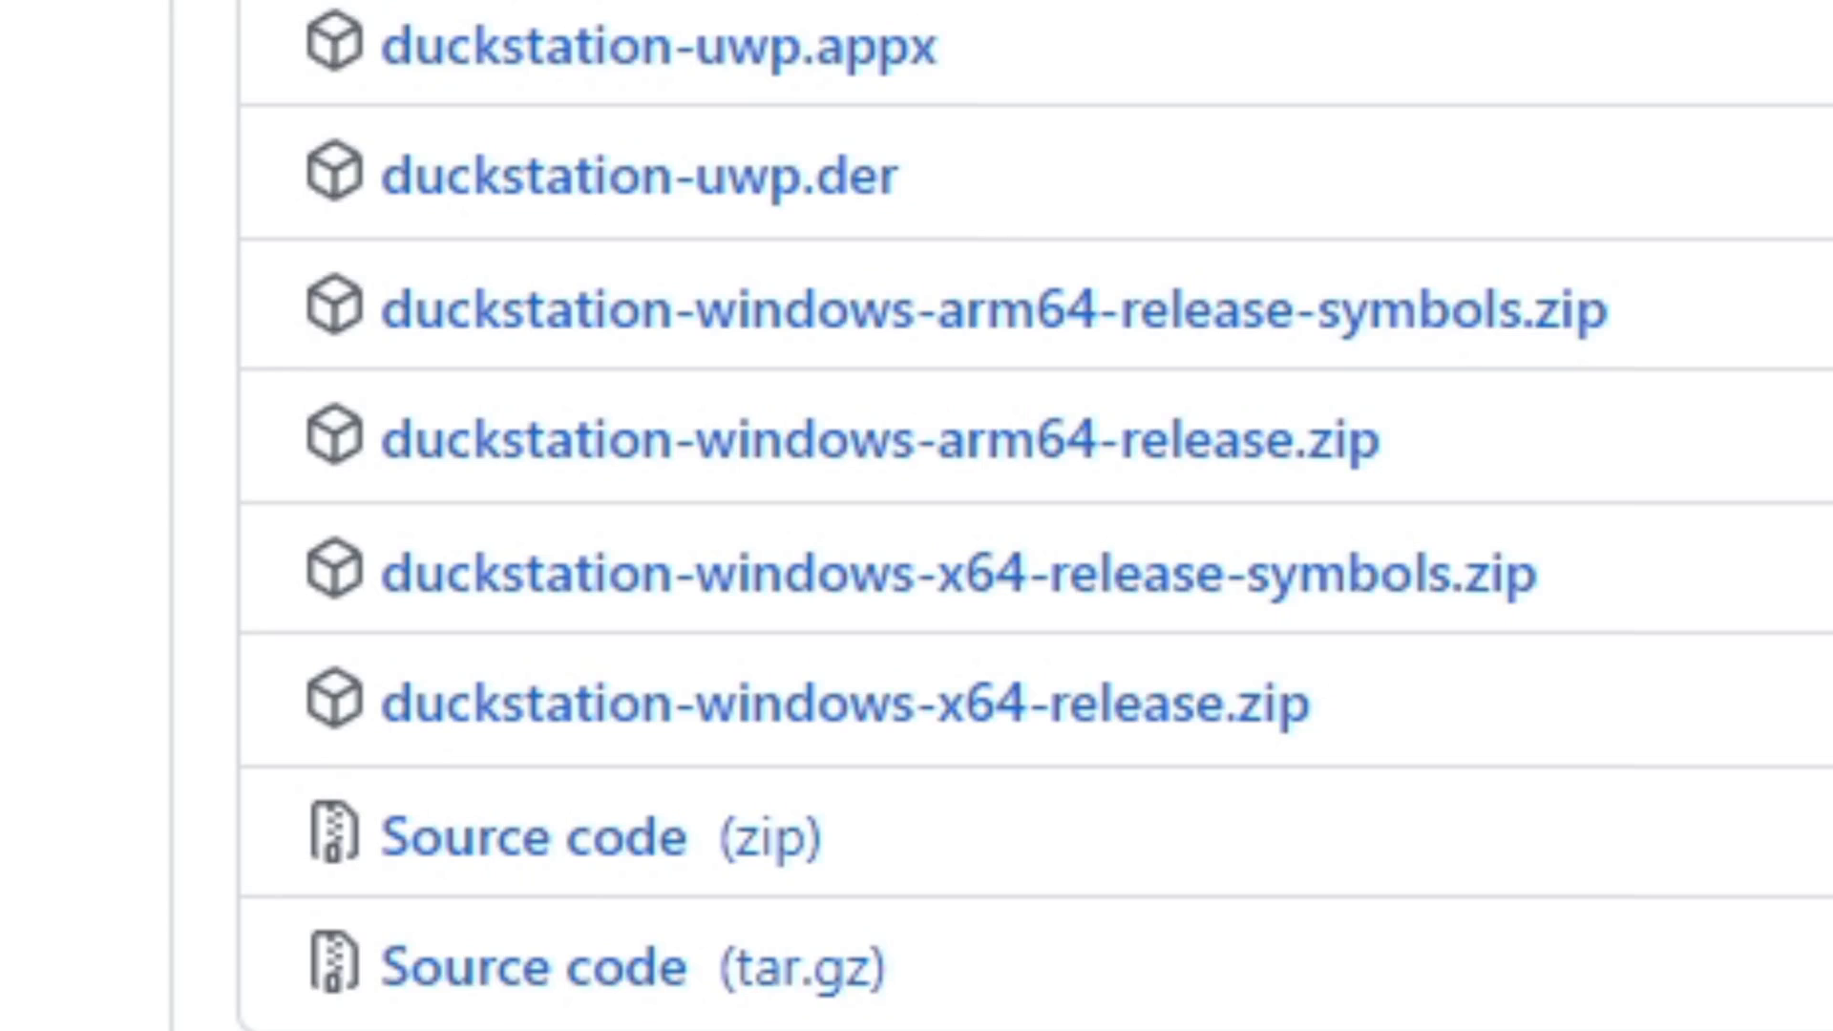
pyautogui.moveTo(1262, 737)
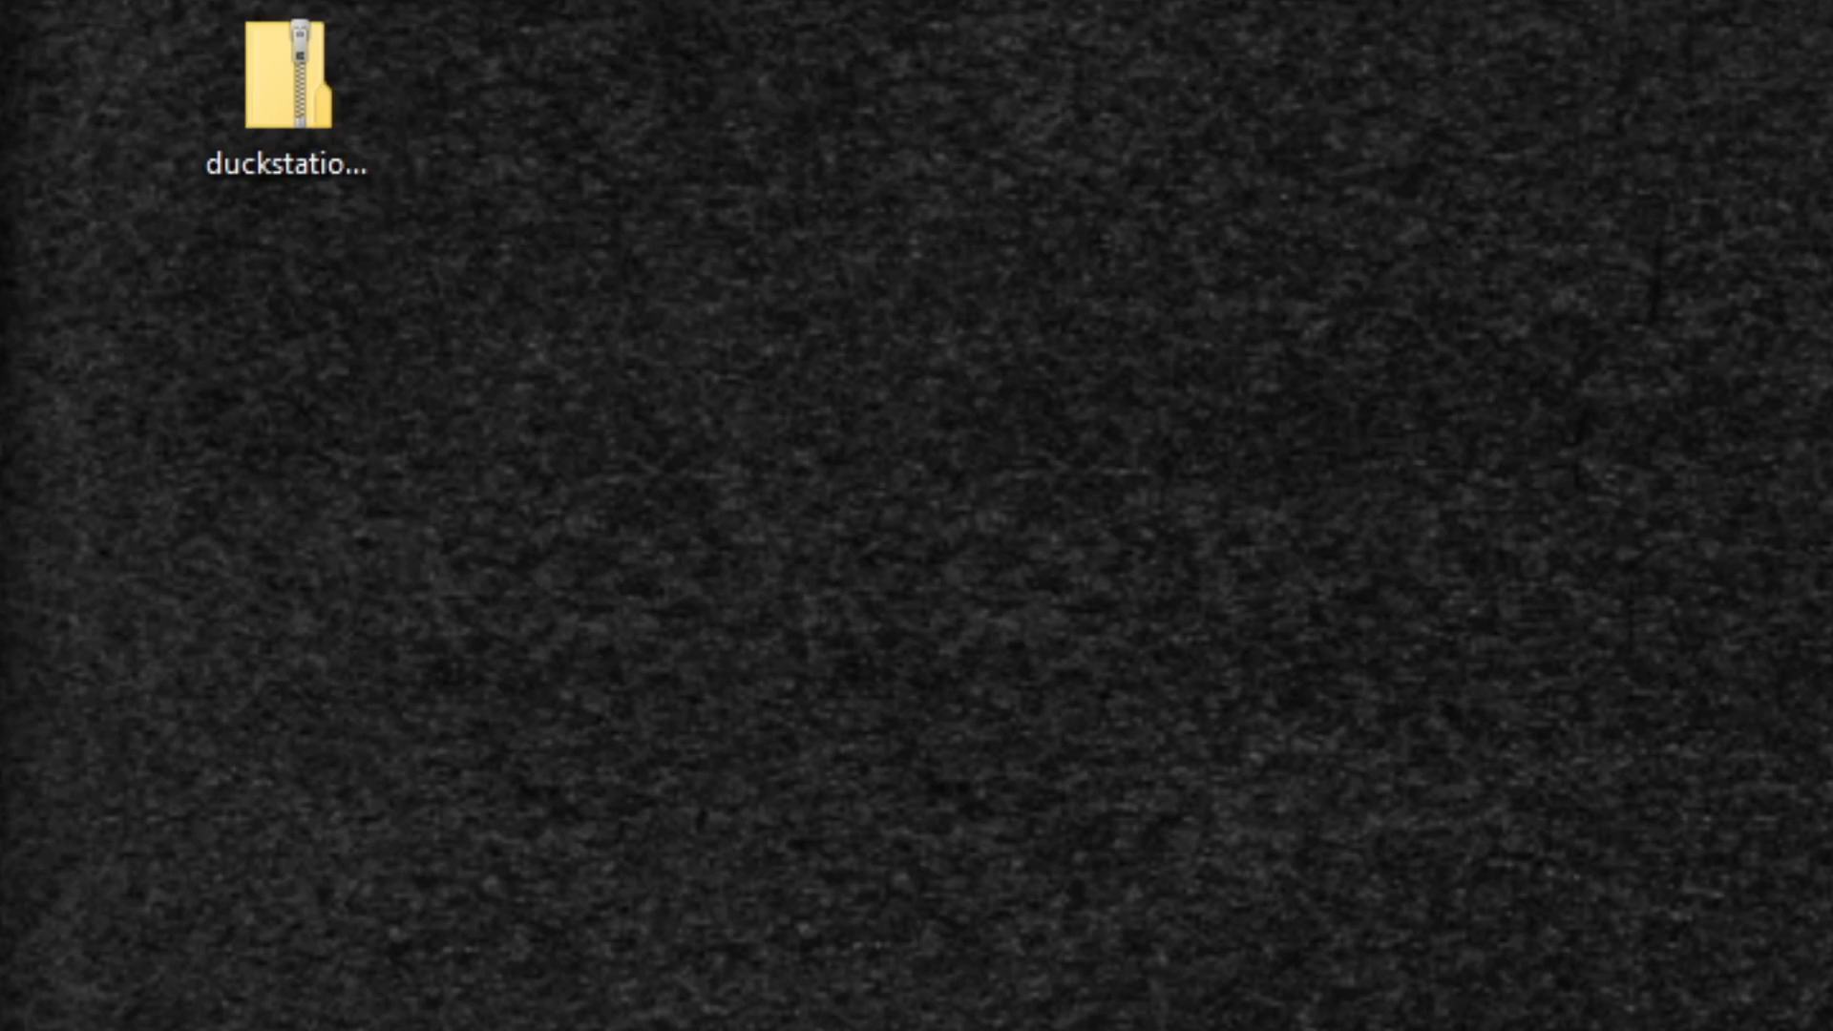
pyautogui.moveTo(290, 292)
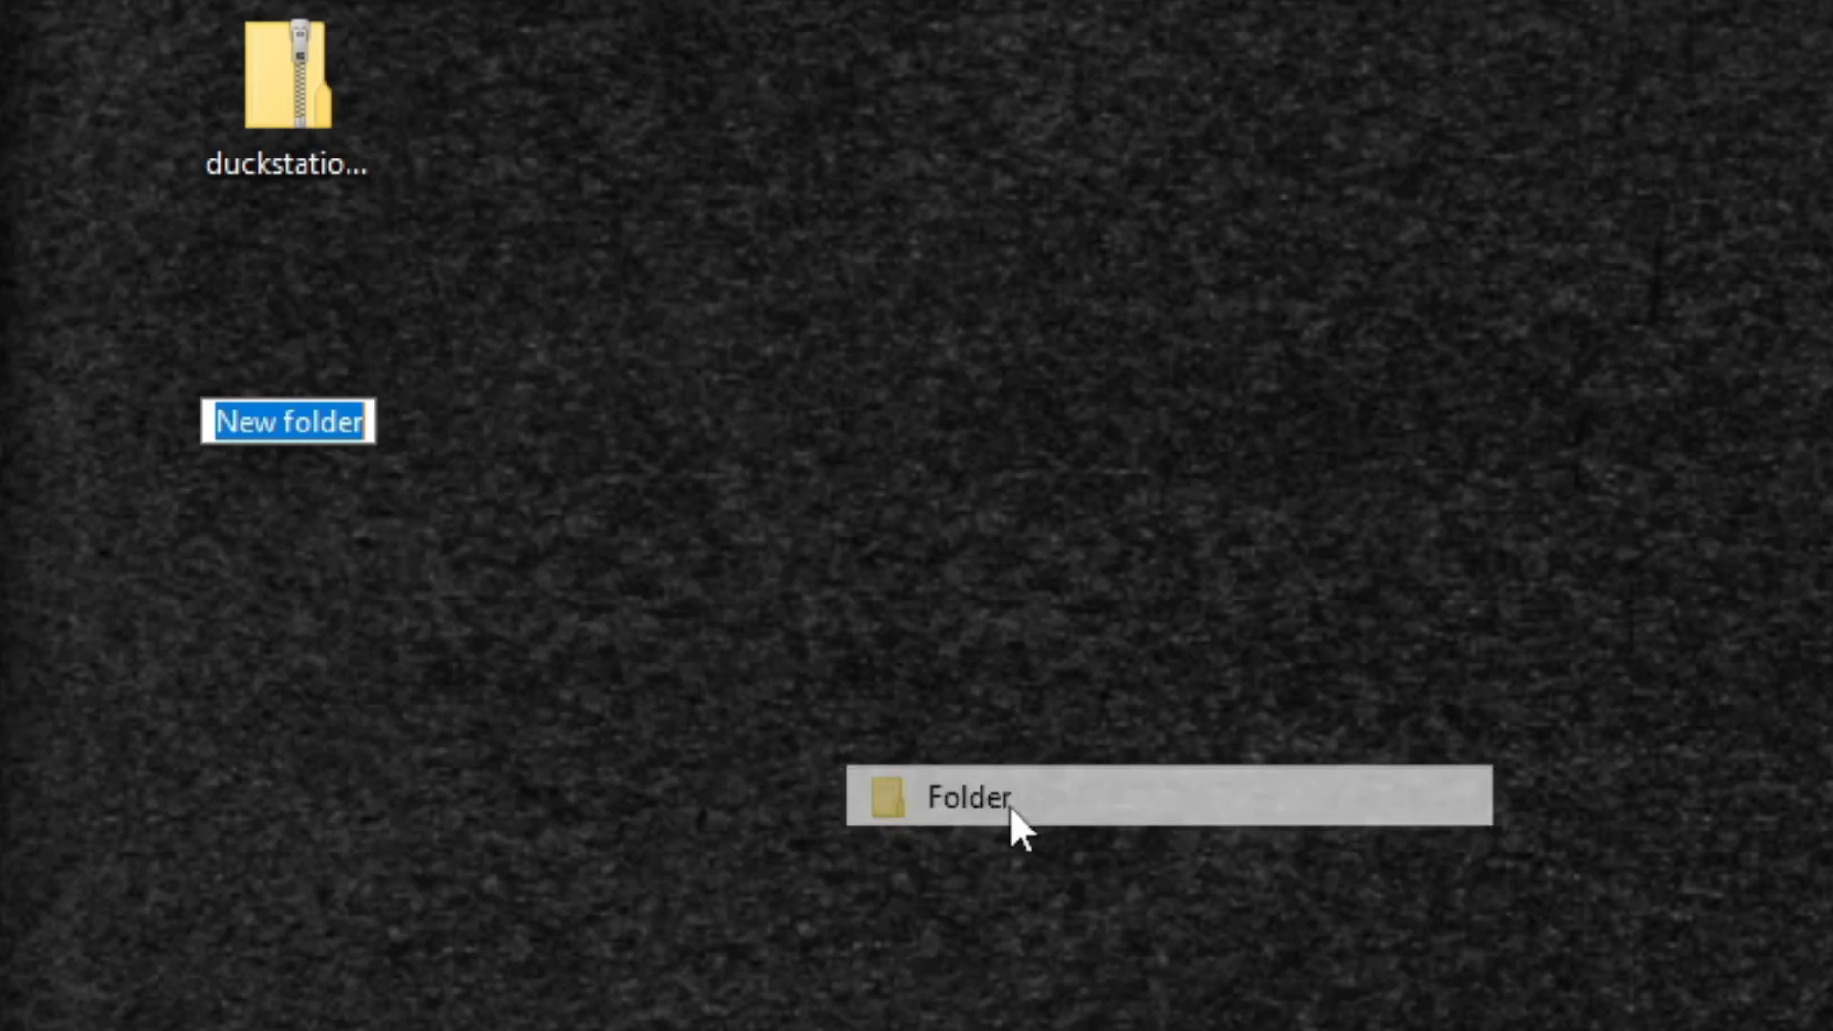
# Name the new desktop folder duckps1 and open it
pyautogui.write('d')
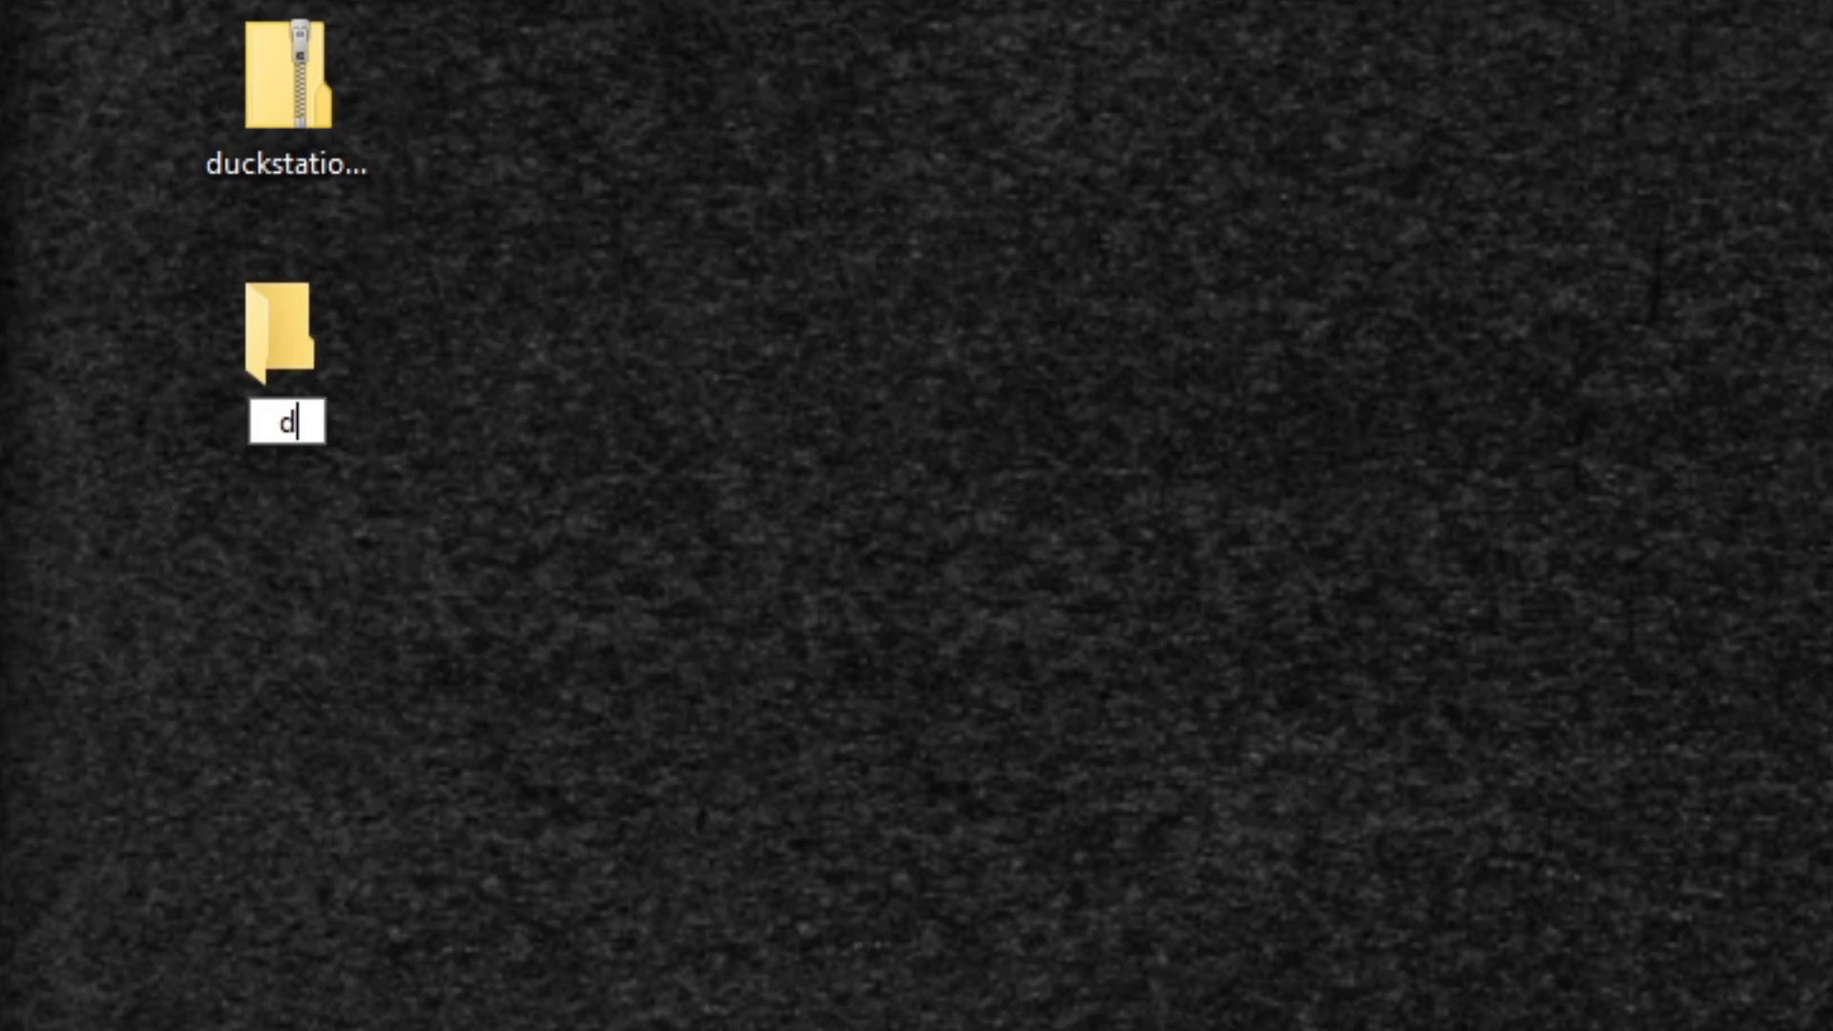
pyautogui.write('uckps')
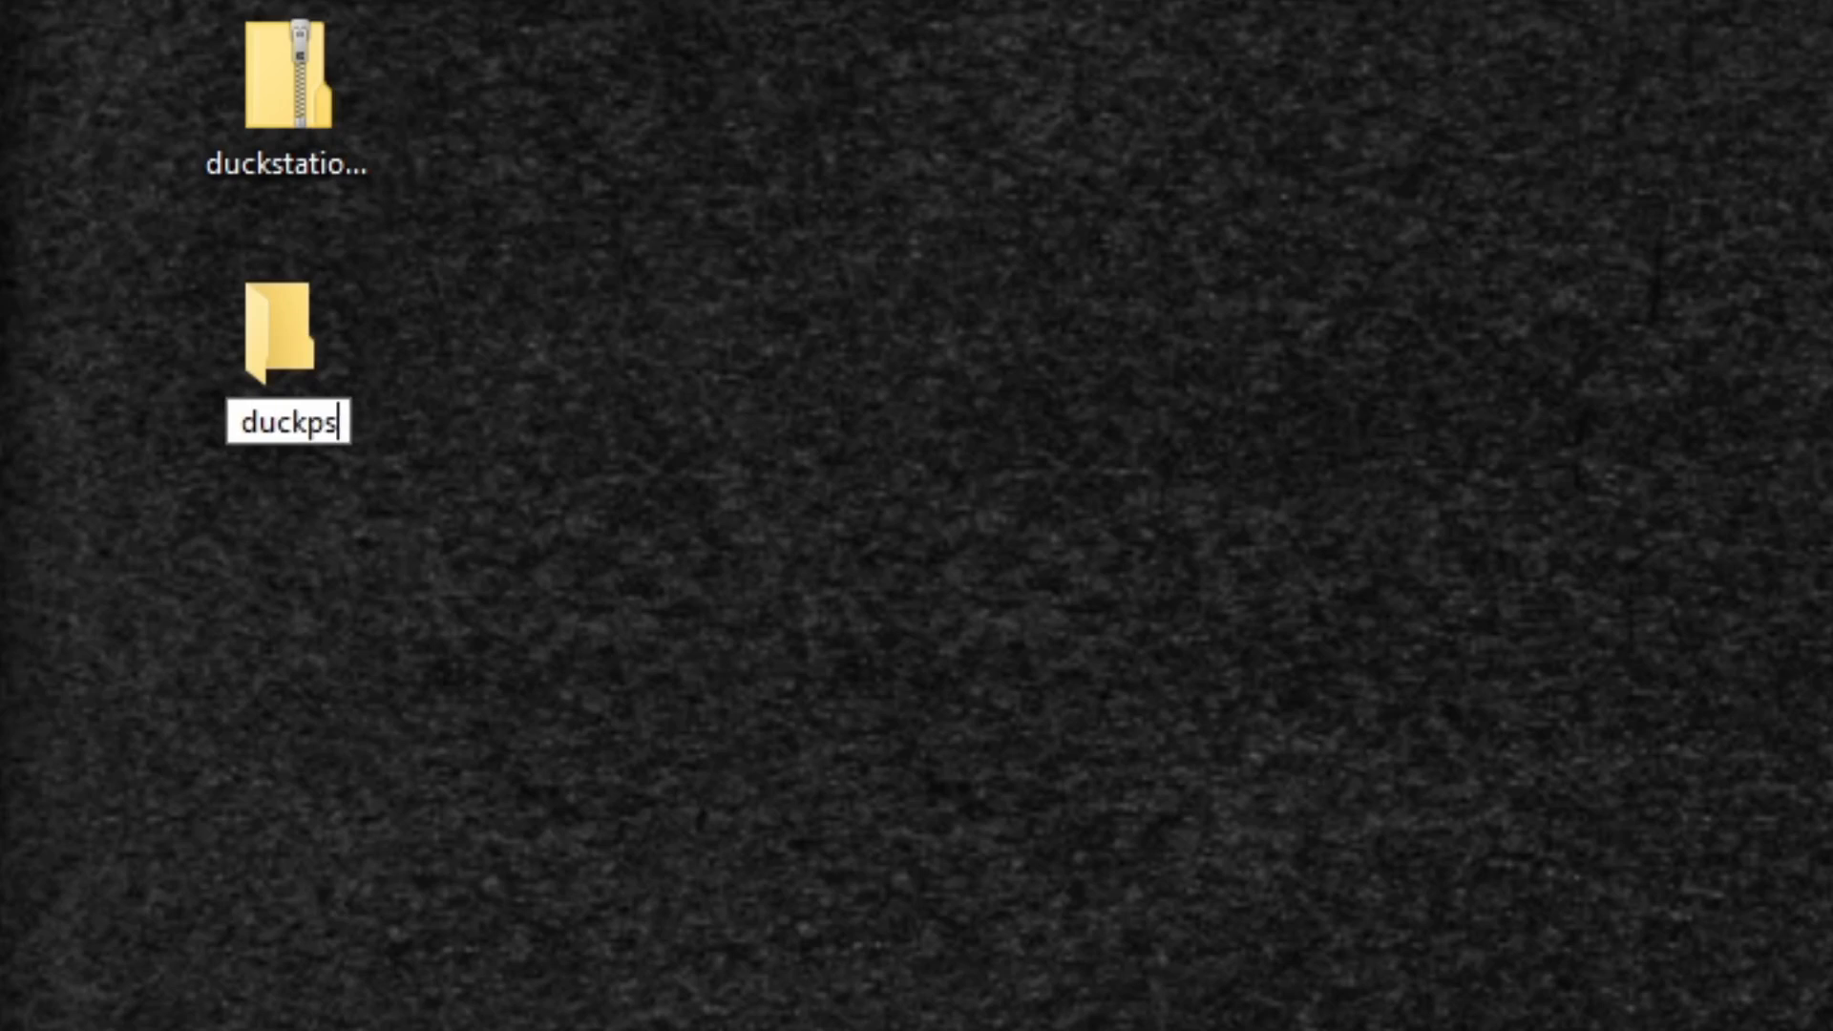
pyautogui.write('1')
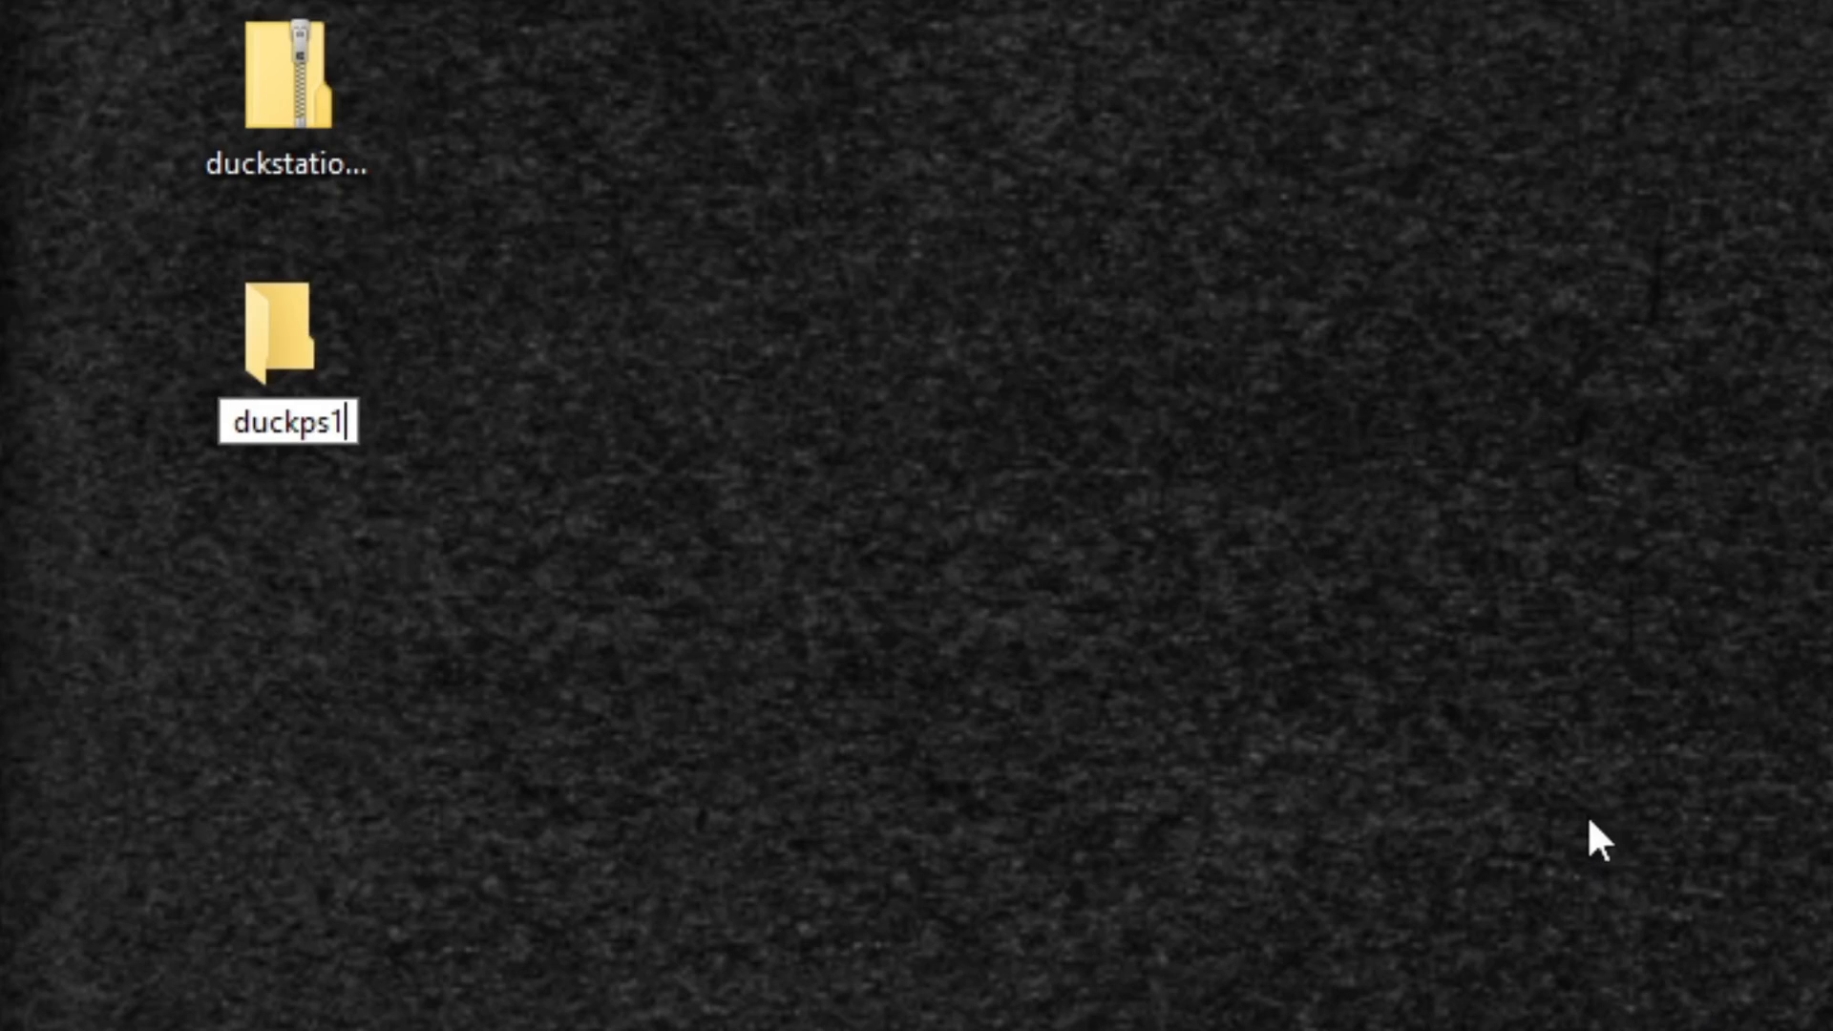
pyautogui.click(287, 88)
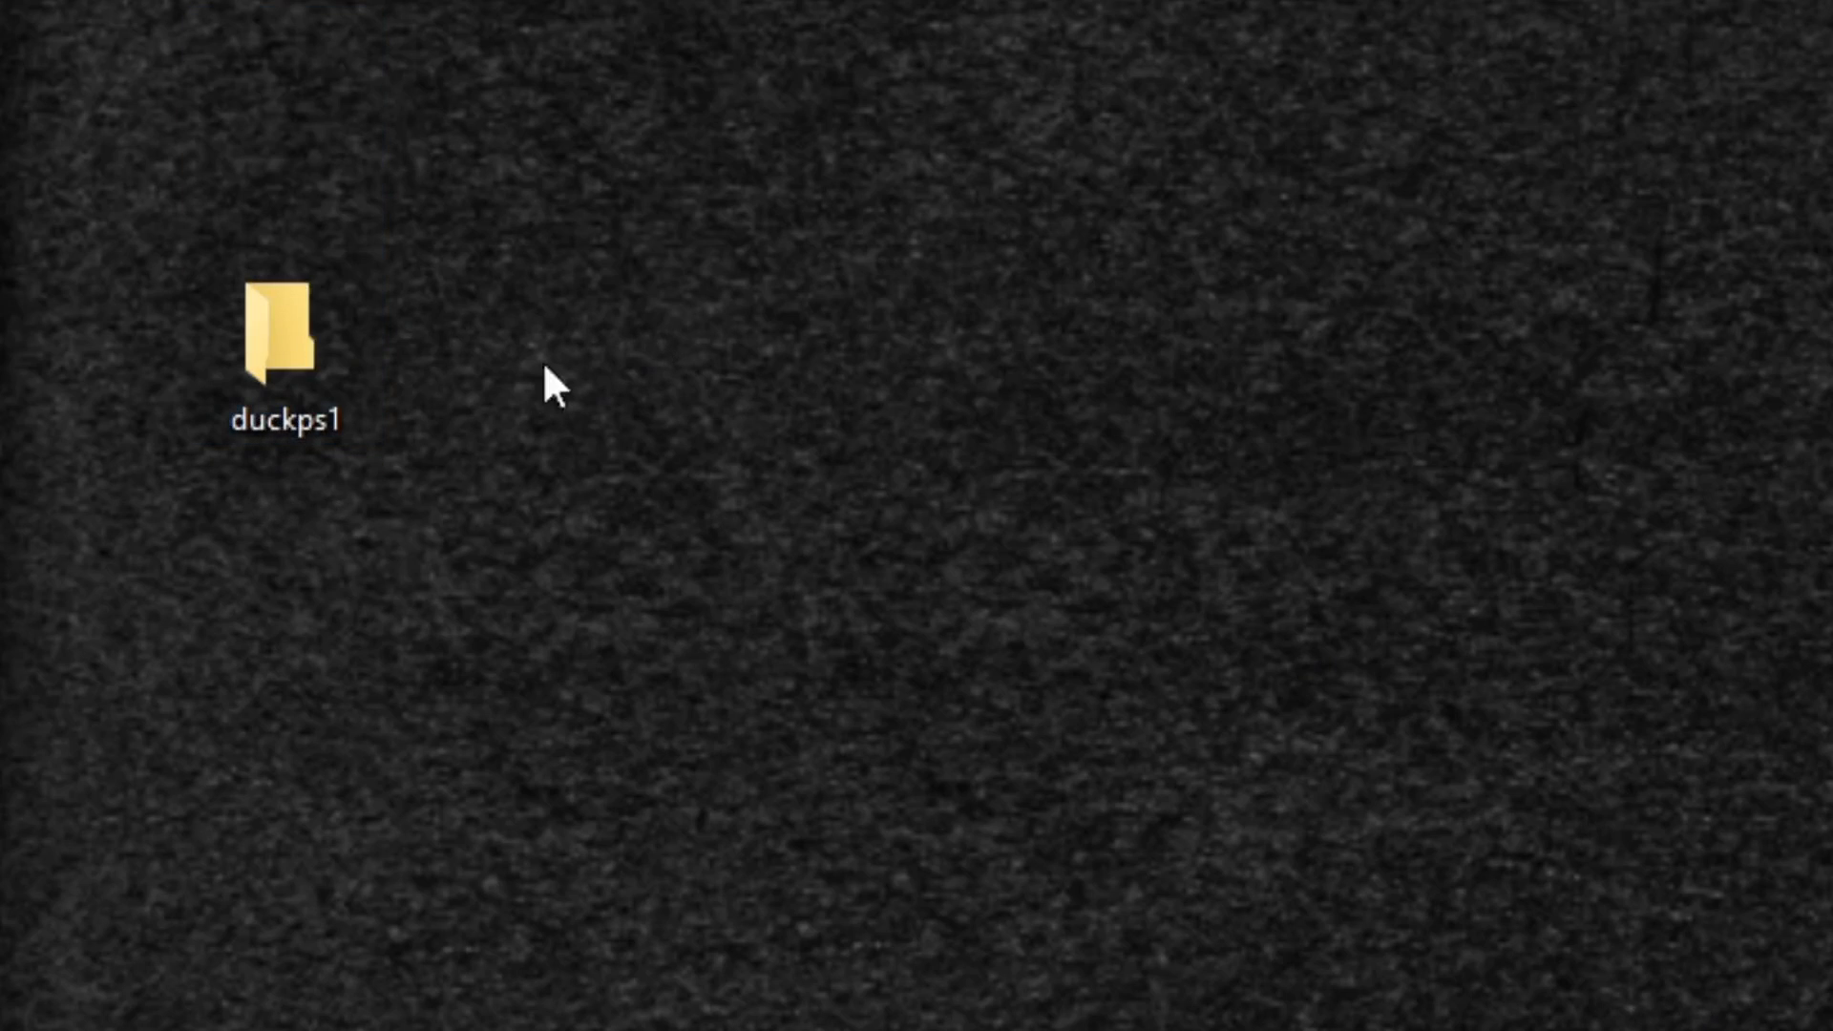
pyautogui.doubleClick(285, 340)
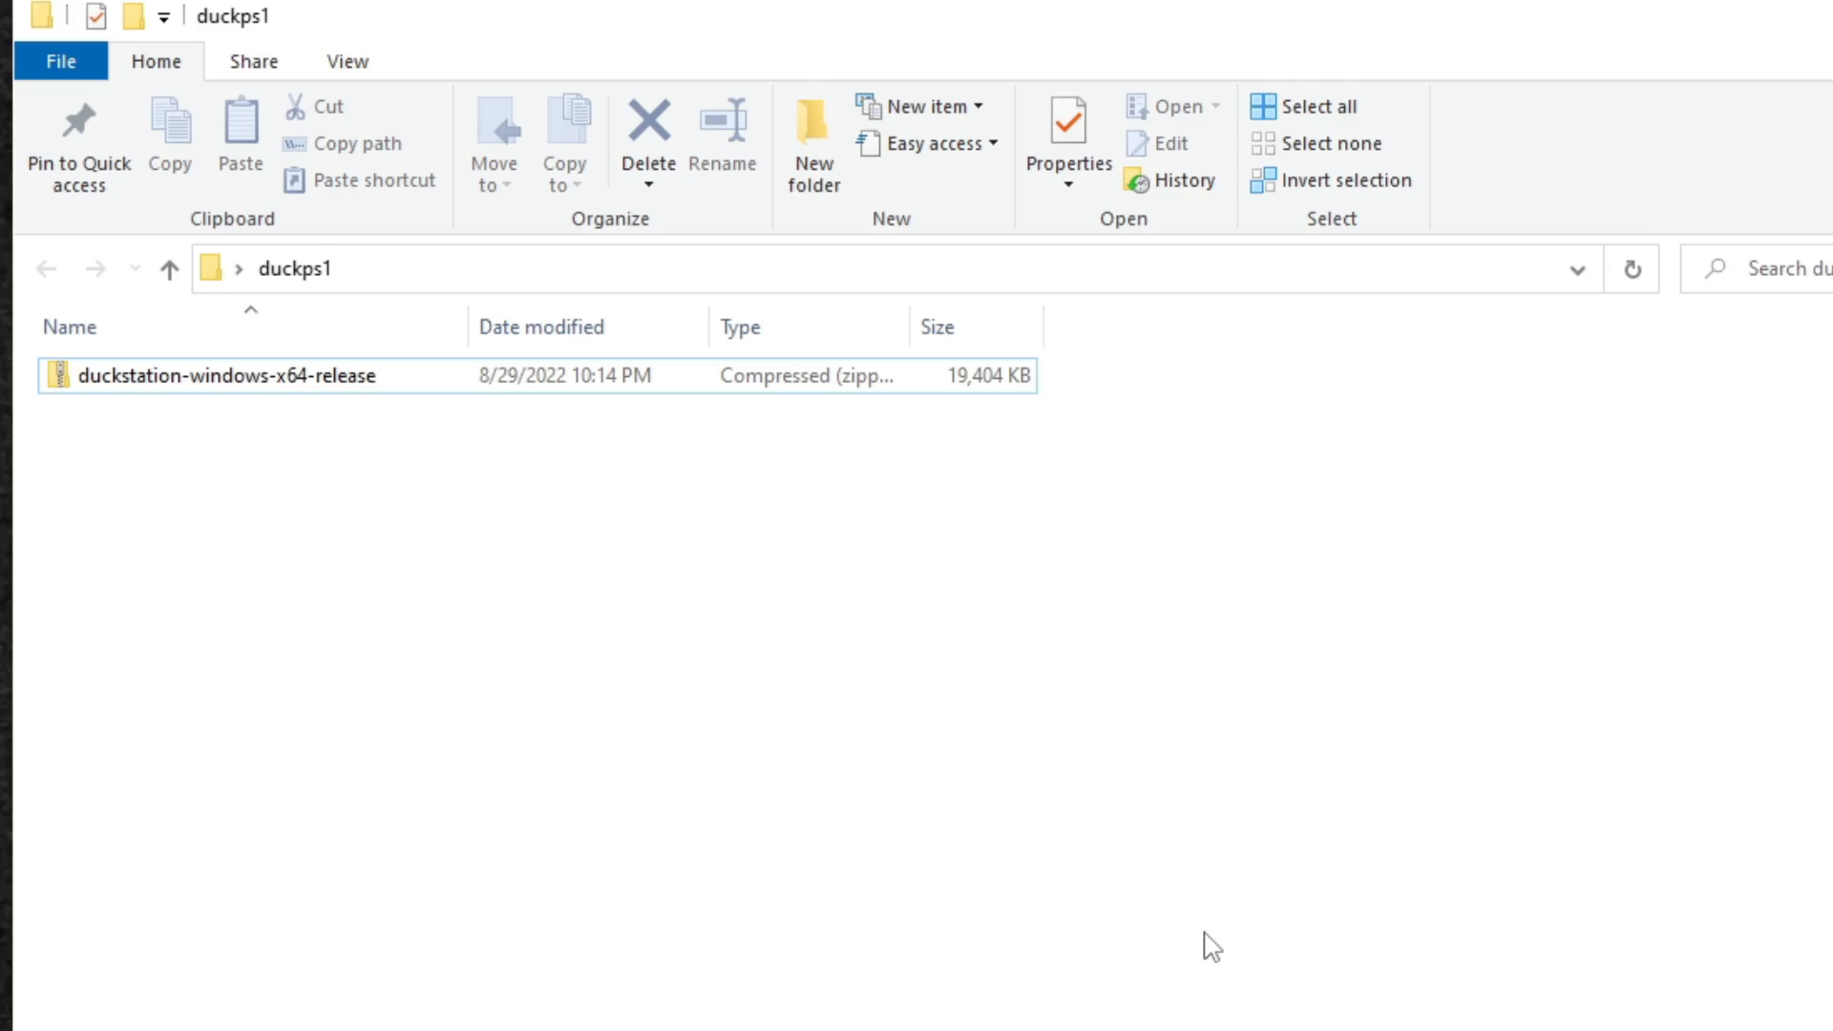
pyautogui.moveTo(178, 585)
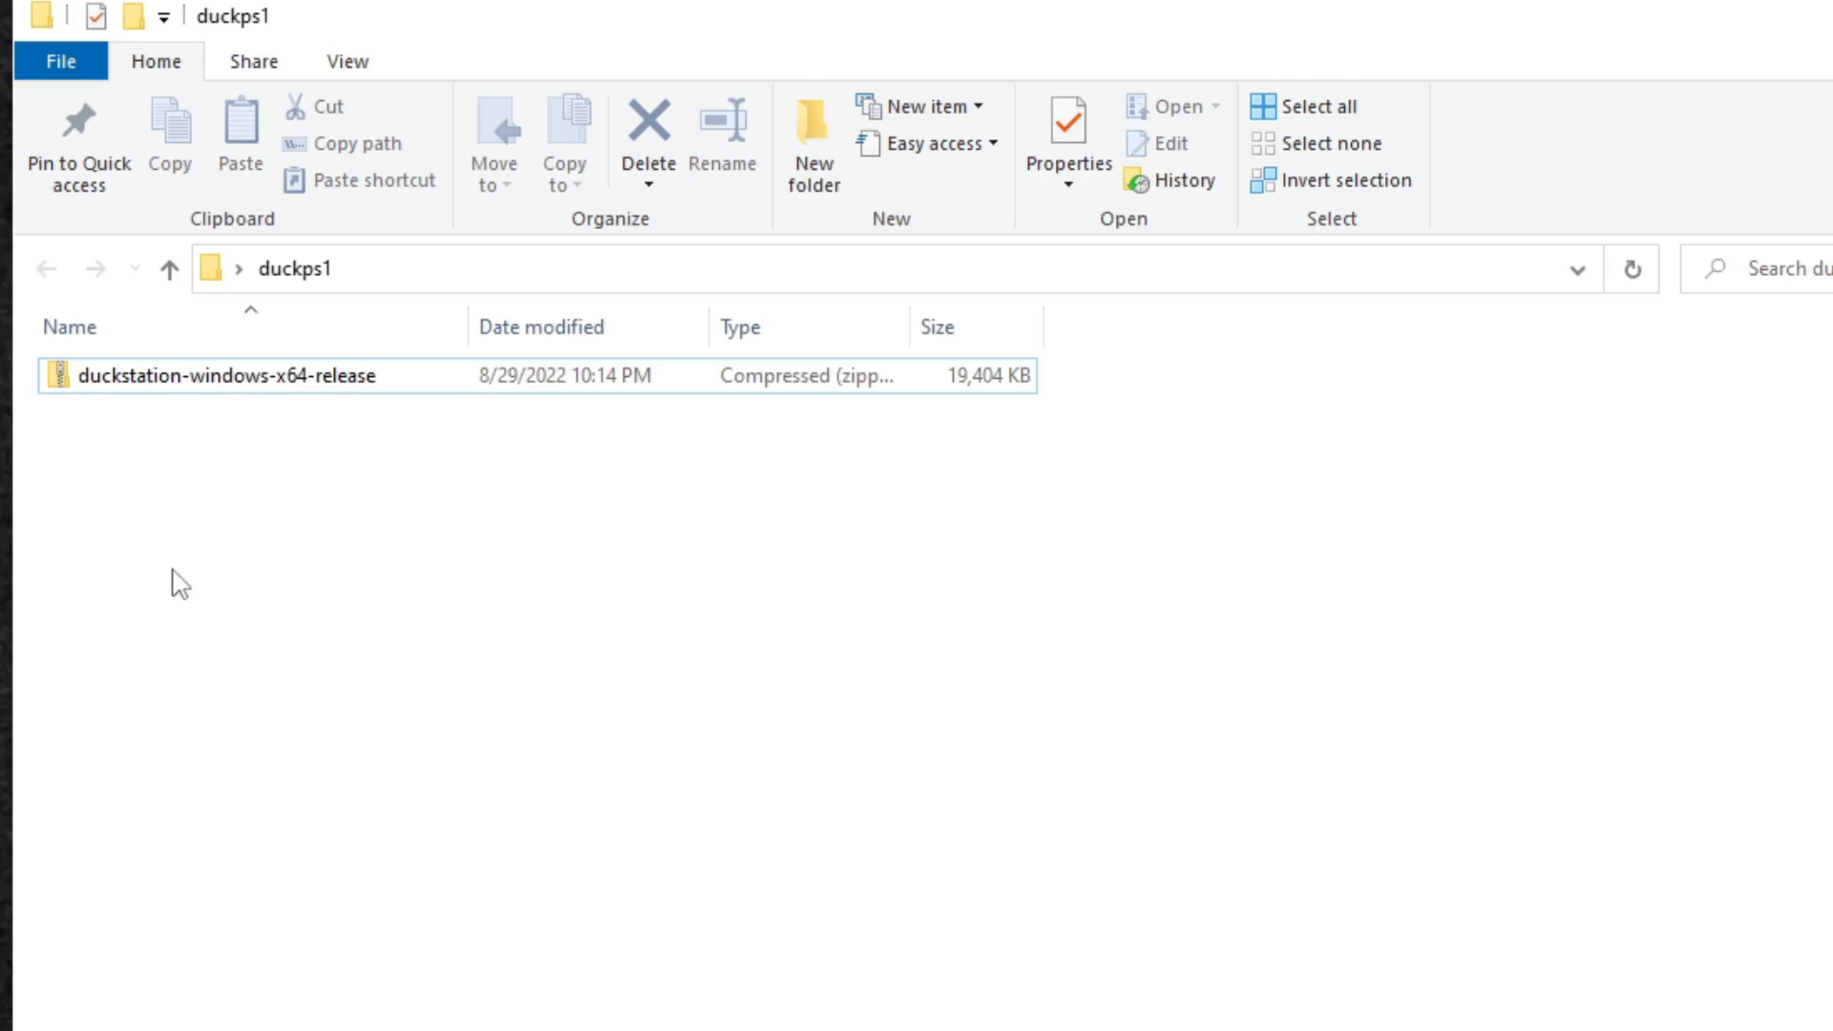
pyautogui.moveTo(137, 391)
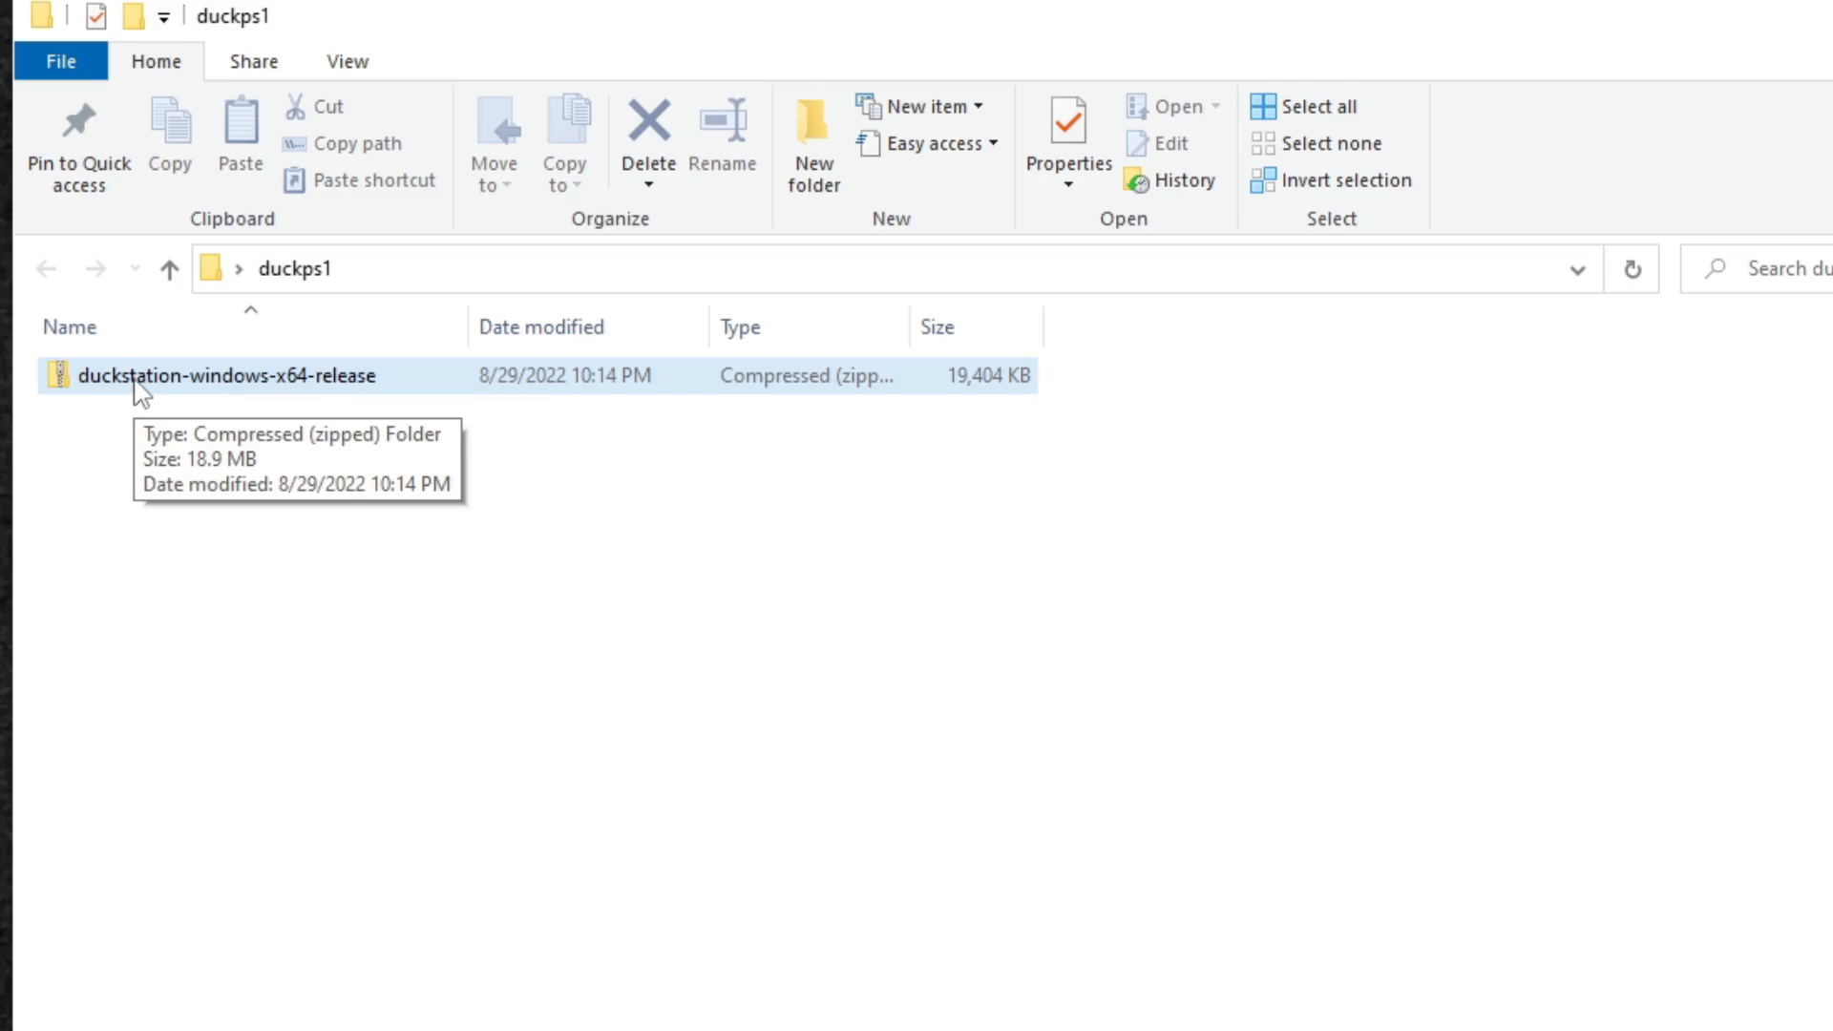
# Extract the duckstation-windows-x64-release zip here into duckps1 with 7-Zip
pyautogui.rightClick(210, 376)
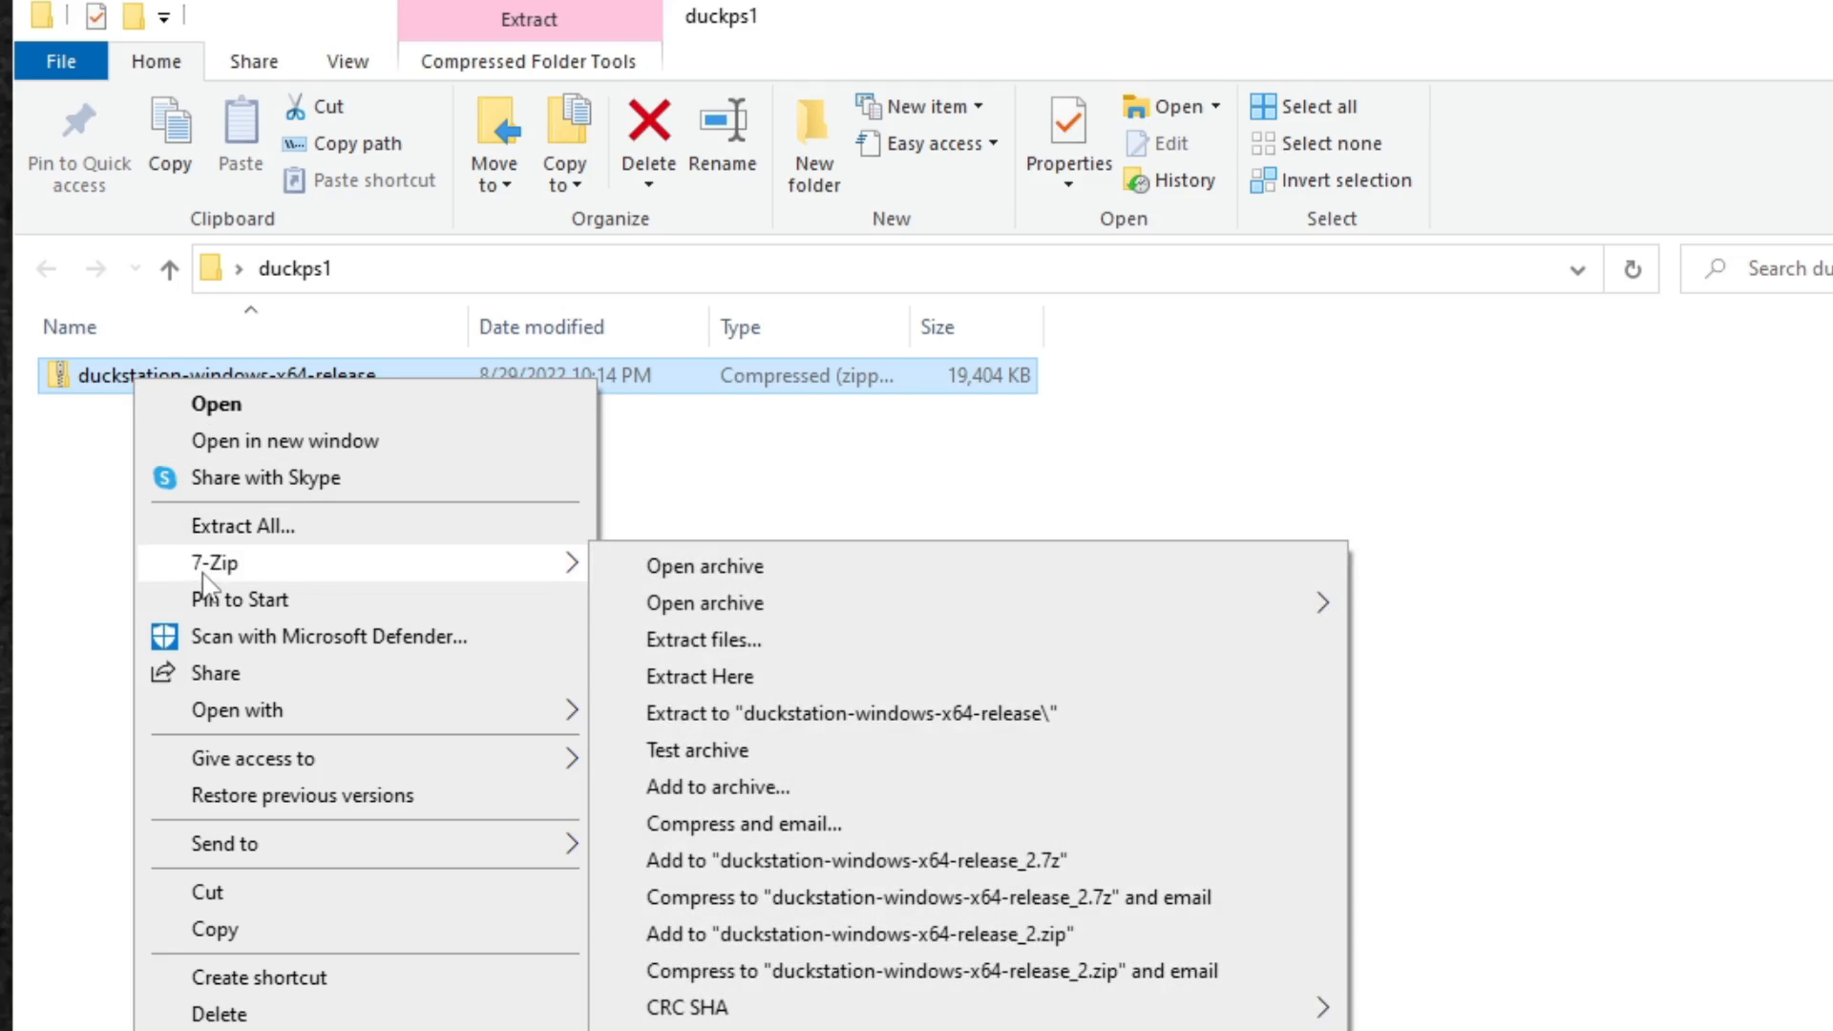
pyautogui.moveTo(720, 683)
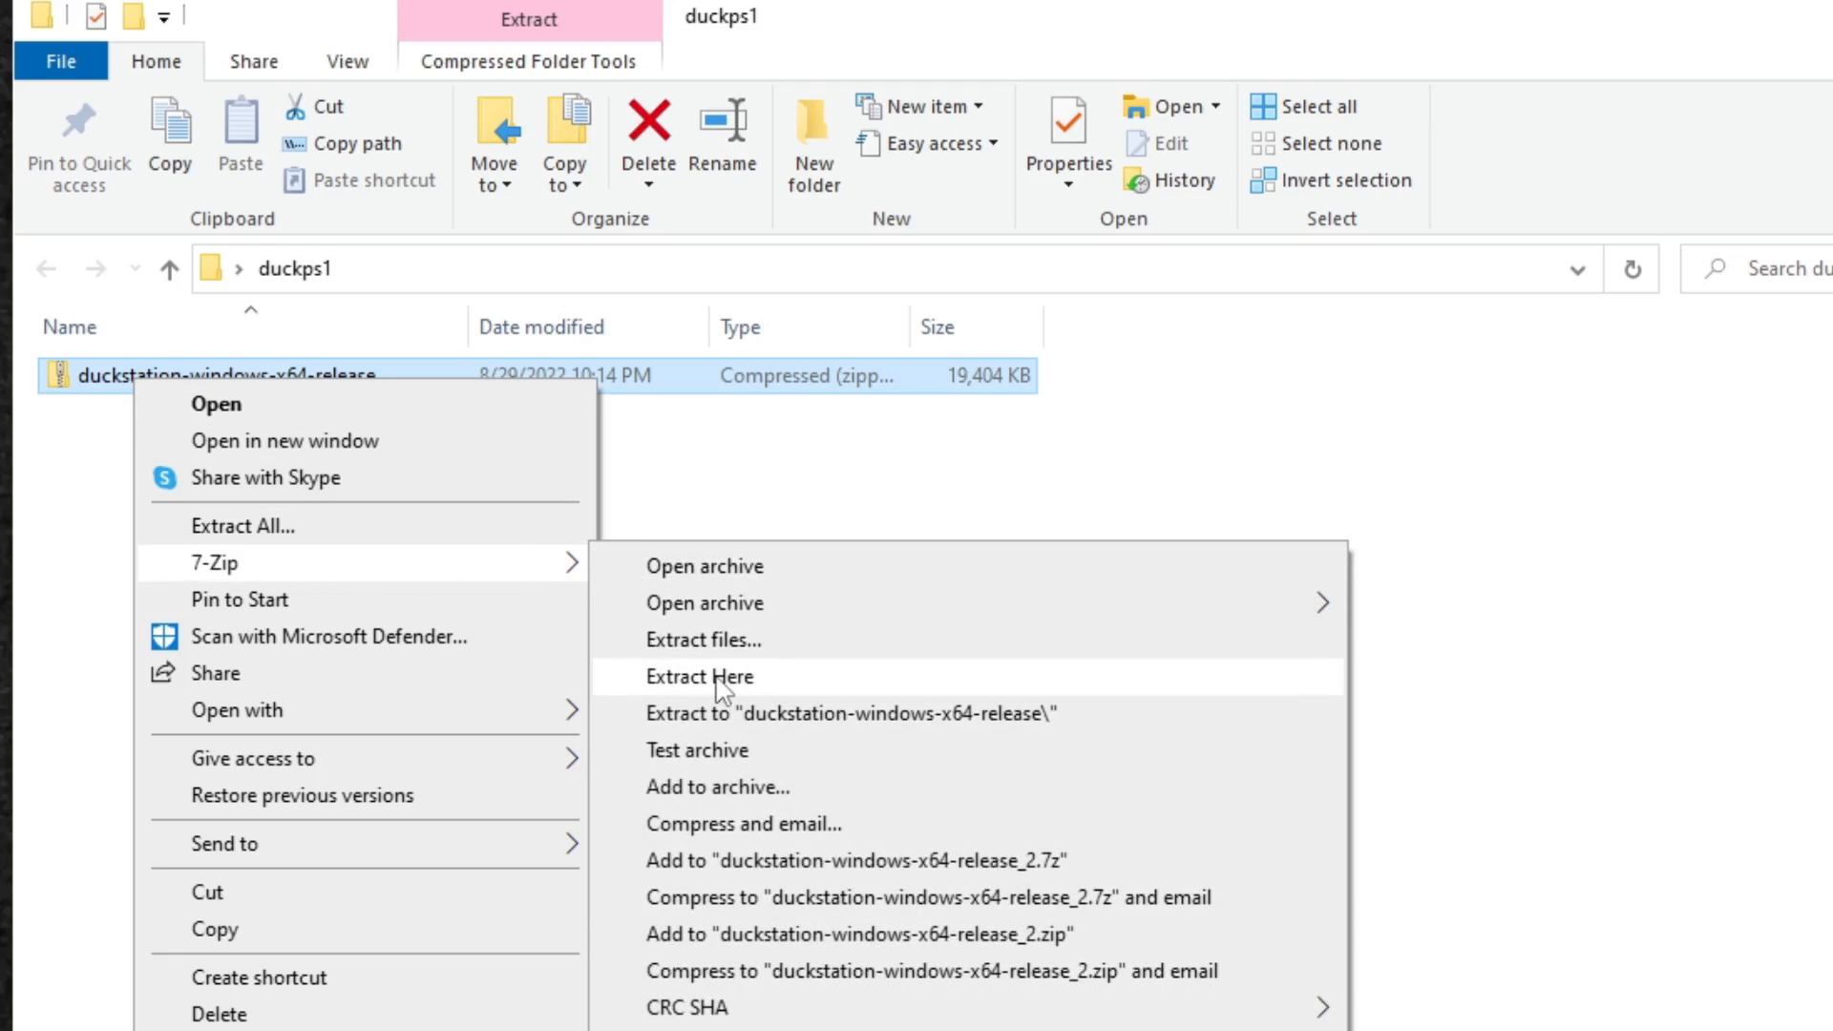
pyautogui.click(698, 676)
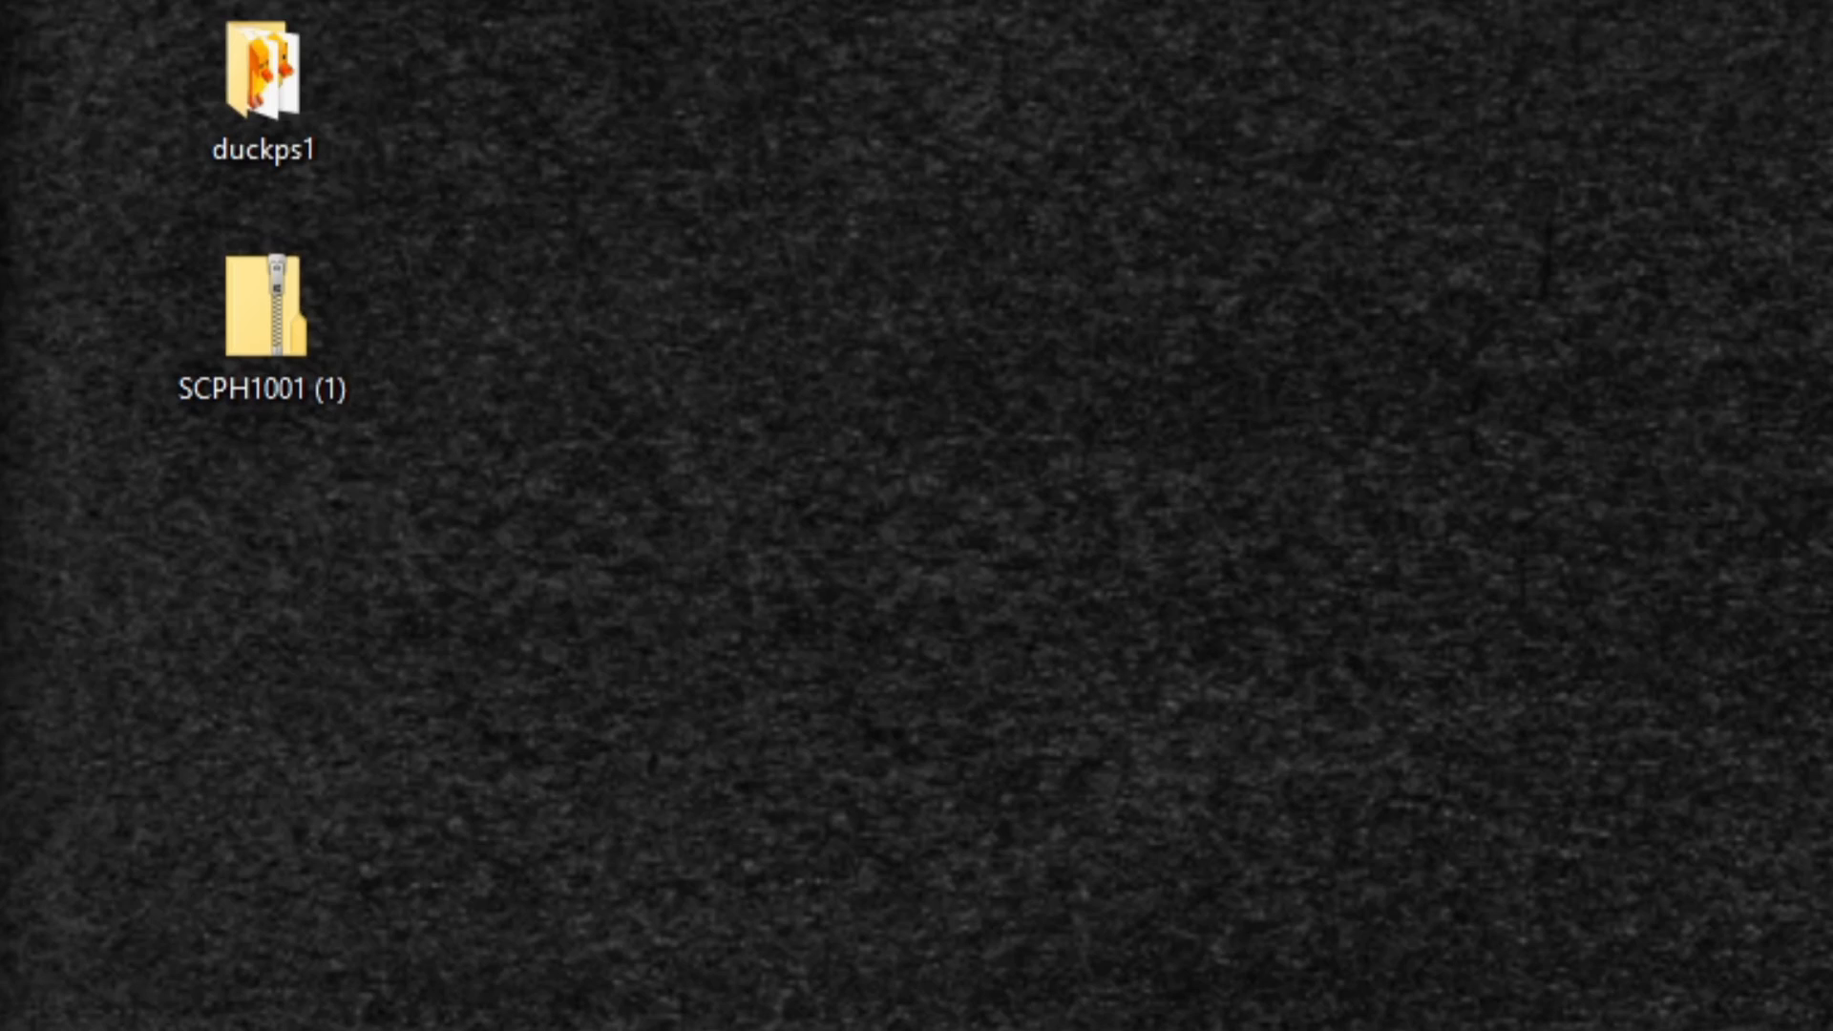
pyautogui.moveTo(296, 663)
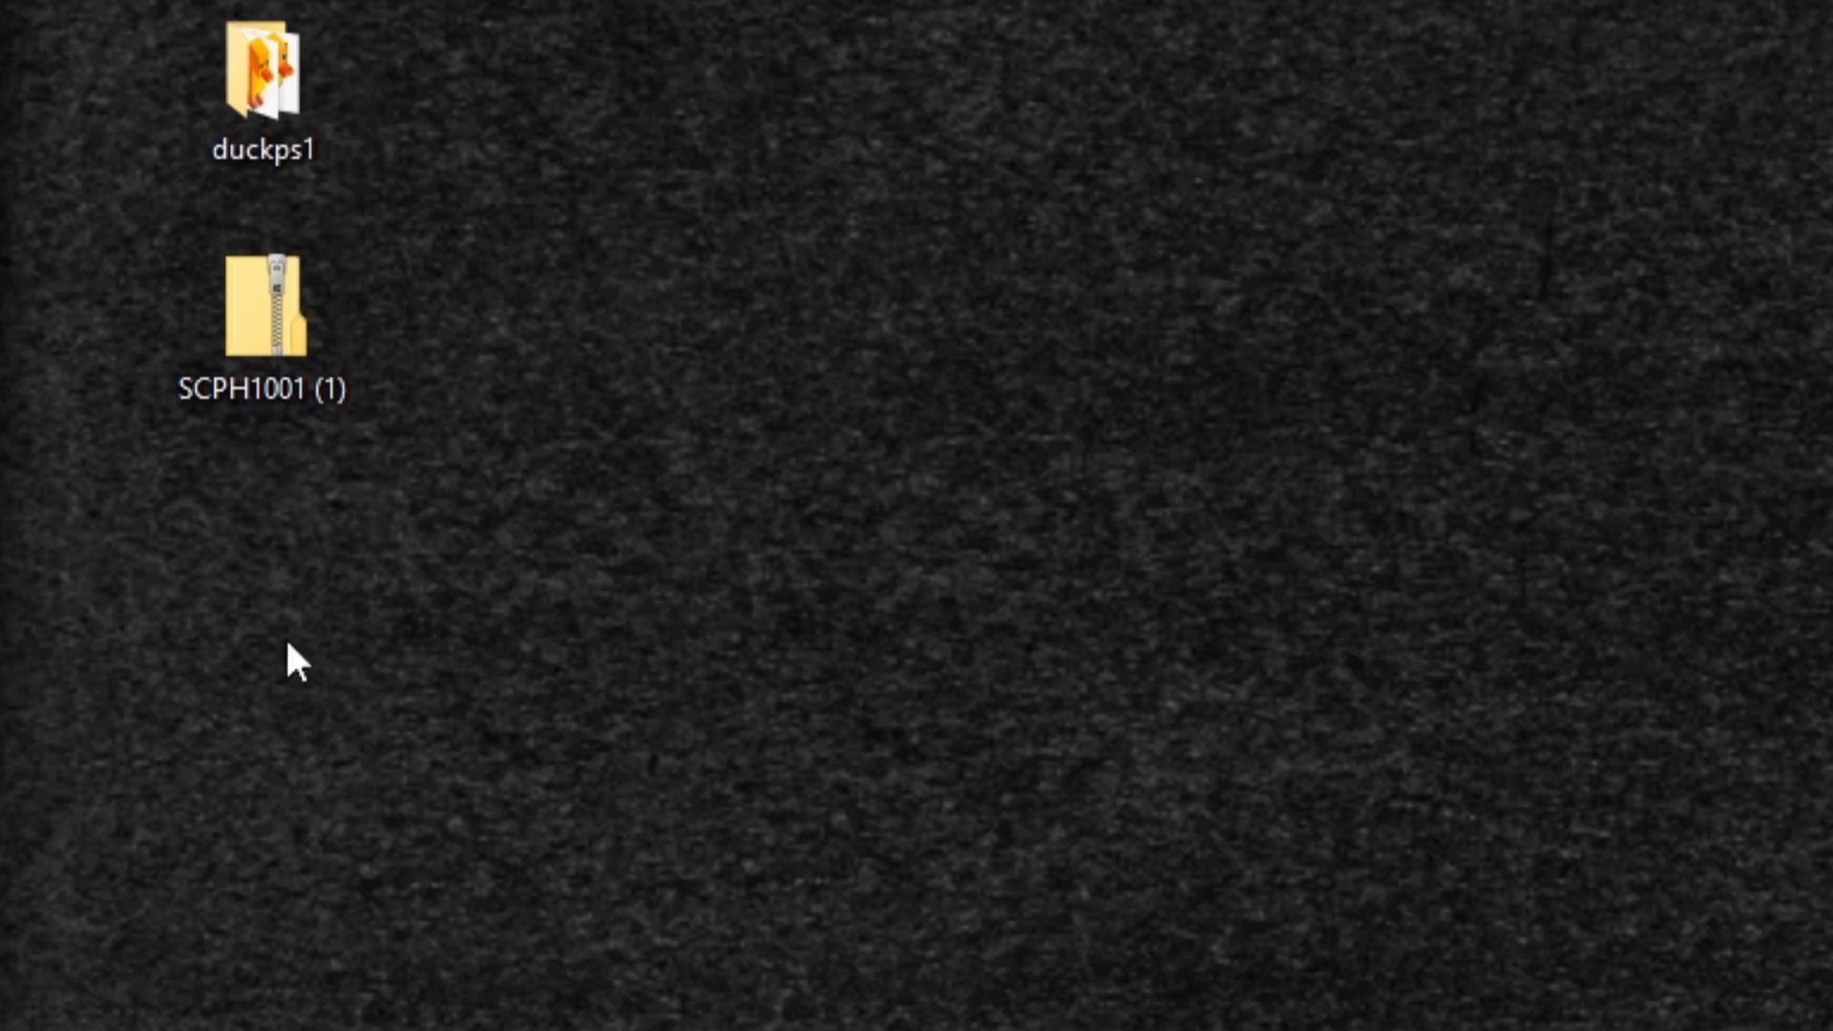
# Extract the SCPH1001 (1) archive onto the desktop with 7-Zip
pyautogui.rightClick(261, 315)
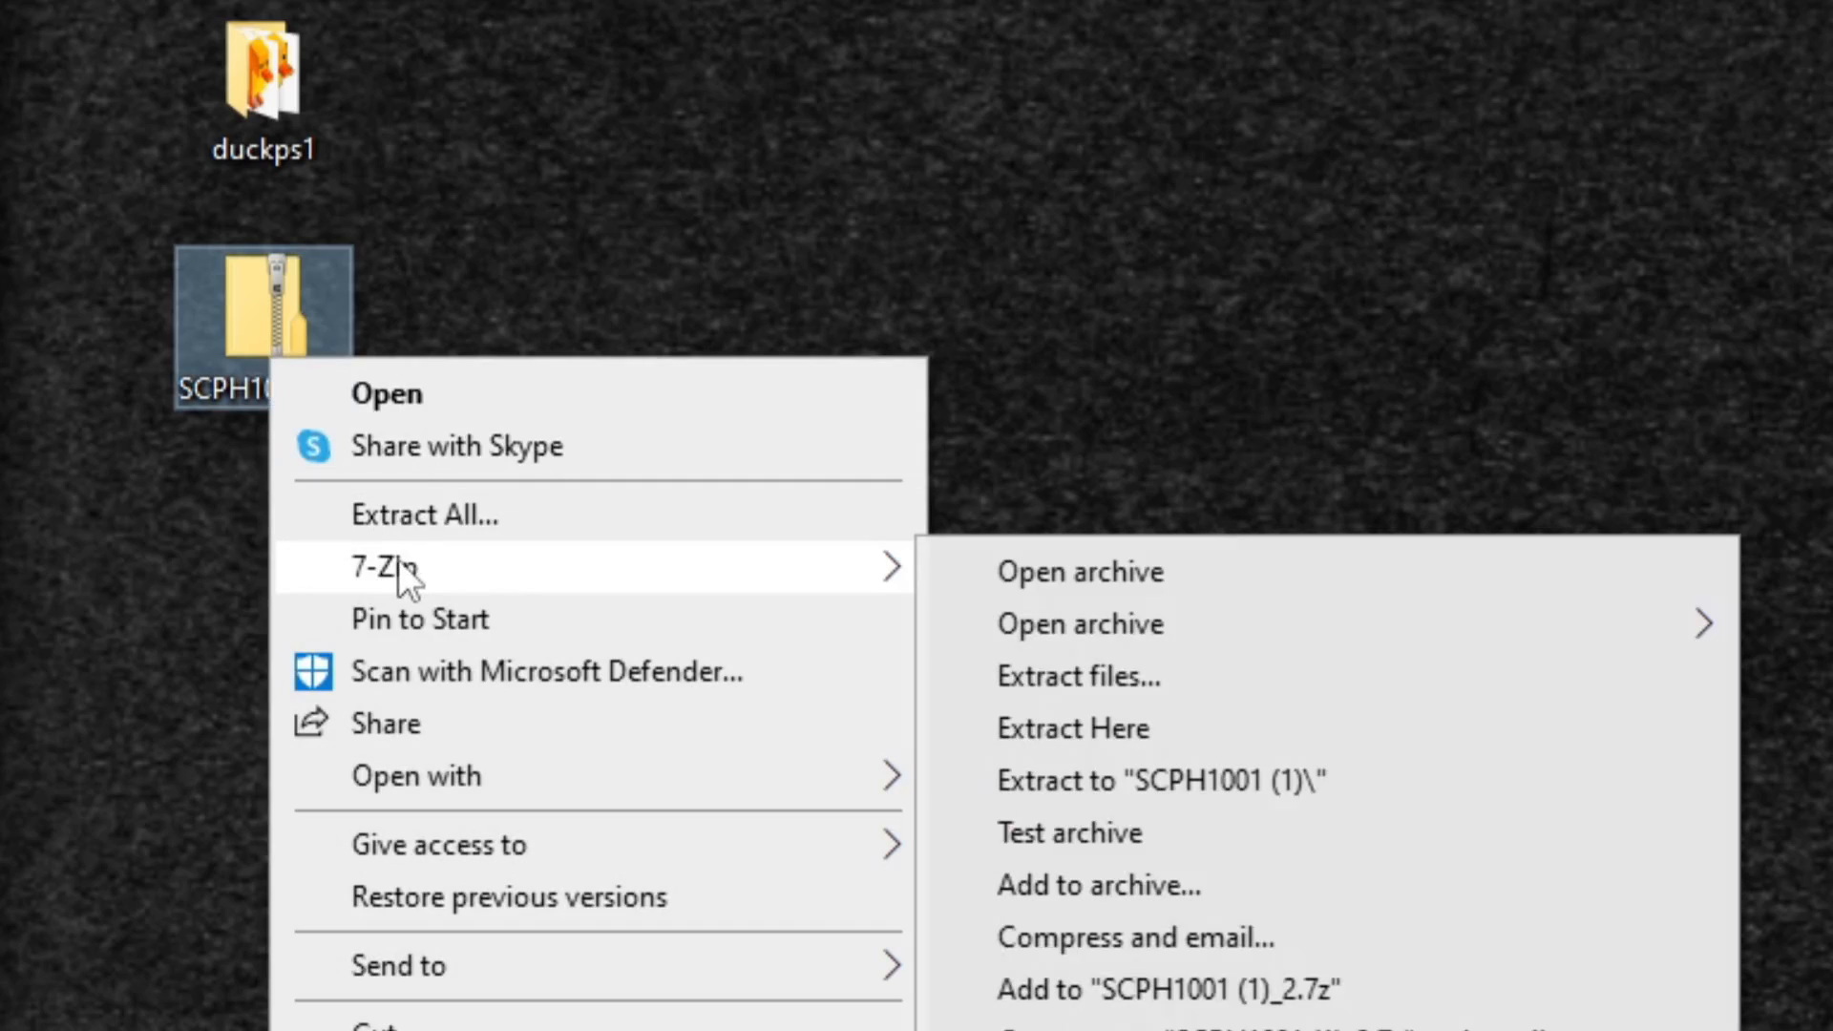
pyautogui.click(746, 924)
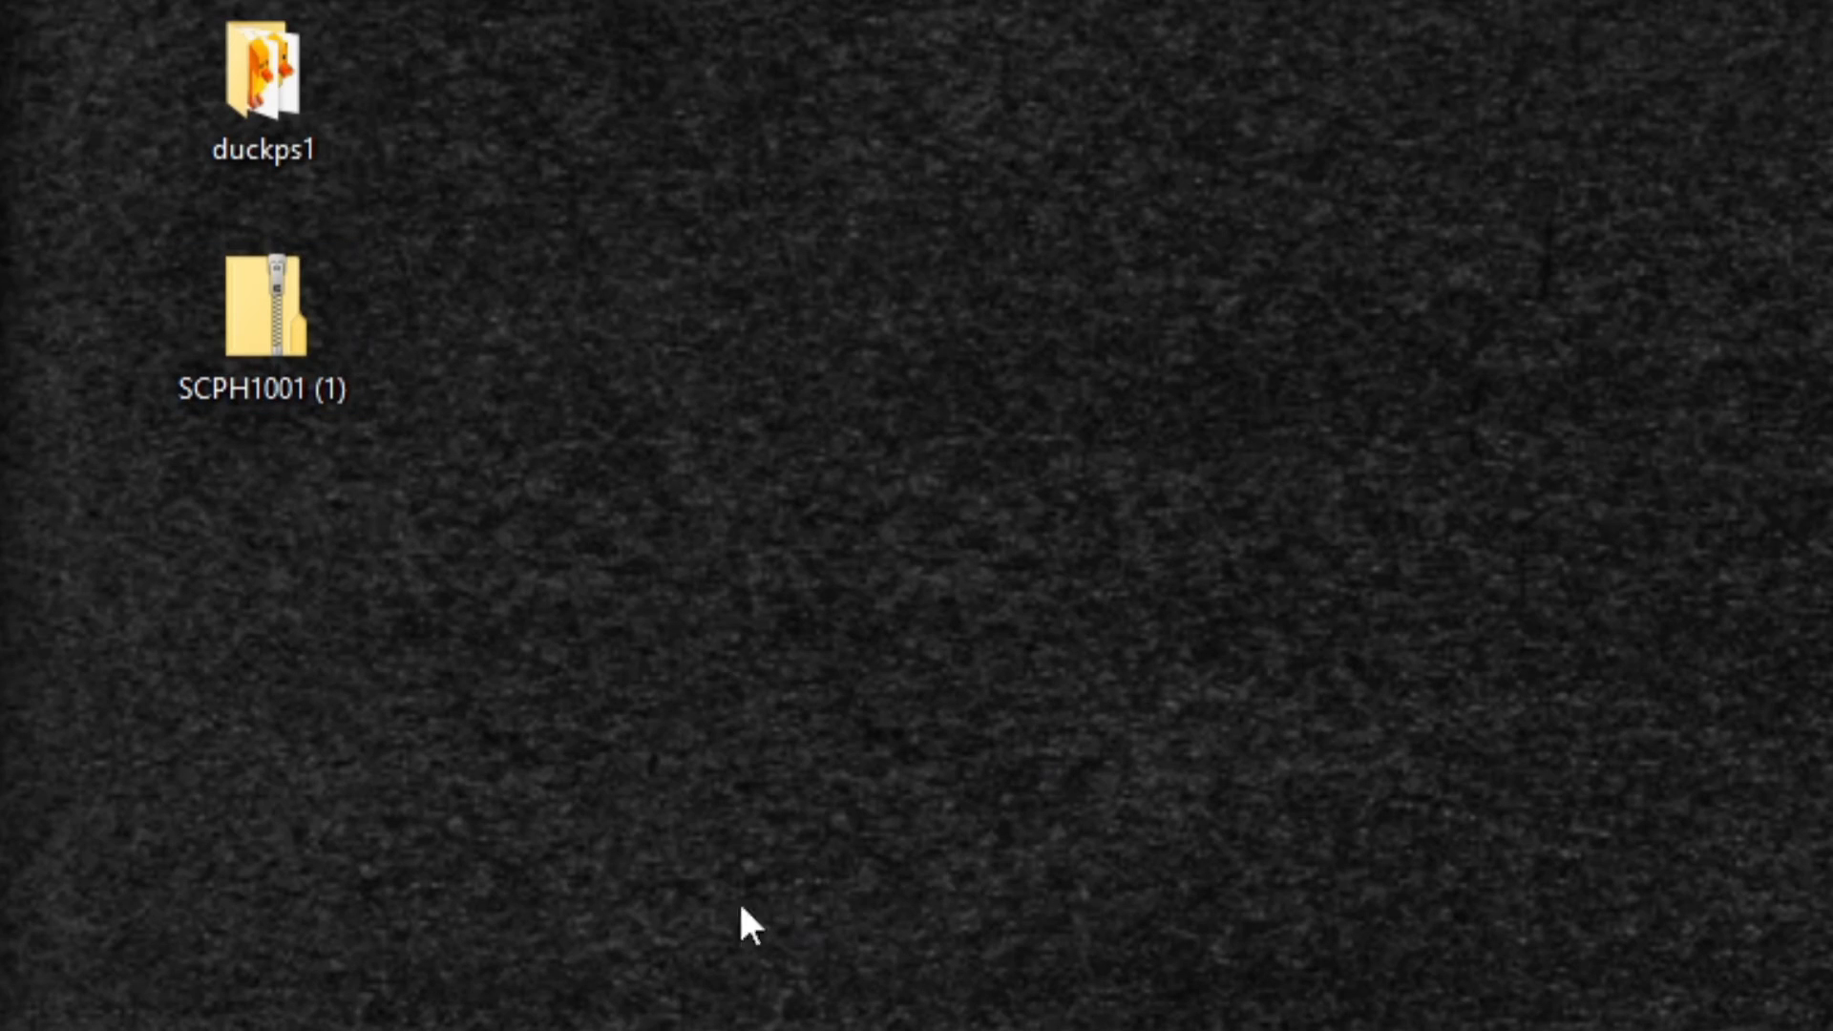
pyautogui.rightClick(264, 321)
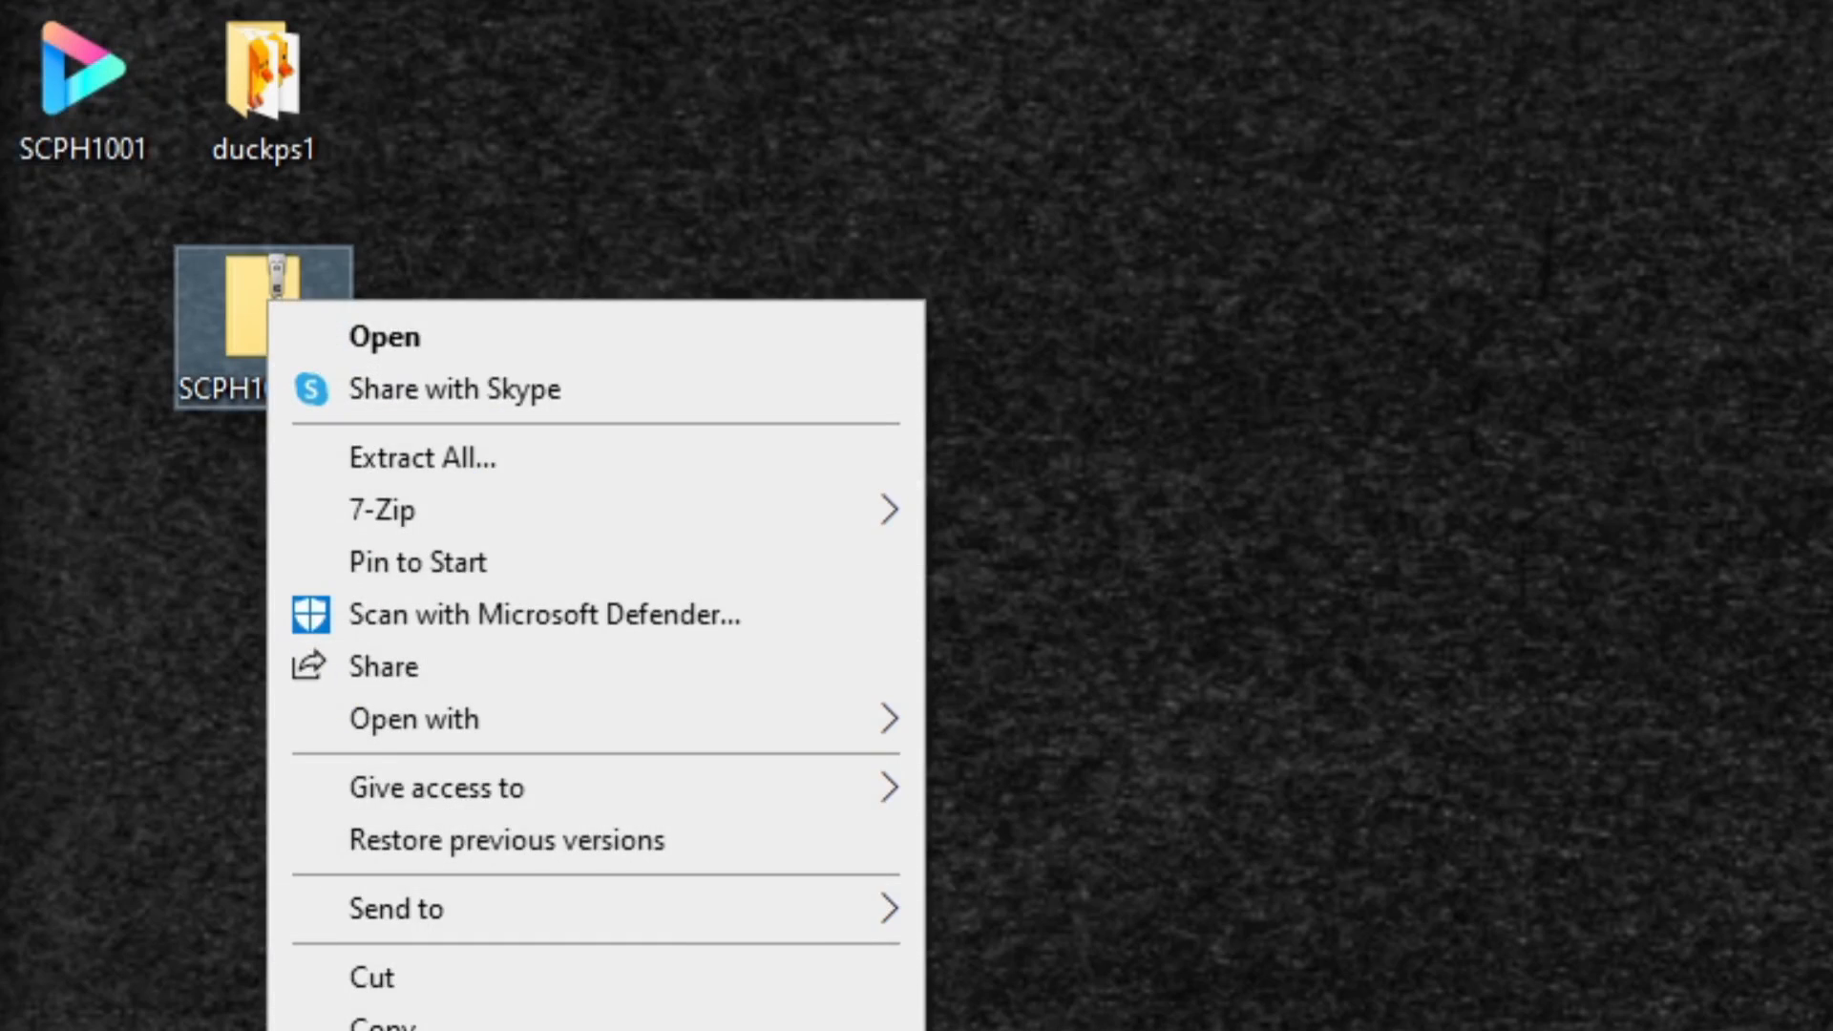
pyautogui.click(382, 336)
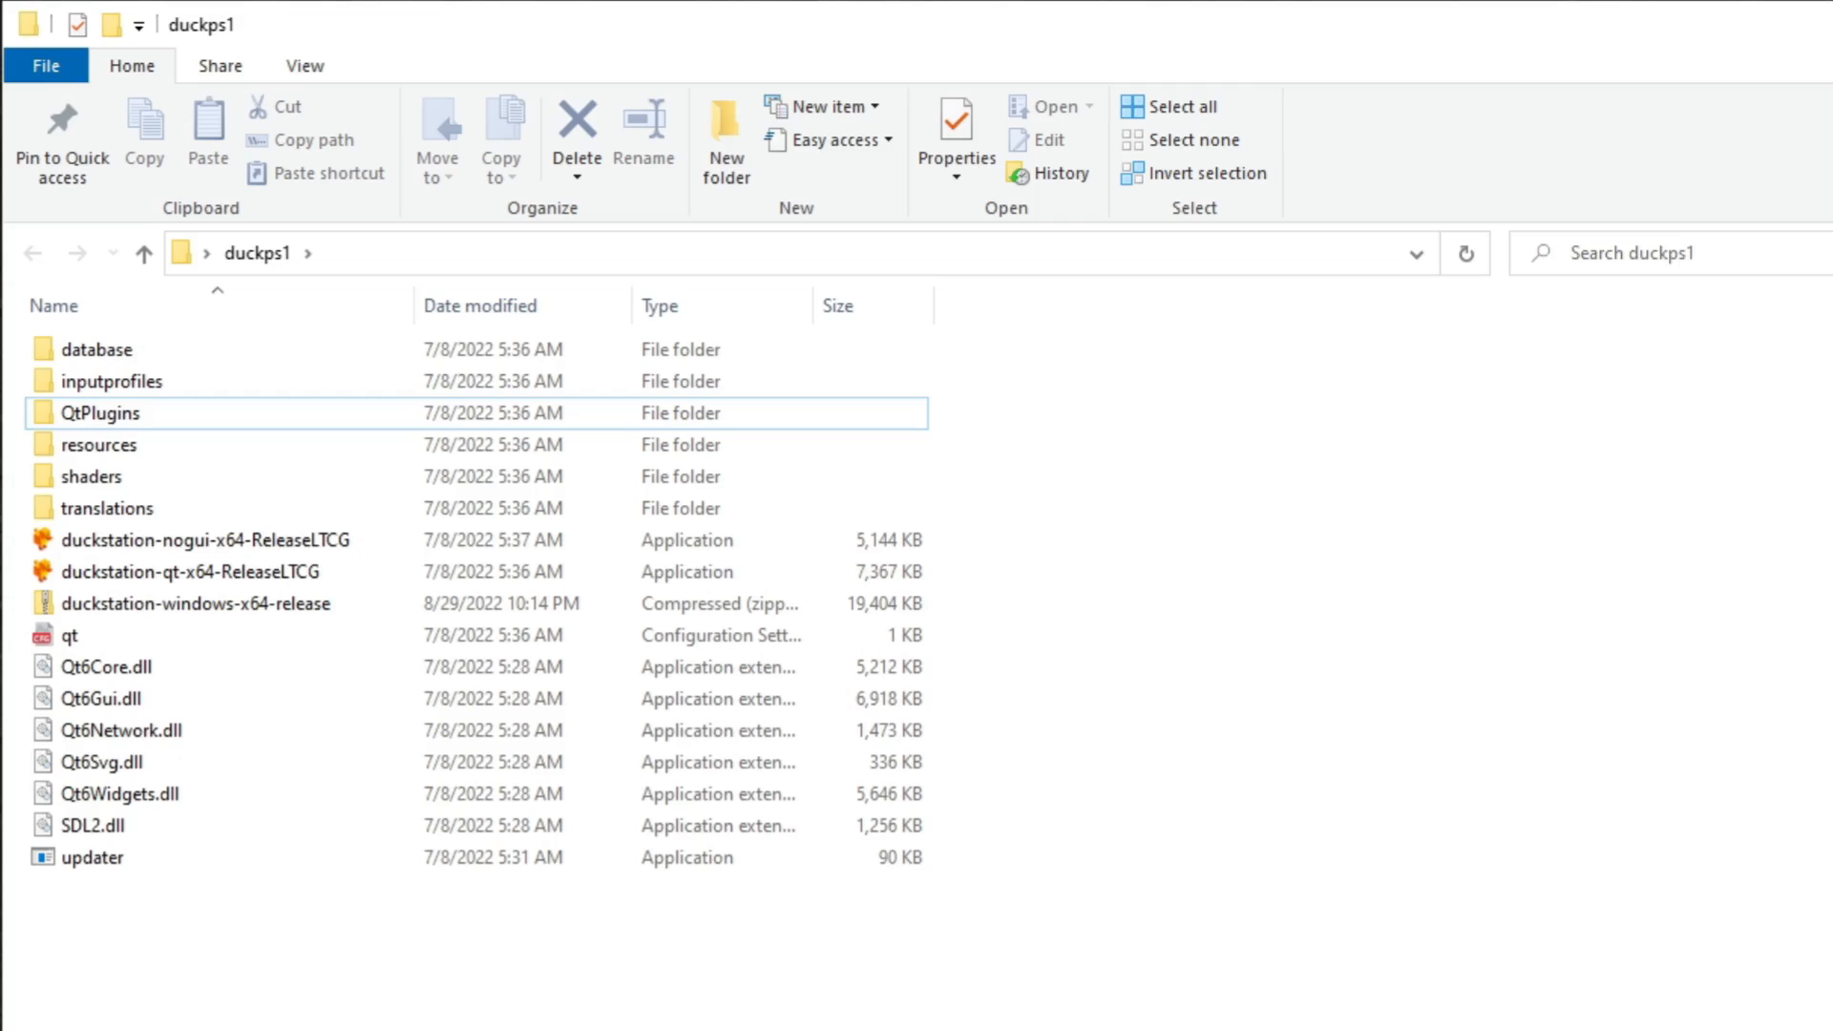
pyautogui.moveTo(105, 897)
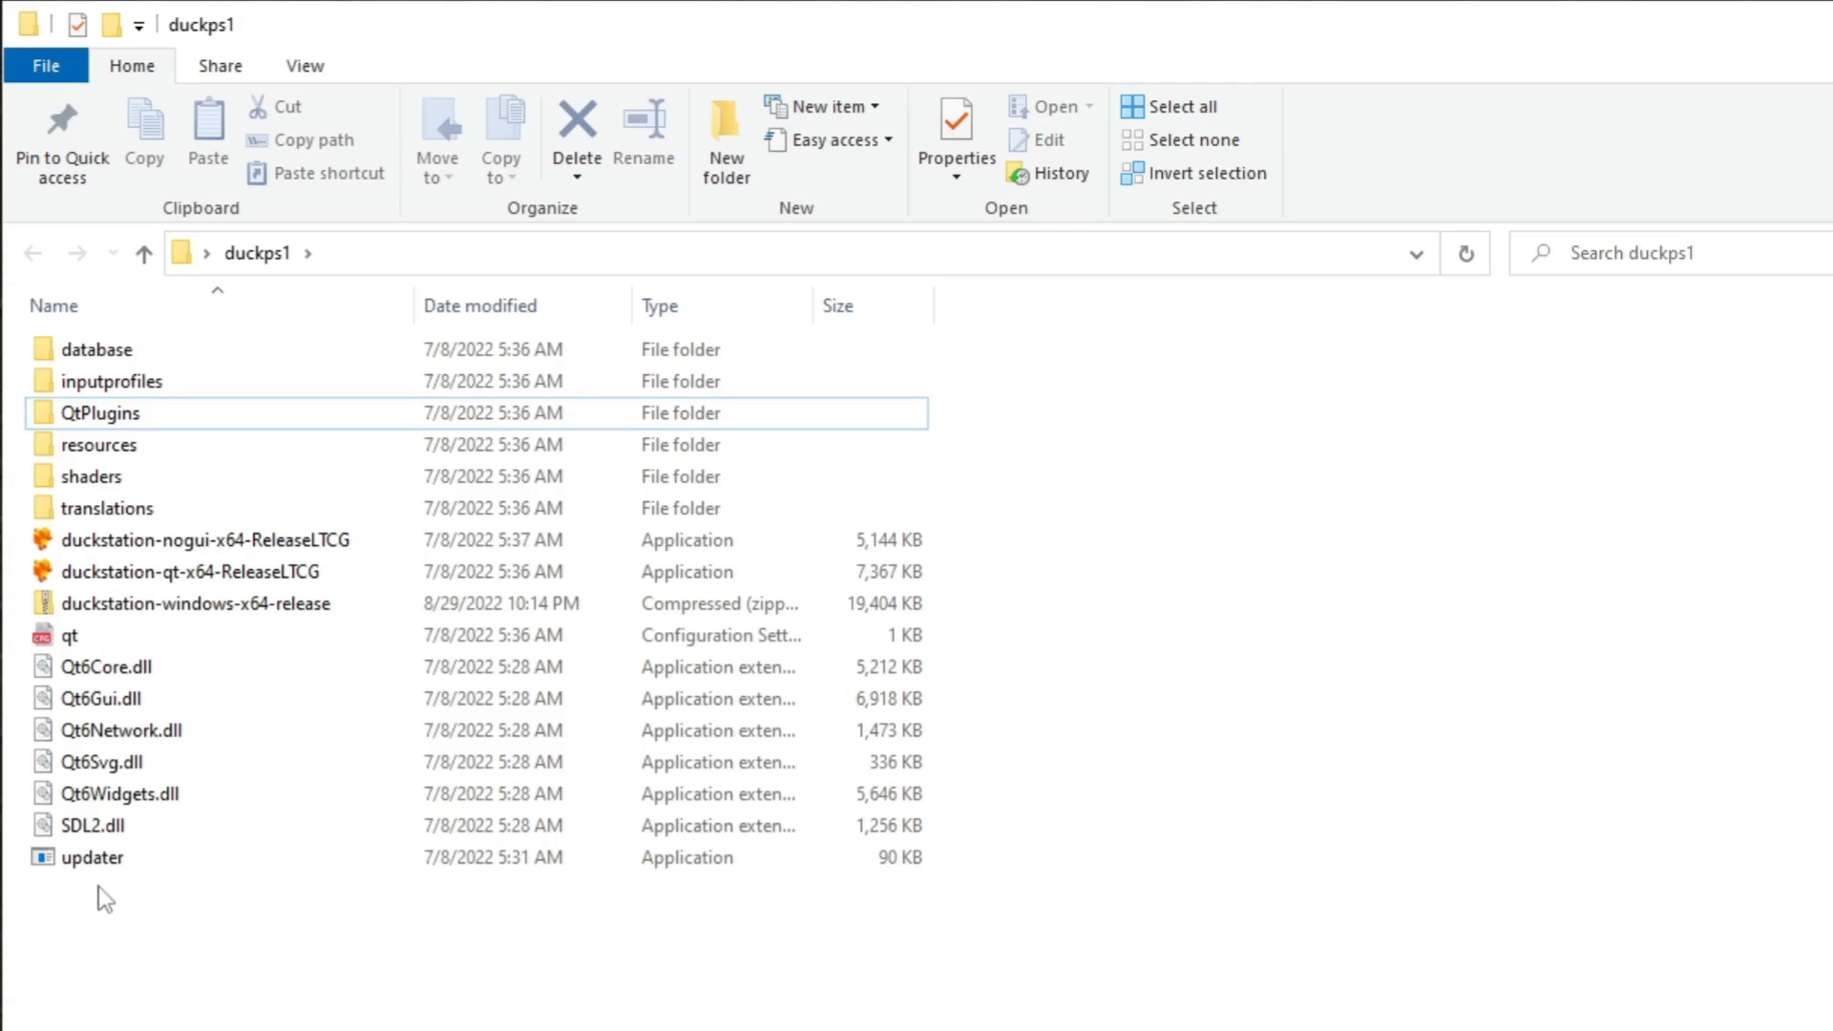
# Create a new folder named bios inside duckps1
pyautogui.rightClick(103, 894)
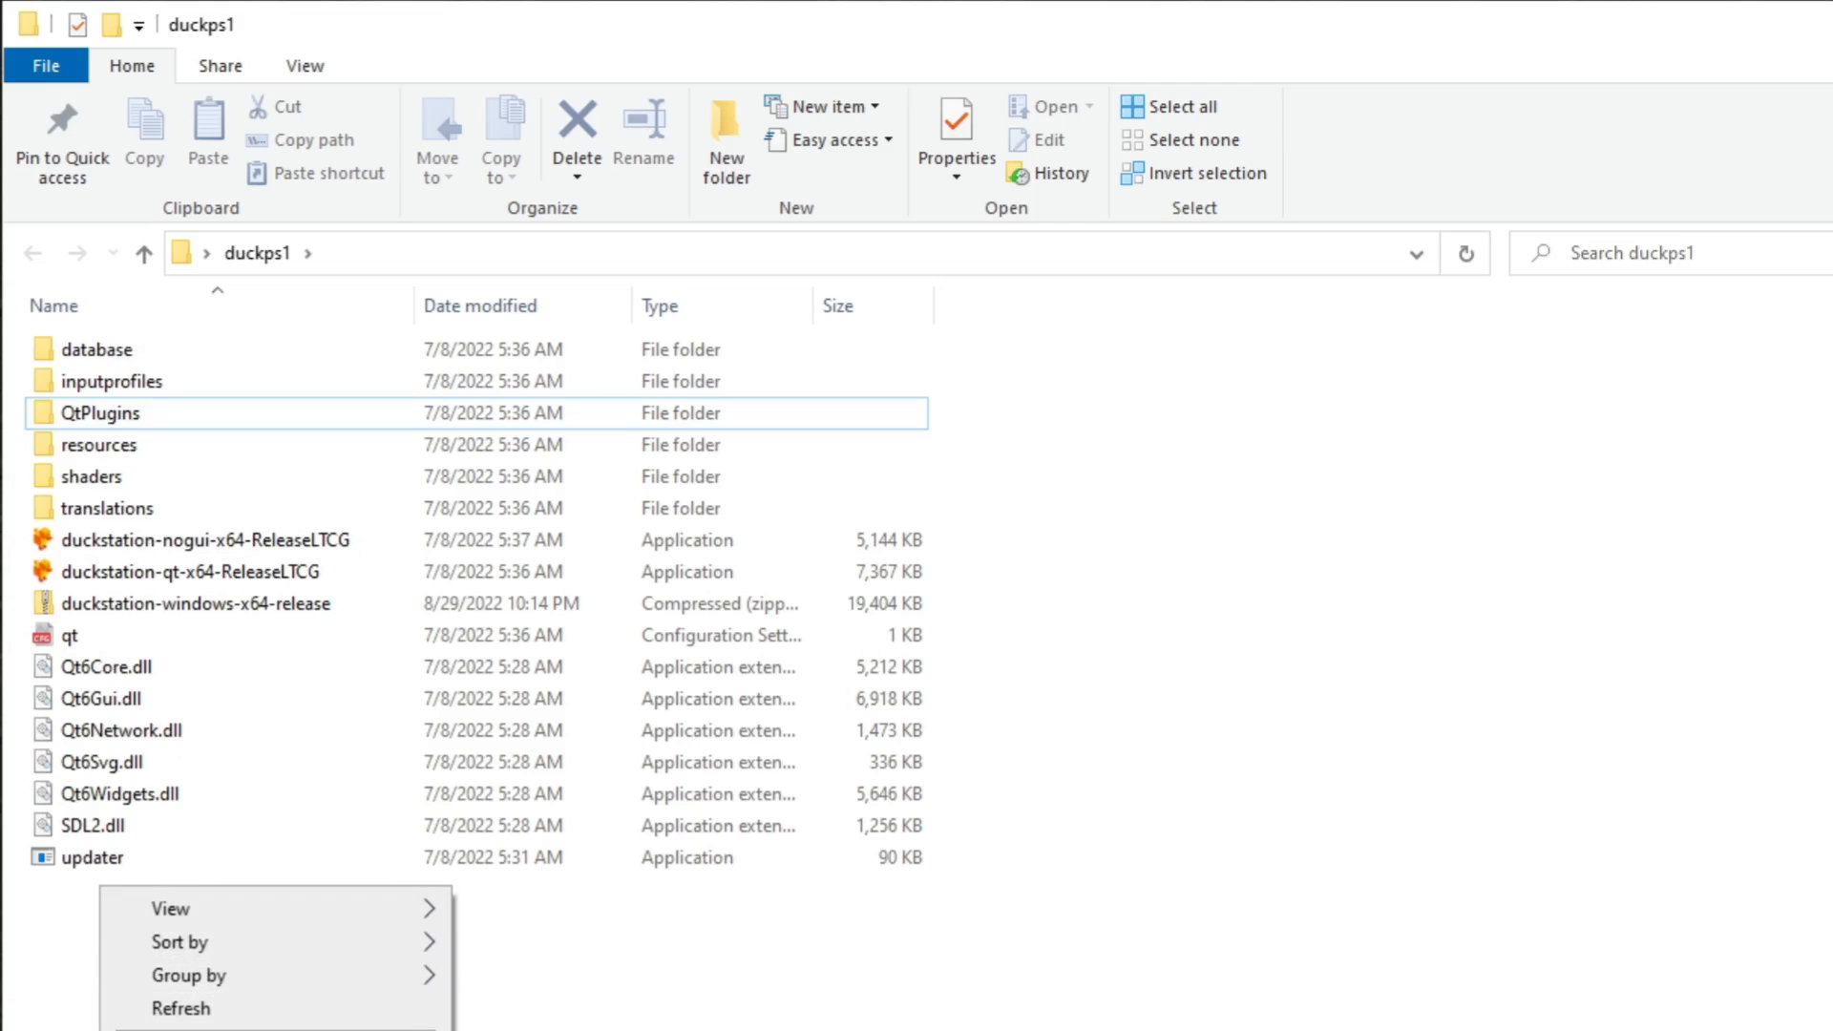
pyautogui.write('b')
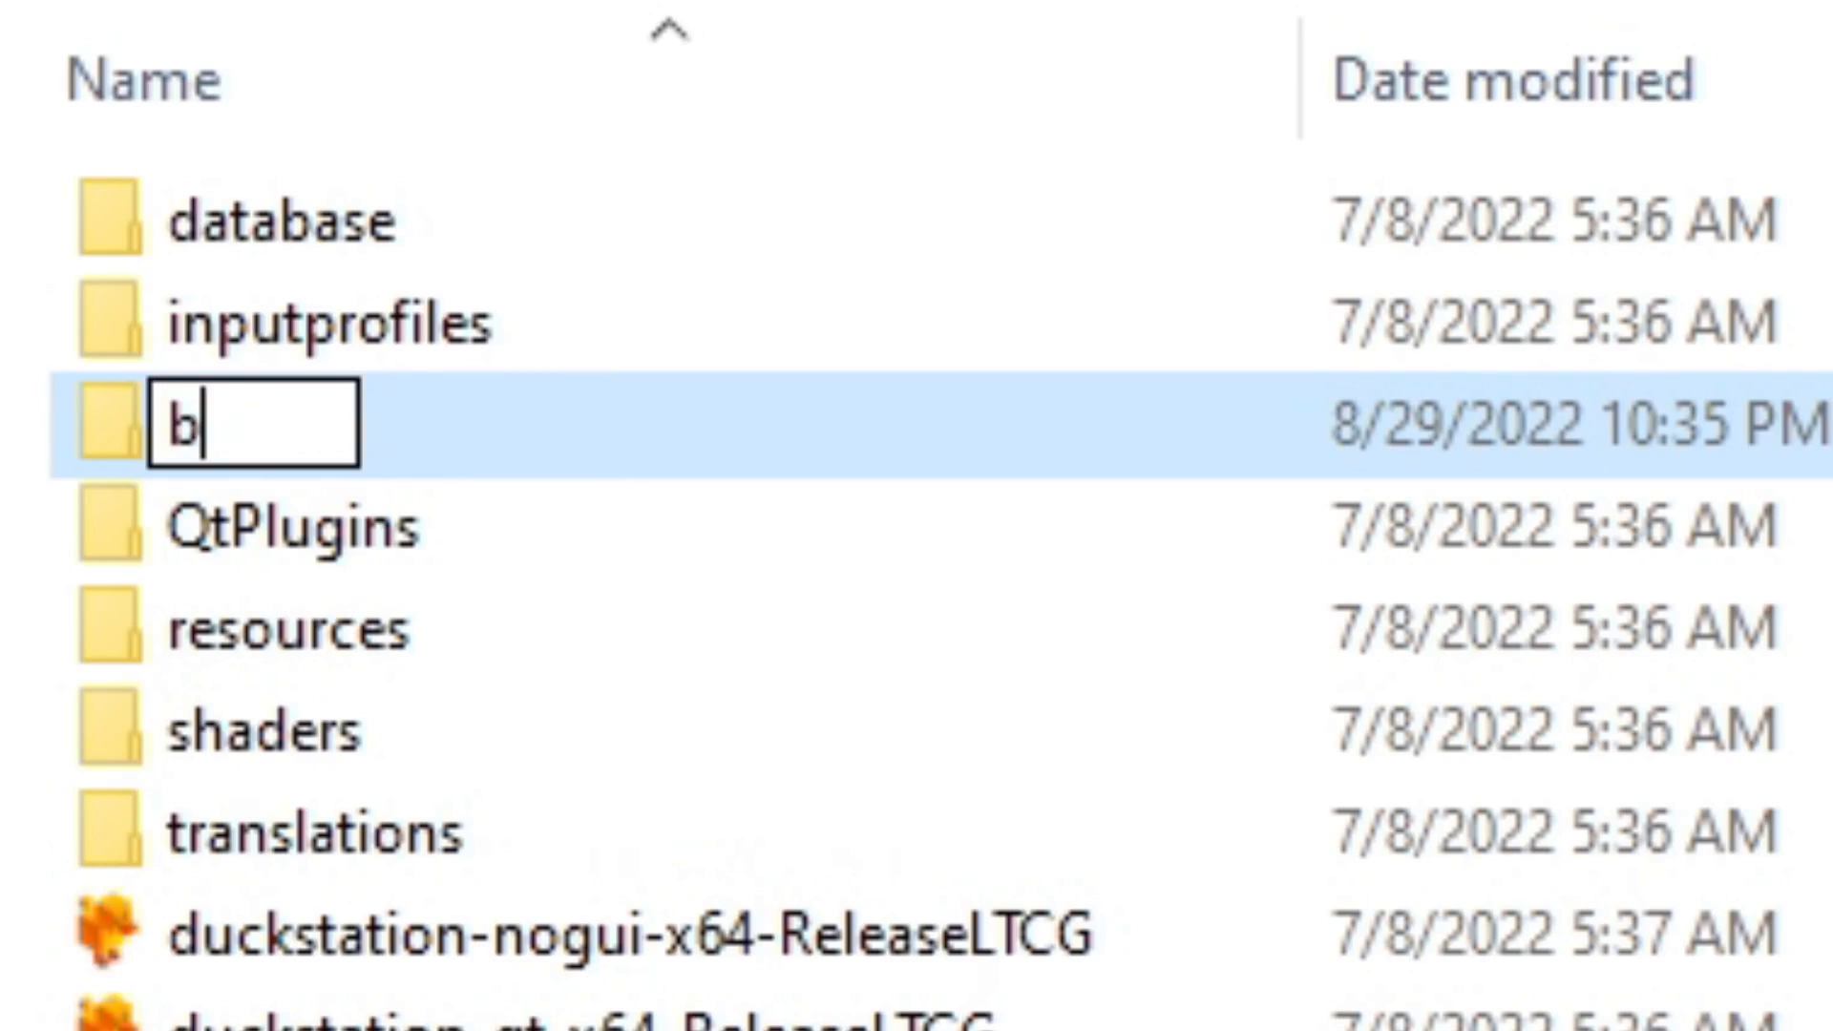
pyautogui.write('ios')
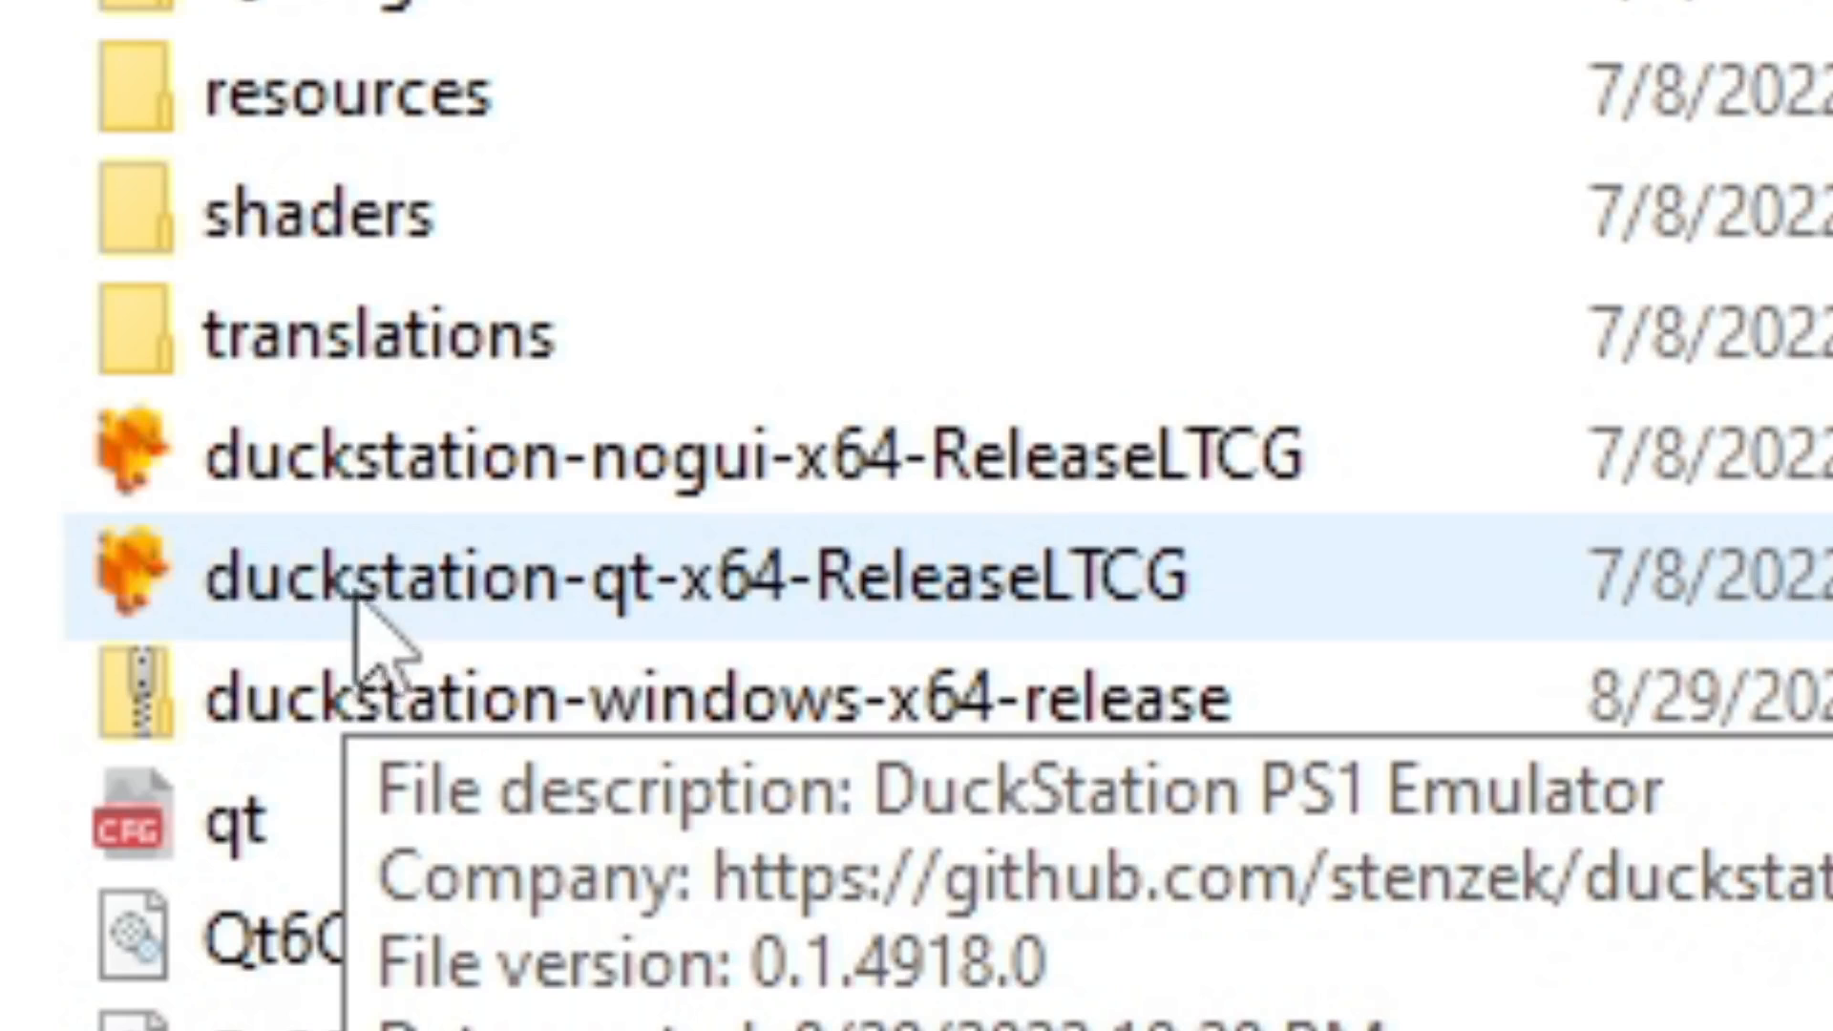
pyautogui.moveTo(900, 661)
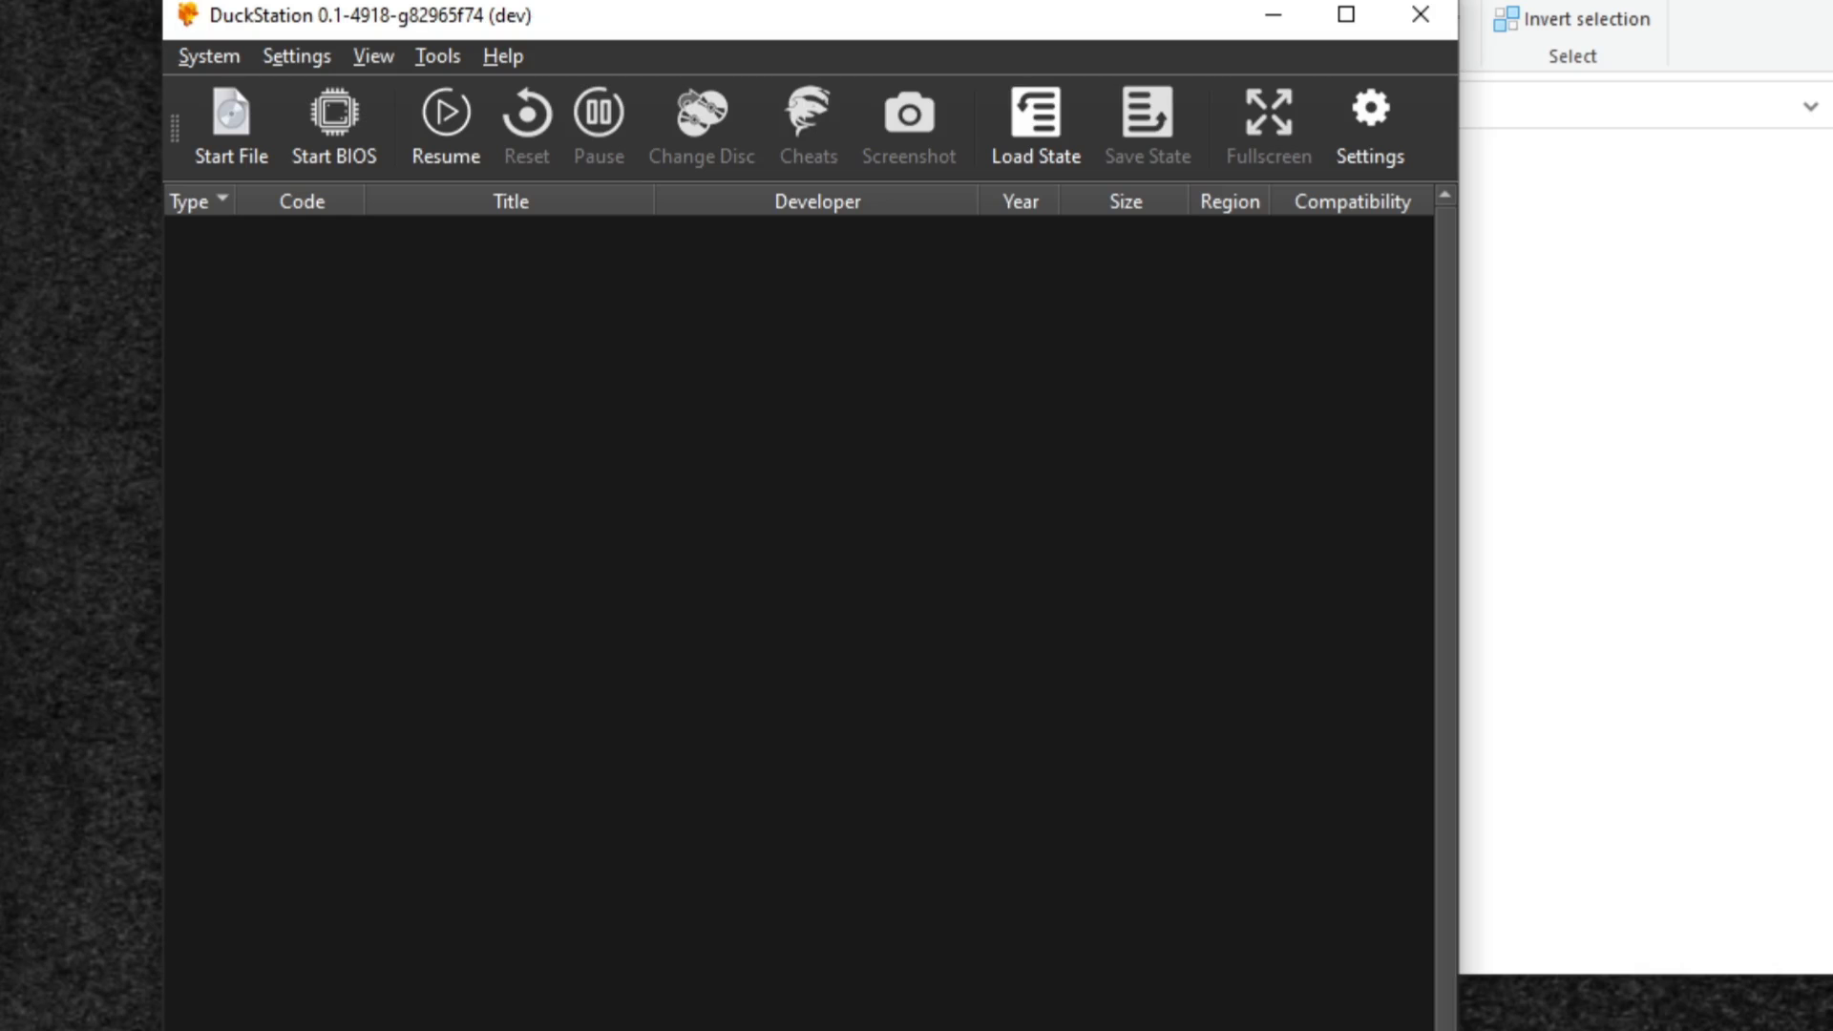
# Point the BIOS directory to duckps1\bios, then move to the controller settings
pyautogui.click(296, 56)
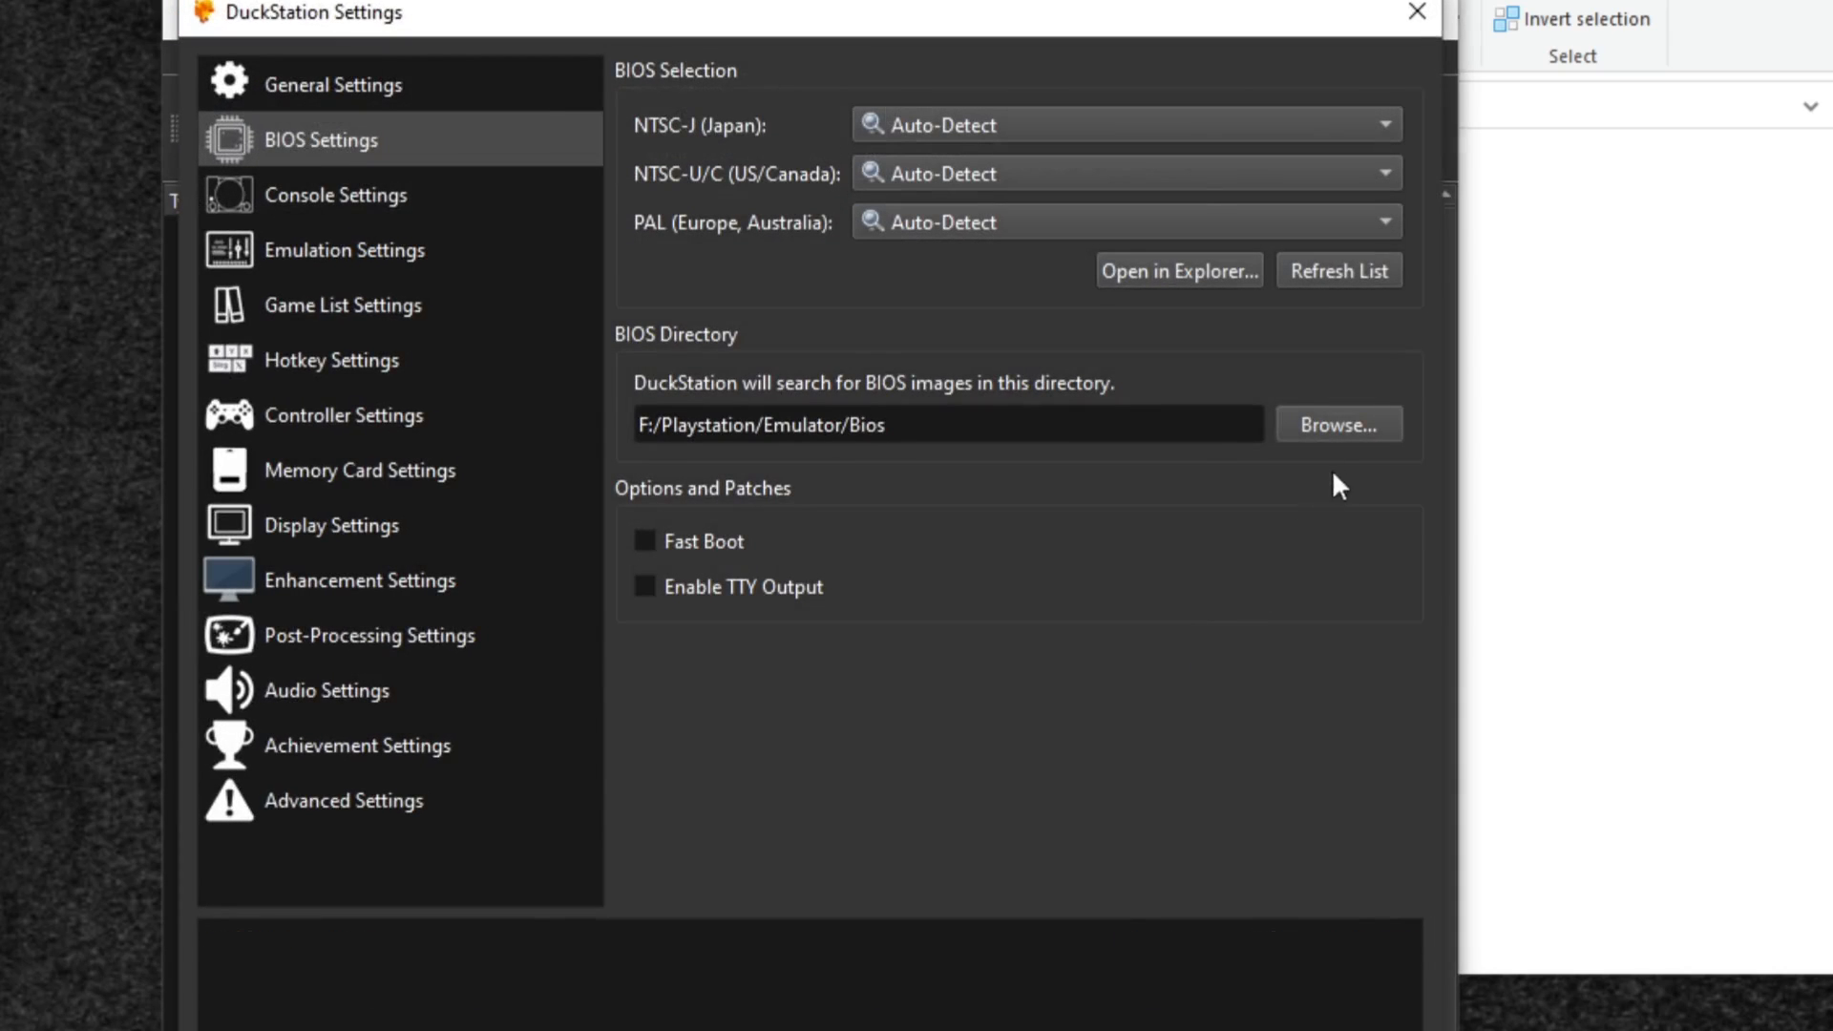
pyautogui.click(1337, 423)
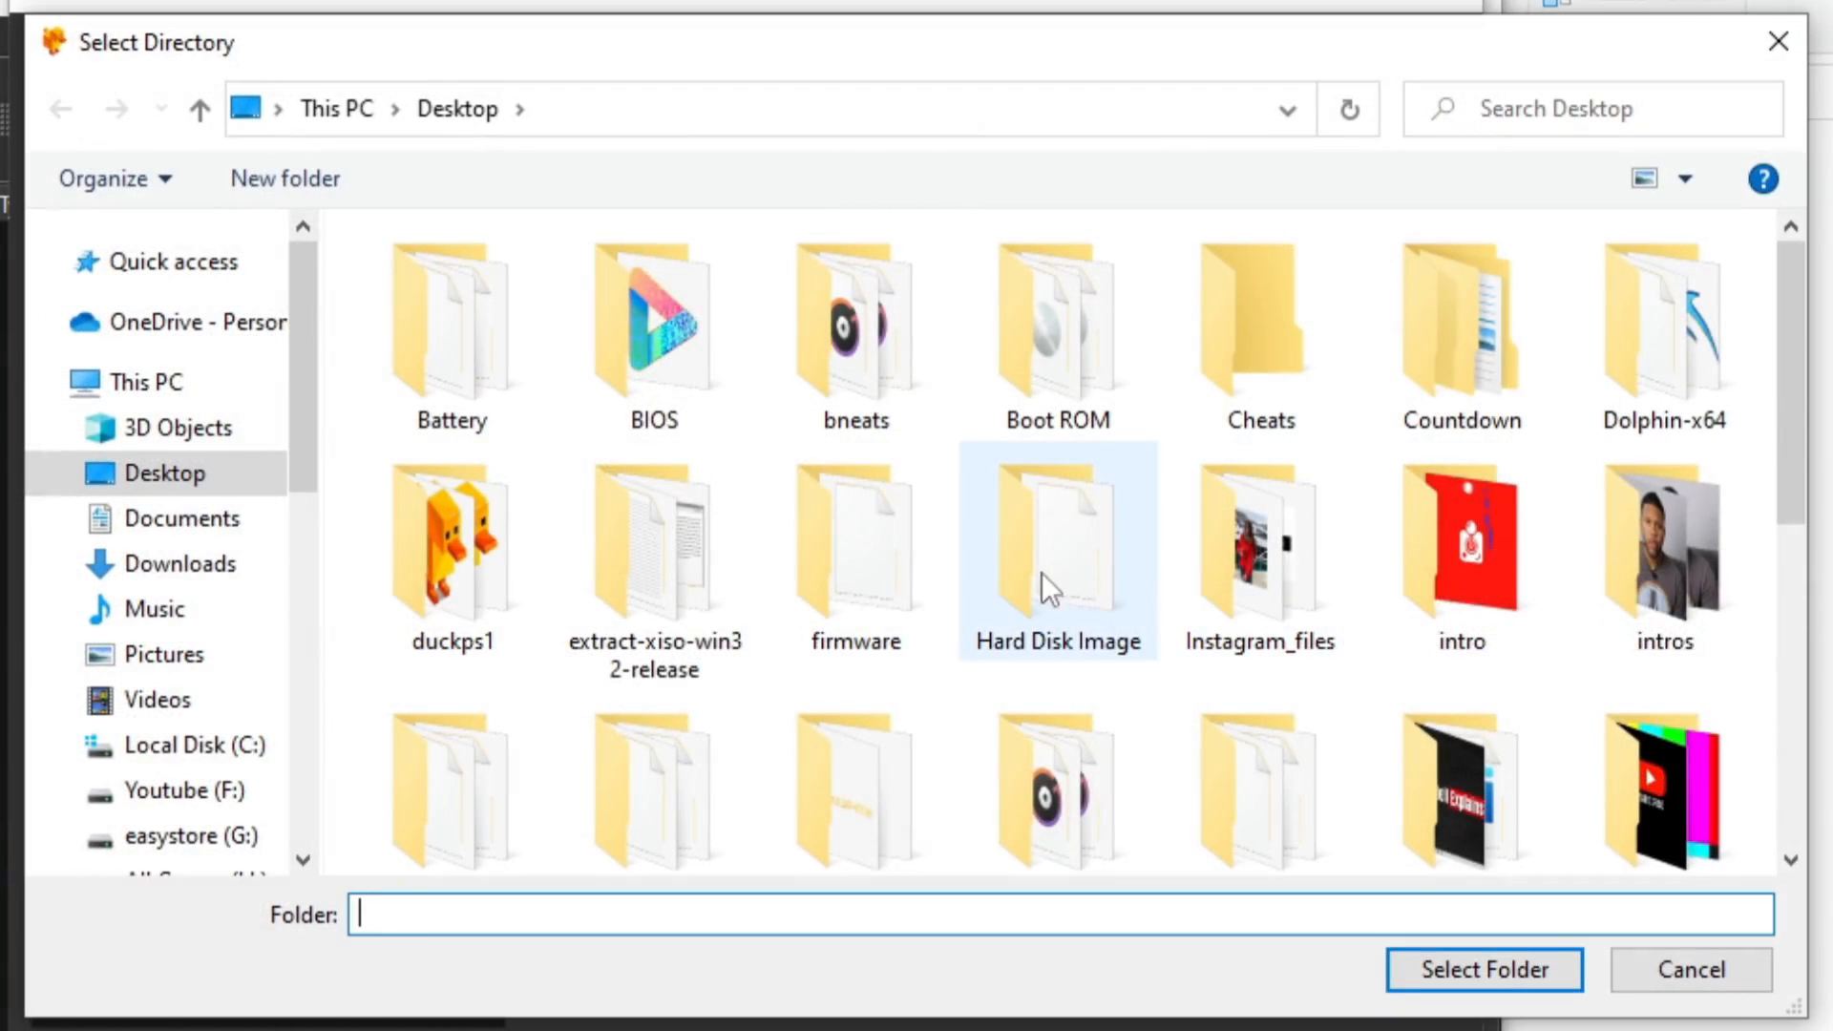
pyautogui.click(450, 550)
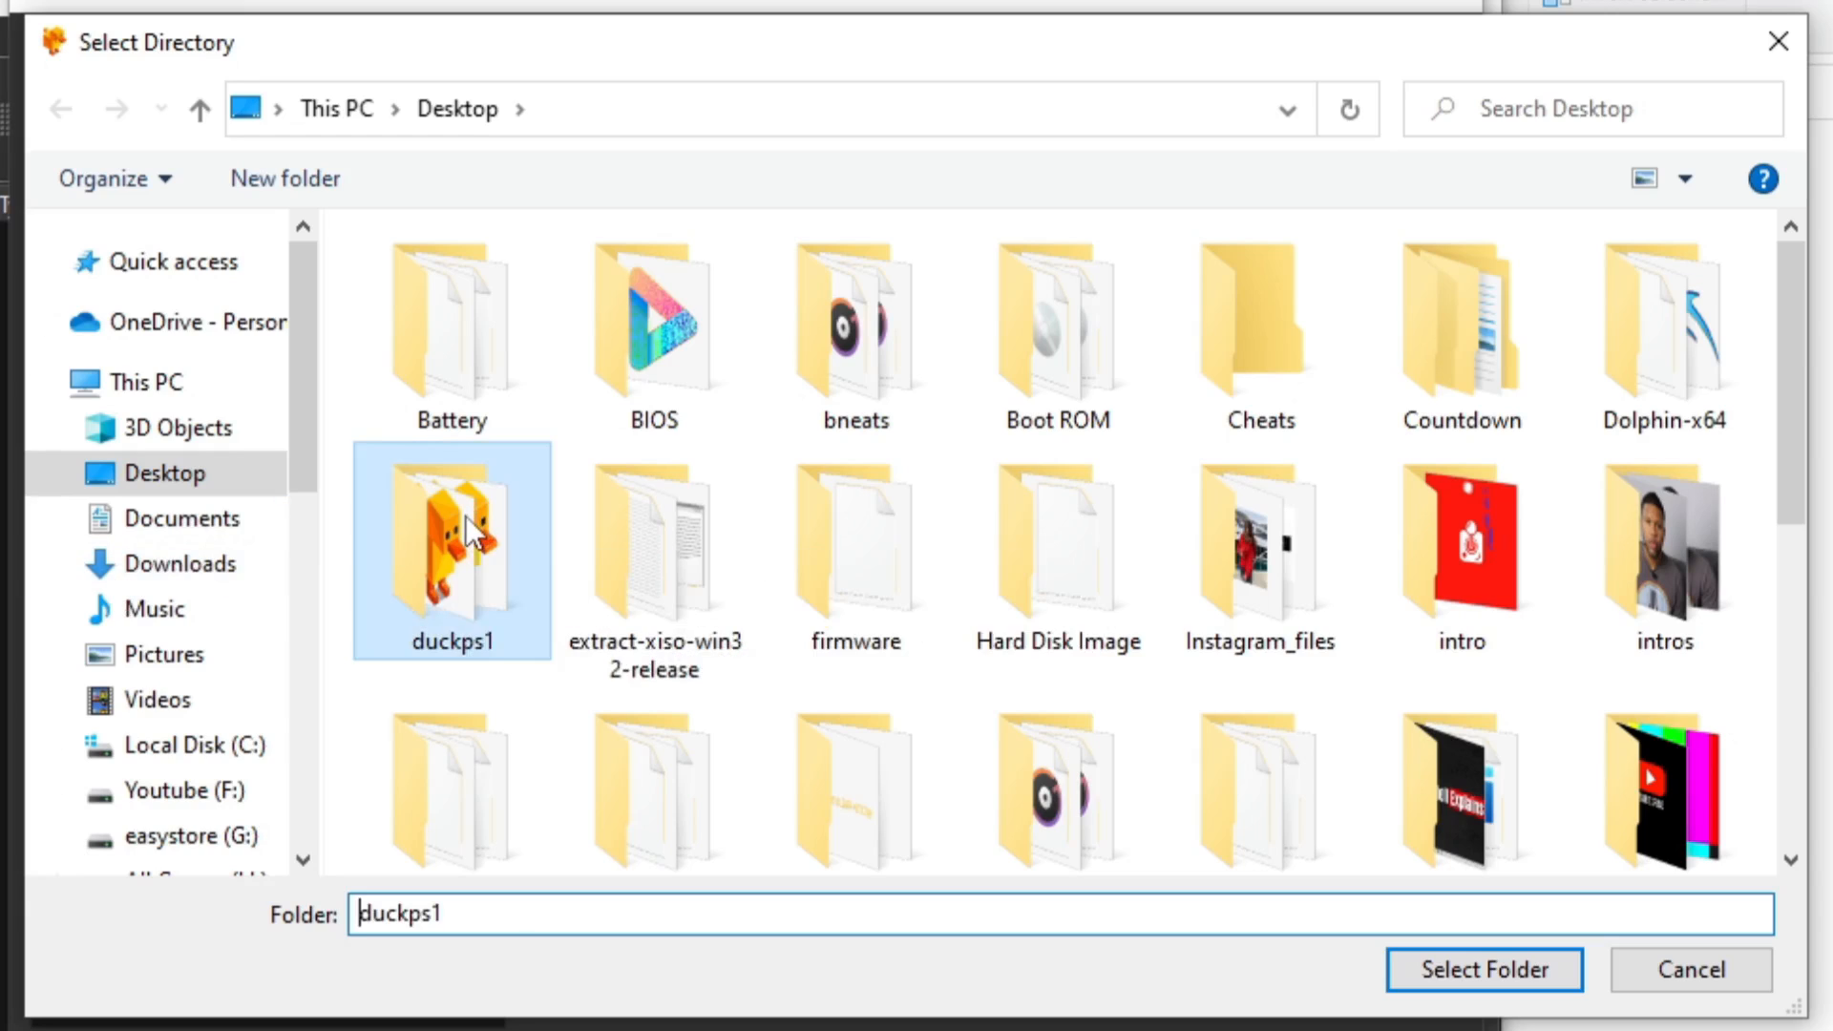
pyautogui.doubleClick(451, 550)
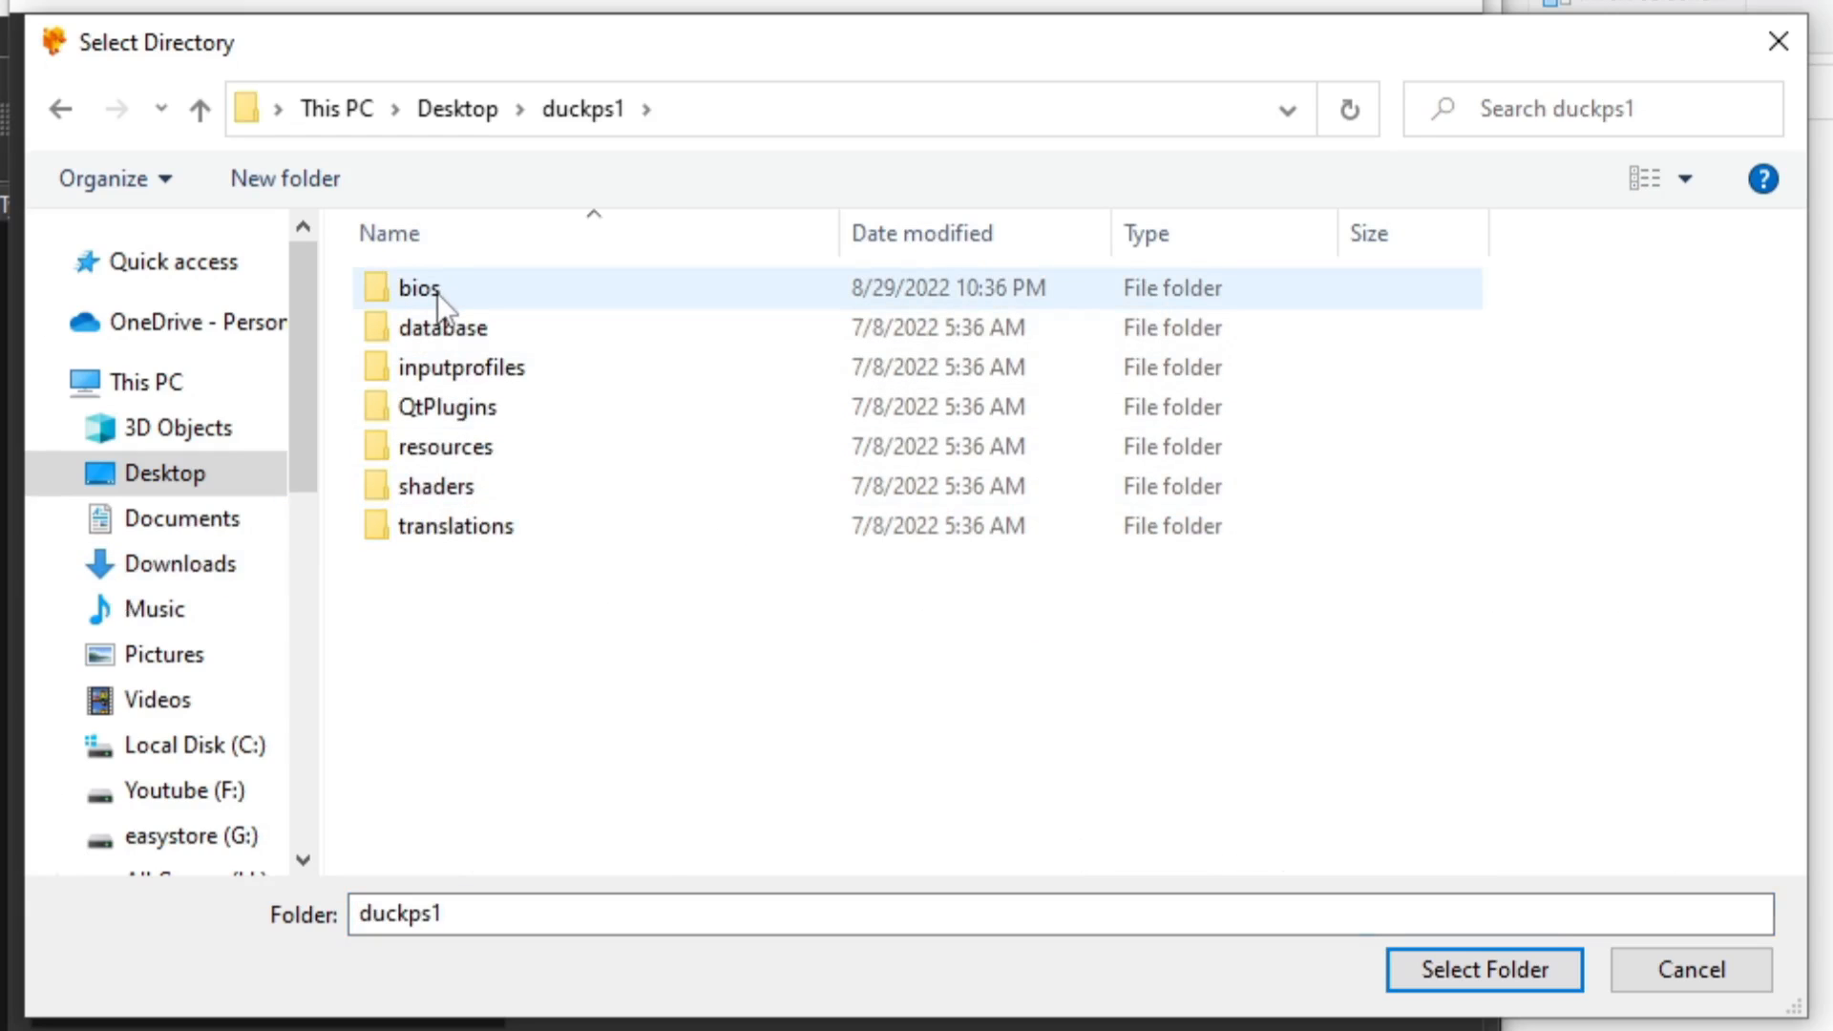
pyautogui.doubleClick(418, 288)
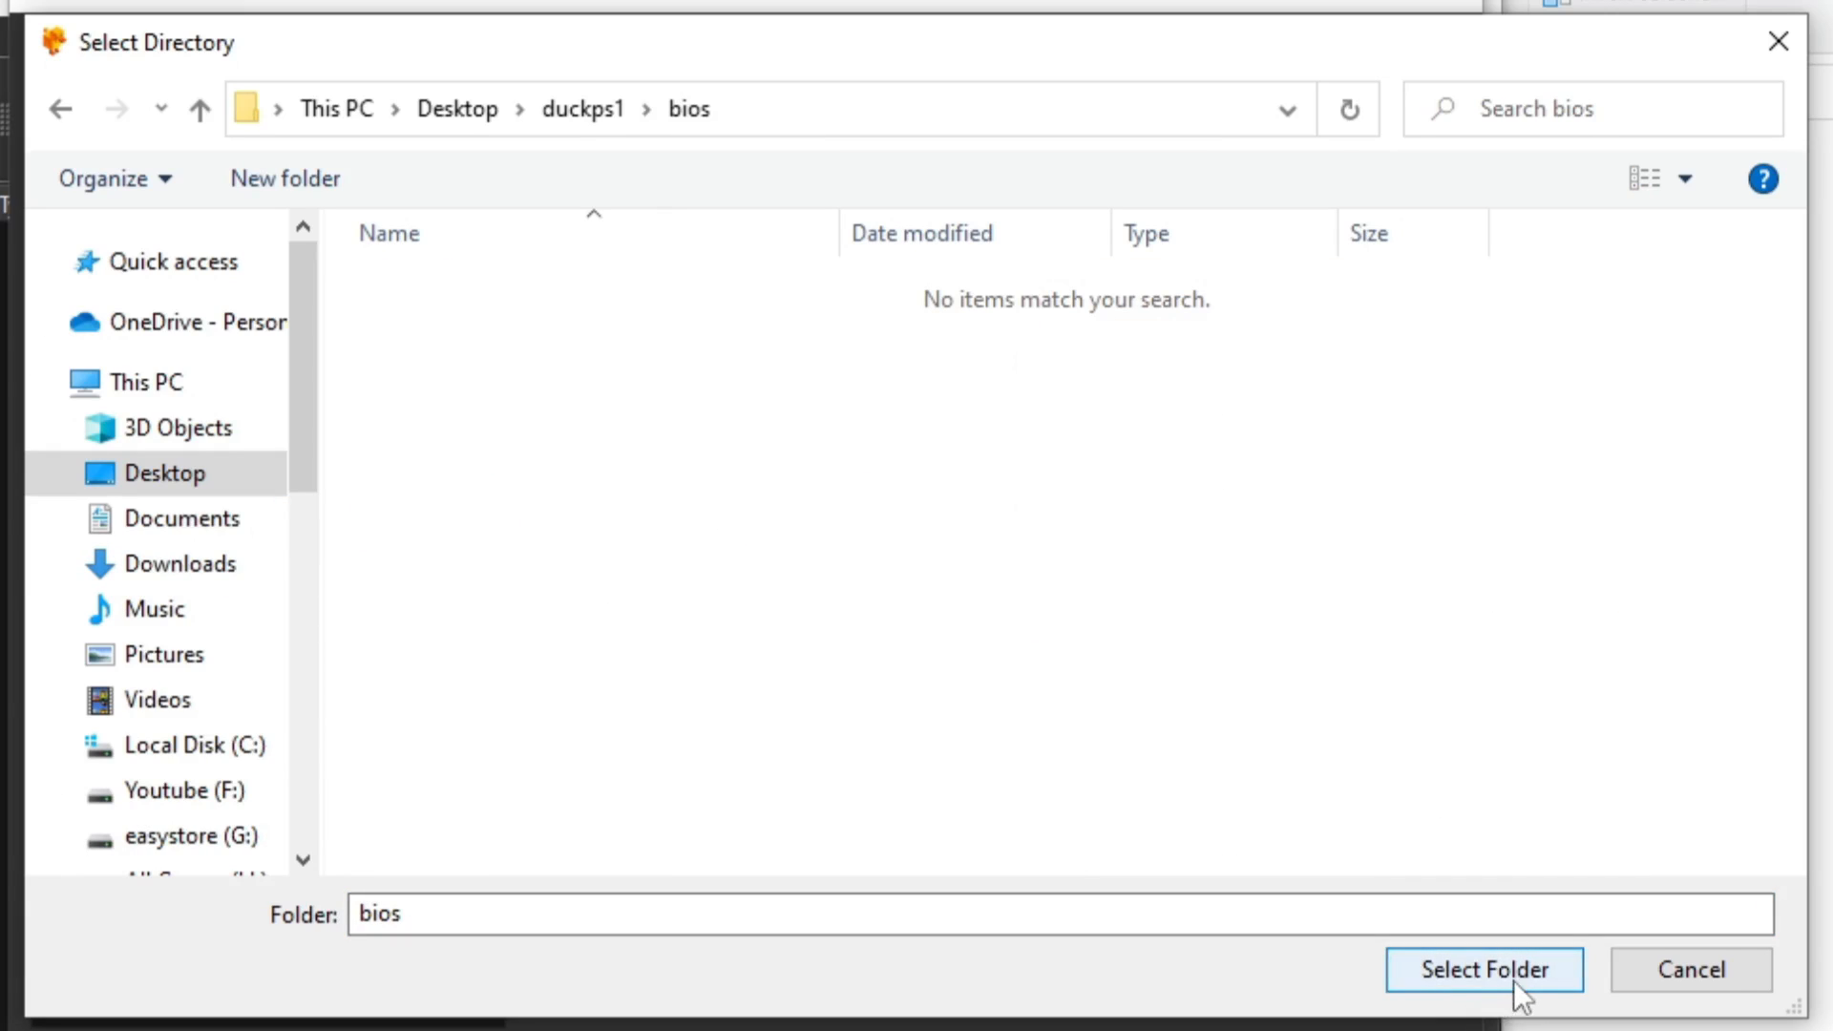
pyautogui.click(1482, 970)
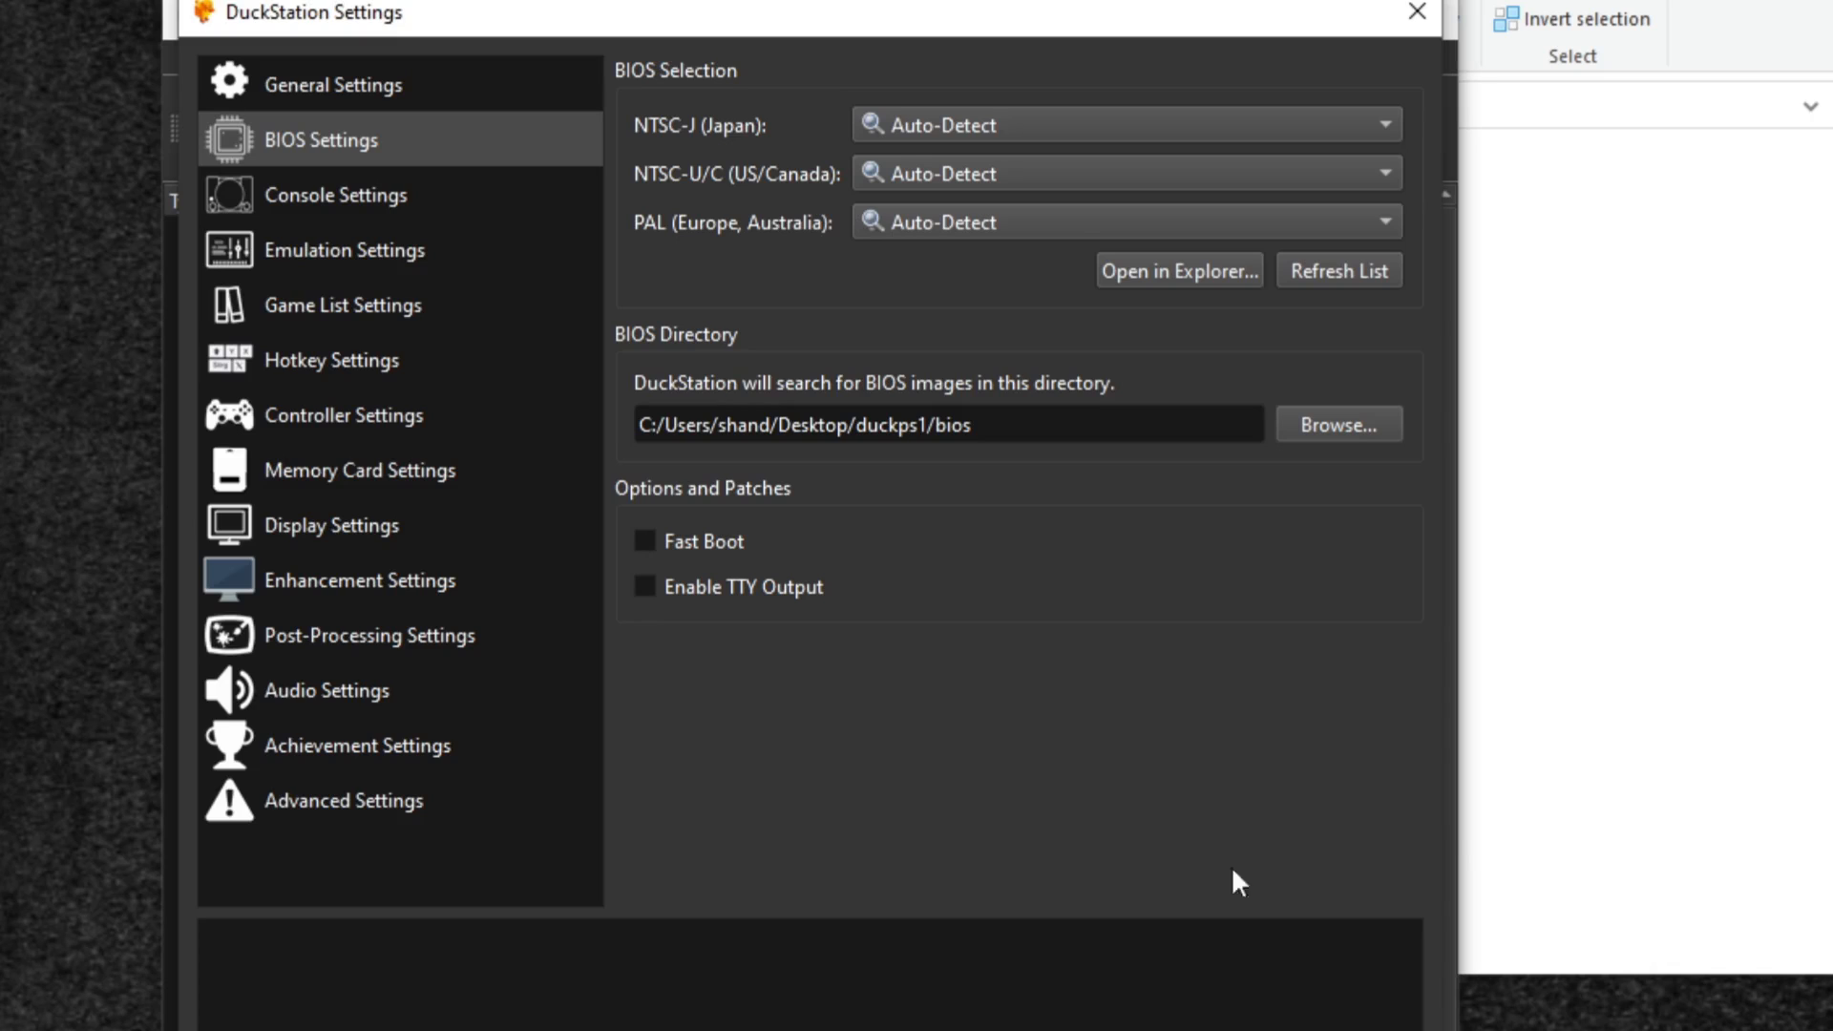
pyautogui.click(344, 415)
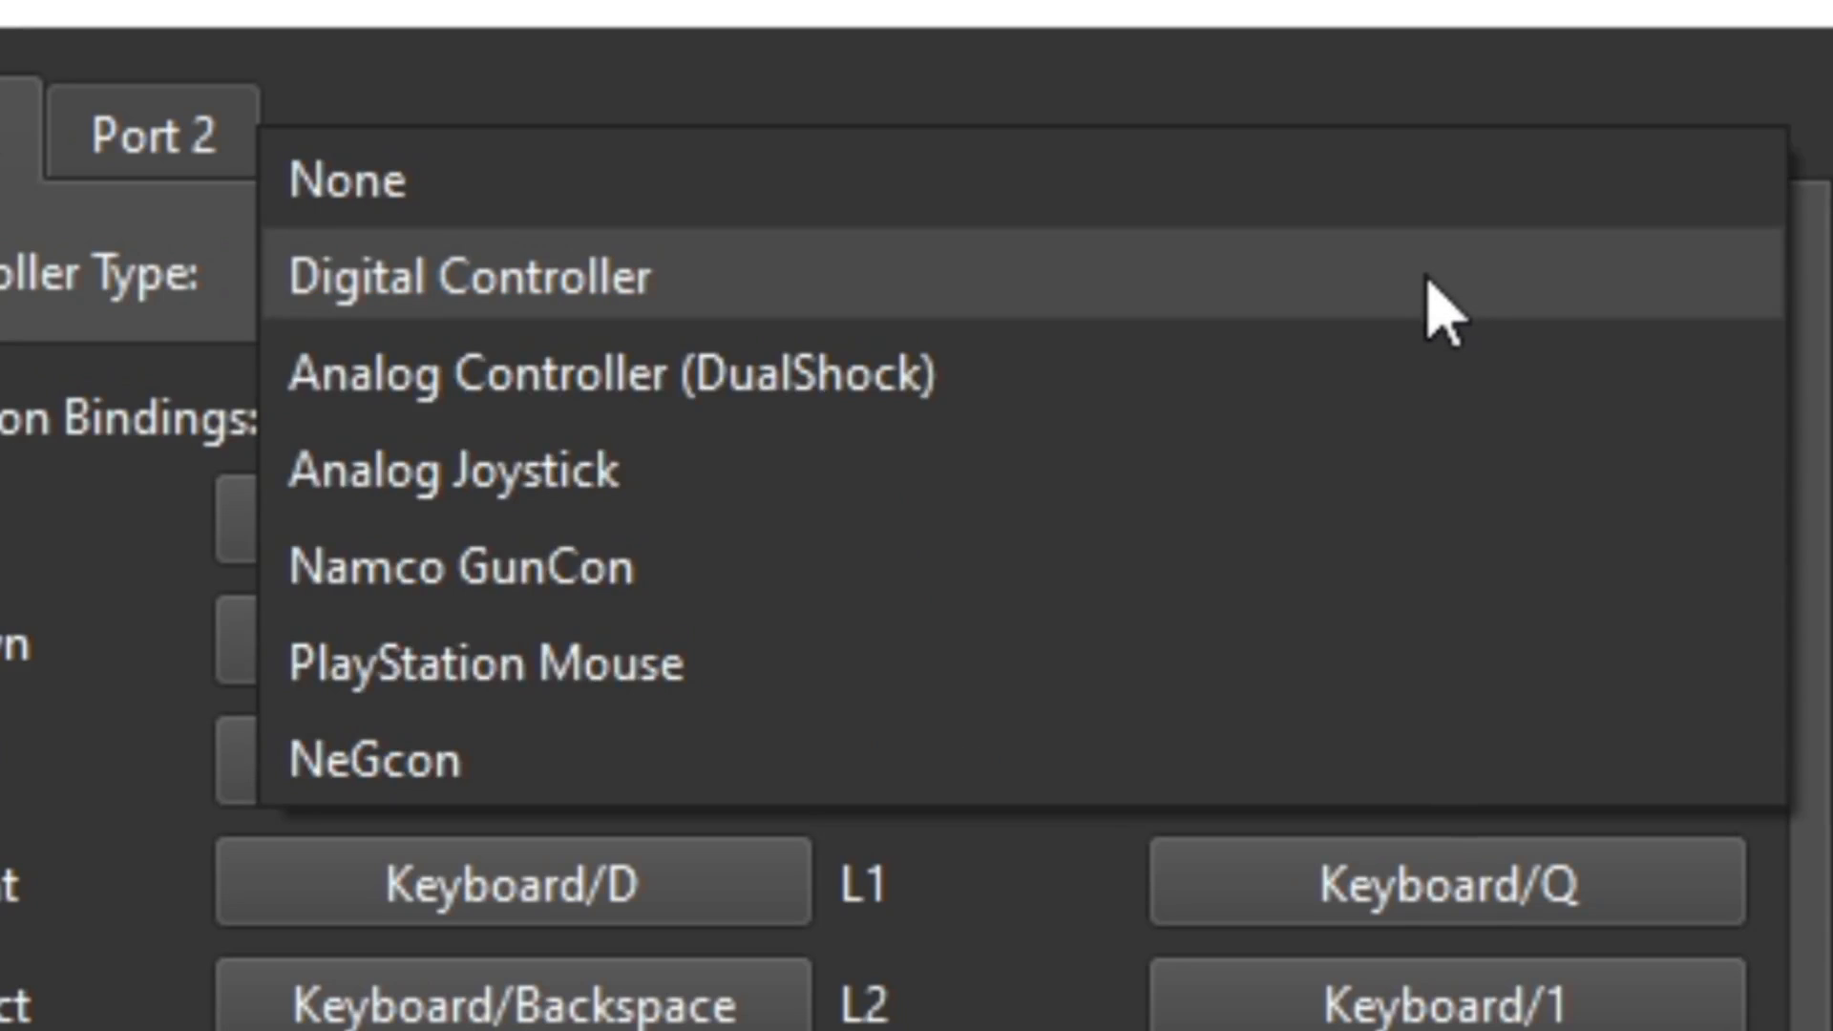
pyautogui.moveTo(982, 374)
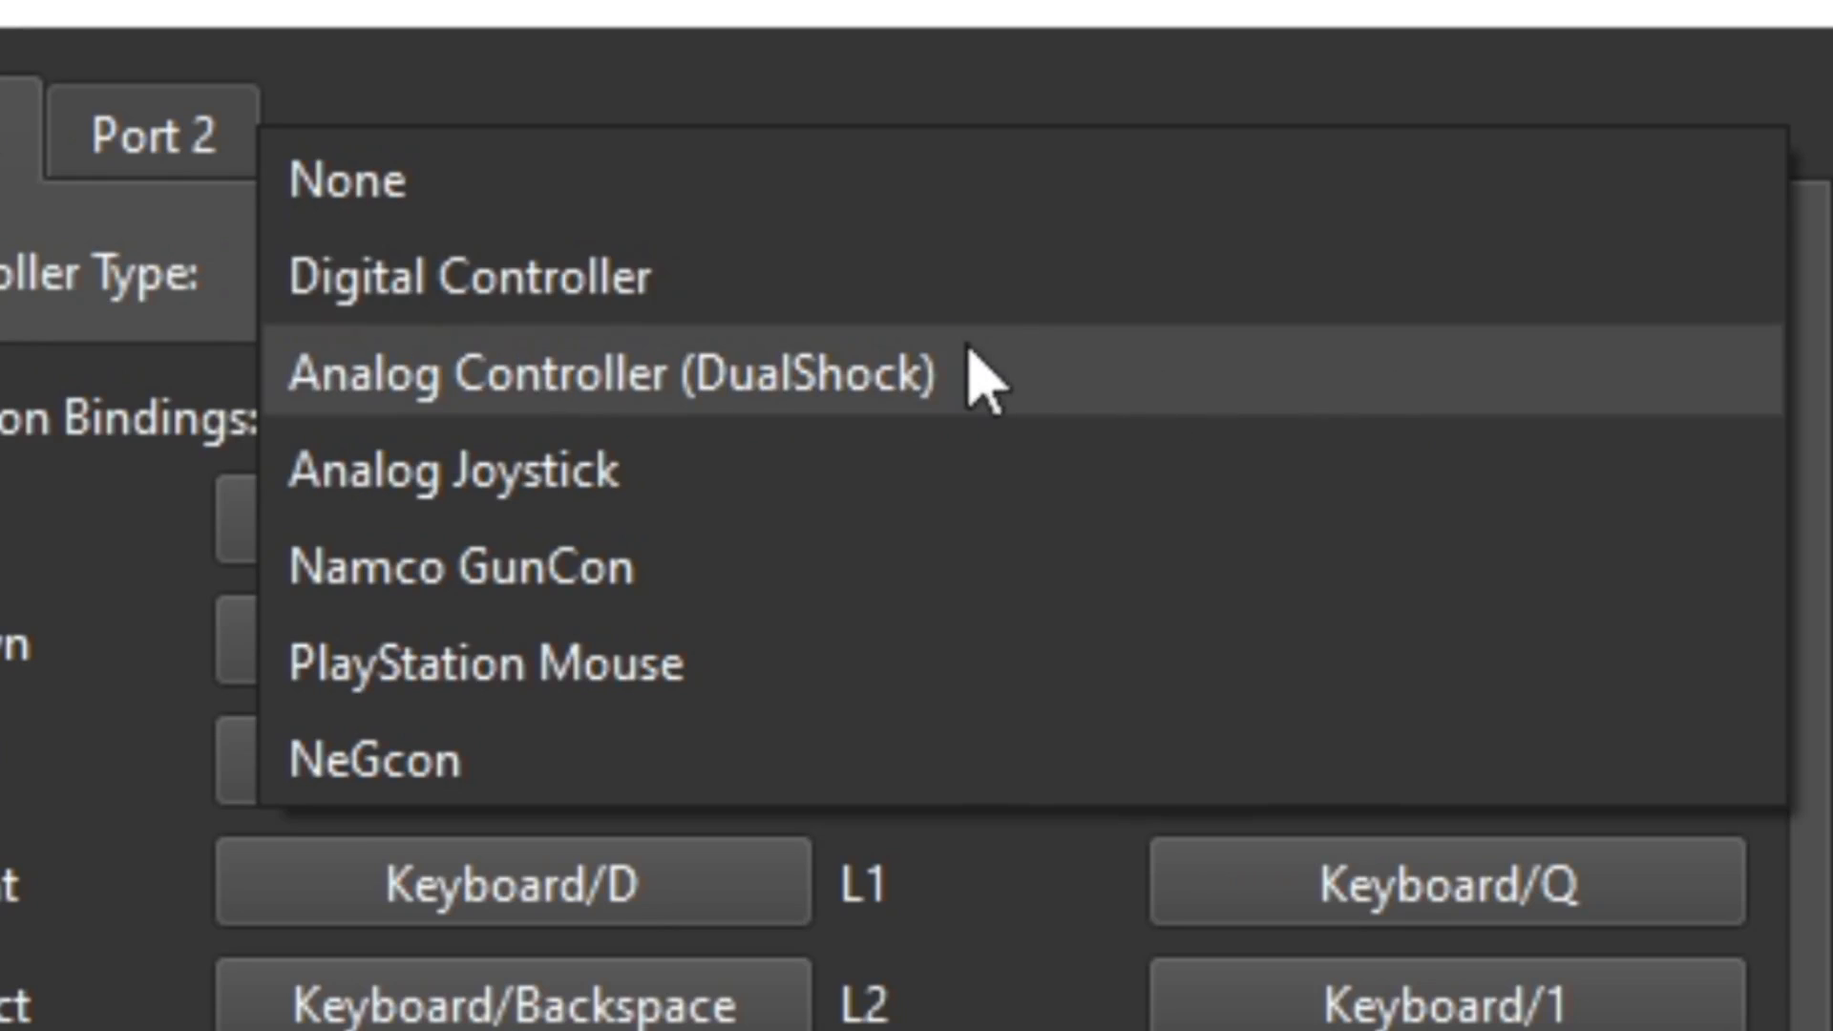
pyautogui.moveTo(998, 386)
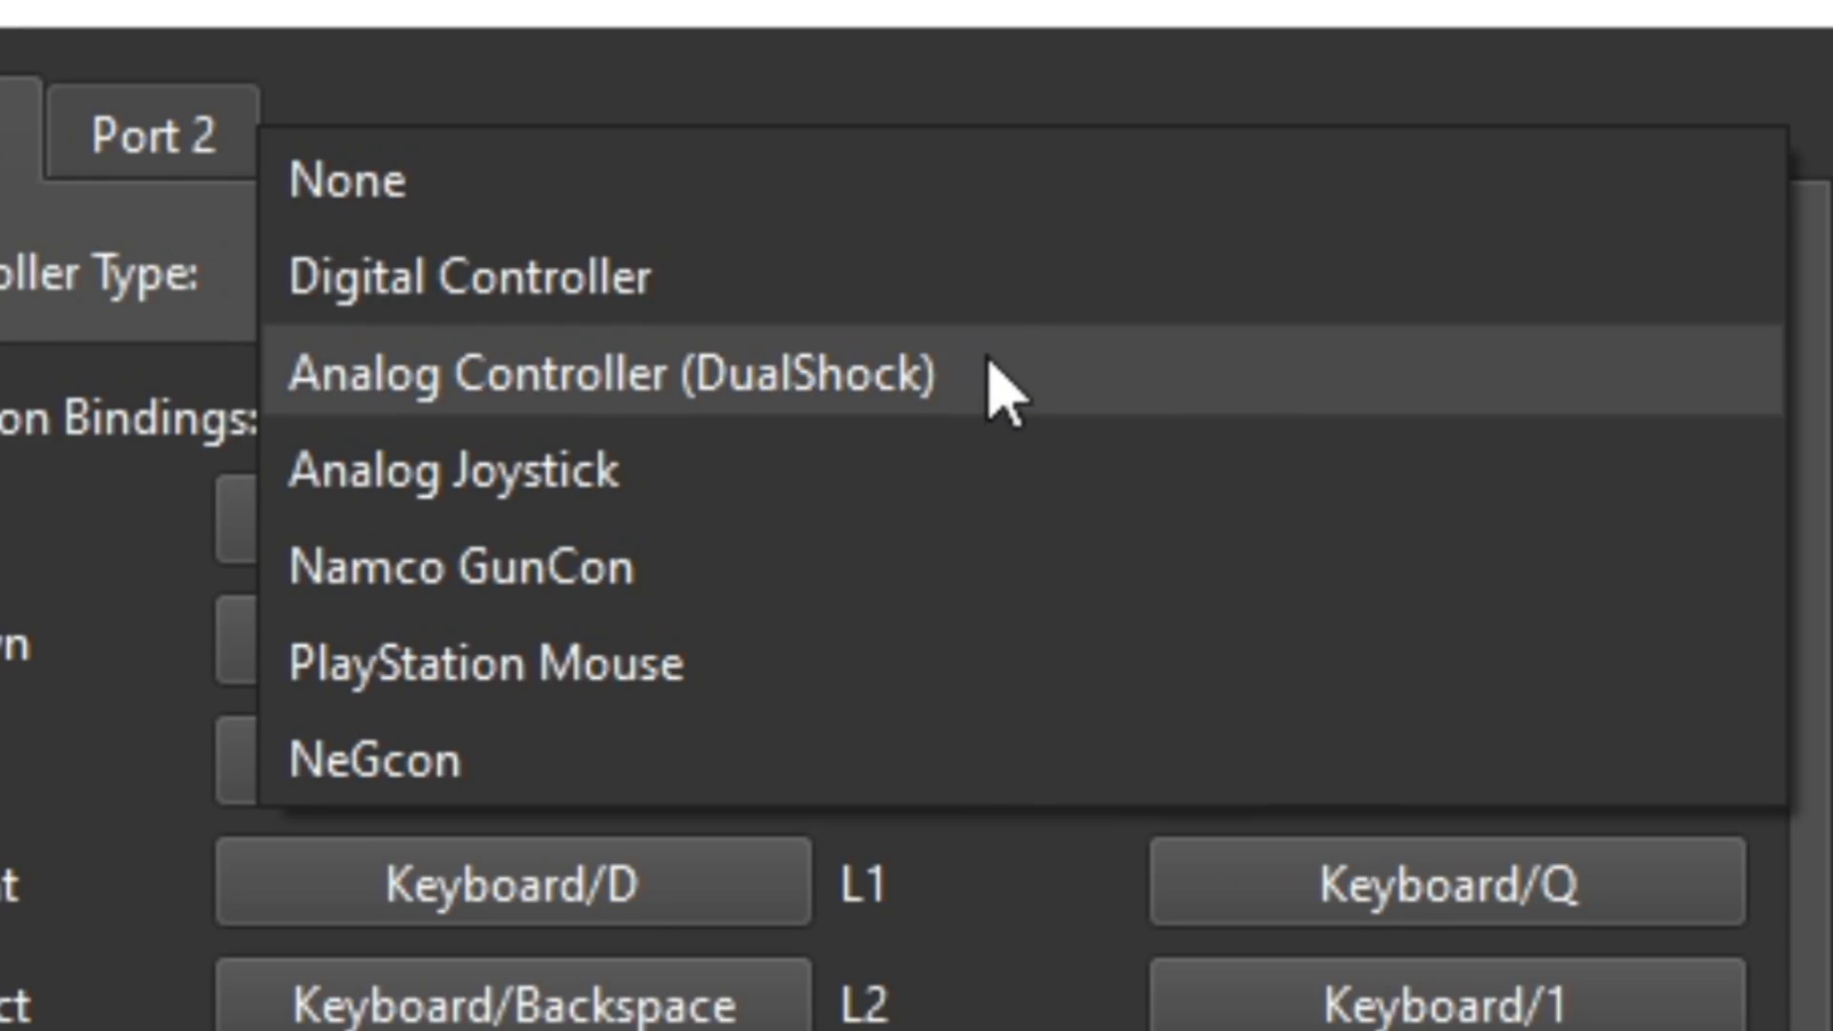
pyautogui.moveTo(1013, 403)
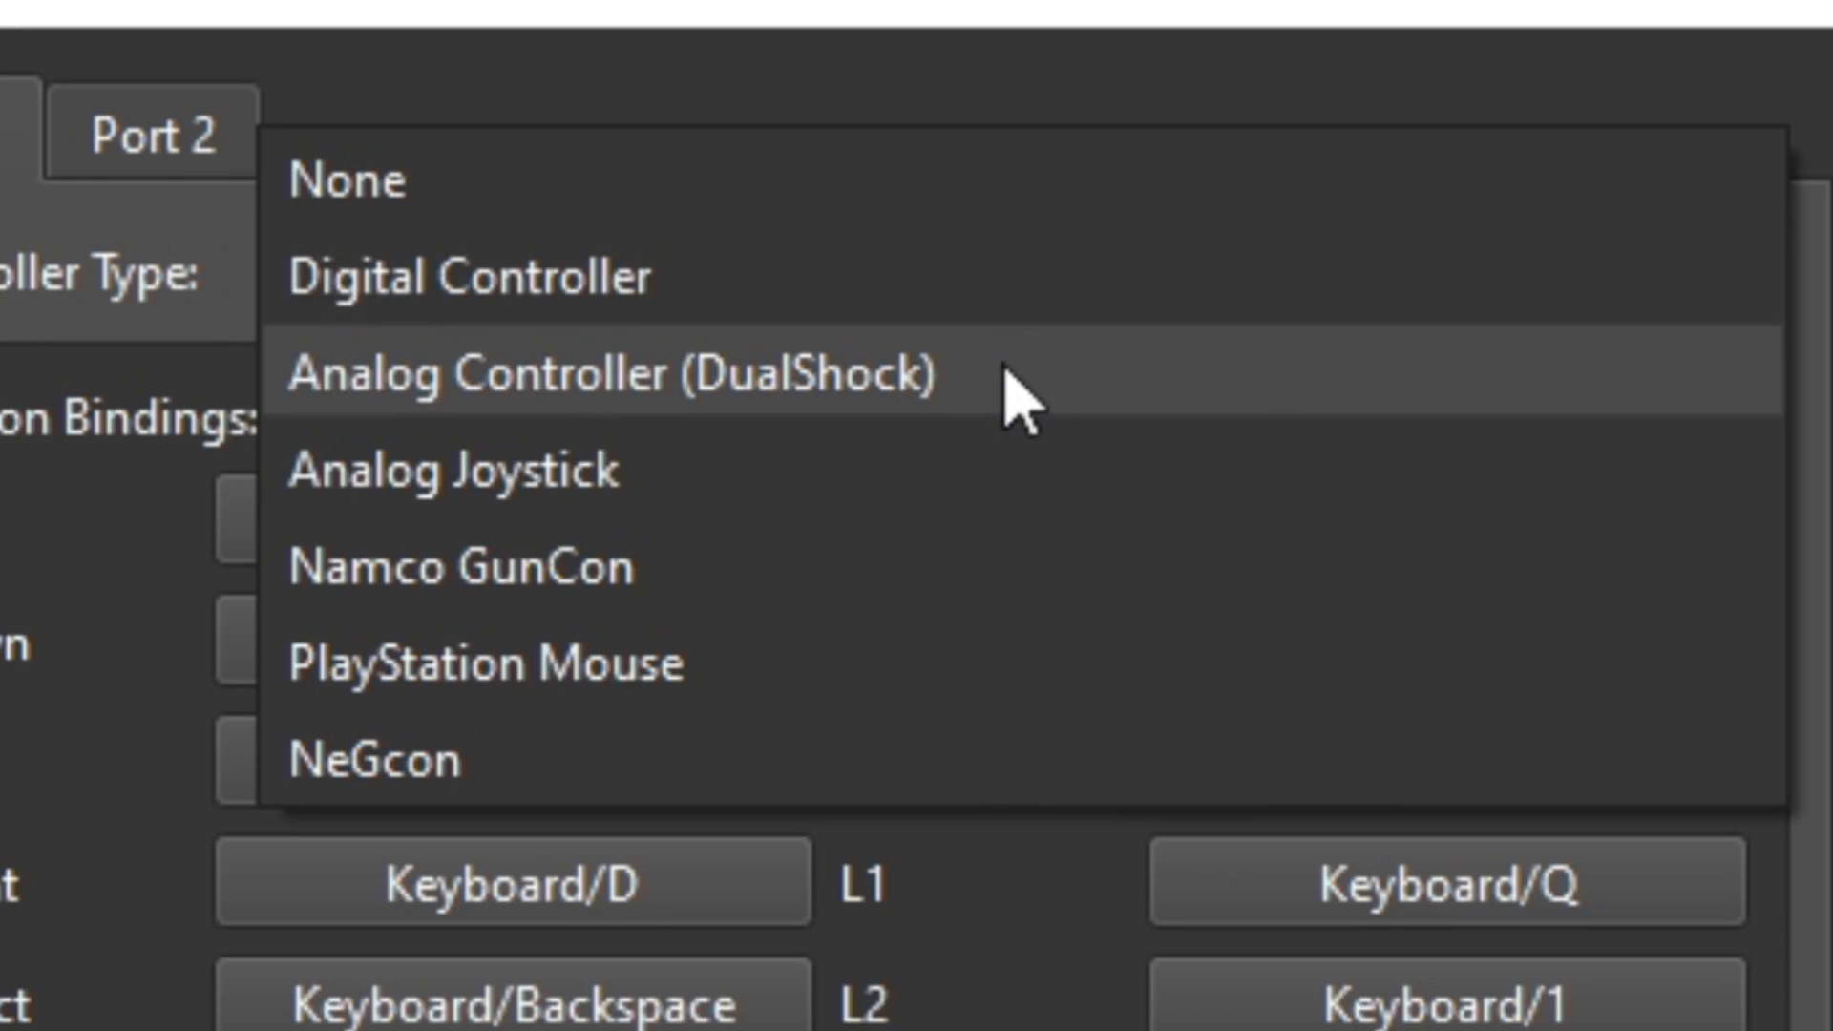
# Choose the analog DualShock controller type and rebind Up and Down to the gamepad stick
pyautogui.click(607, 376)
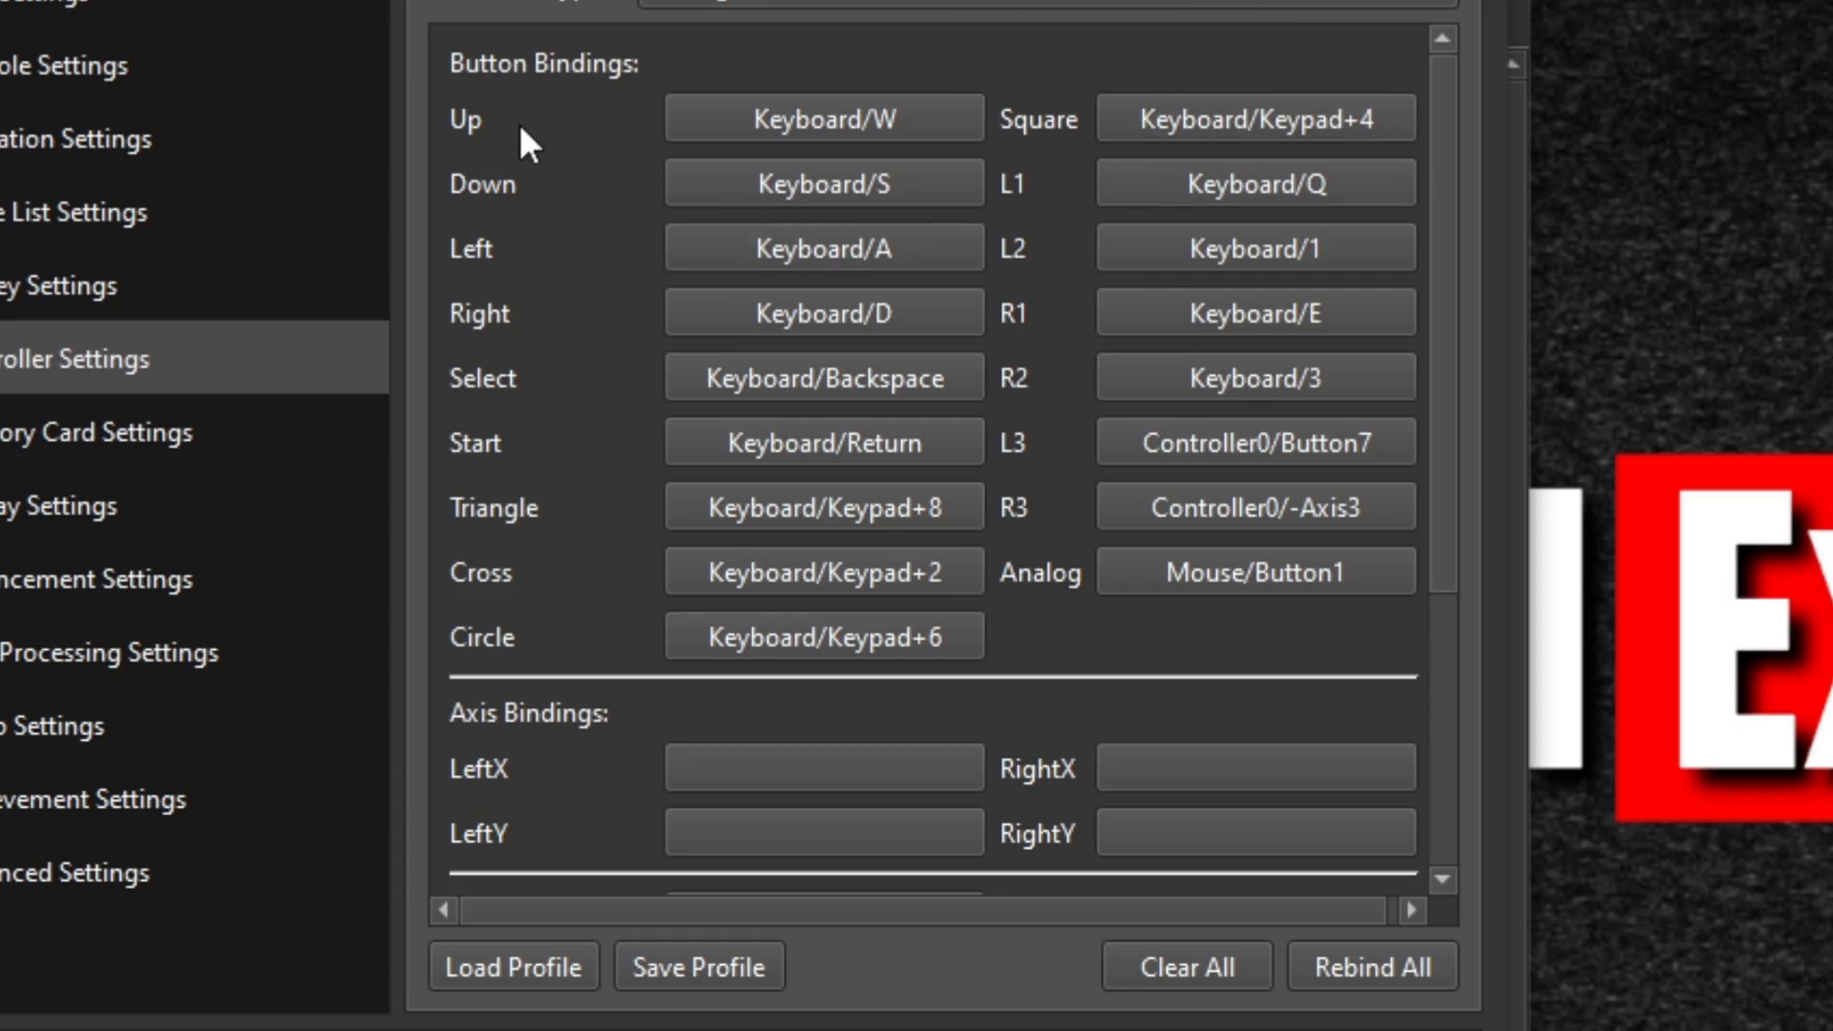
pyautogui.moveTo(1058, 12)
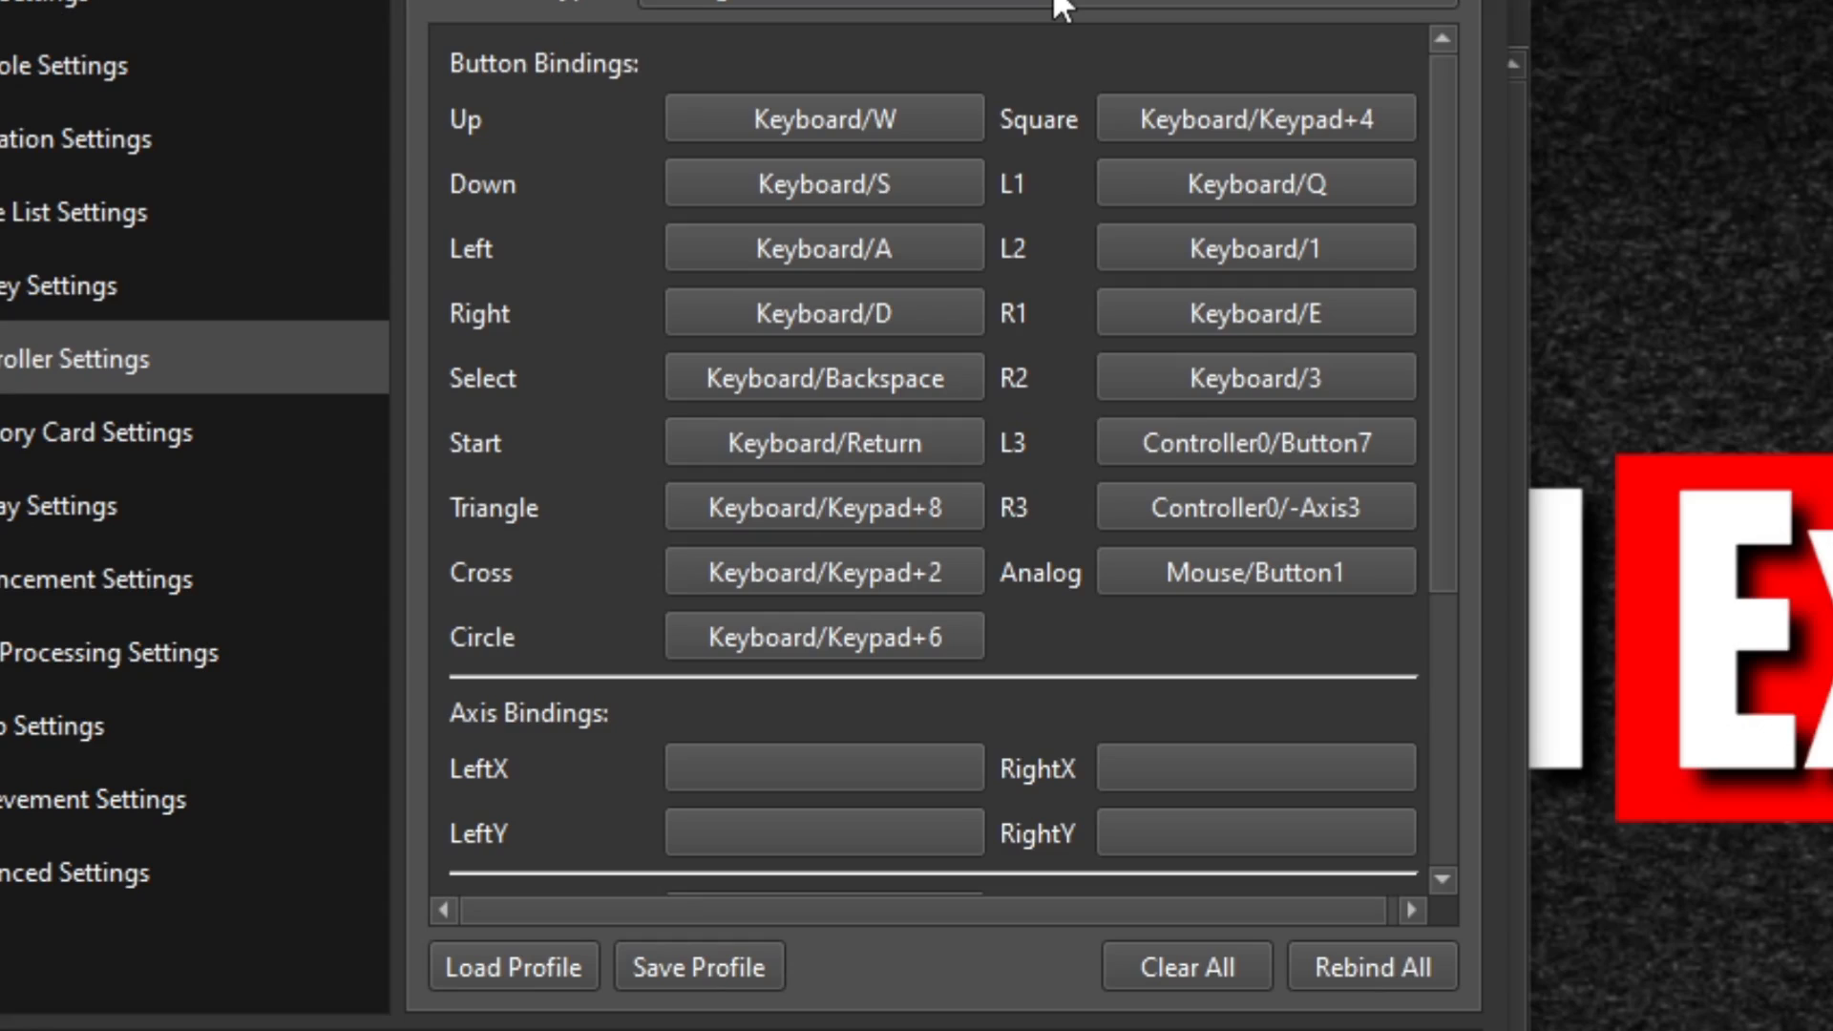
pyautogui.moveTo(819, 116)
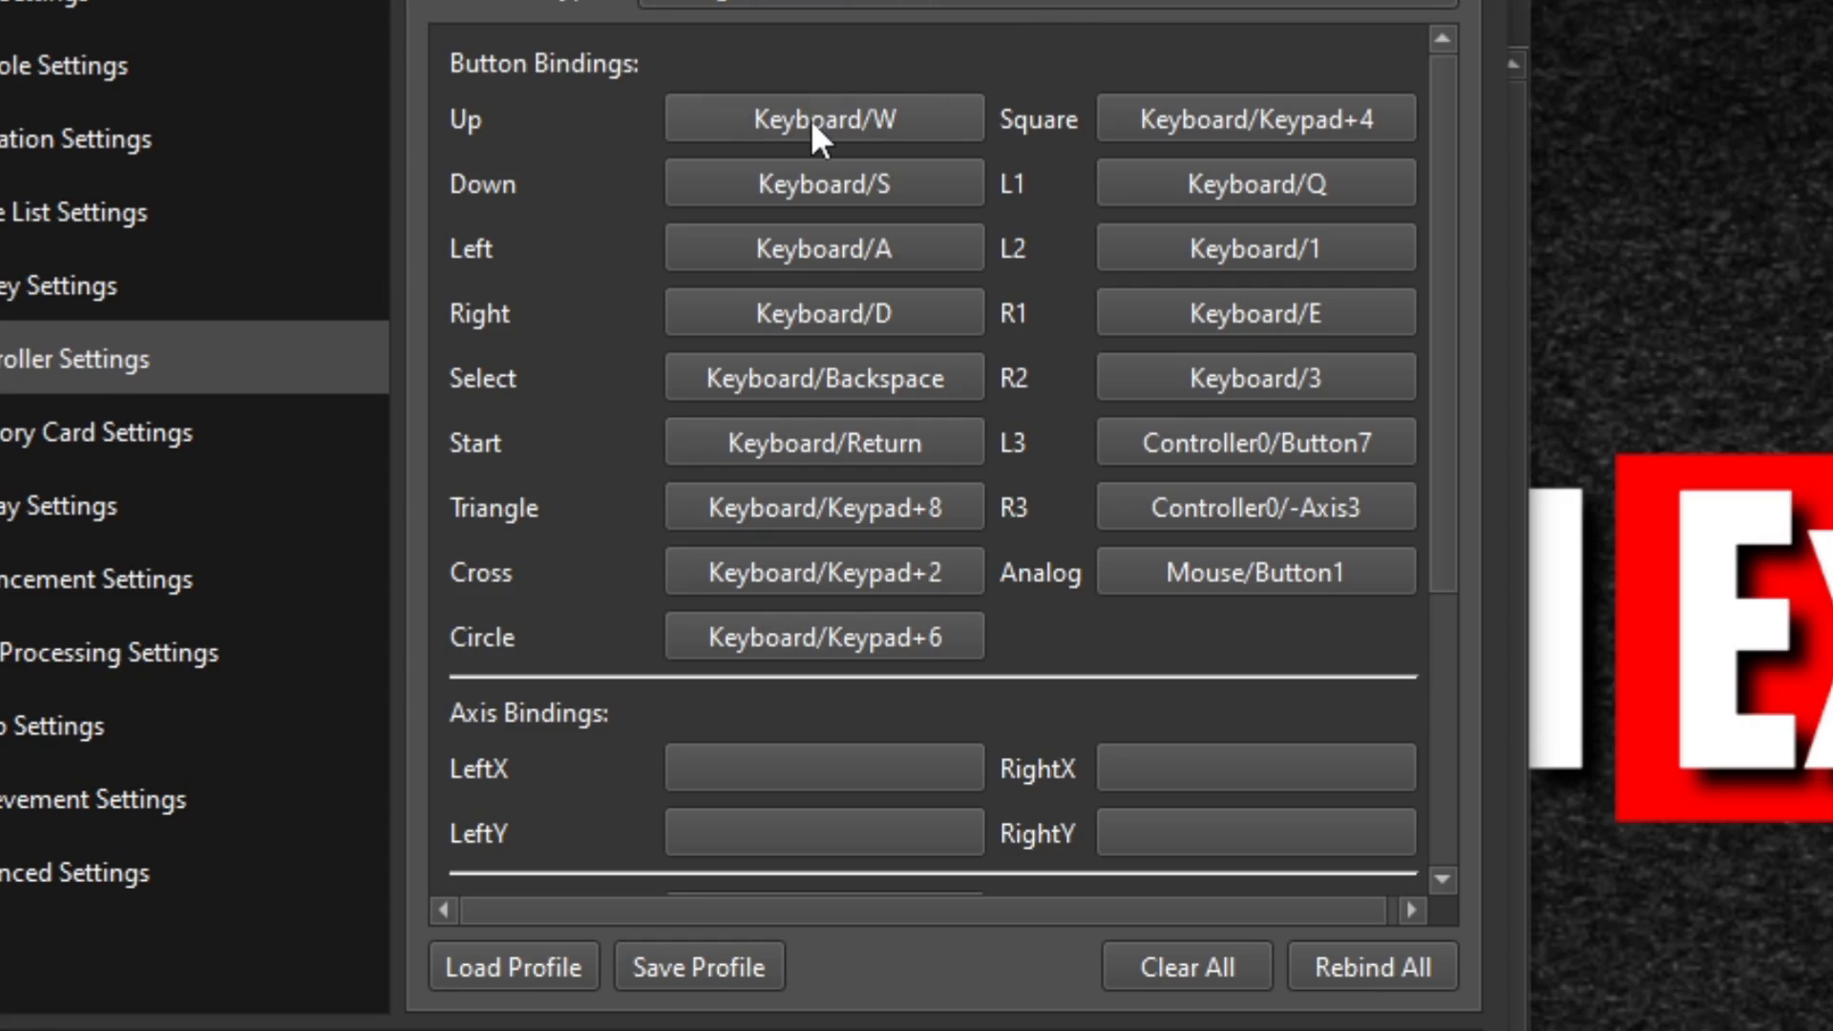
pyautogui.click(823, 116)
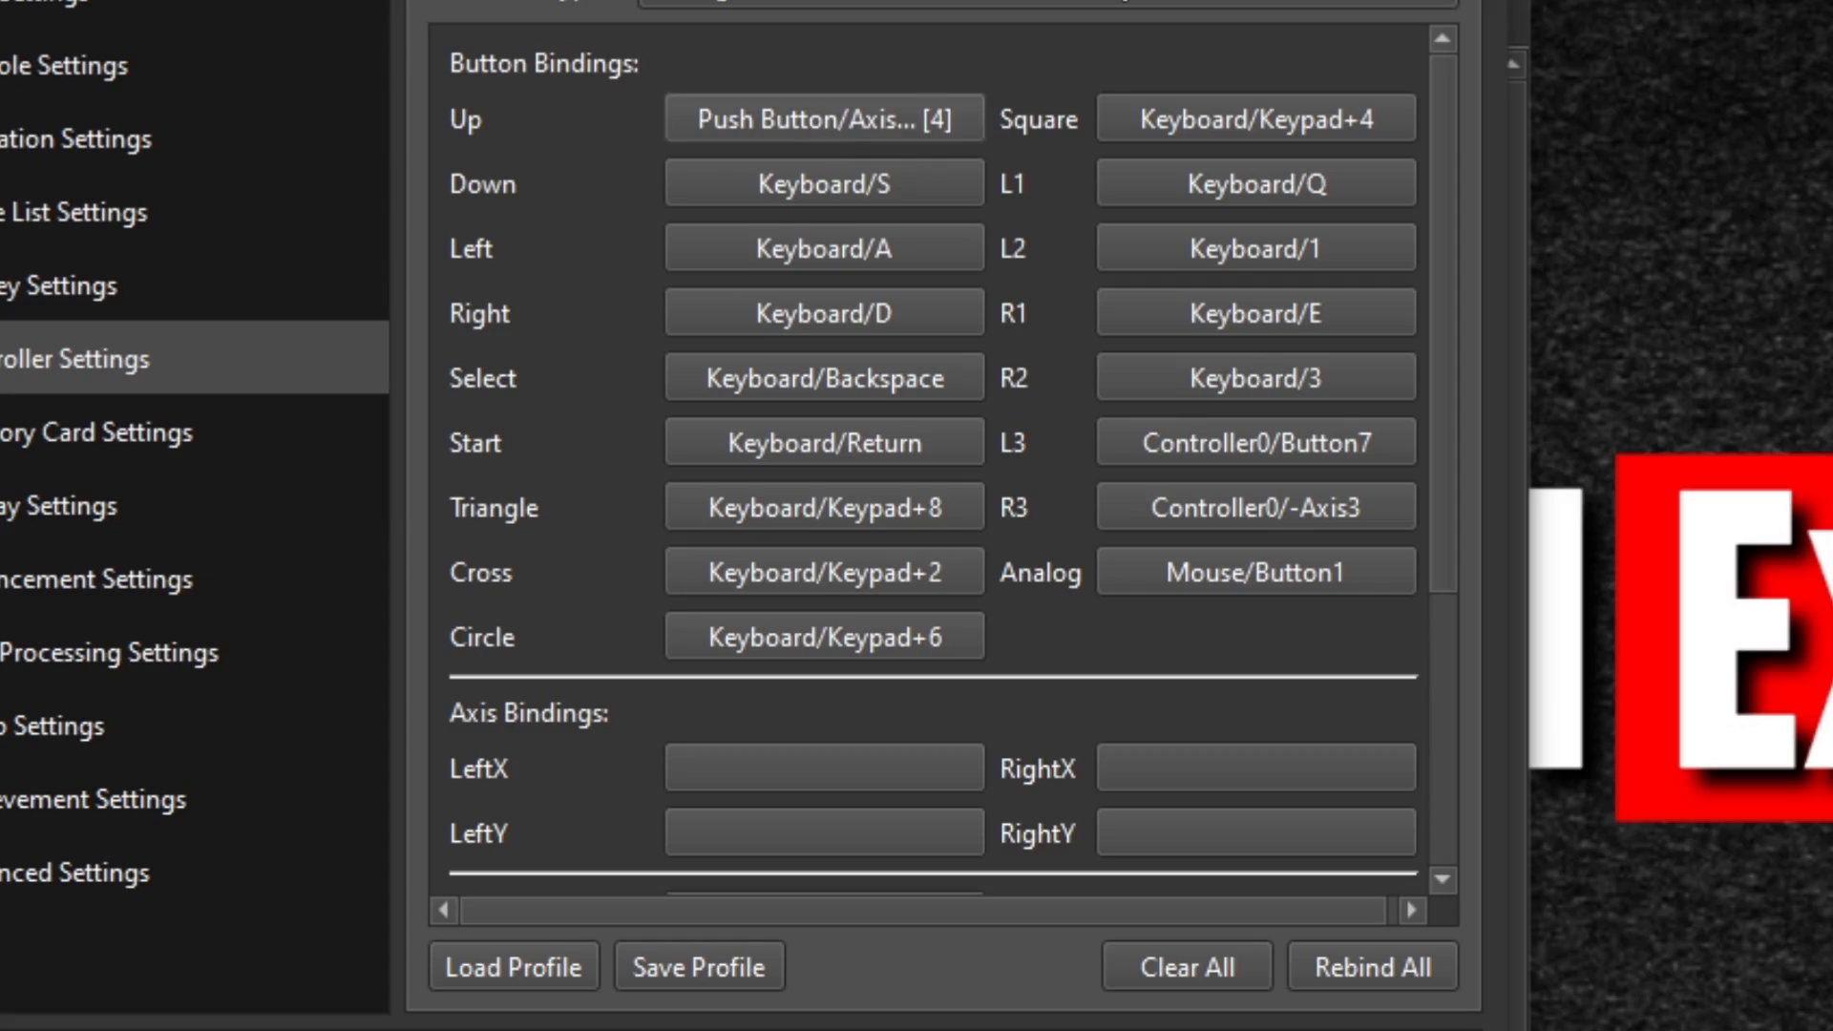
pyautogui.click(823, 116)
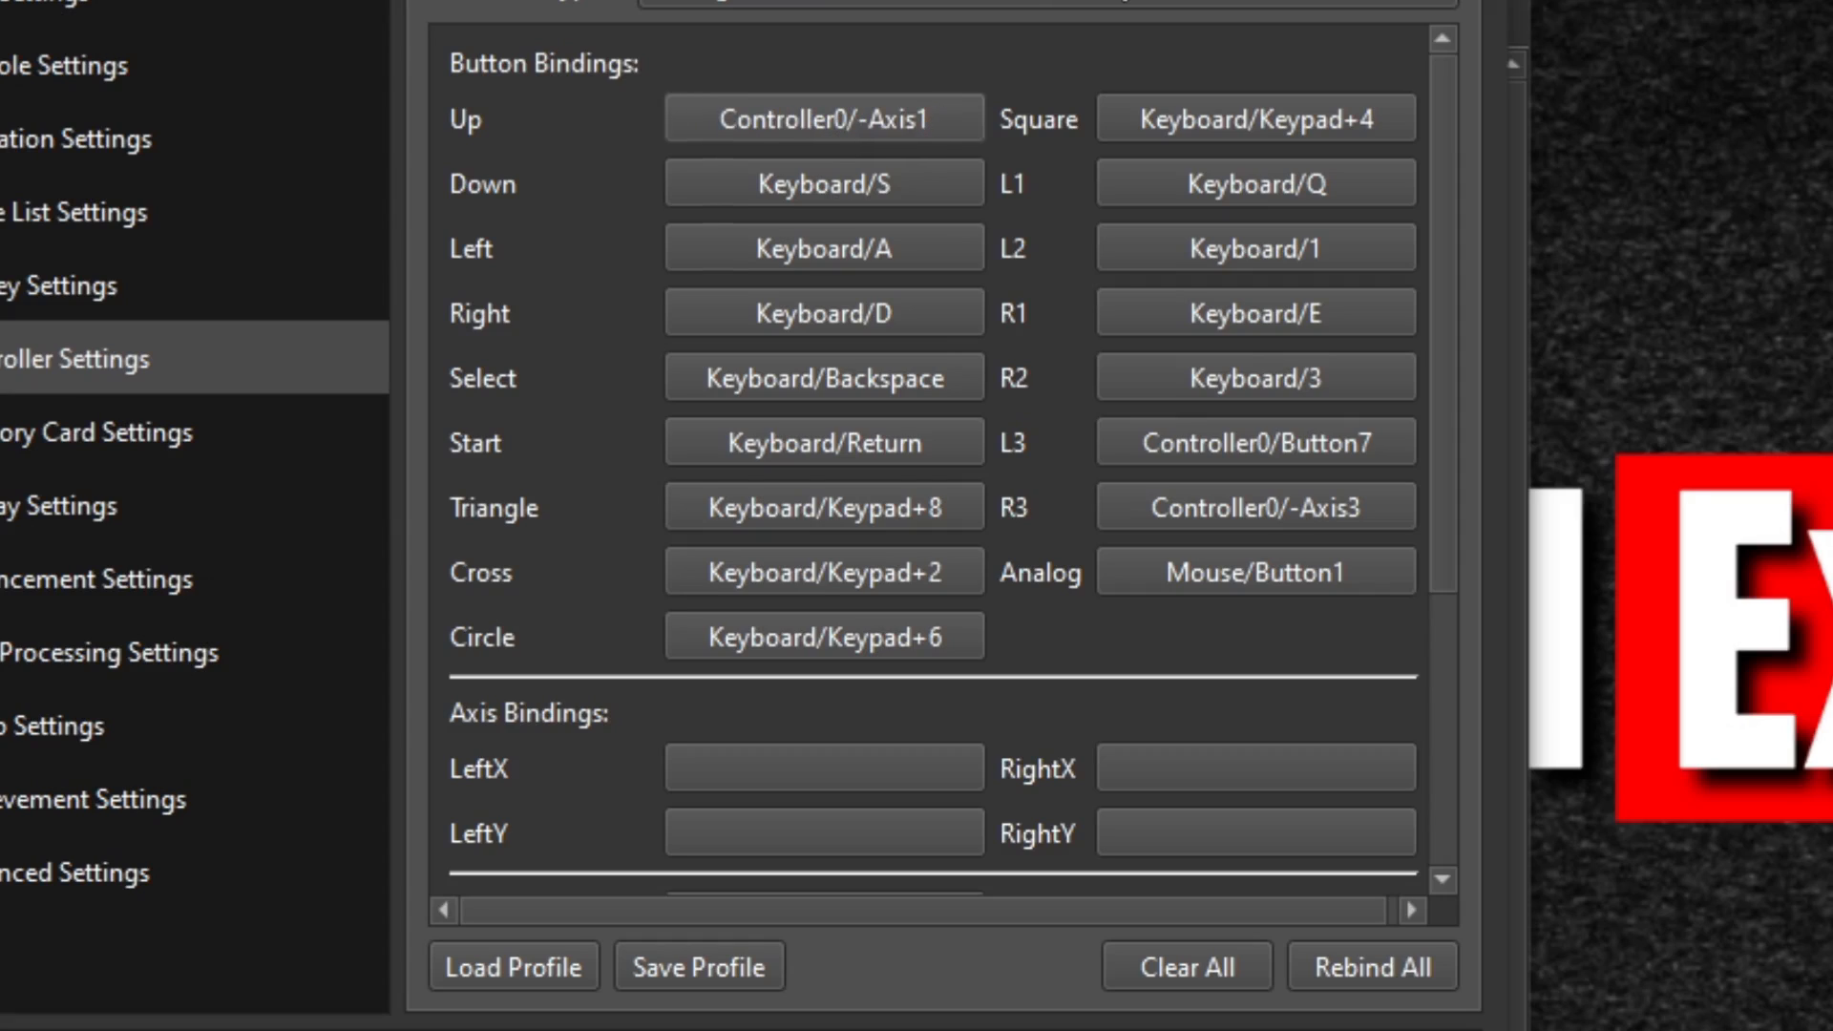
pyautogui.click(823, 183)
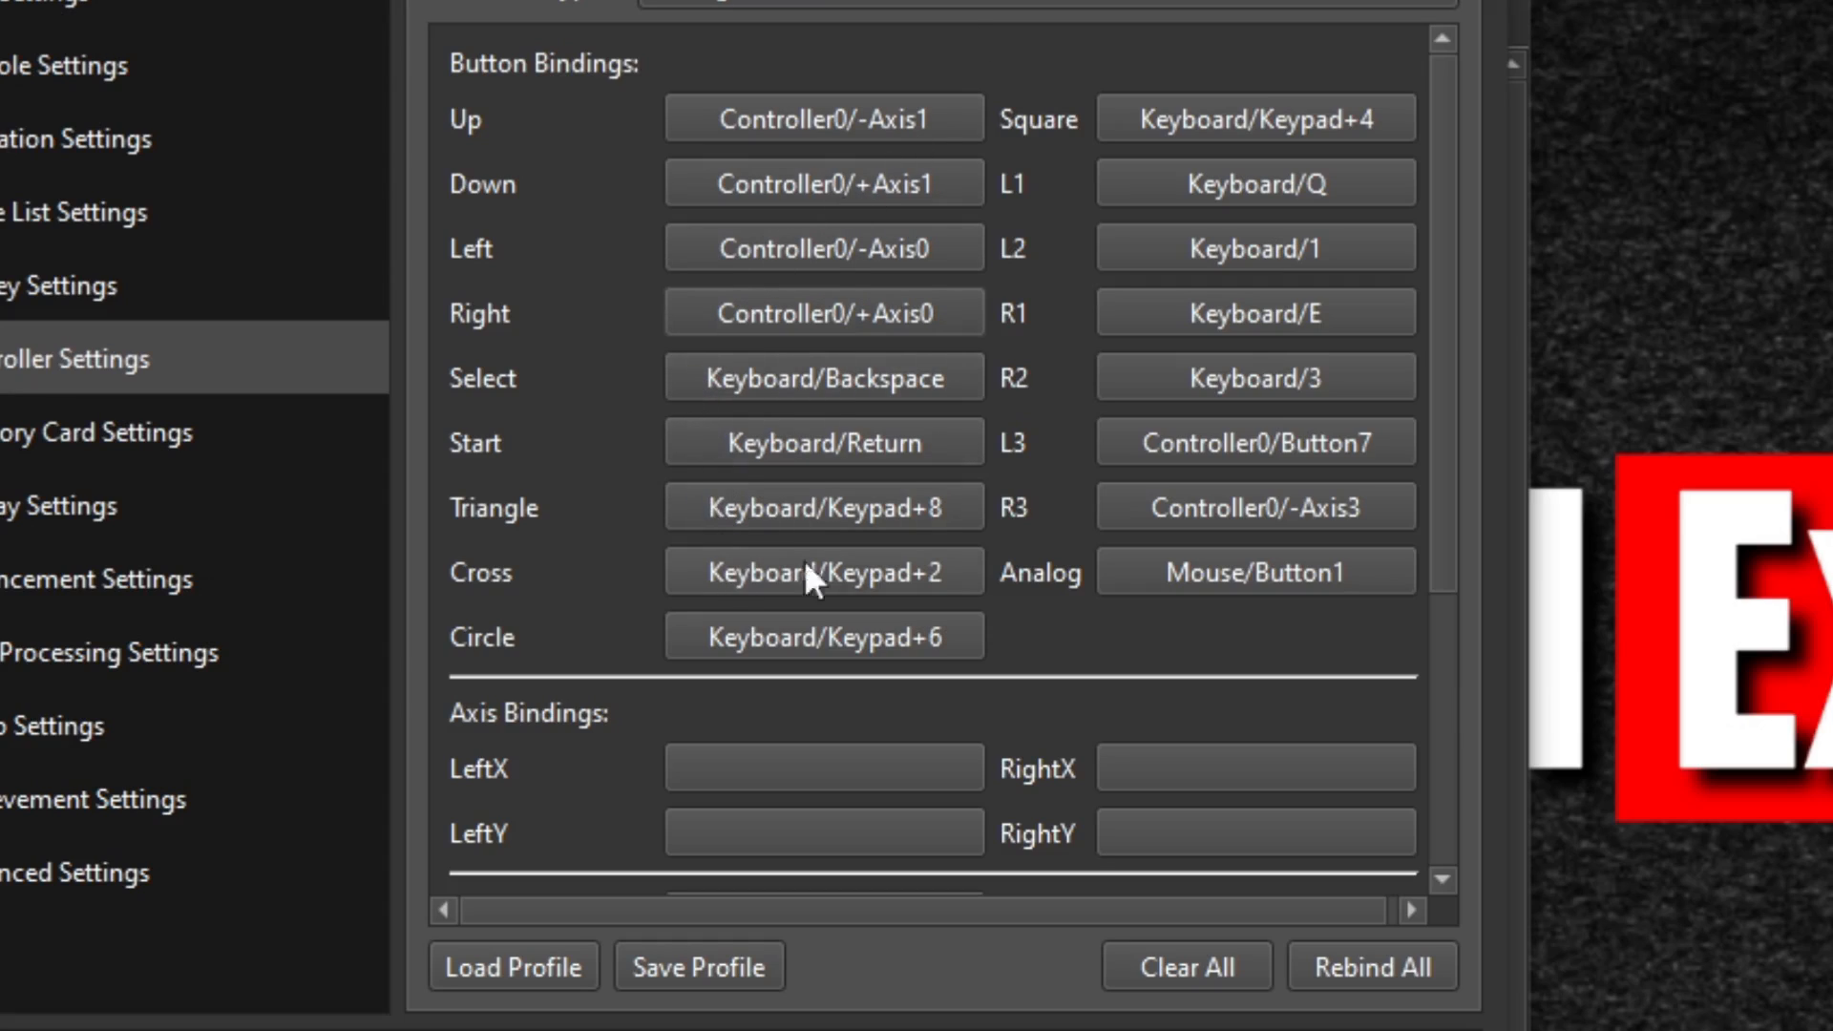
pyautogui.moveTo(815, 578)
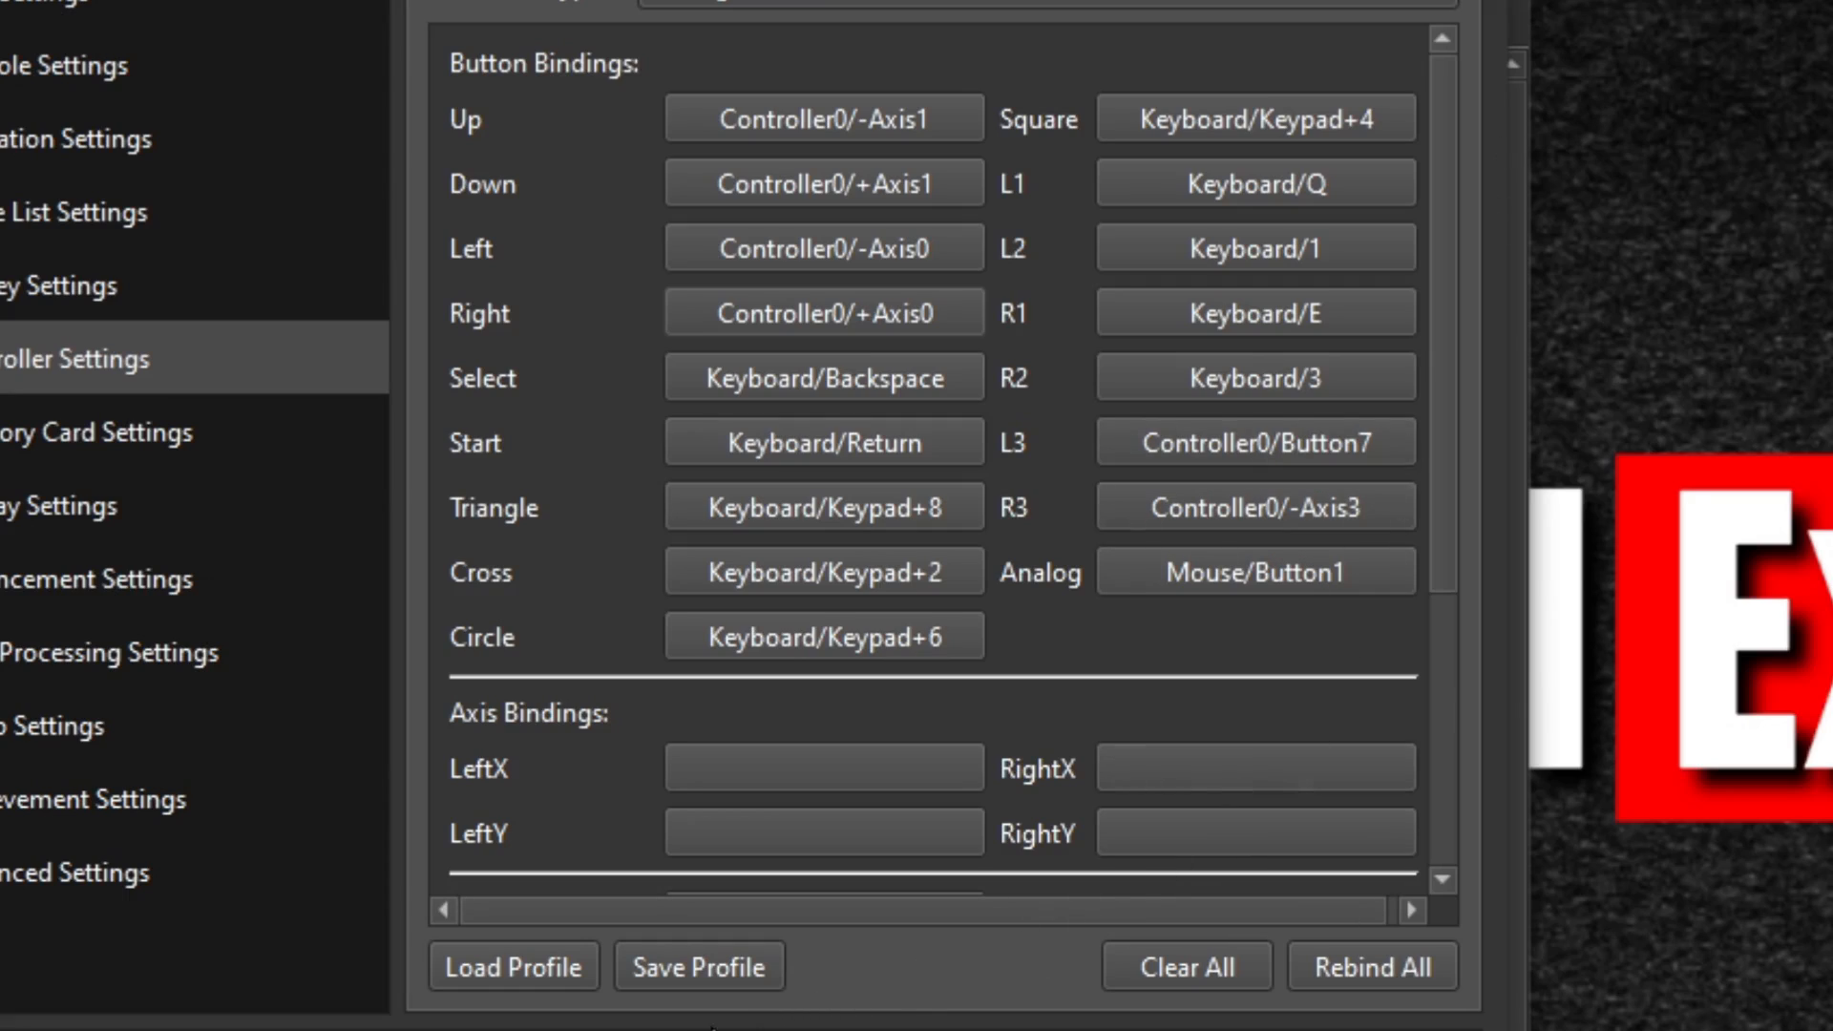
# Save the new bindings as a new controller profile
pyautogui.click(697, 966)
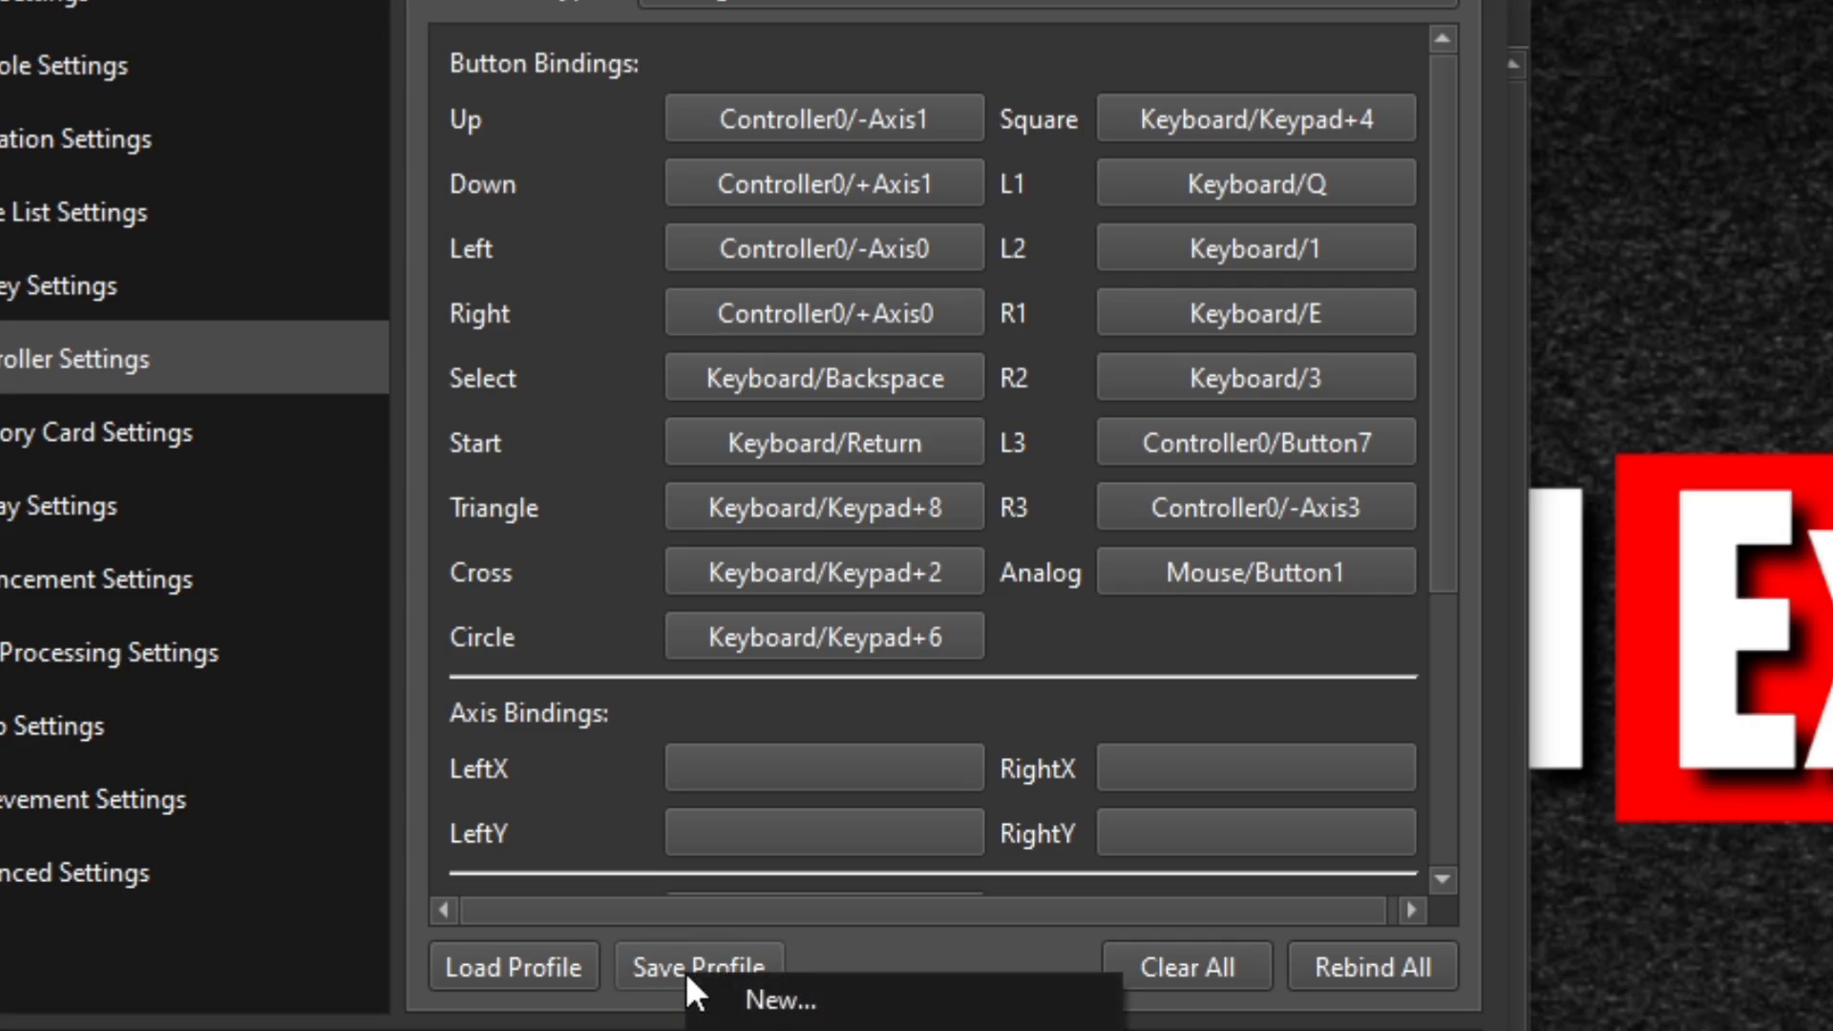
pyautogui.click(777, 999)
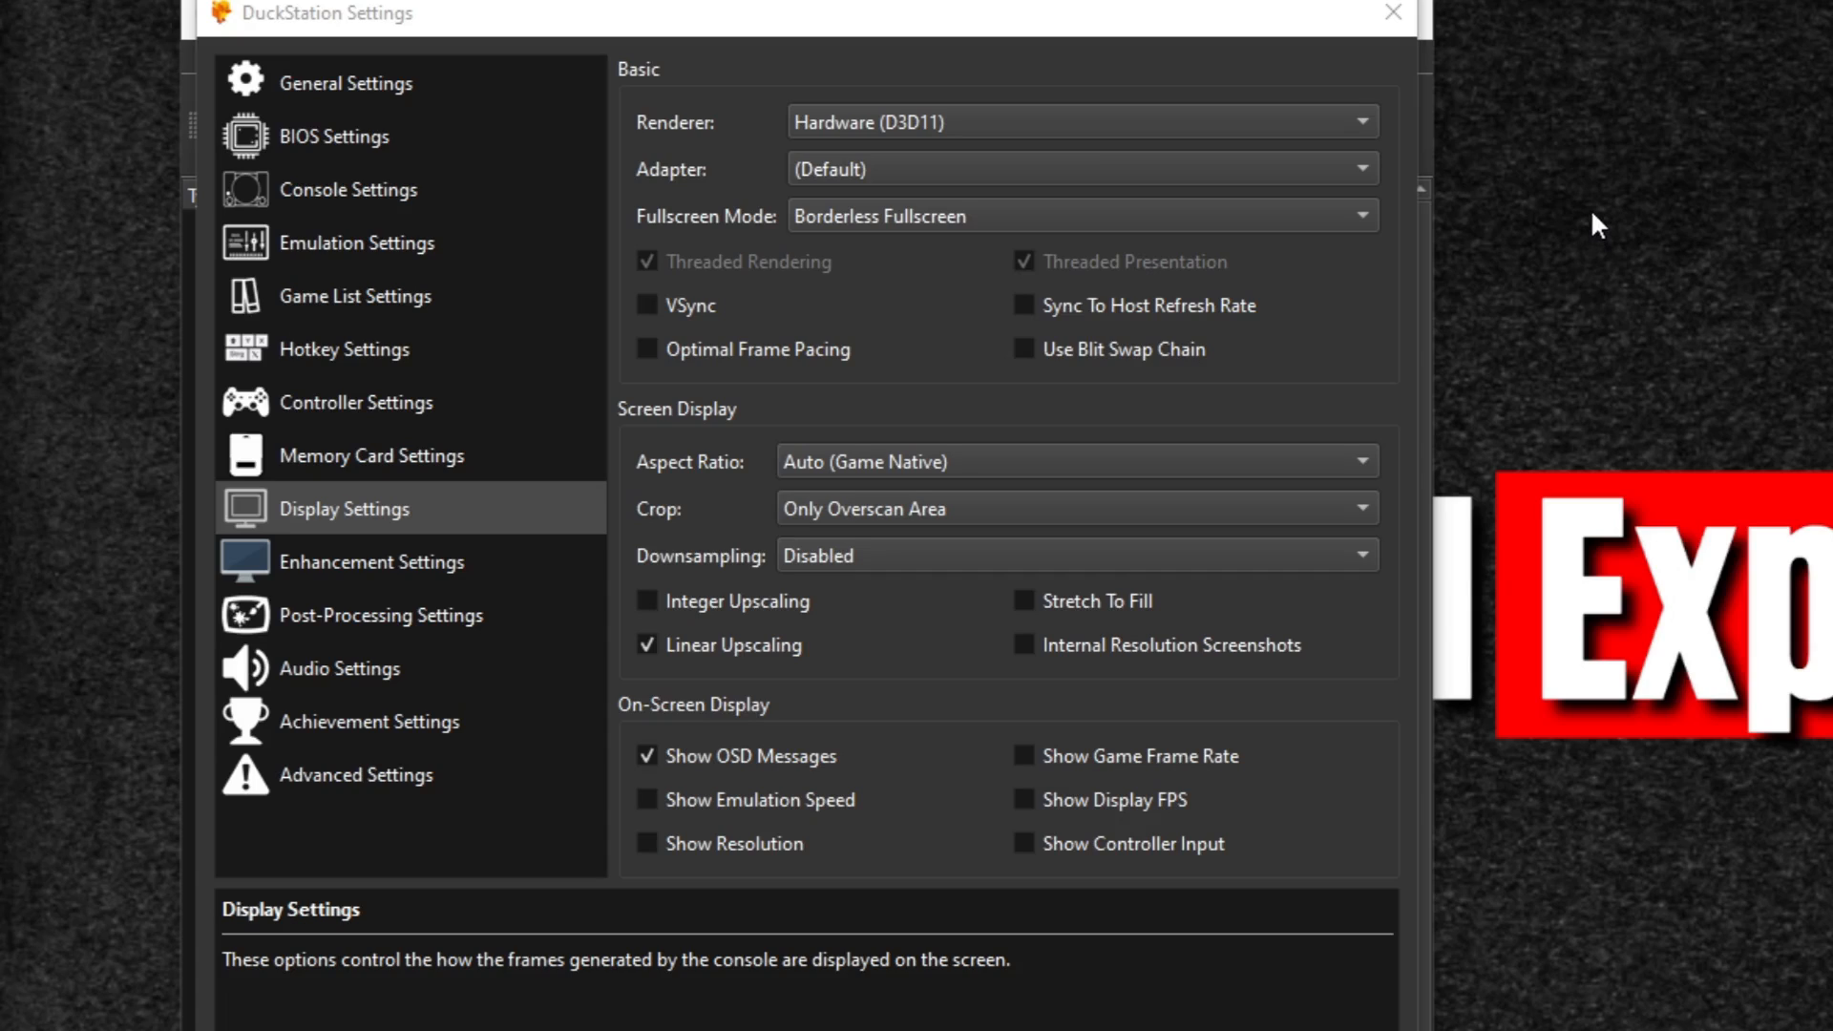
# Keep the Direct3D 11 renderer, enable VSync and set the aspect ratio to 4:3
pyautogui.click(1075, 121)
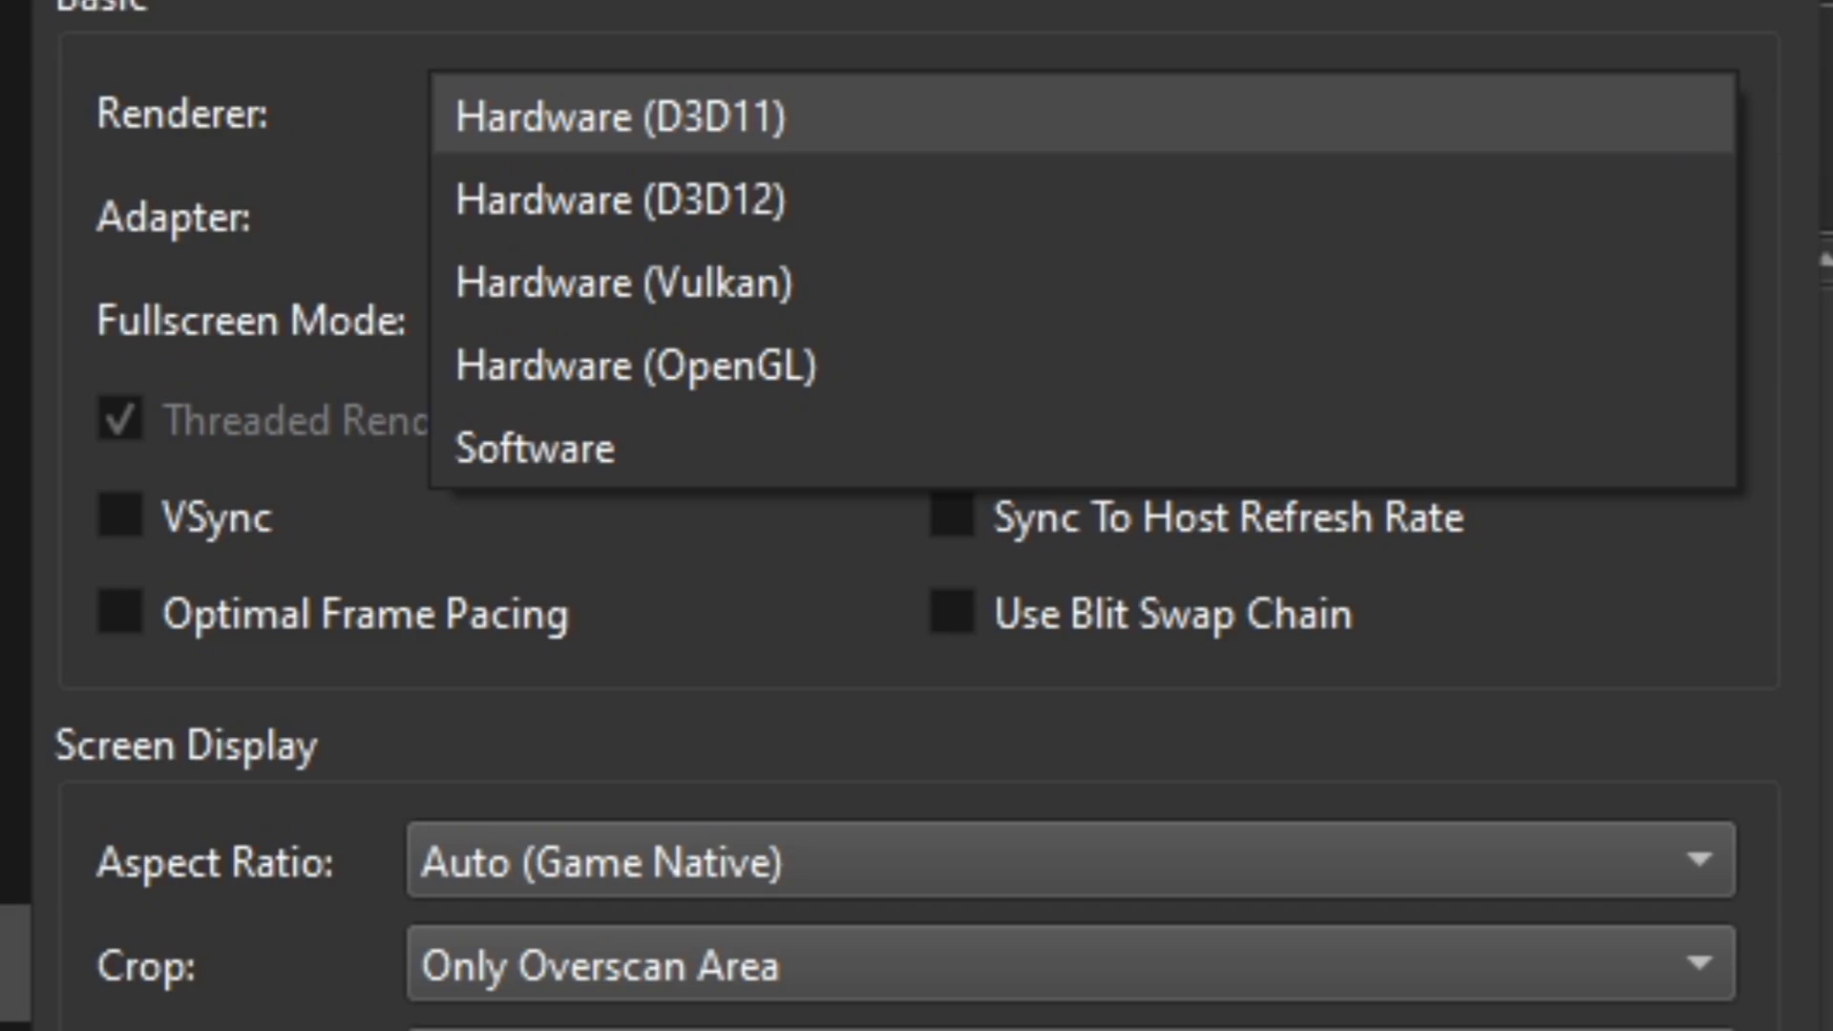
pyautogui.click(613, 114)
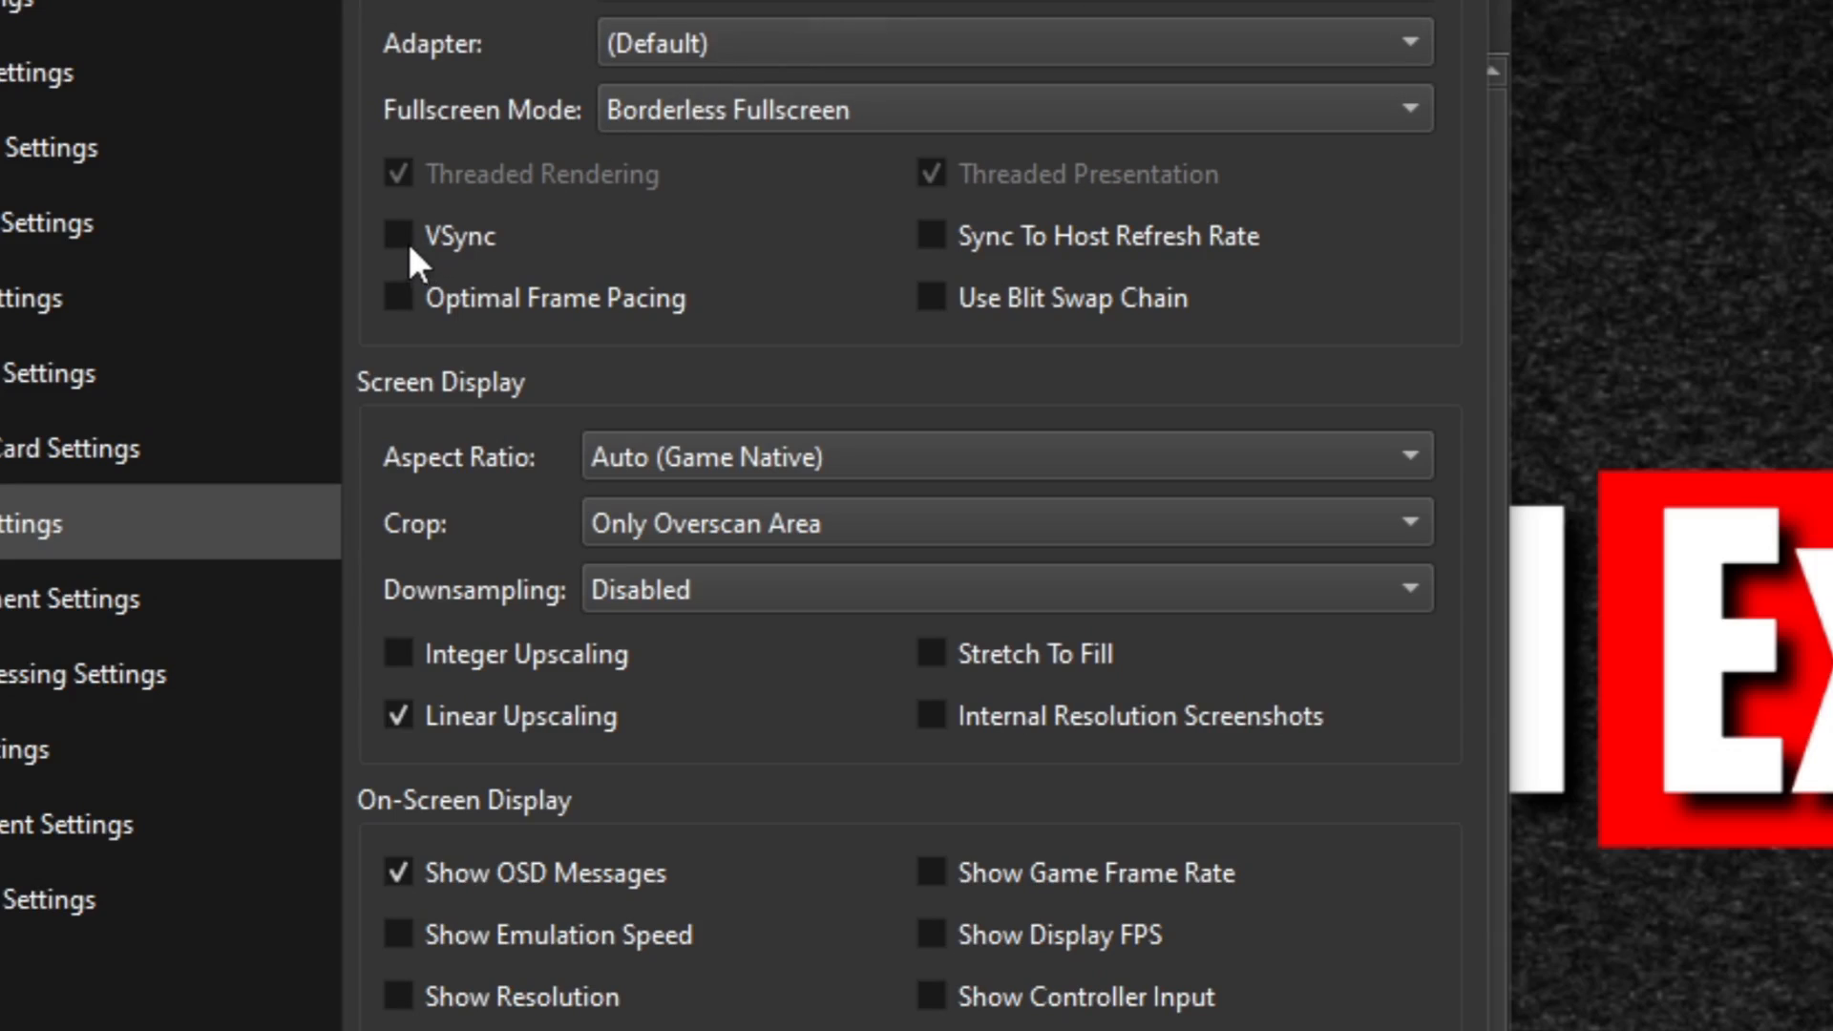
pyautogui.click(397, 235)
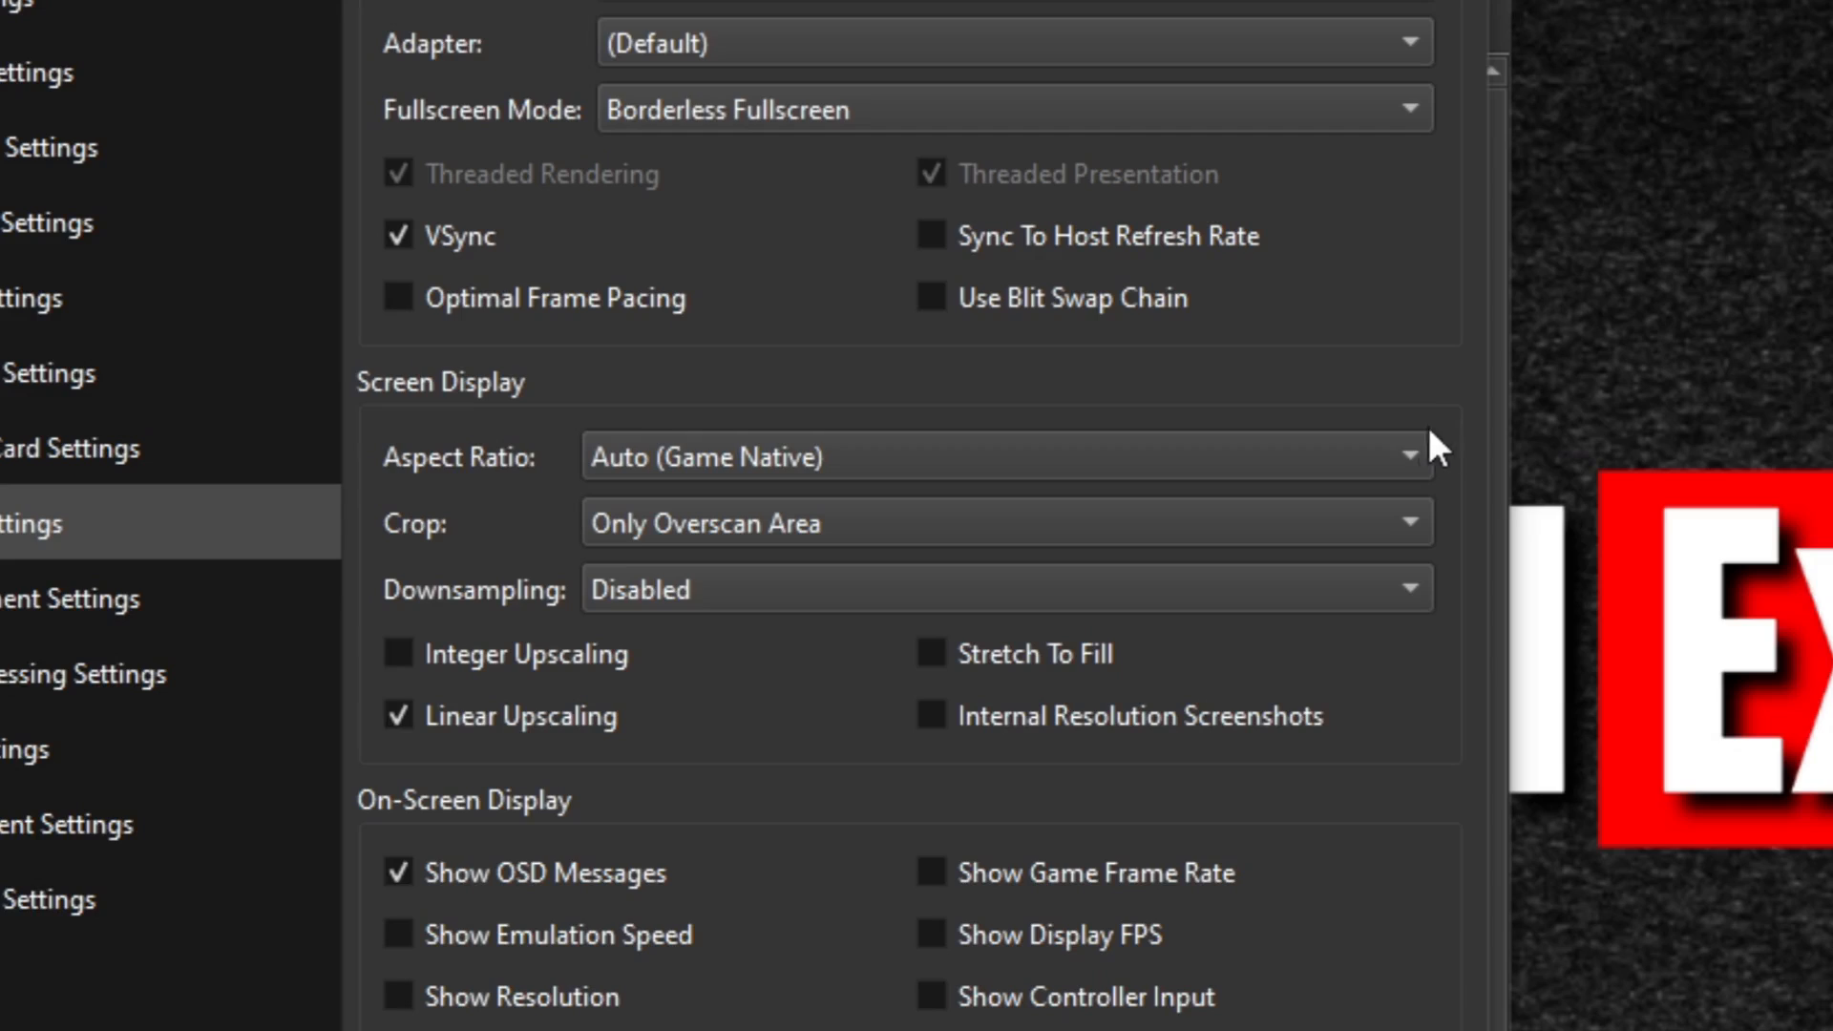
pyautogui.moveTo(1409, 454)
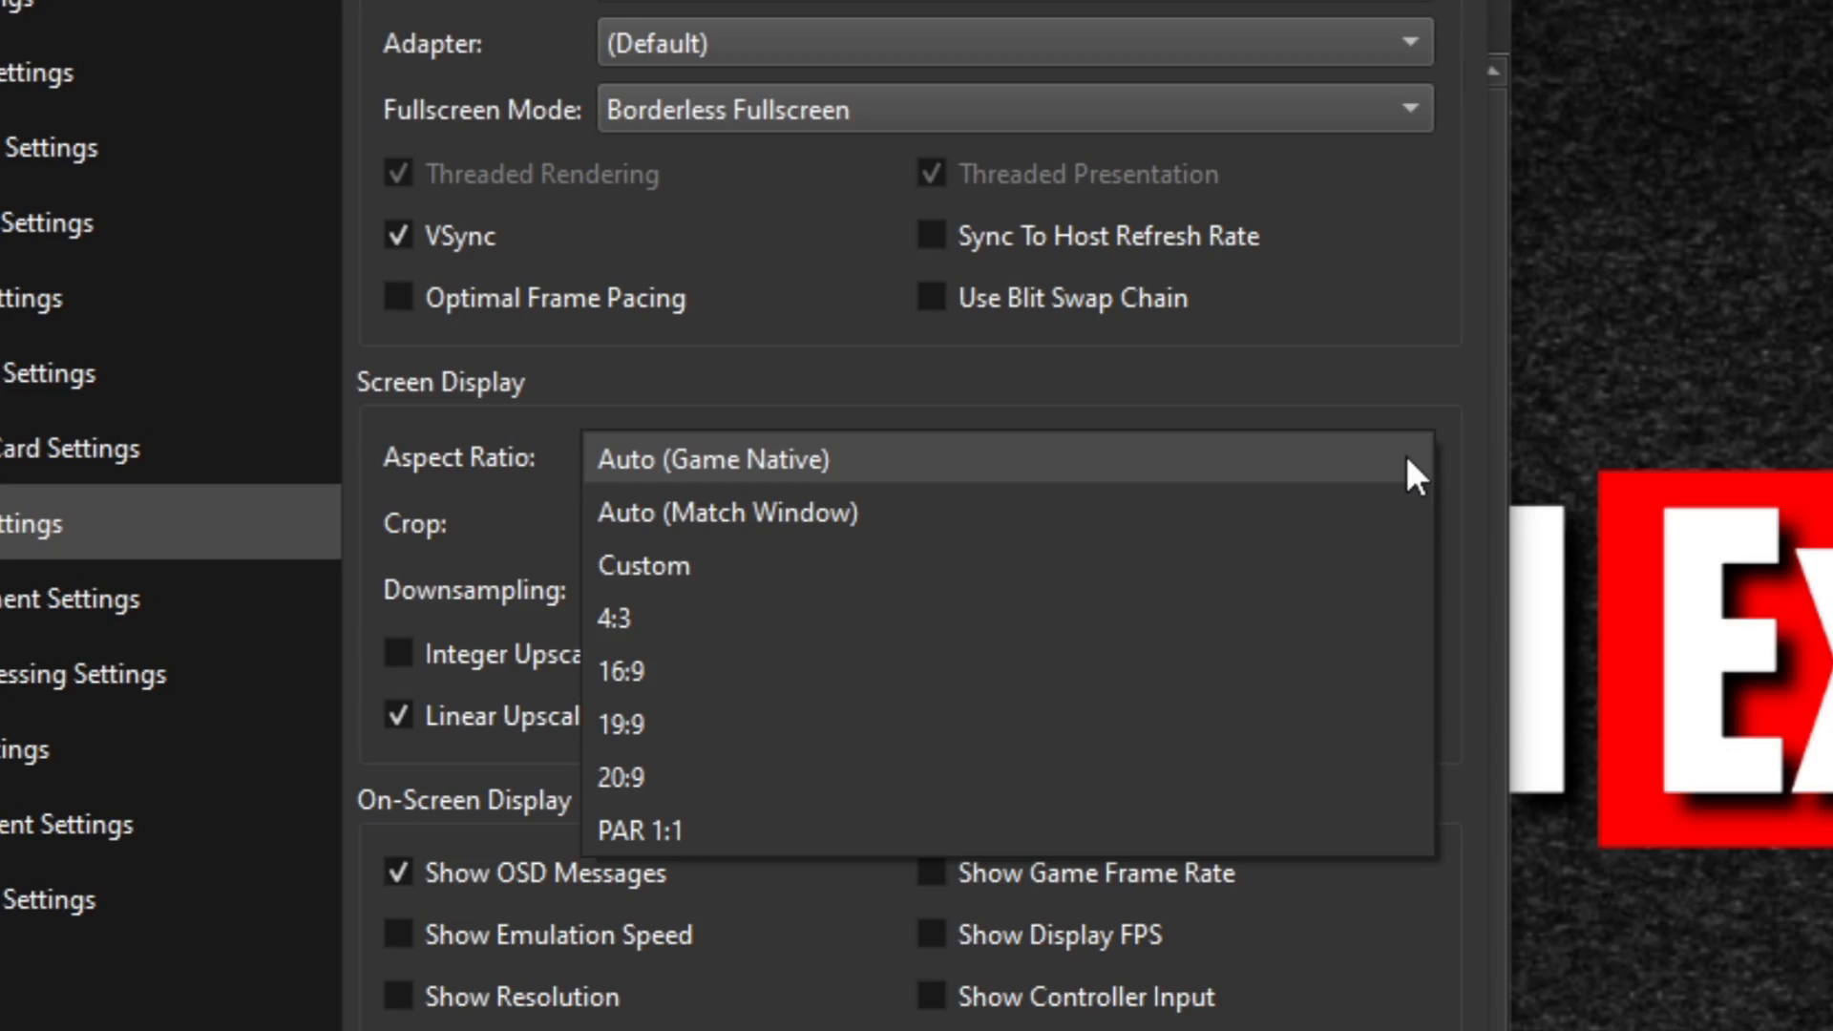
pyautogui.moveTo(1260, 562)
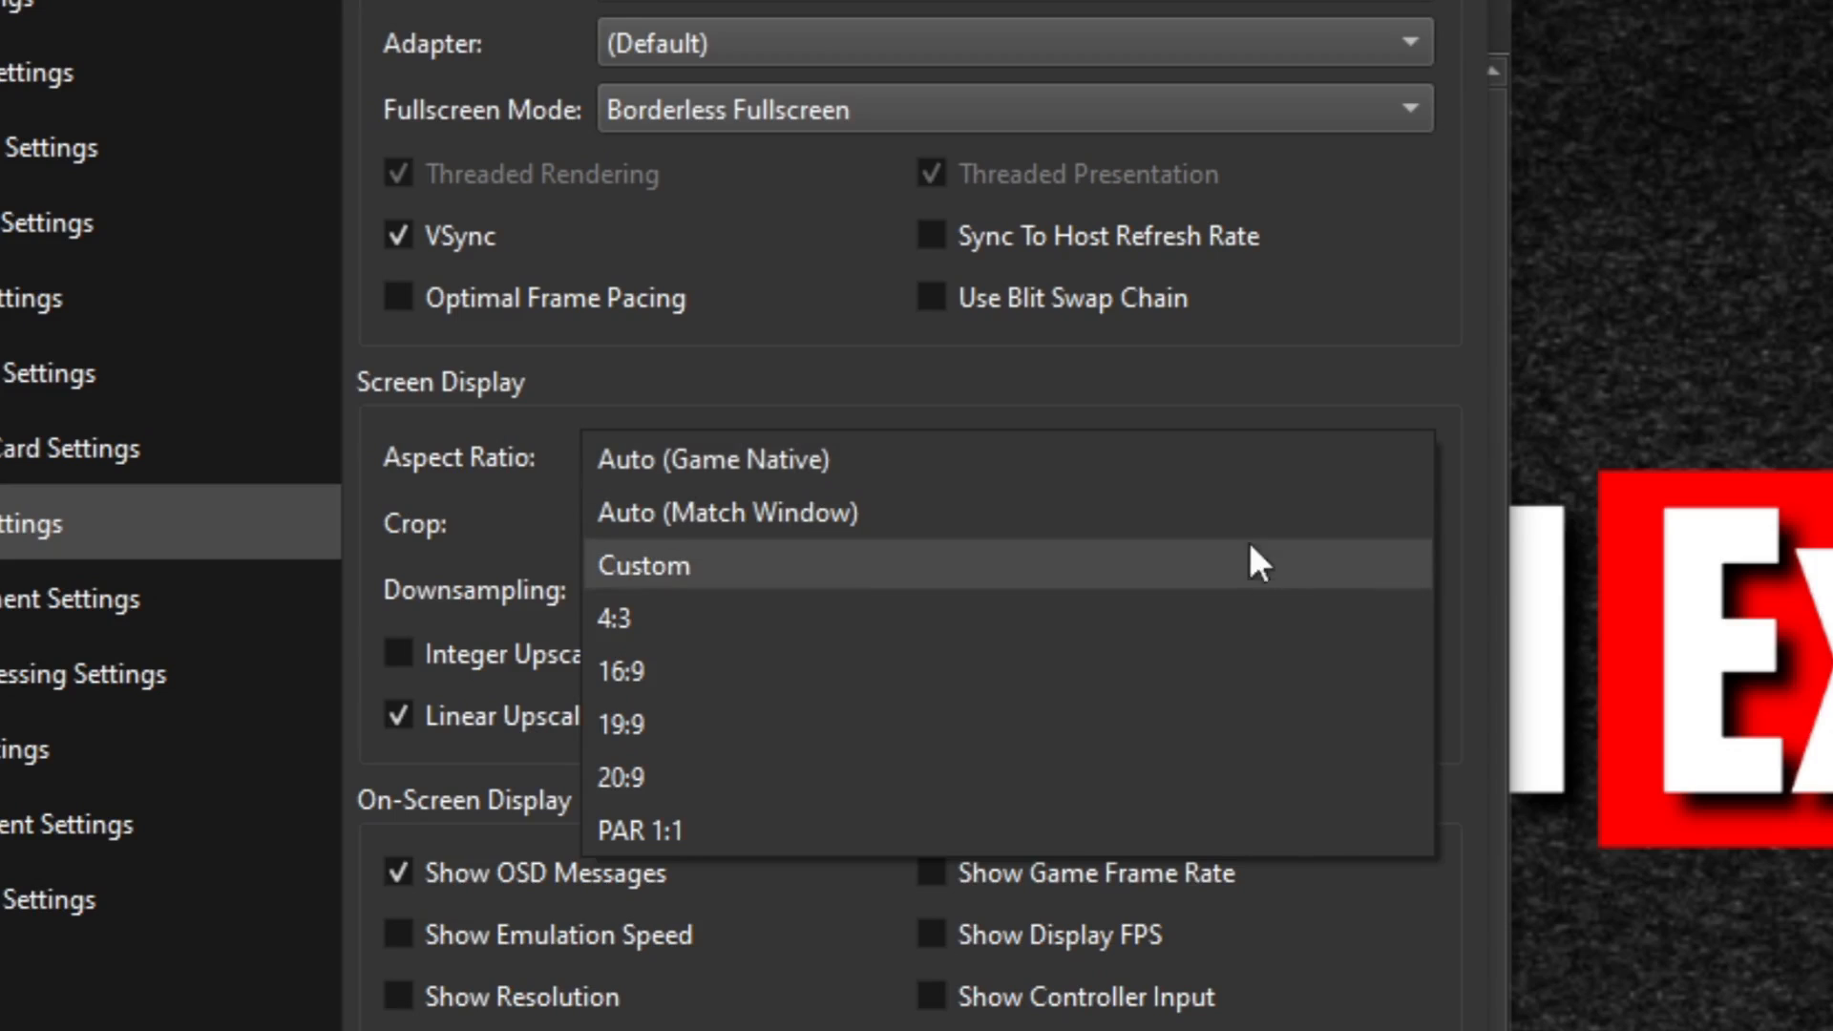
pyautogui.moveTo(1117, 683)
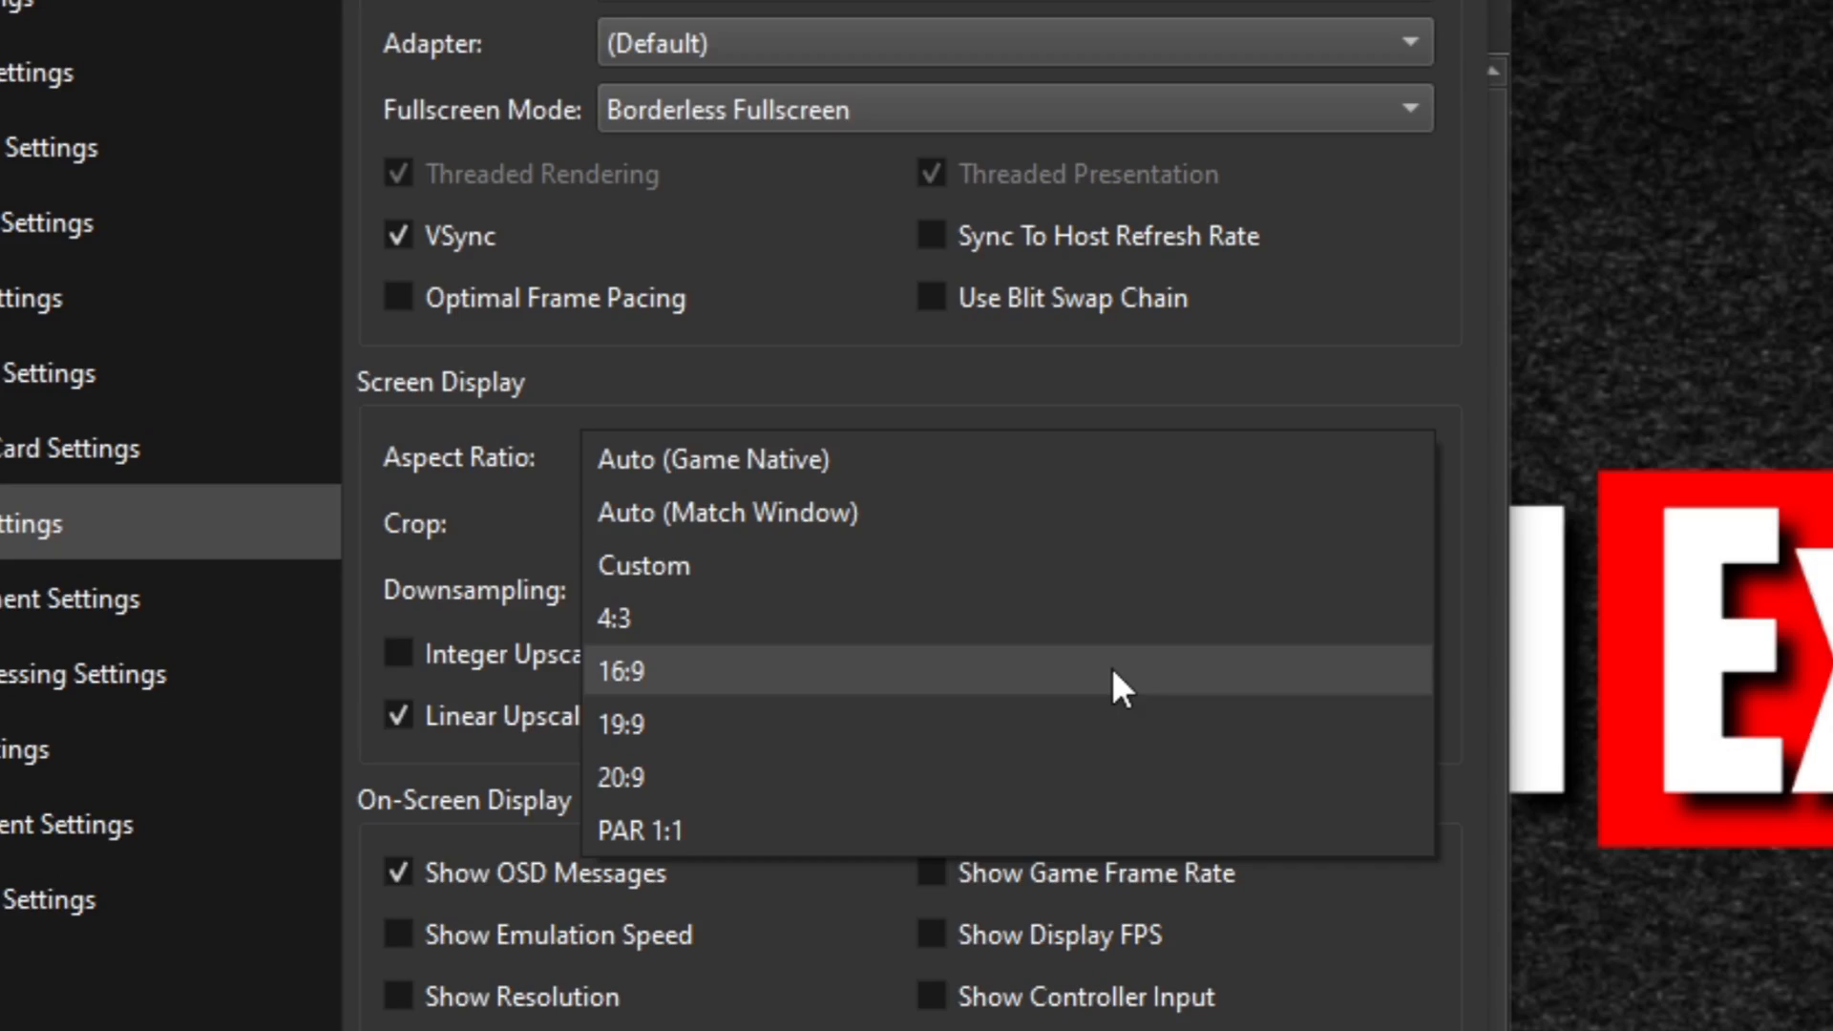
pyautogui.moveTo(661, 619)
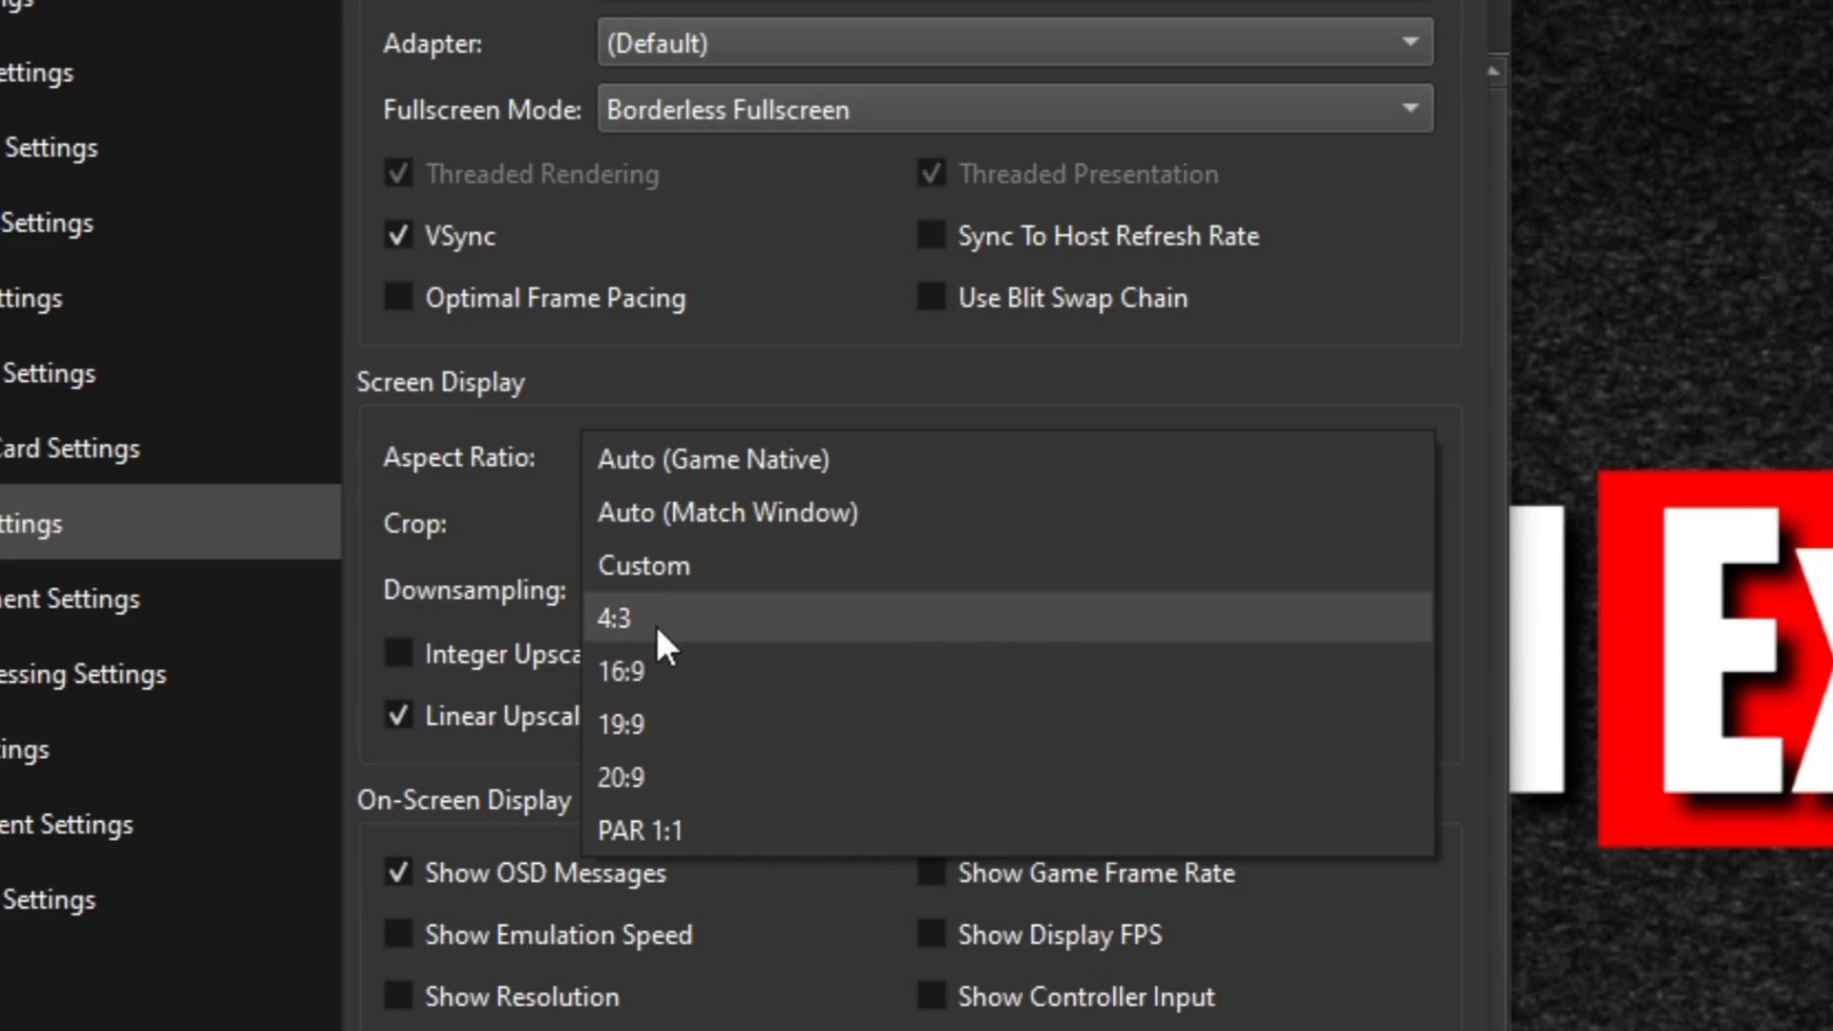
pyautogui.click(613, 619)
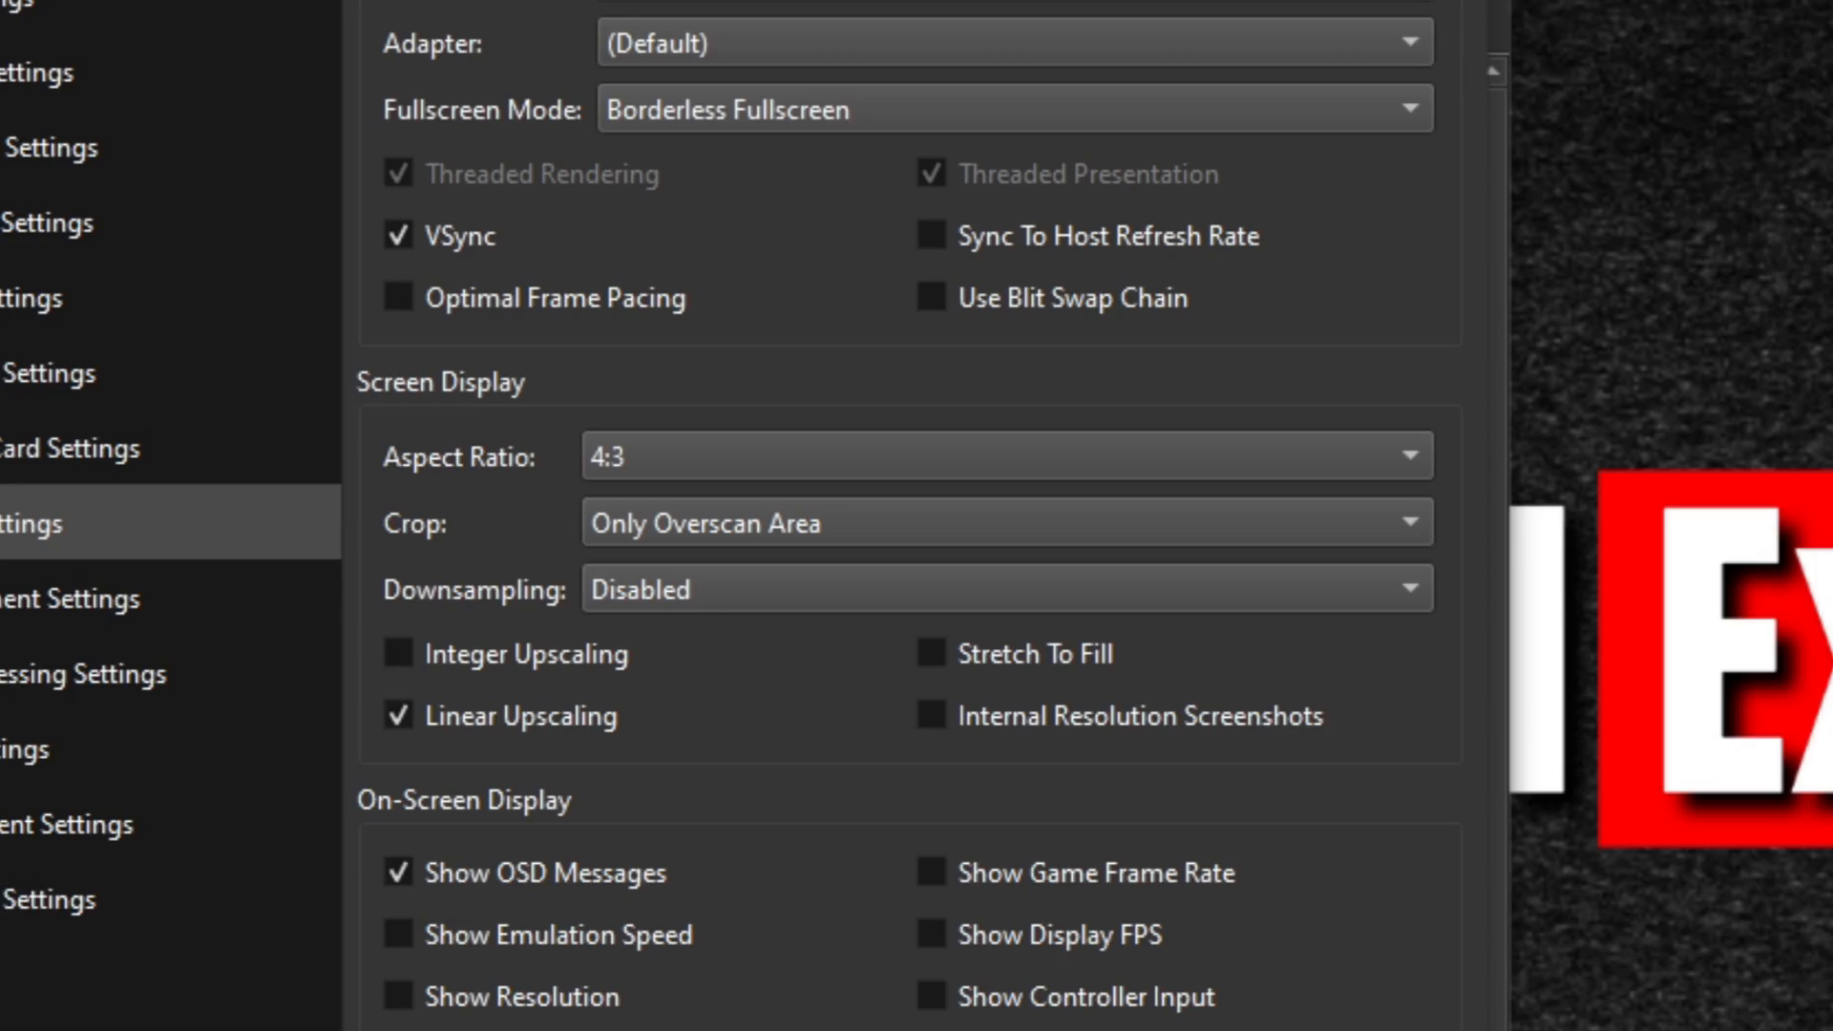
pyautogui.moveTo(1216, 939)
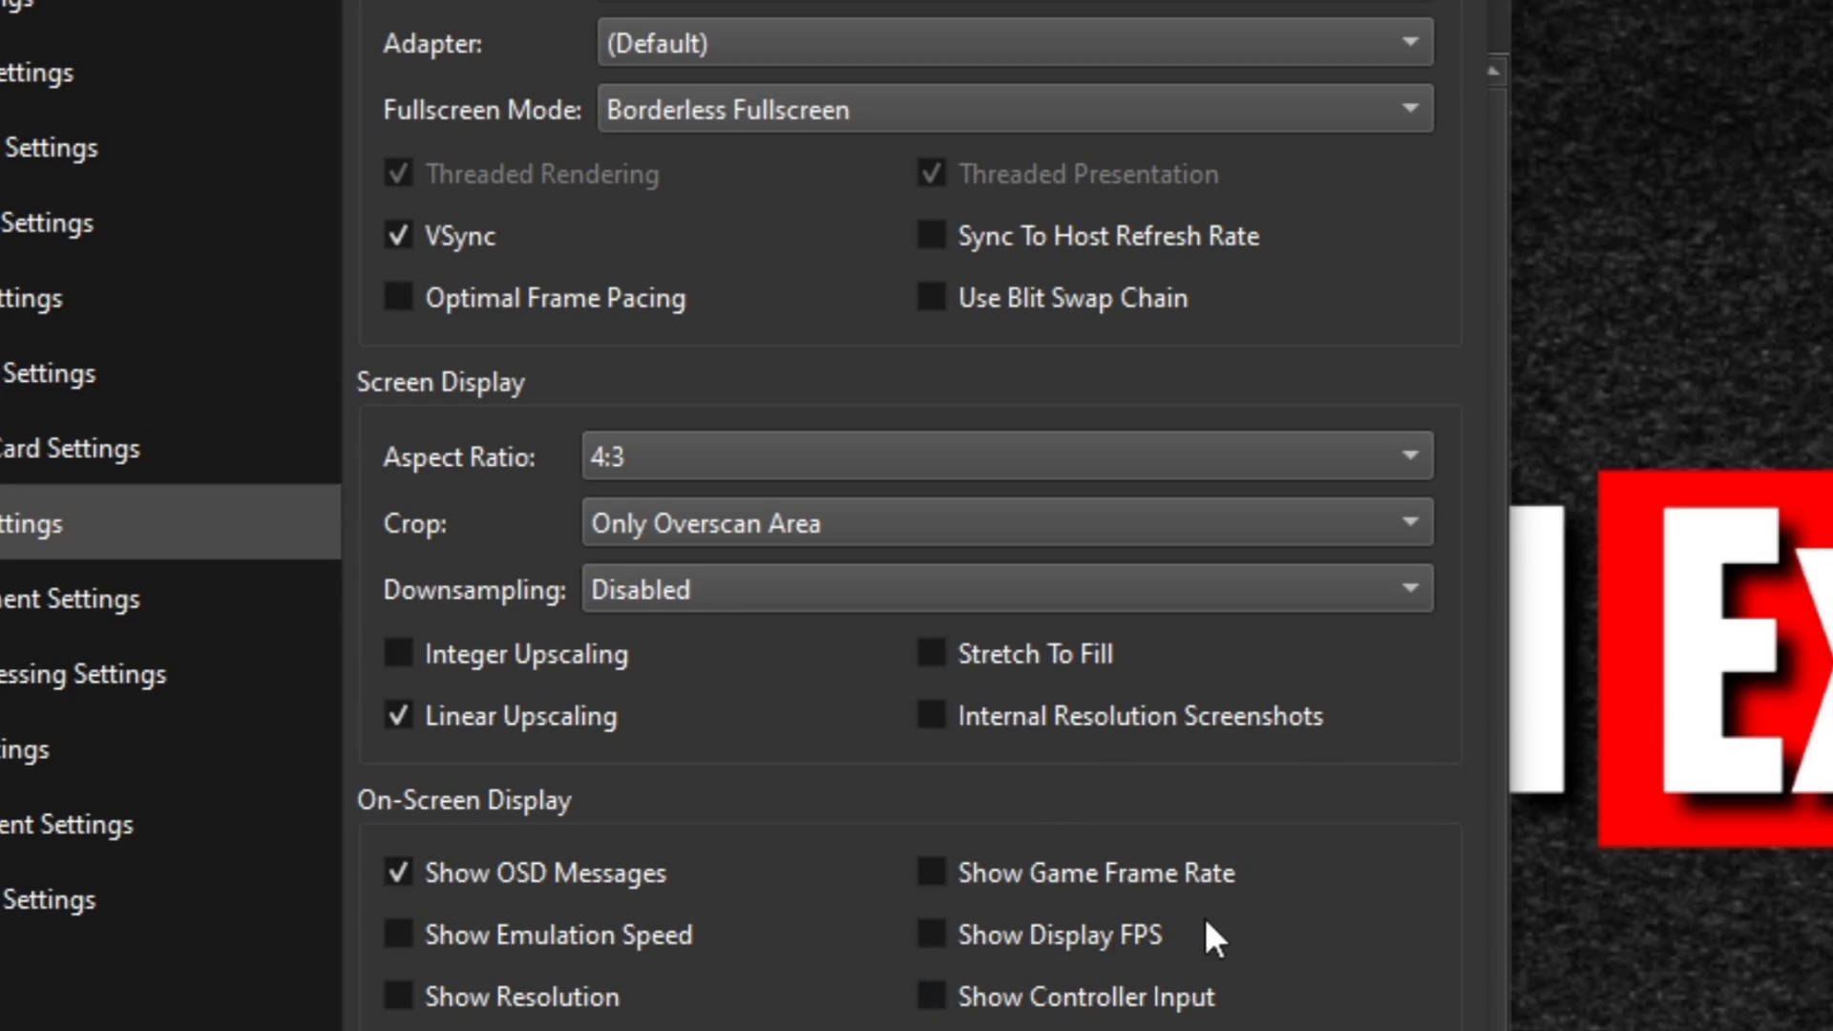
pyautogui.moveTo(1226, 945)
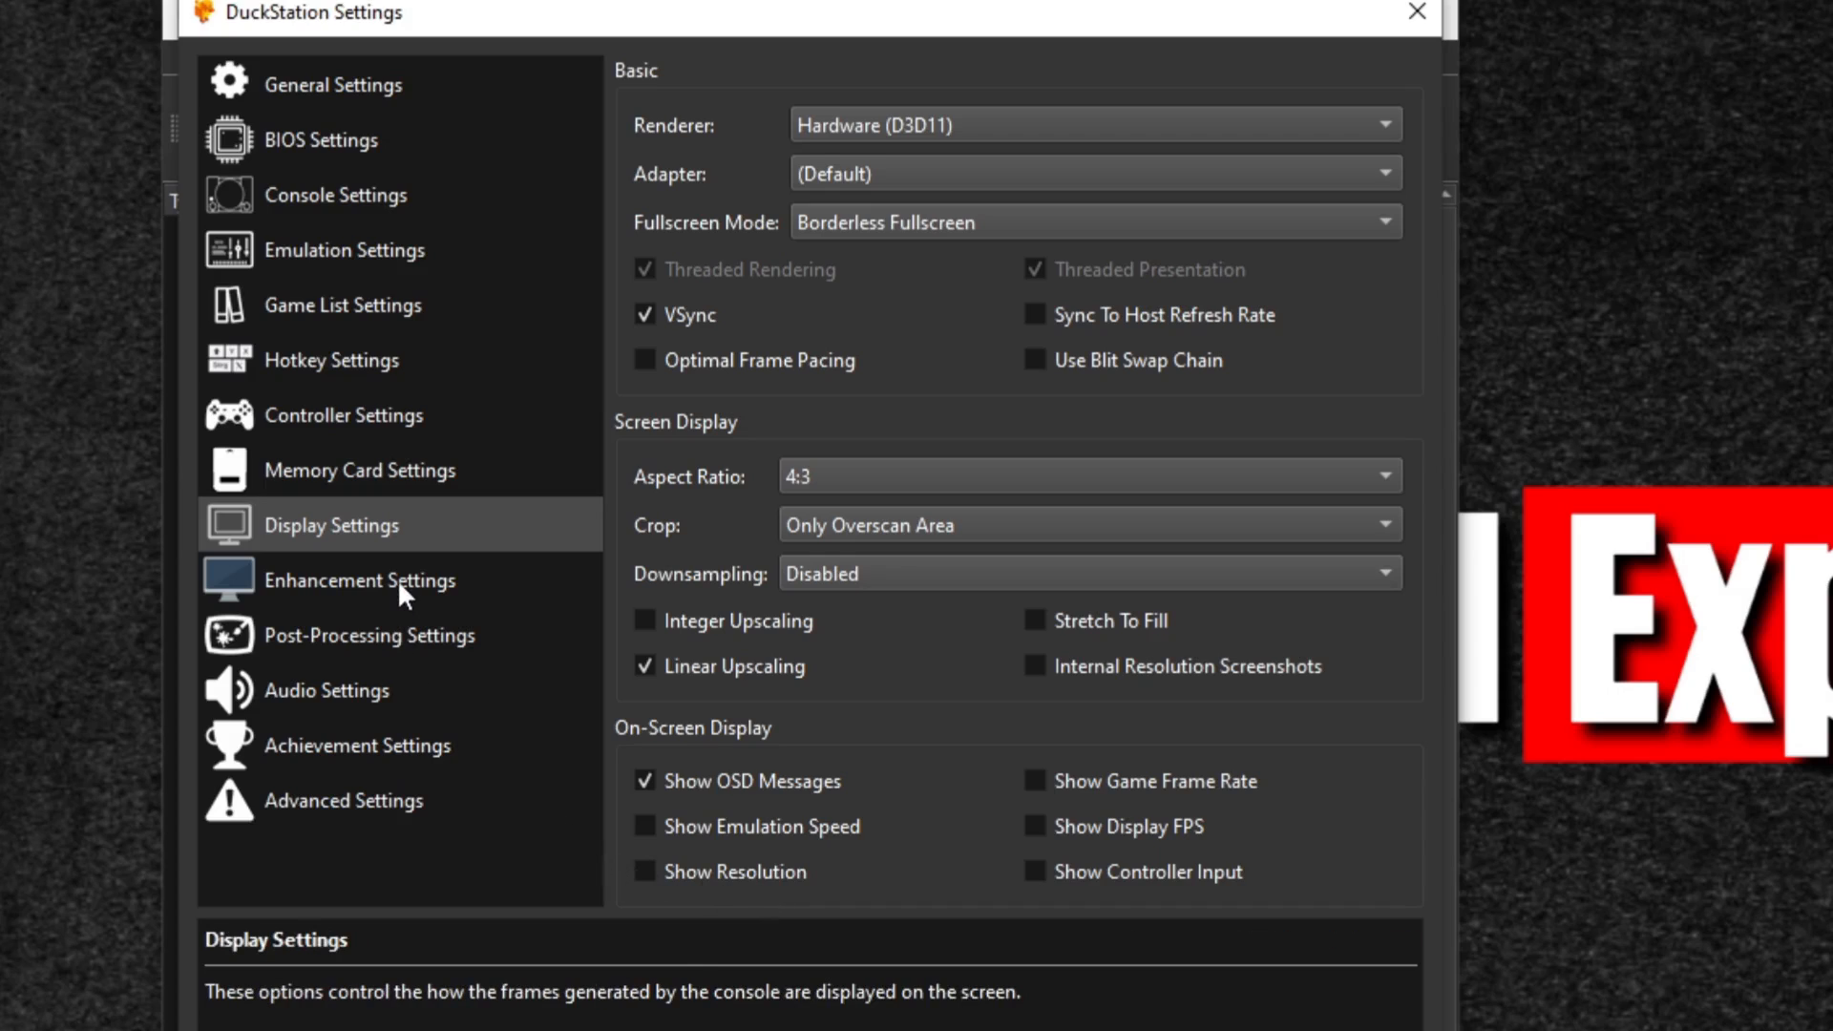
# Set the enhancement internal resolution scale to 5x (for 1080p) and adjust texture options
pyautogui.click(360, 580)
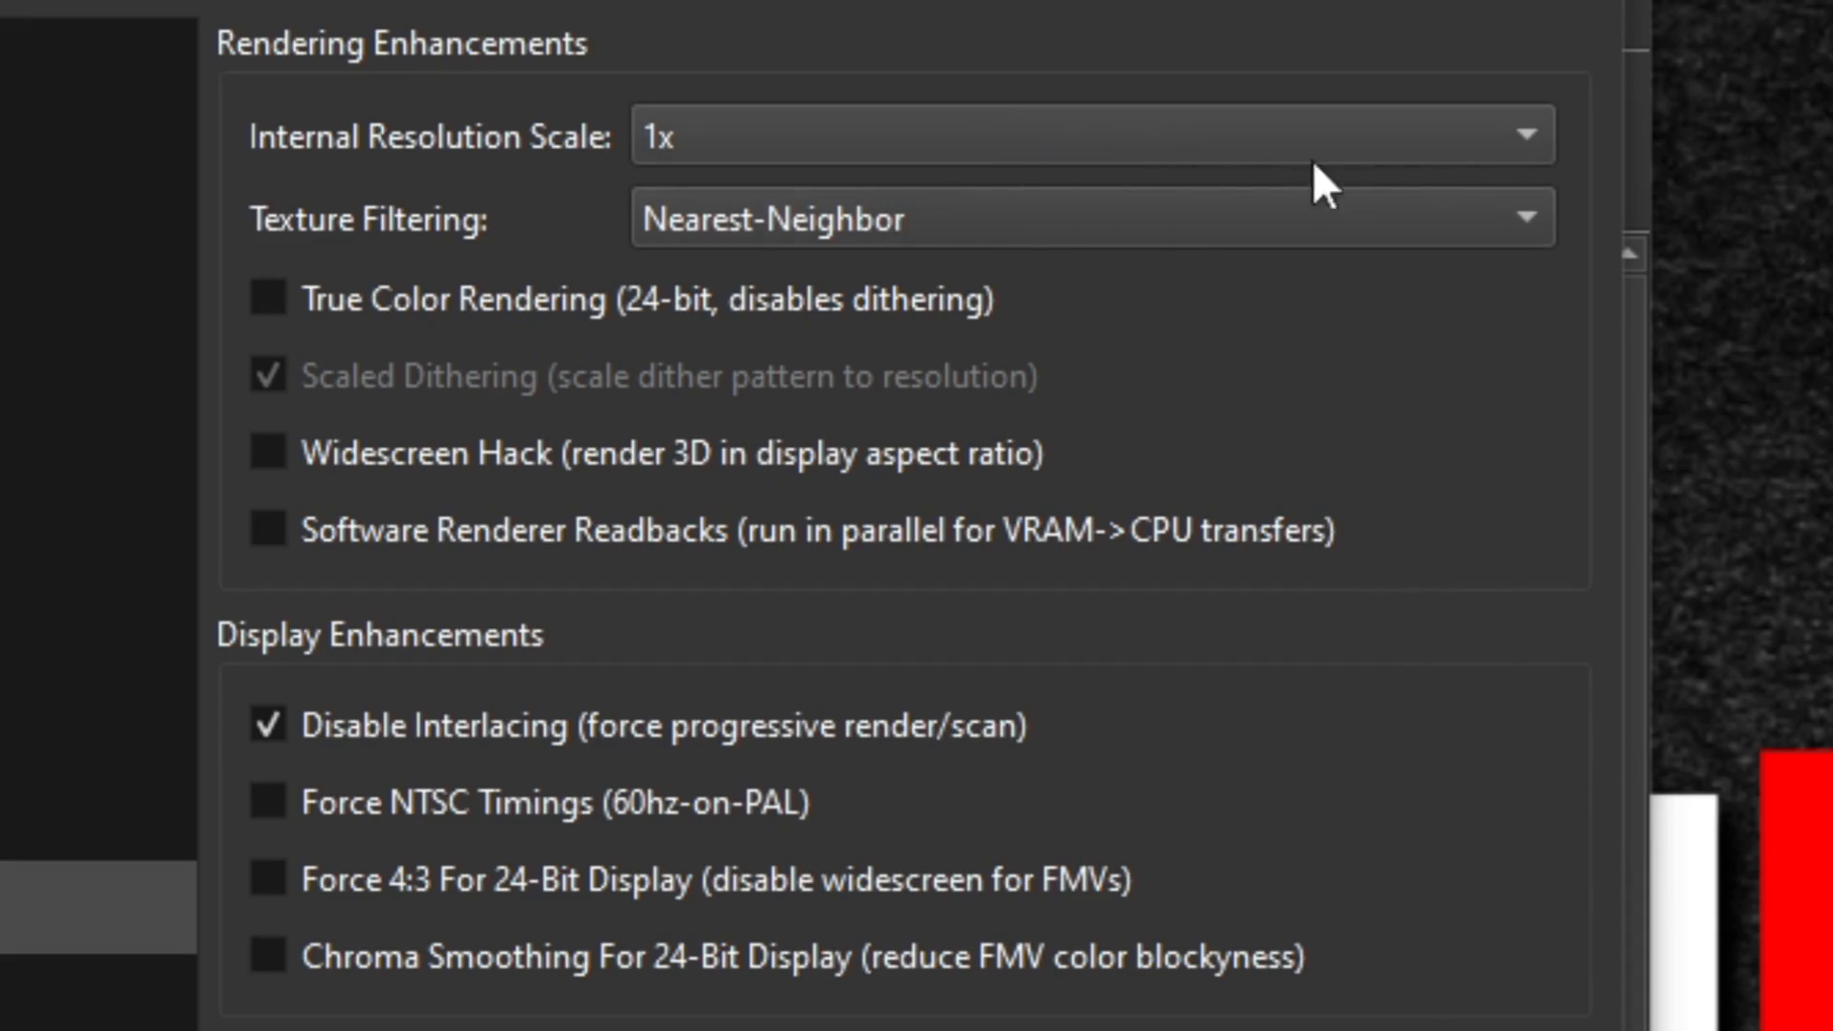
pyautogui.moveTo(1541, 166)
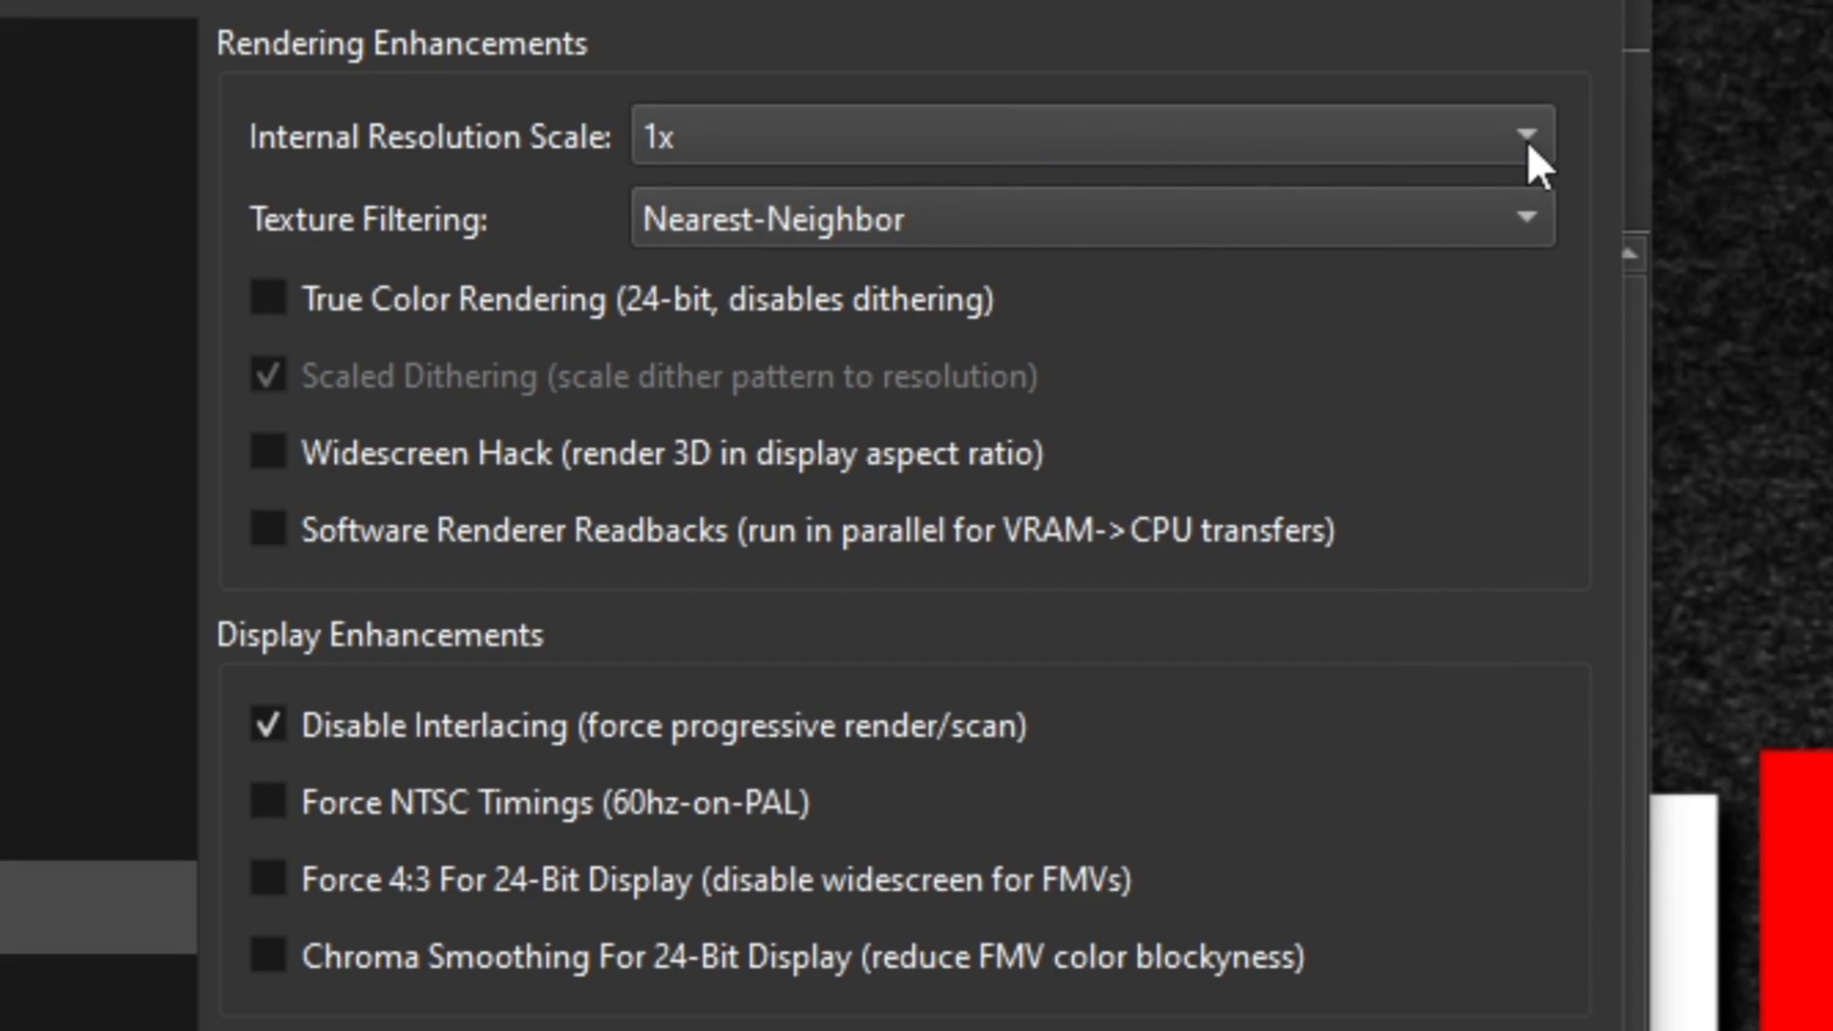
pyautogui.click(1525, 136)
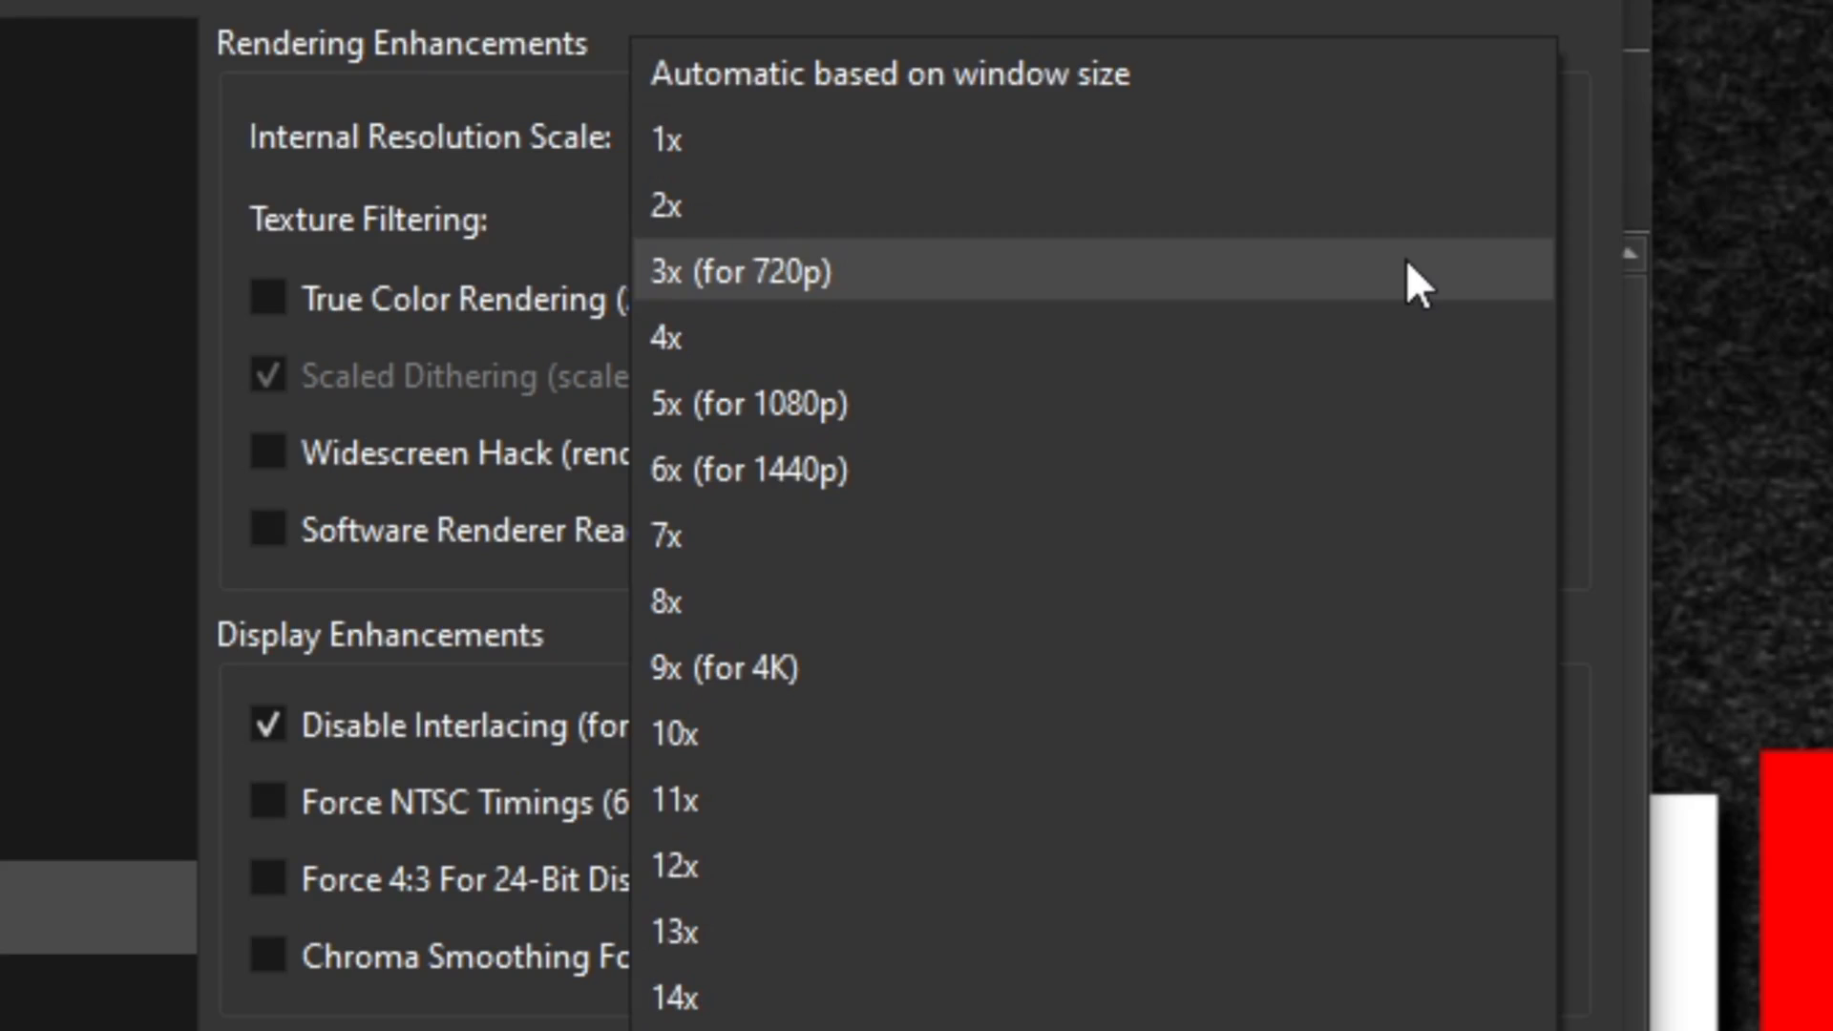
pyautogui.moveTo(1421, 403)
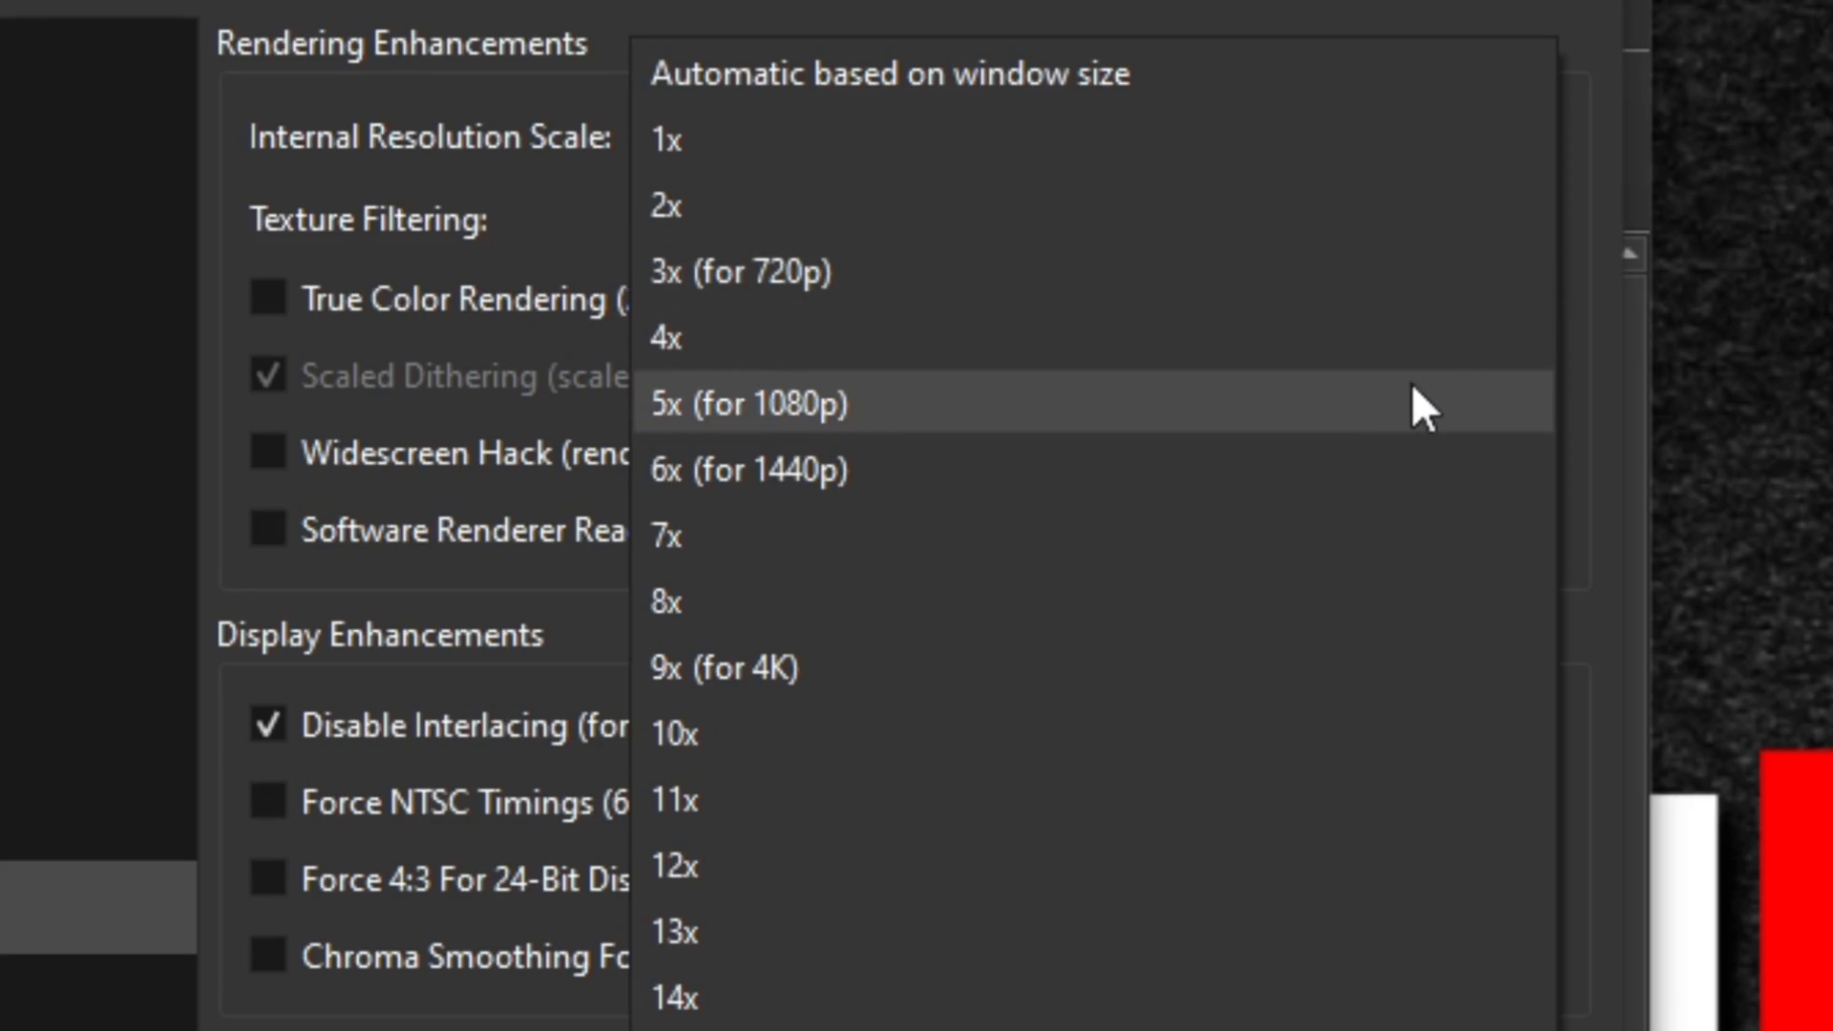
pyautogui.moveTo(1365, 651)
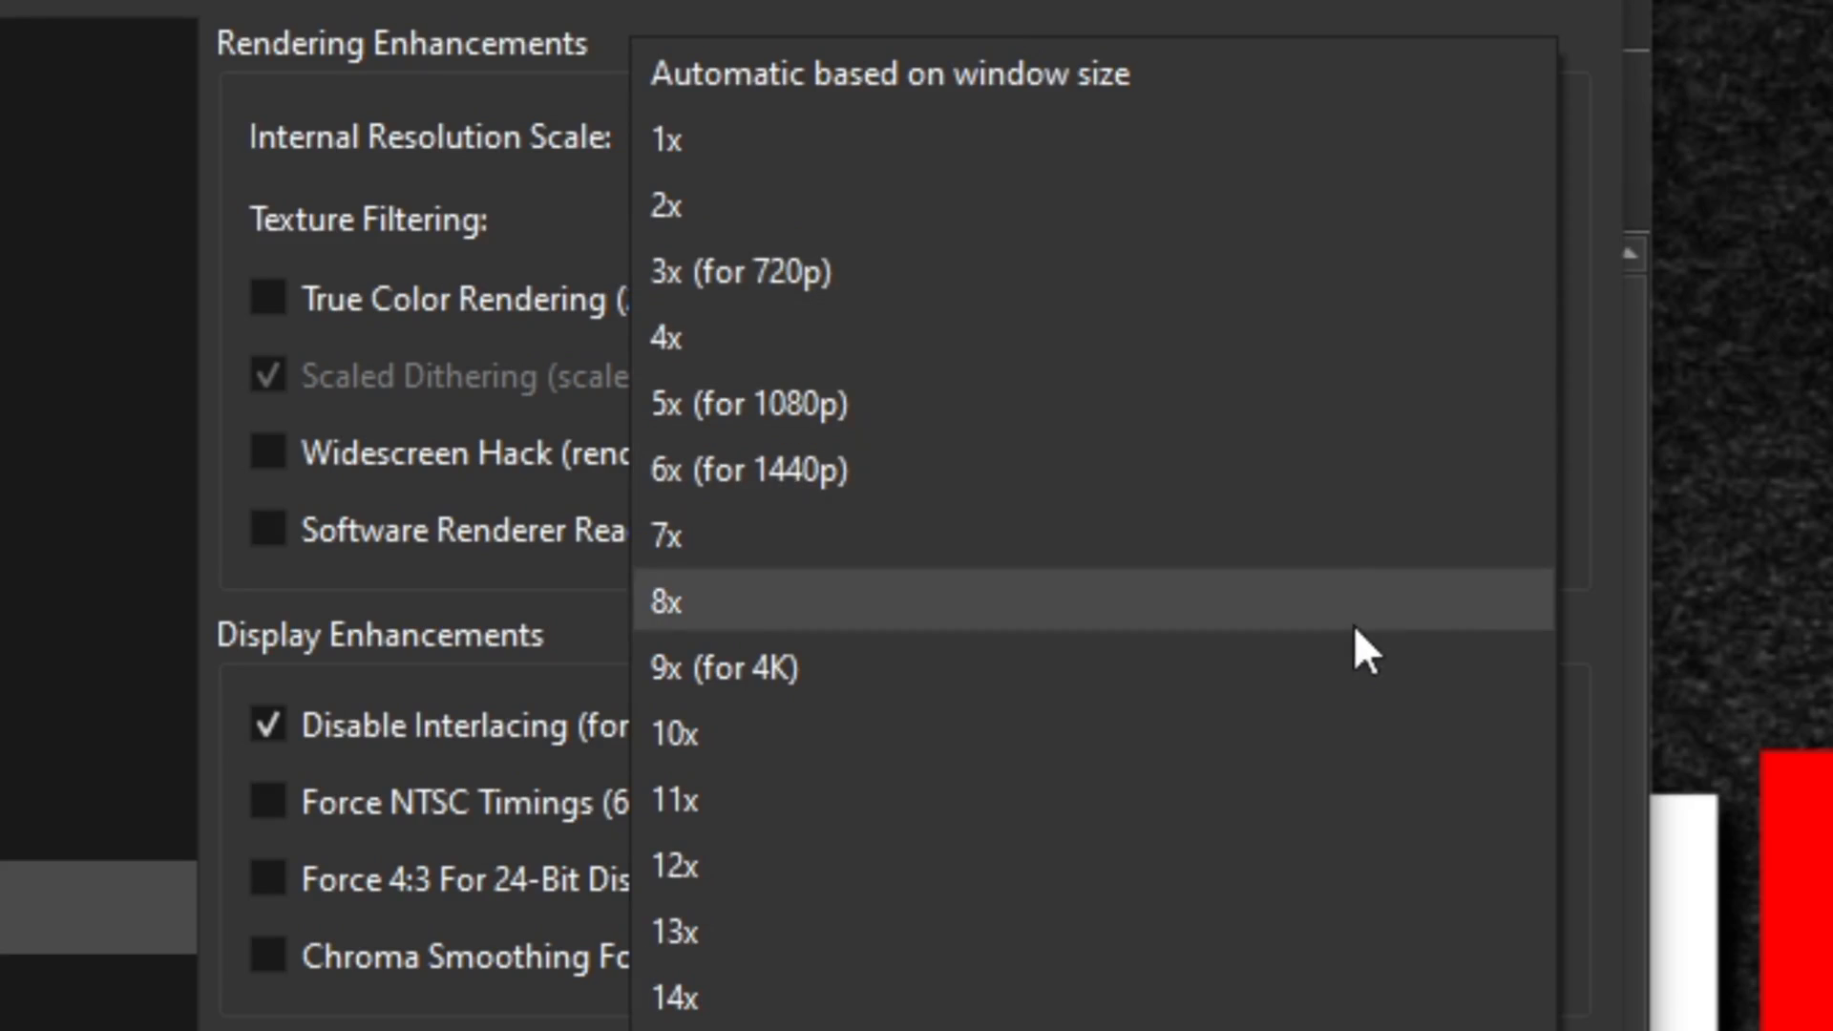
pyautogui.moveTo(1360, 653)
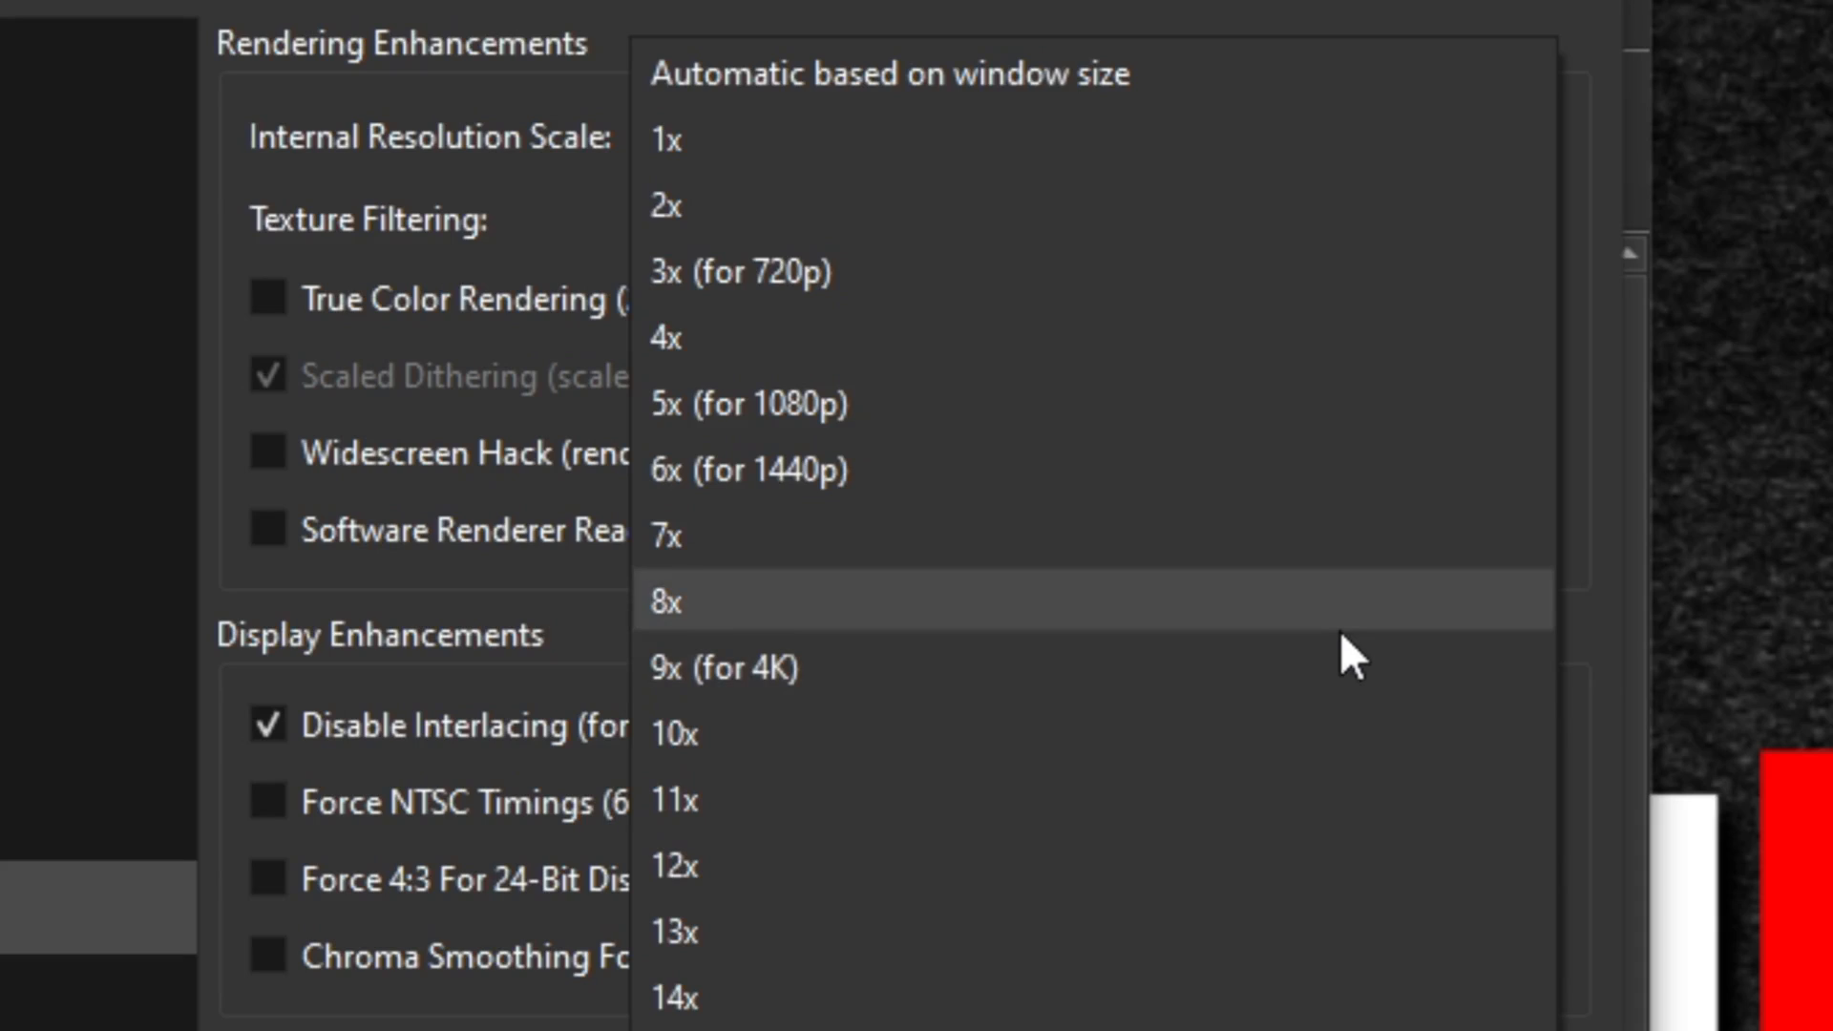
pyautogui.moveTo(1092, 403)
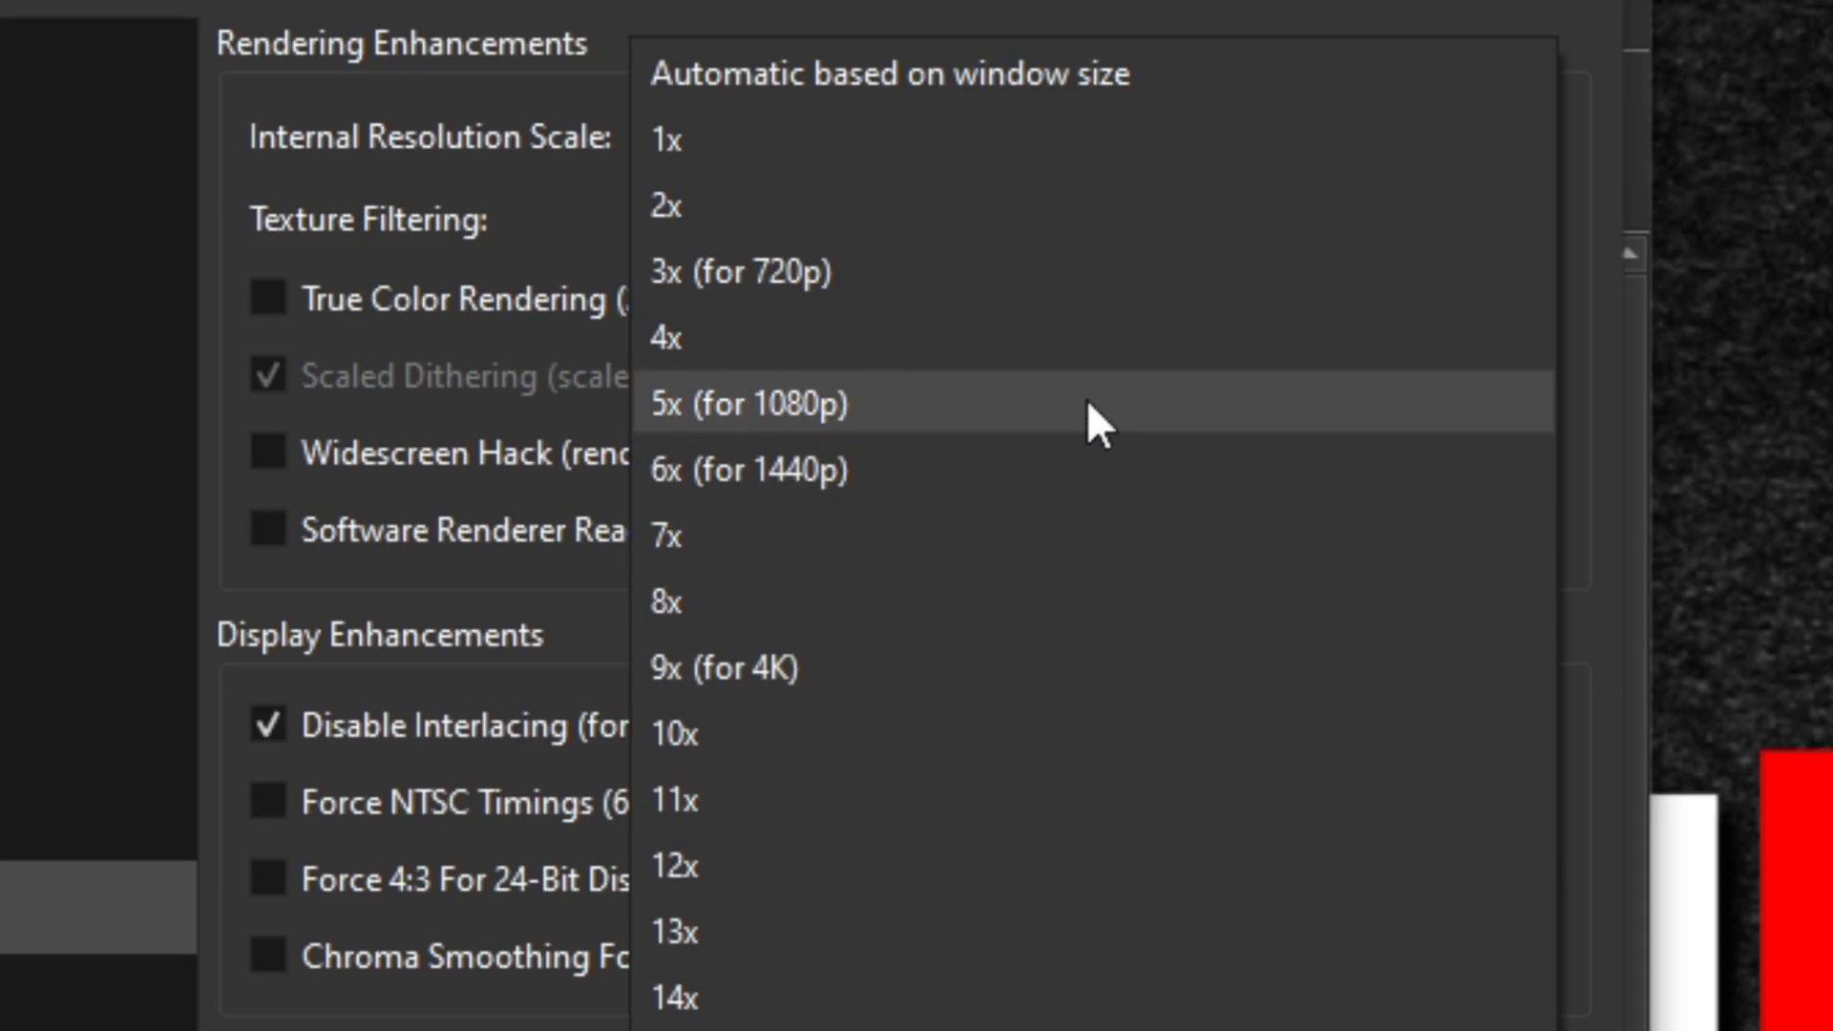
pyautogui.click(758, 402)
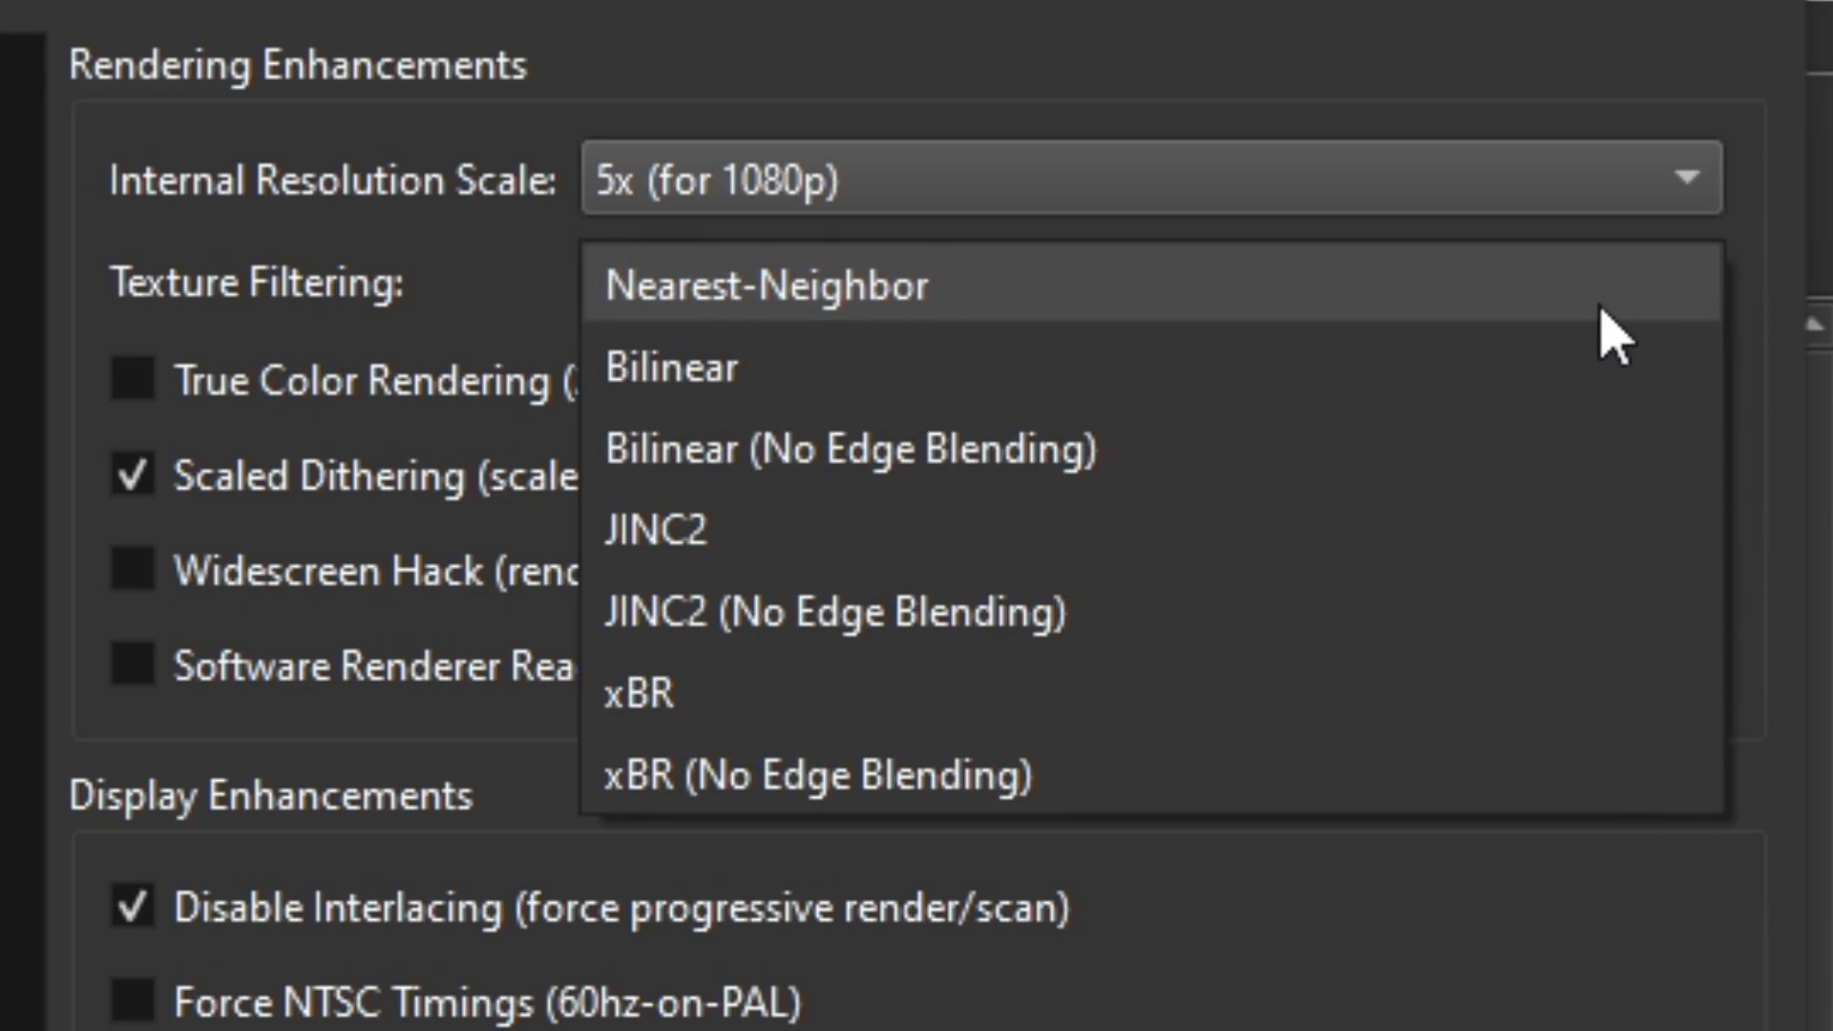
pyautogui.moveTo(1619, 310)
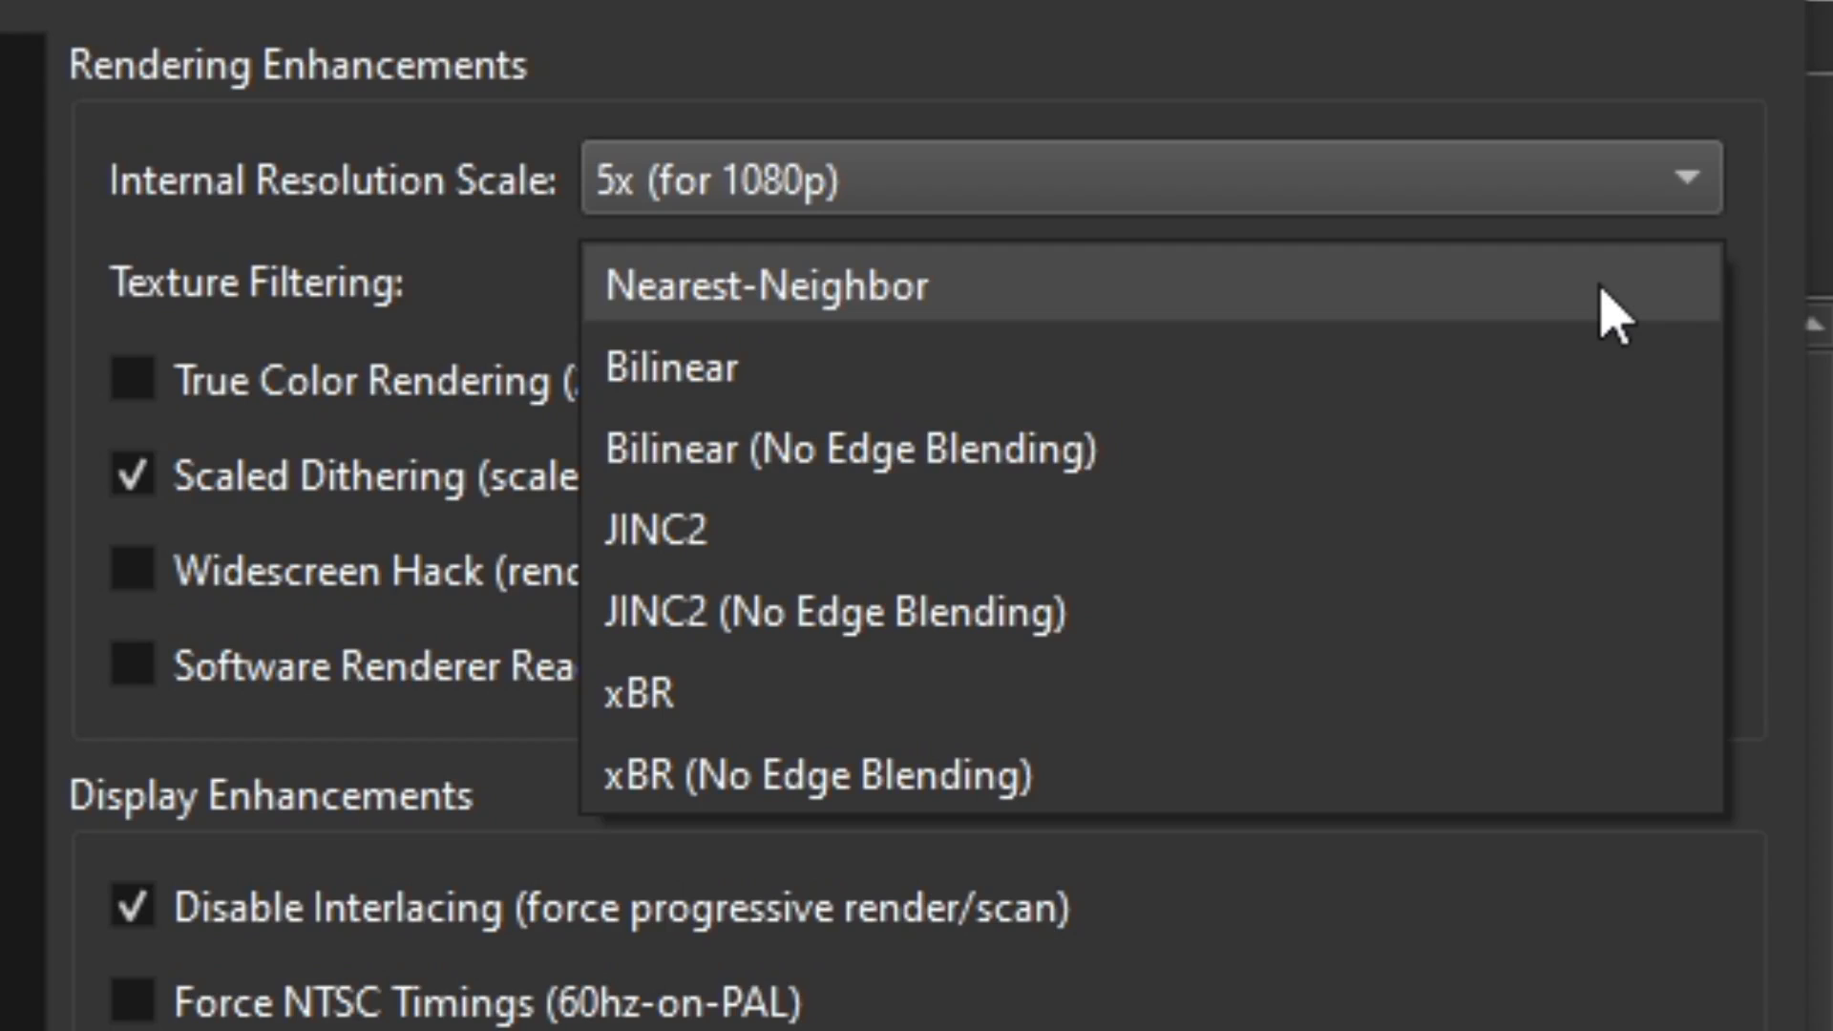
pyautogui.moveTo(1453, 420)
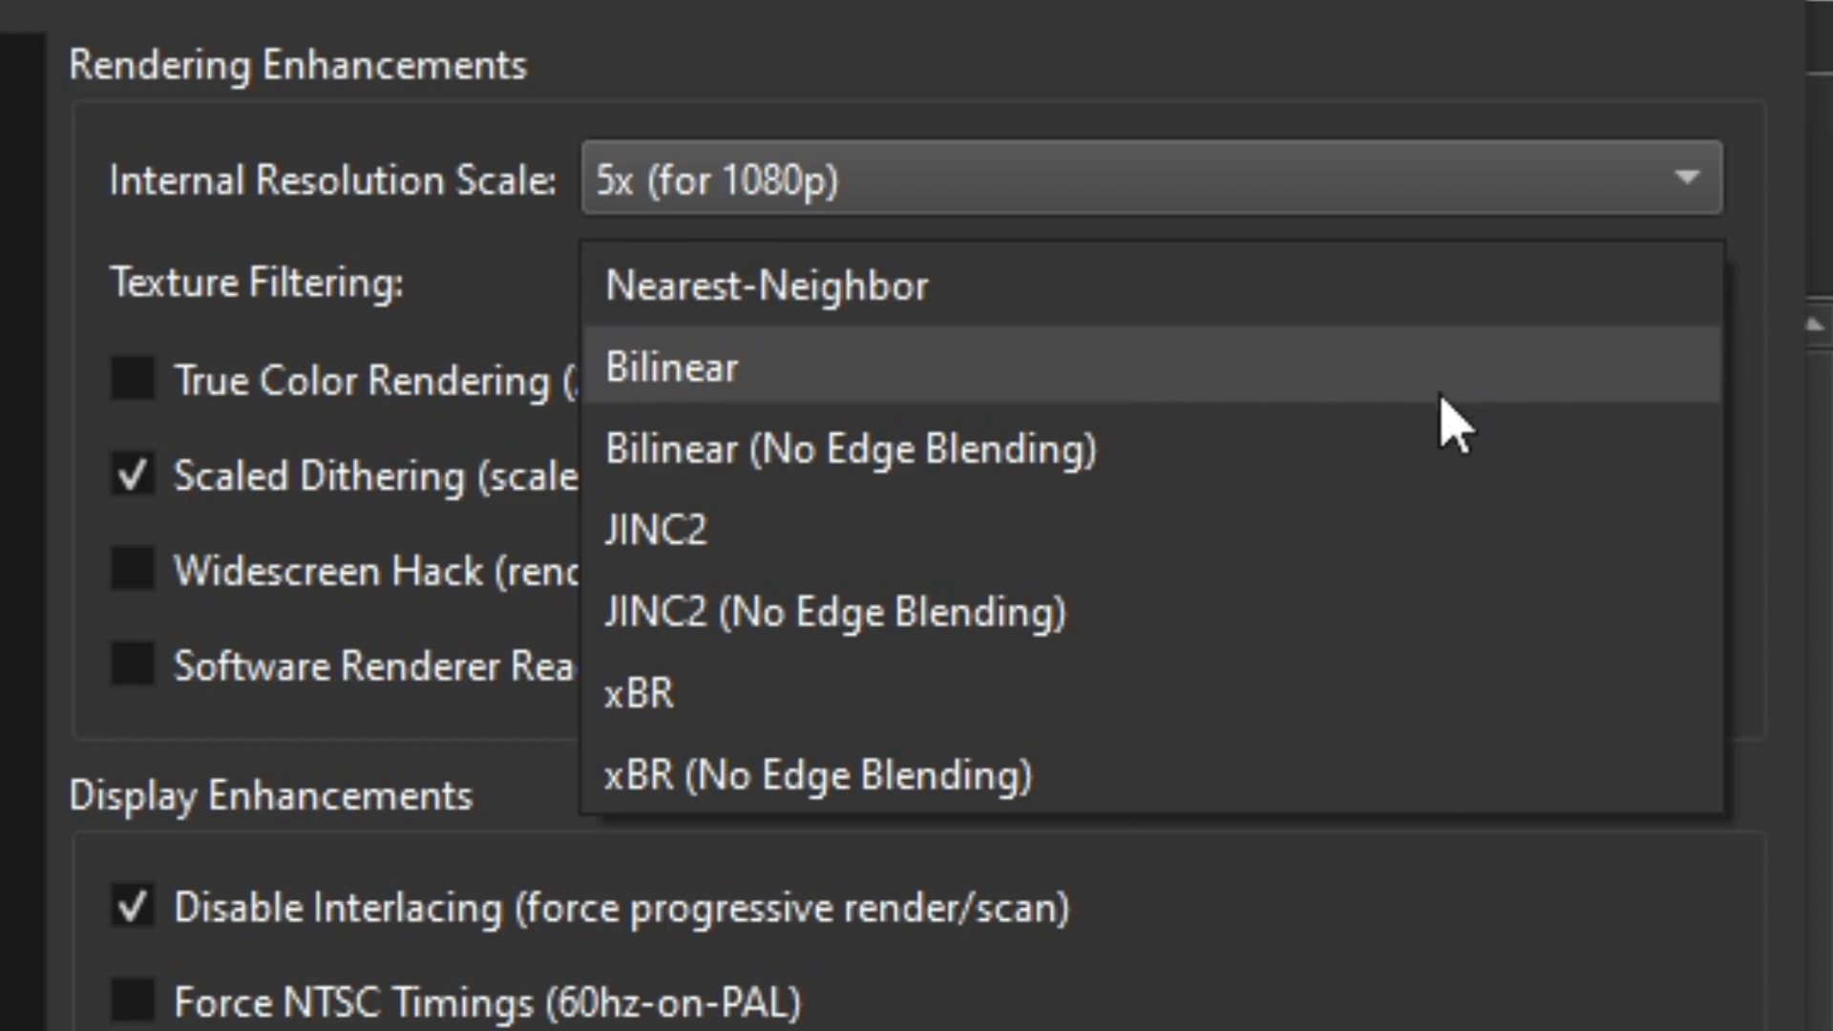
pyautogui.moveTo(836, 689)
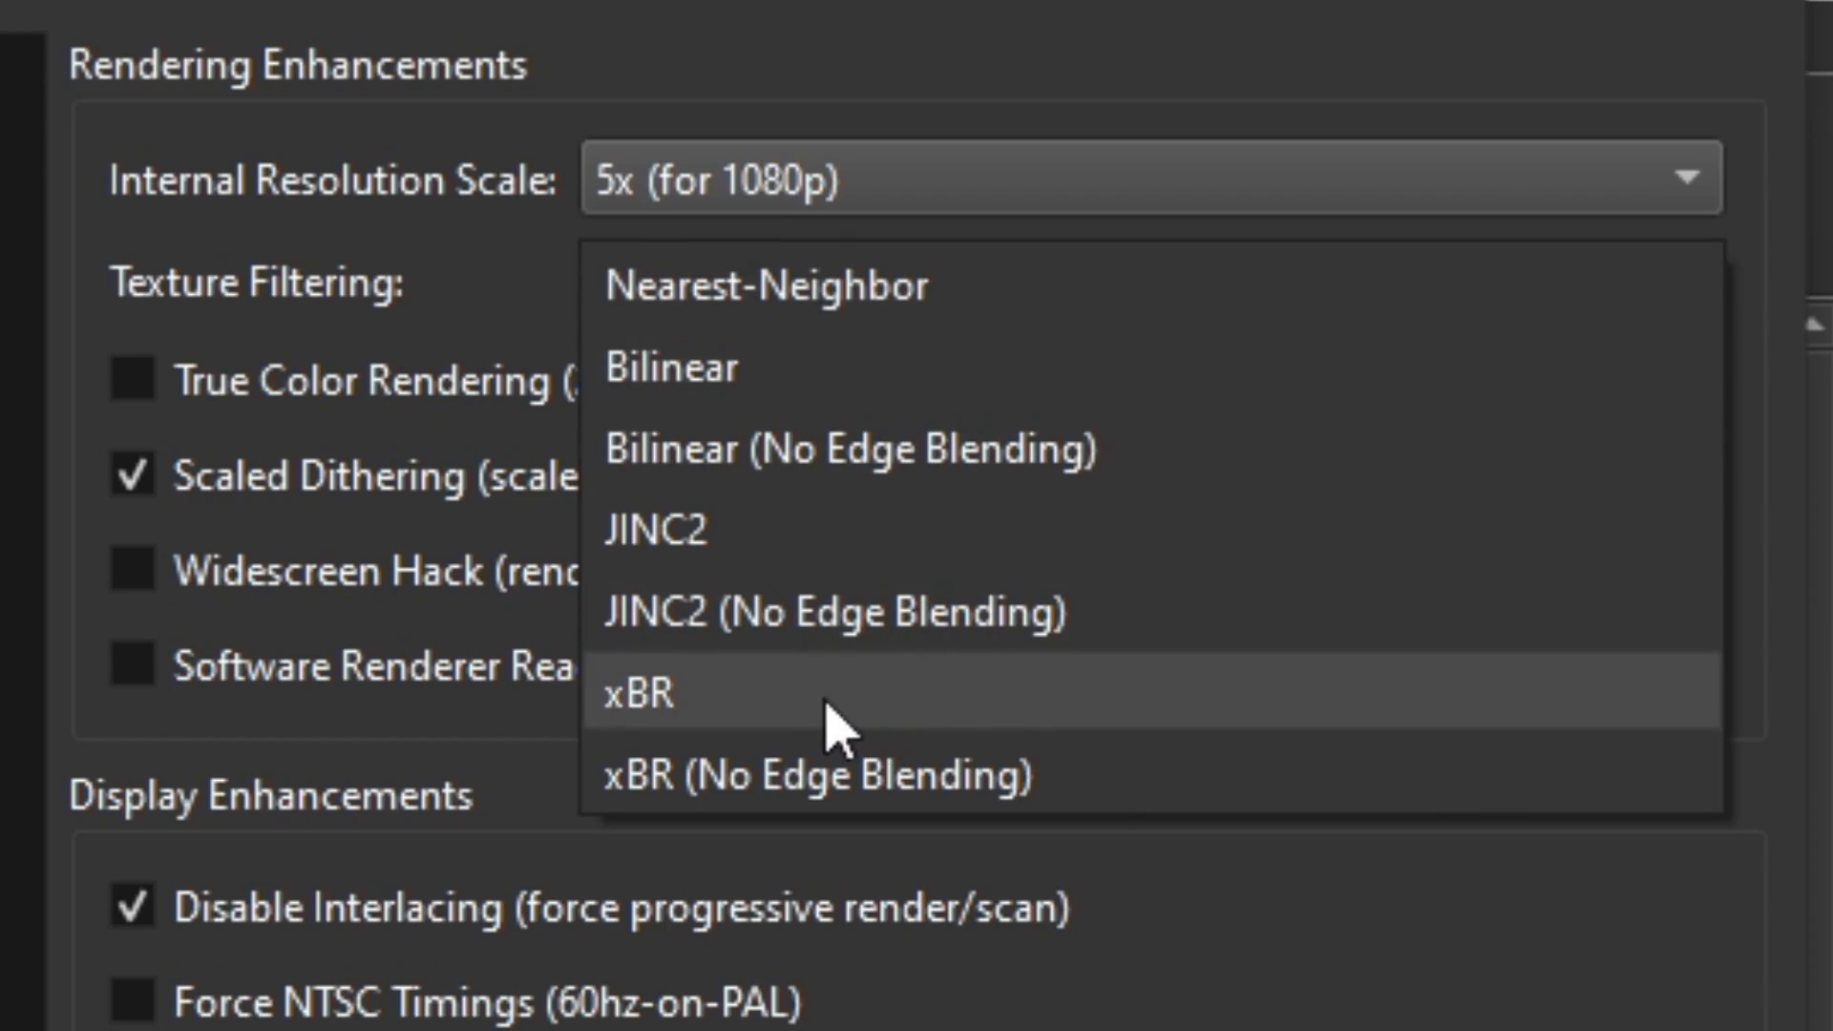
pyautogui.click(637, 691)
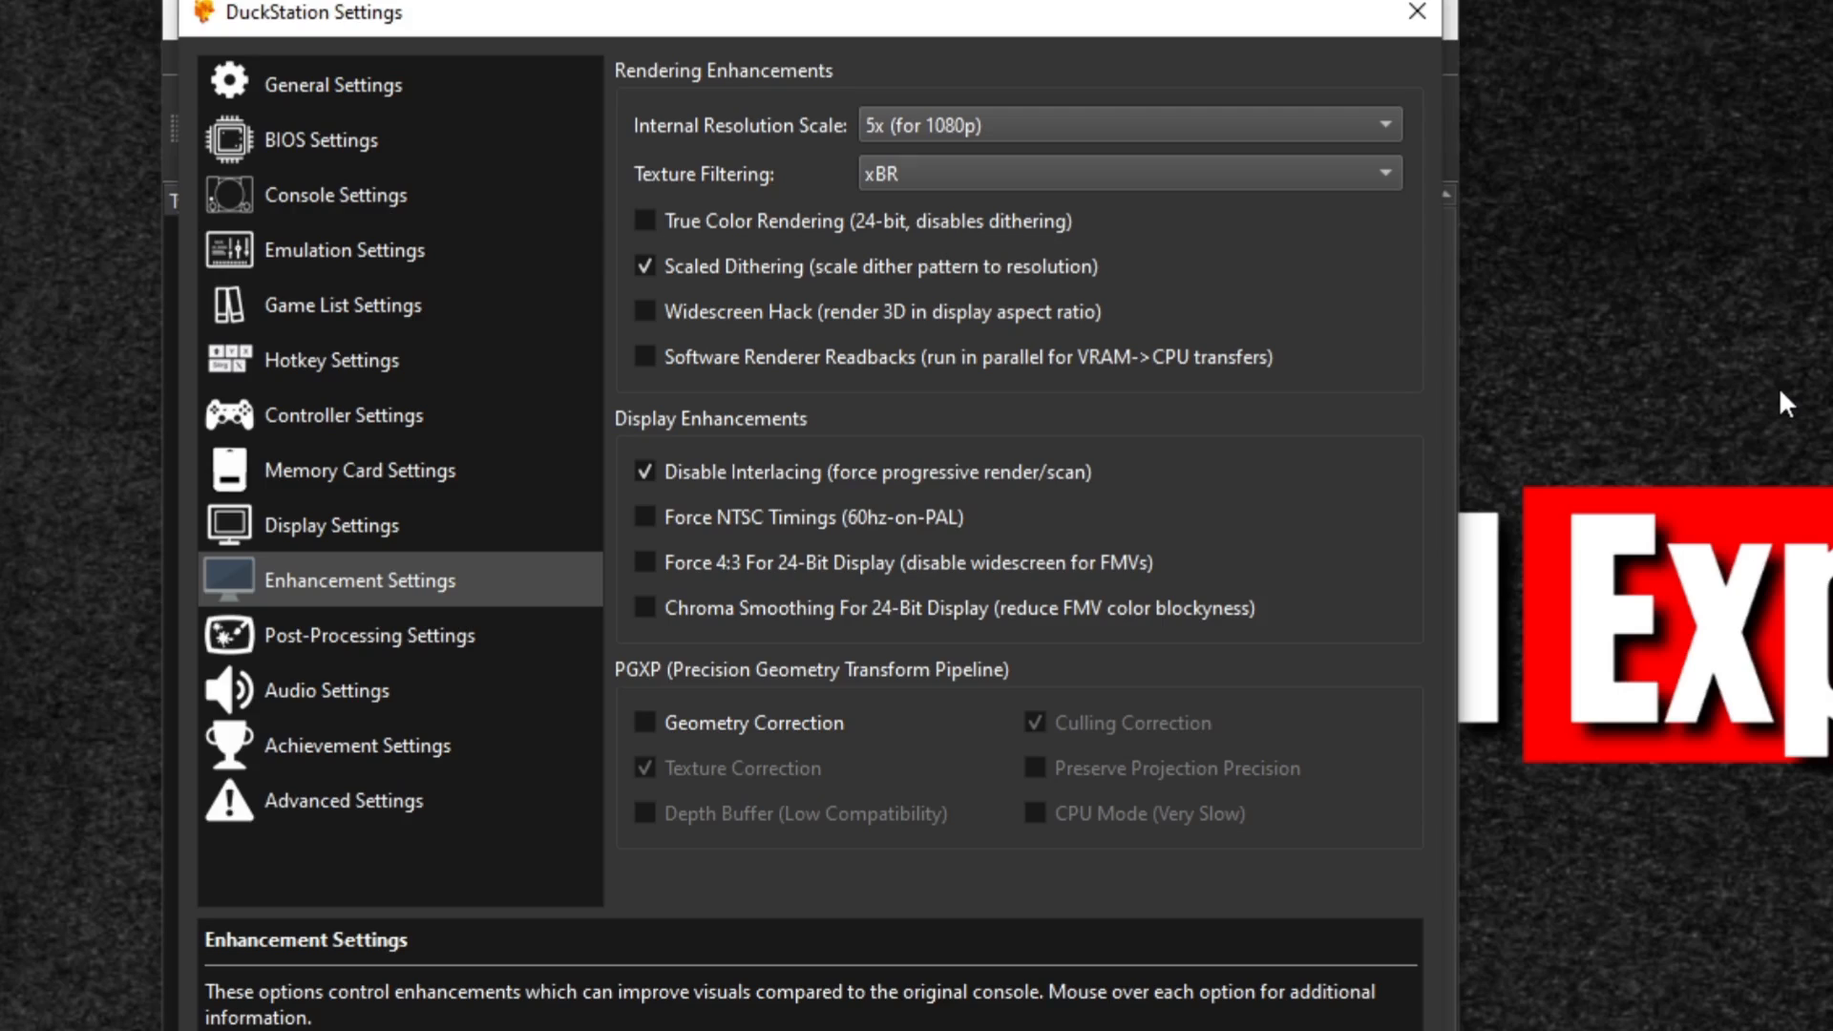
pyautogui.moveTo(1504, 793)
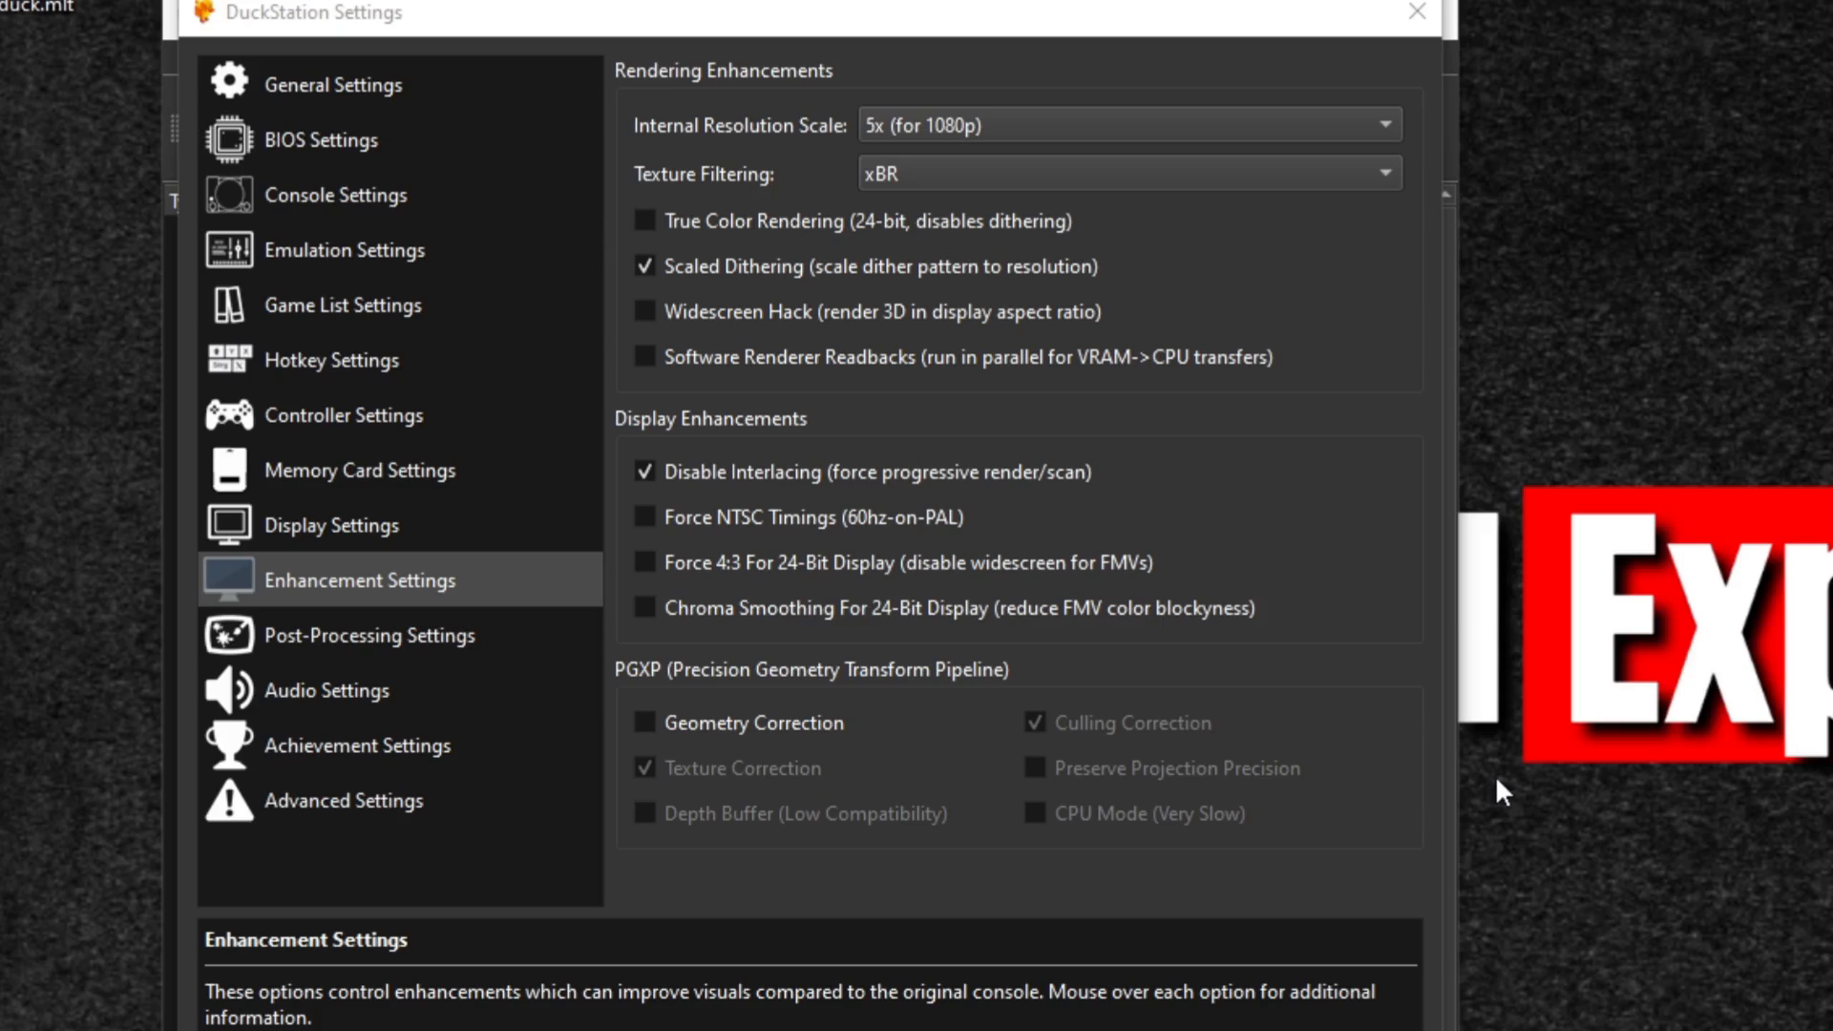
pyautogui.moveTo(483, 93)
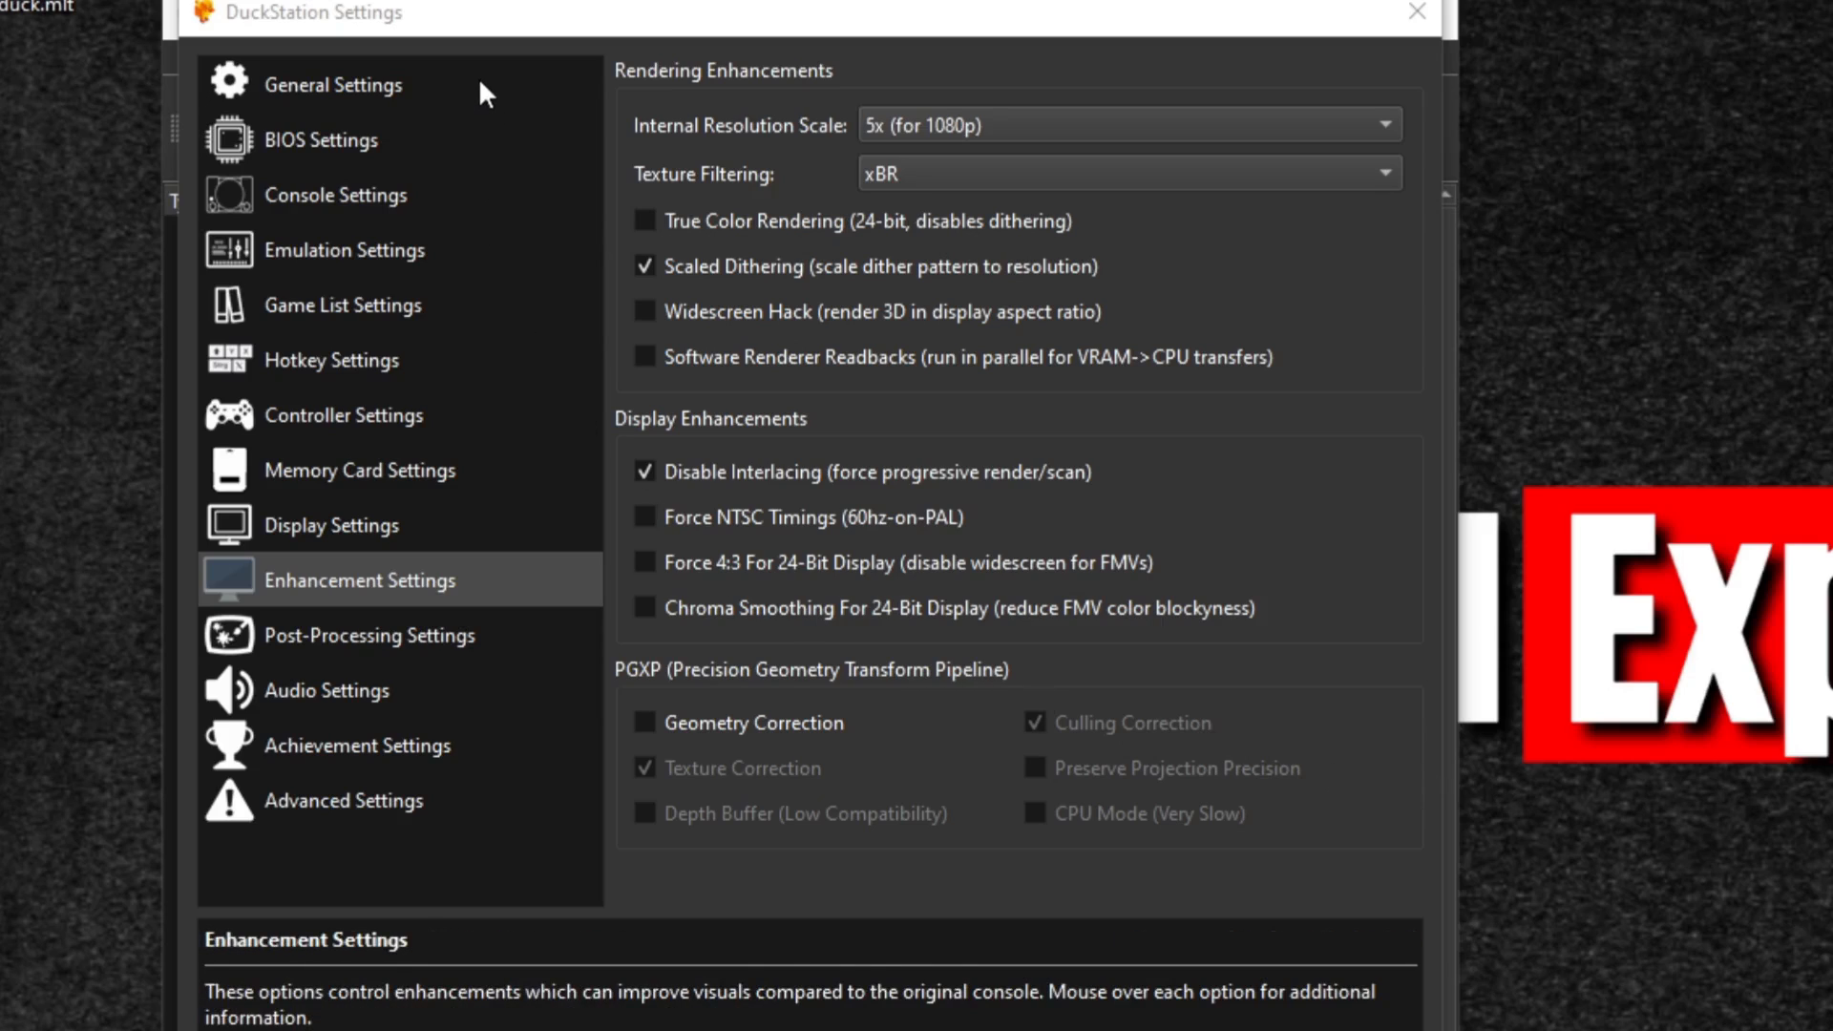
# Visit General Settings, close the Settings window and reopen the Settings menu list
pyautogui.click(333, 82)
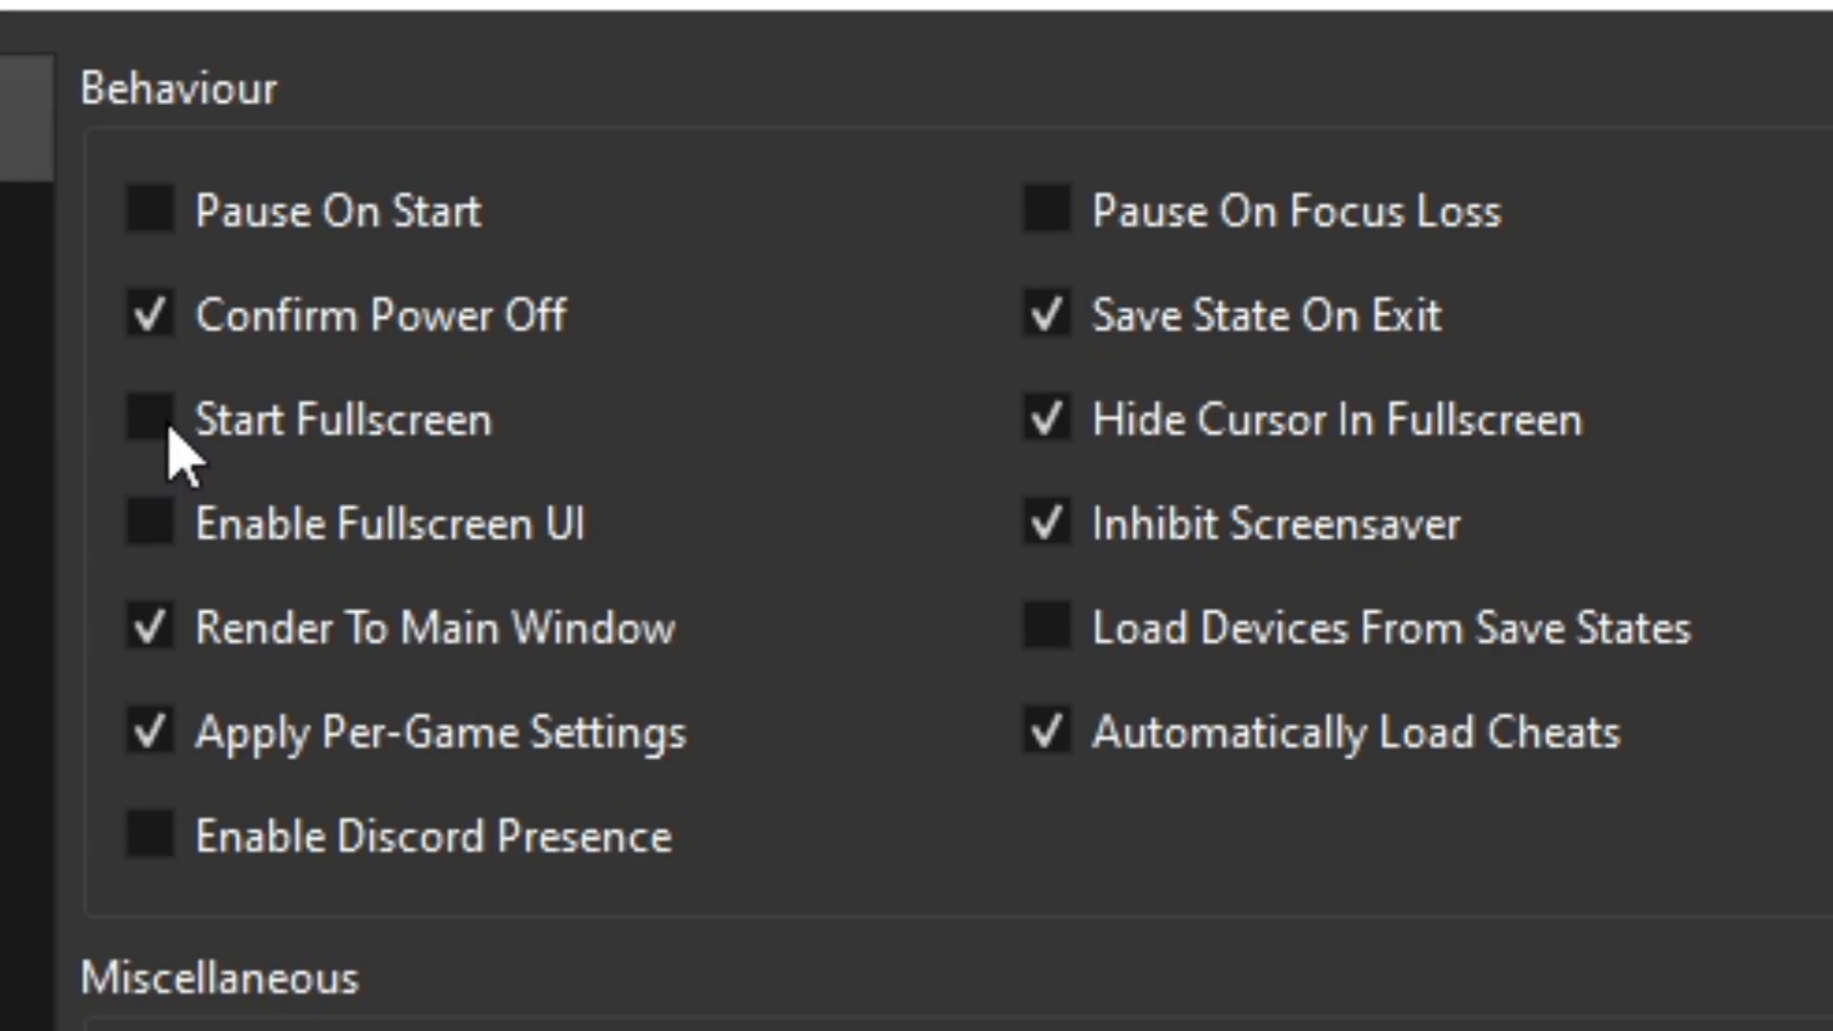
pyautogui.click(149, 420)
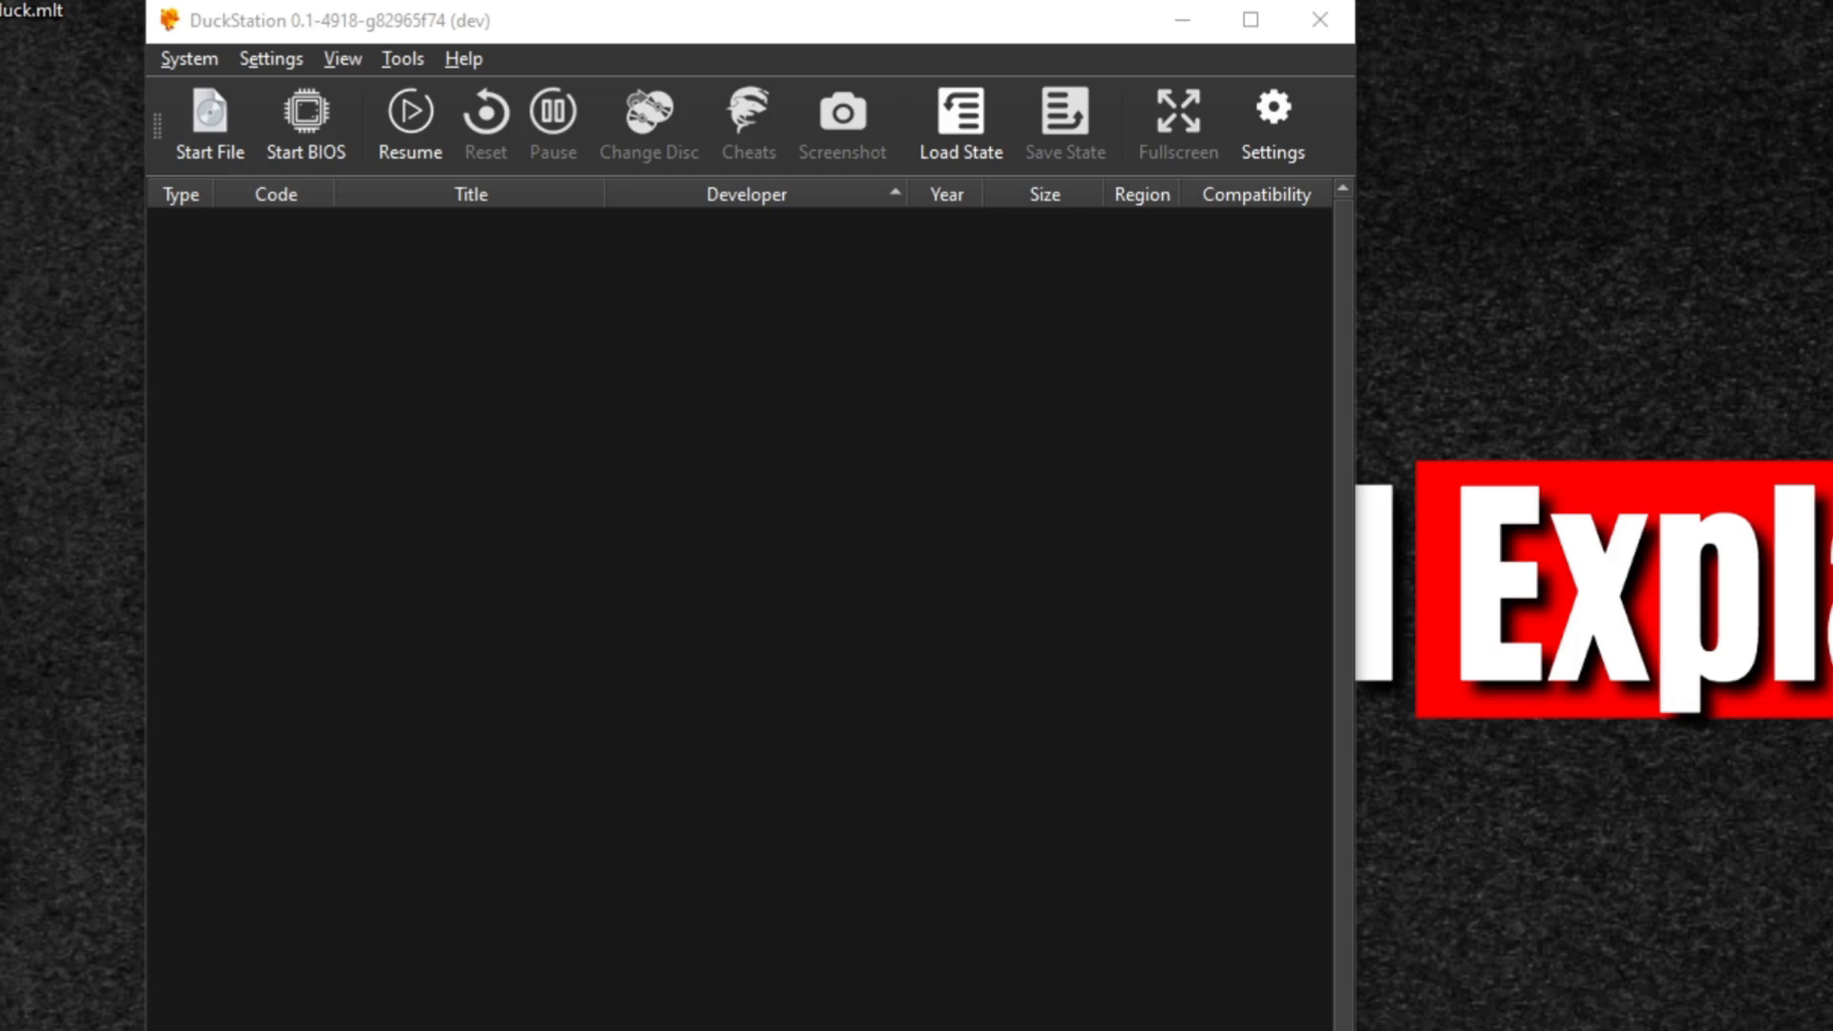
pyautogui.click(271, 59)
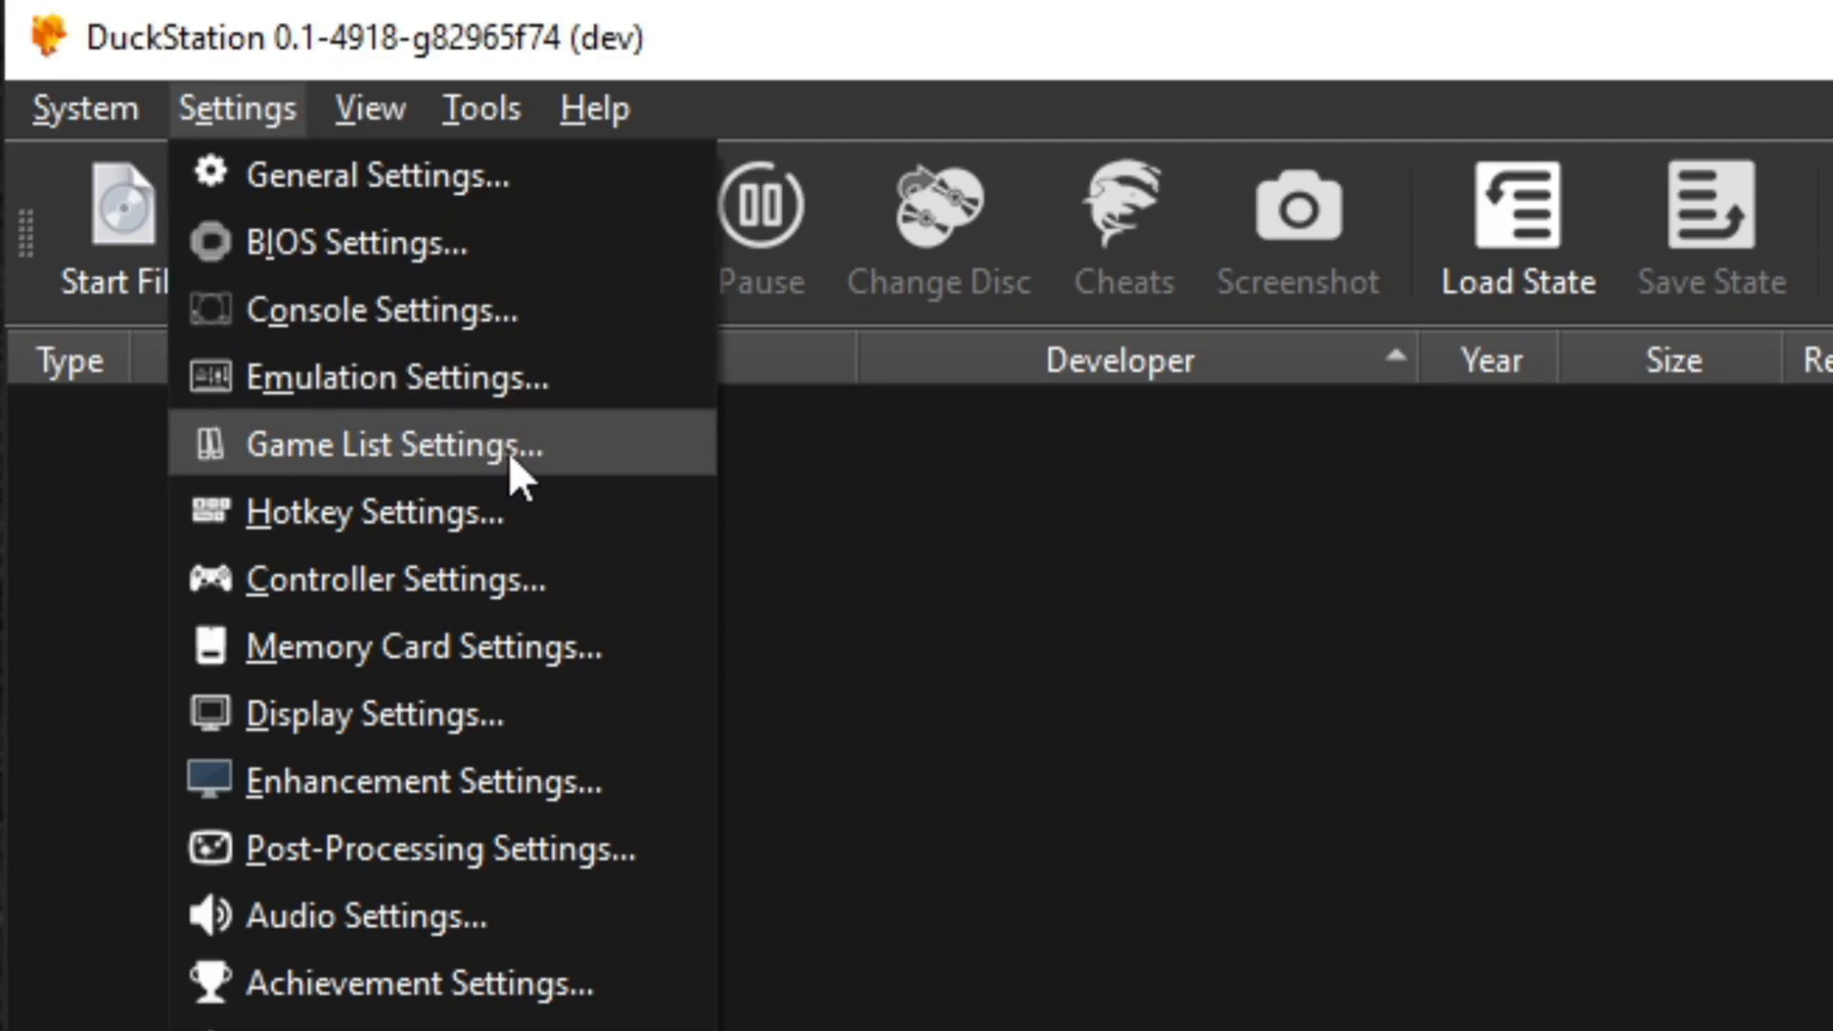
# Add H:\Emulation\PS1\Games as a search directory scanned recursively, filling the list with four games
pyautogui.click(390, 445)
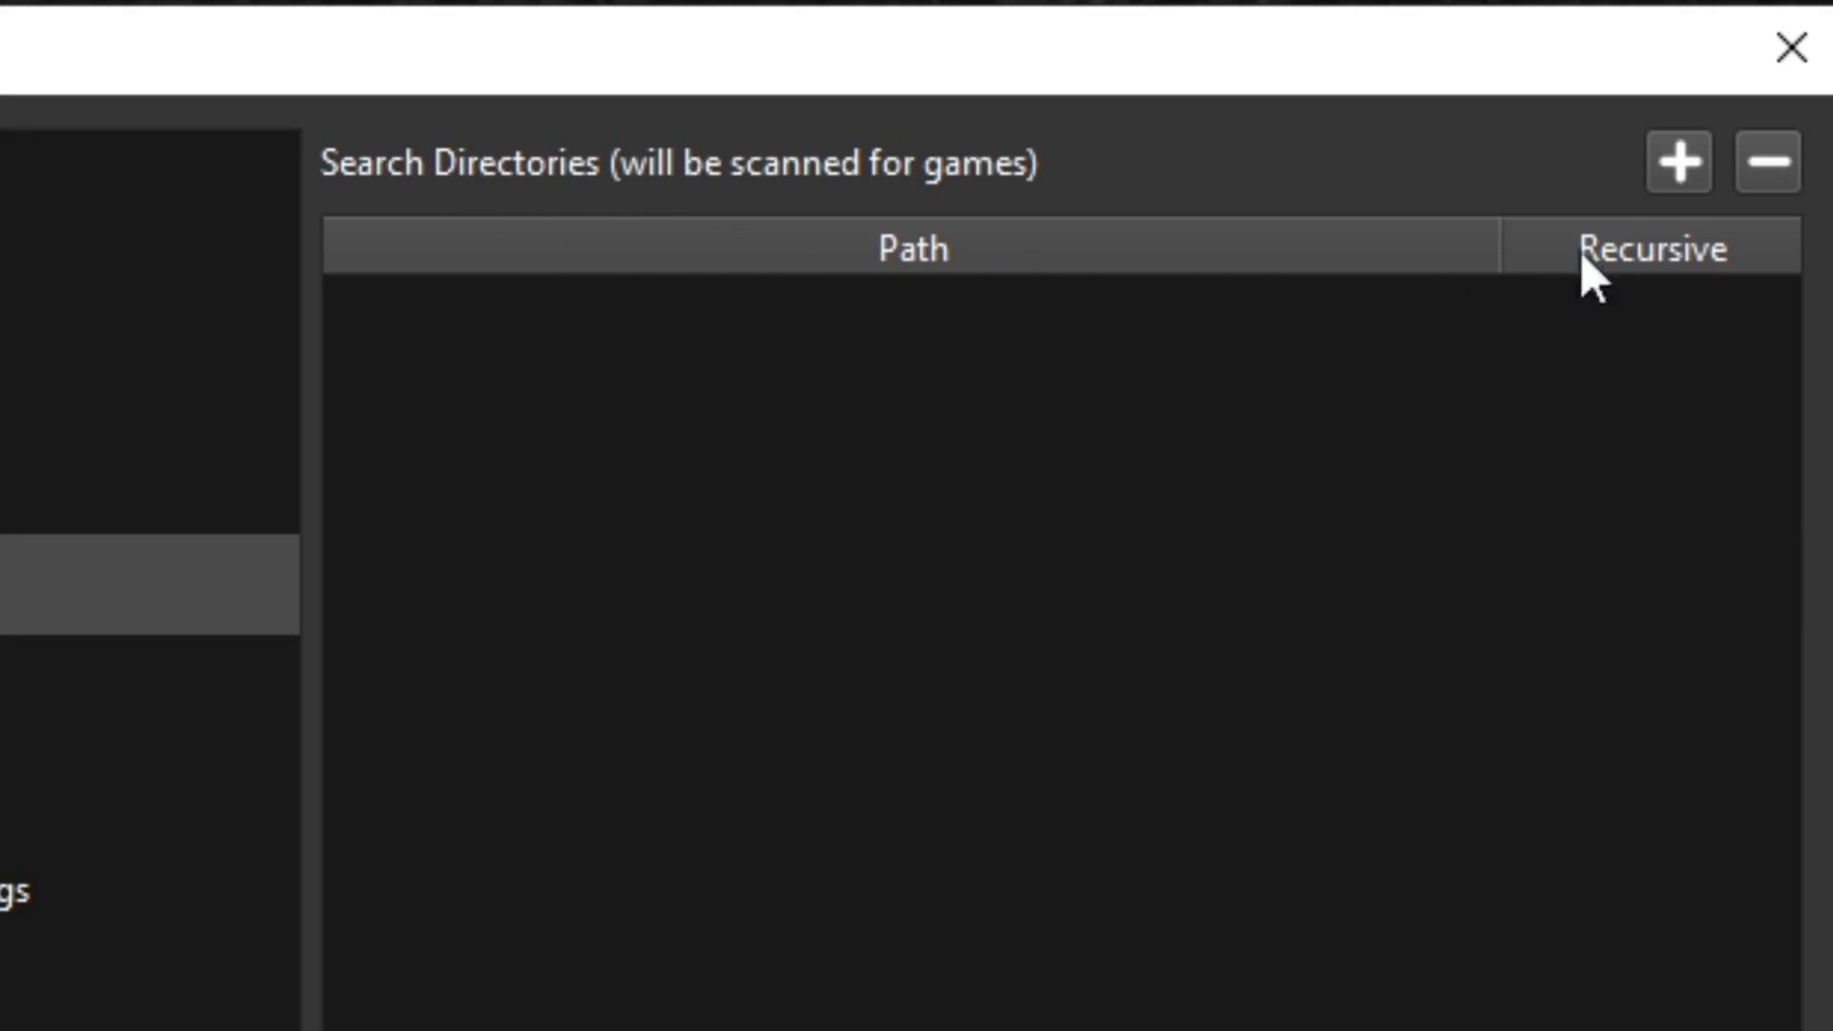
pyautogui.click(1676, 161)
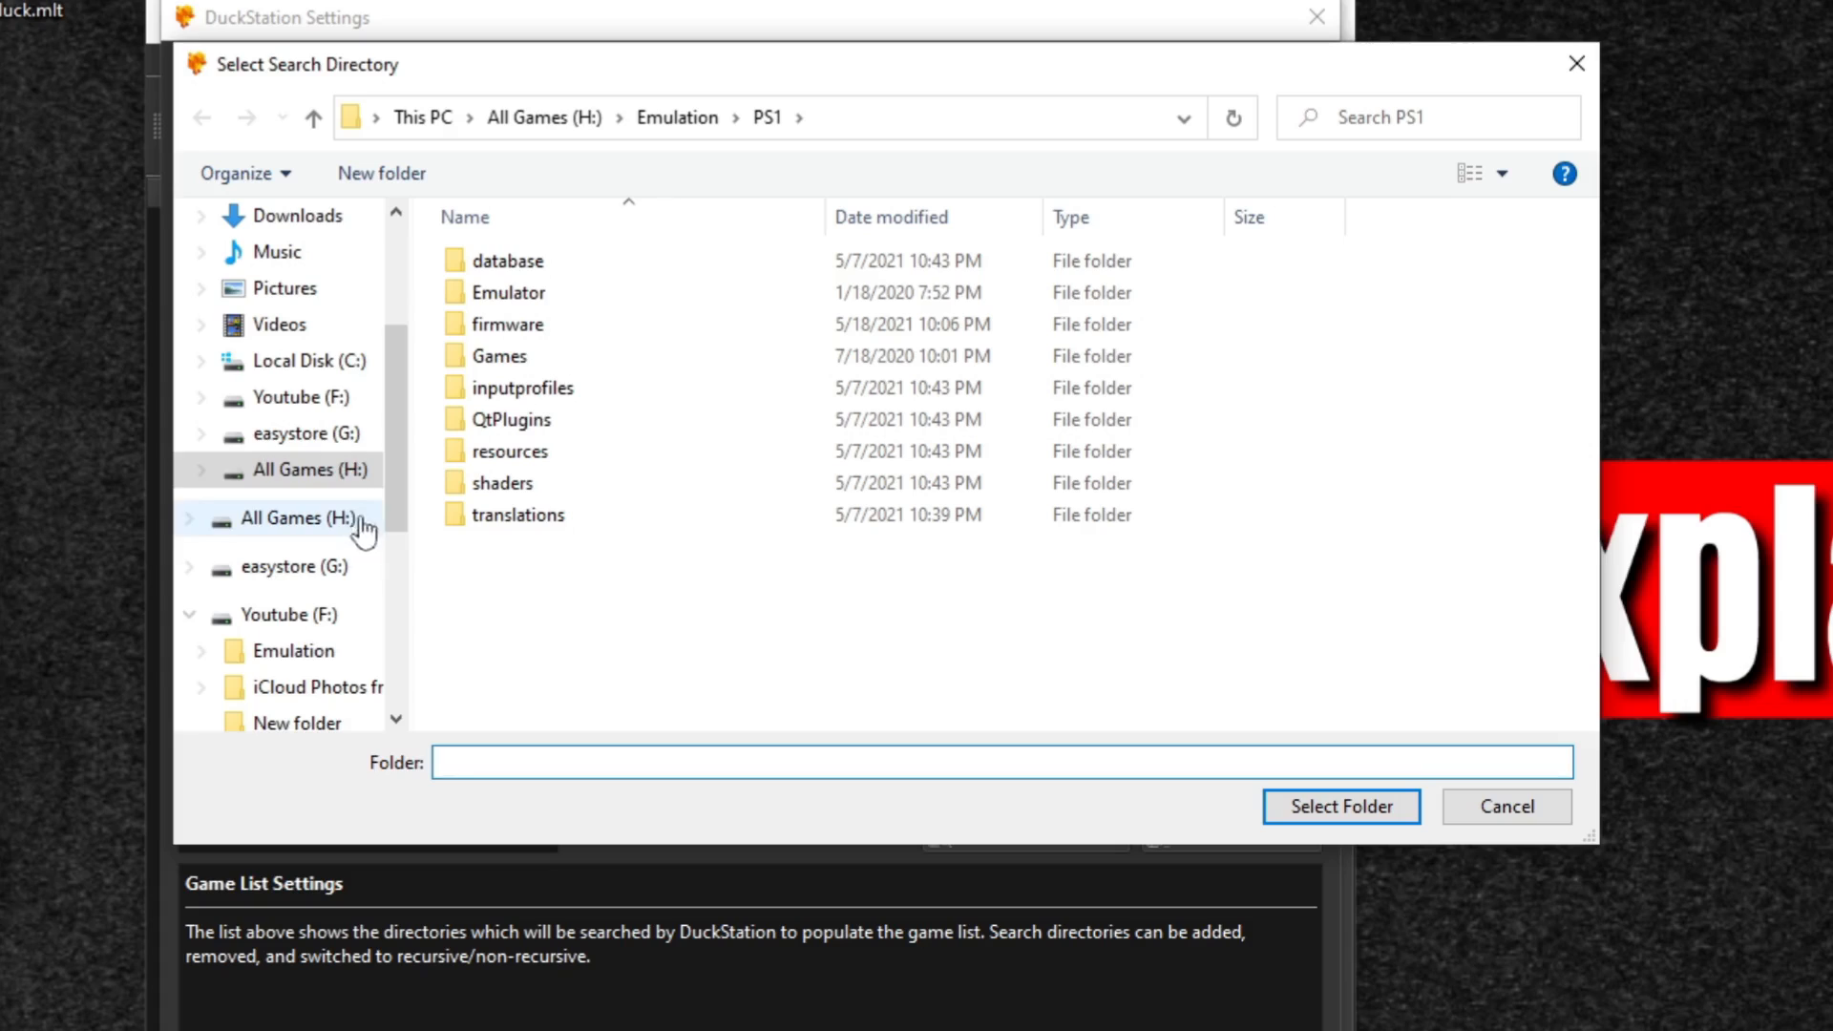
pyautogui.click(312, 517)
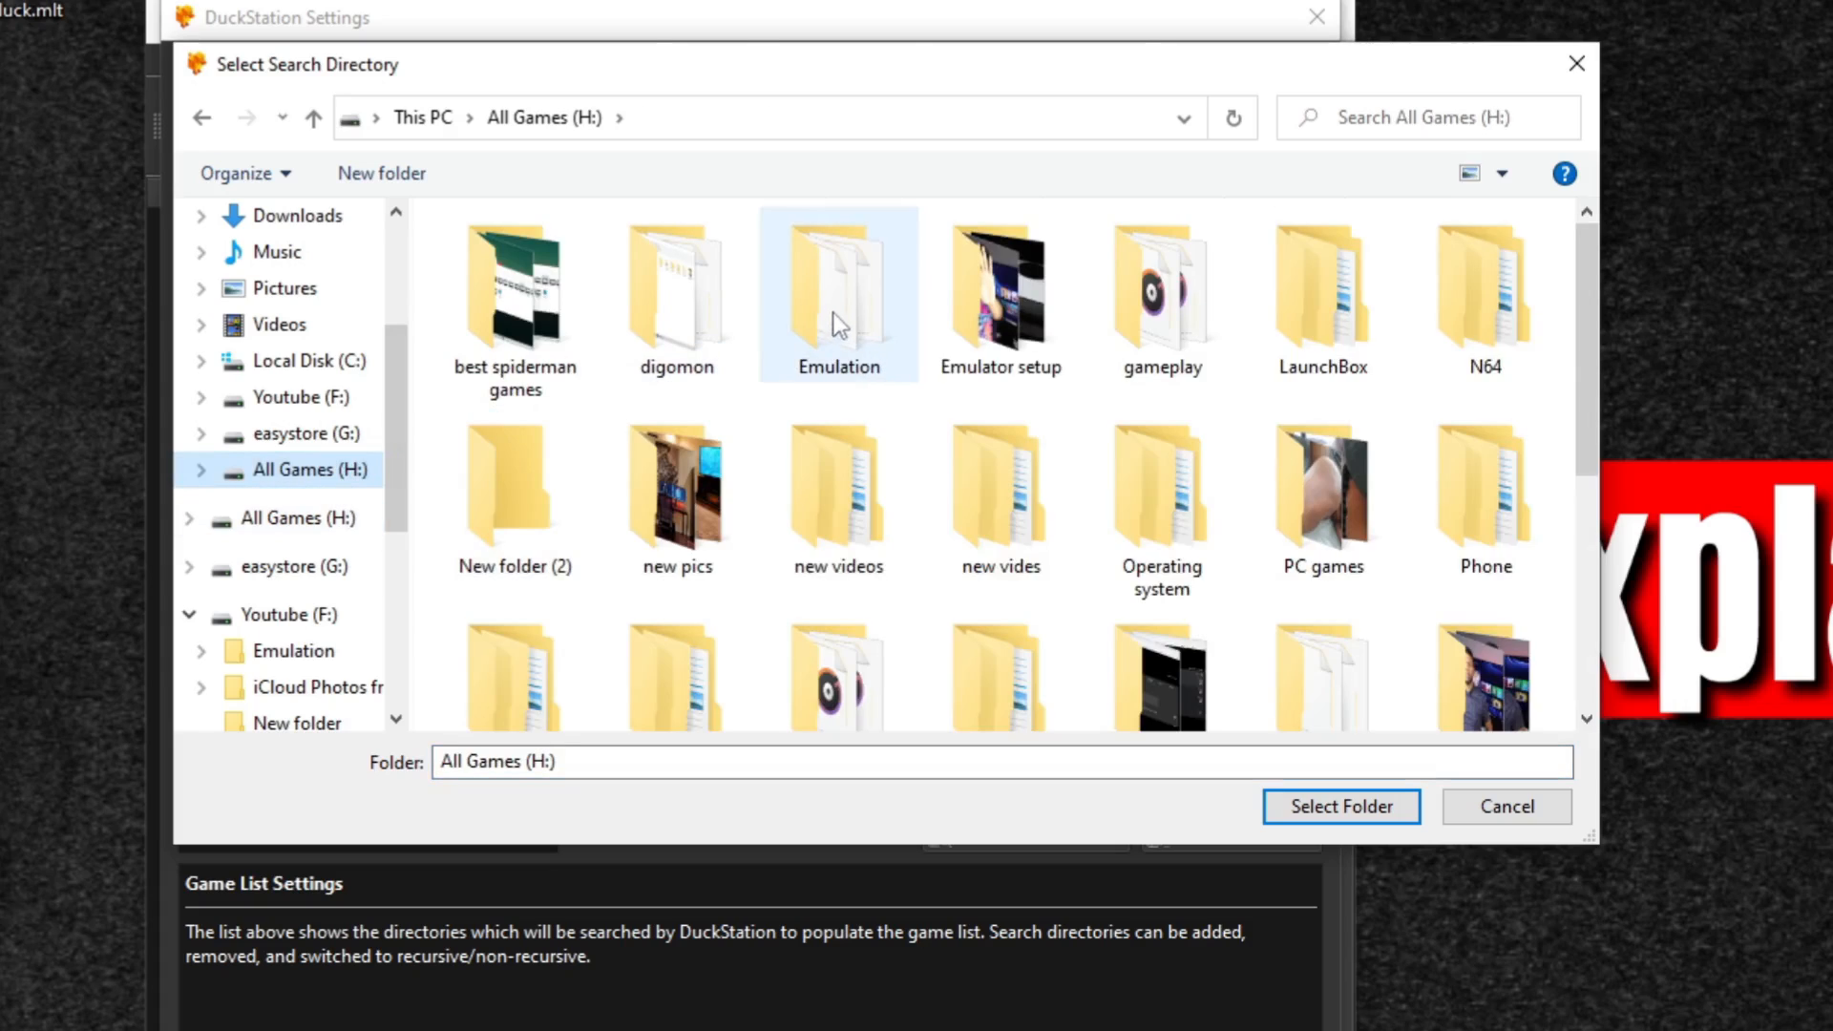
pyautogui.doubleClick(836, 286)
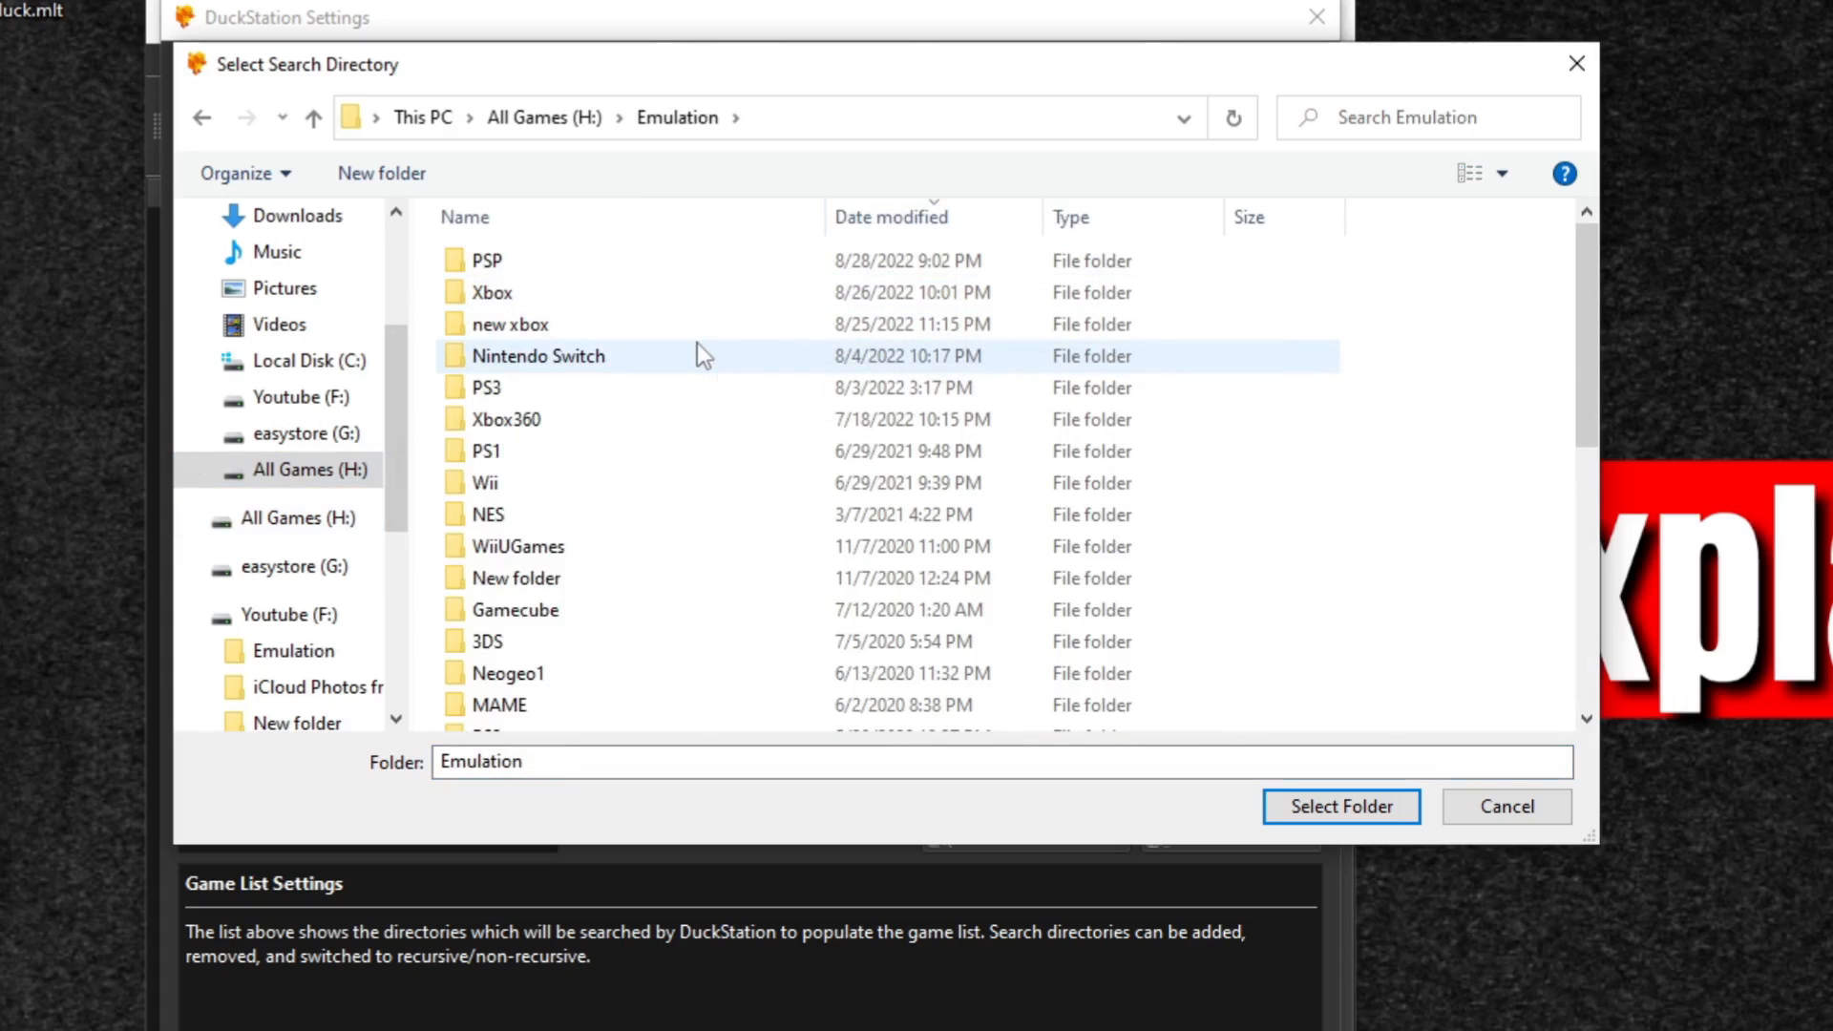
pyautogui.doubleClick(482, 450)
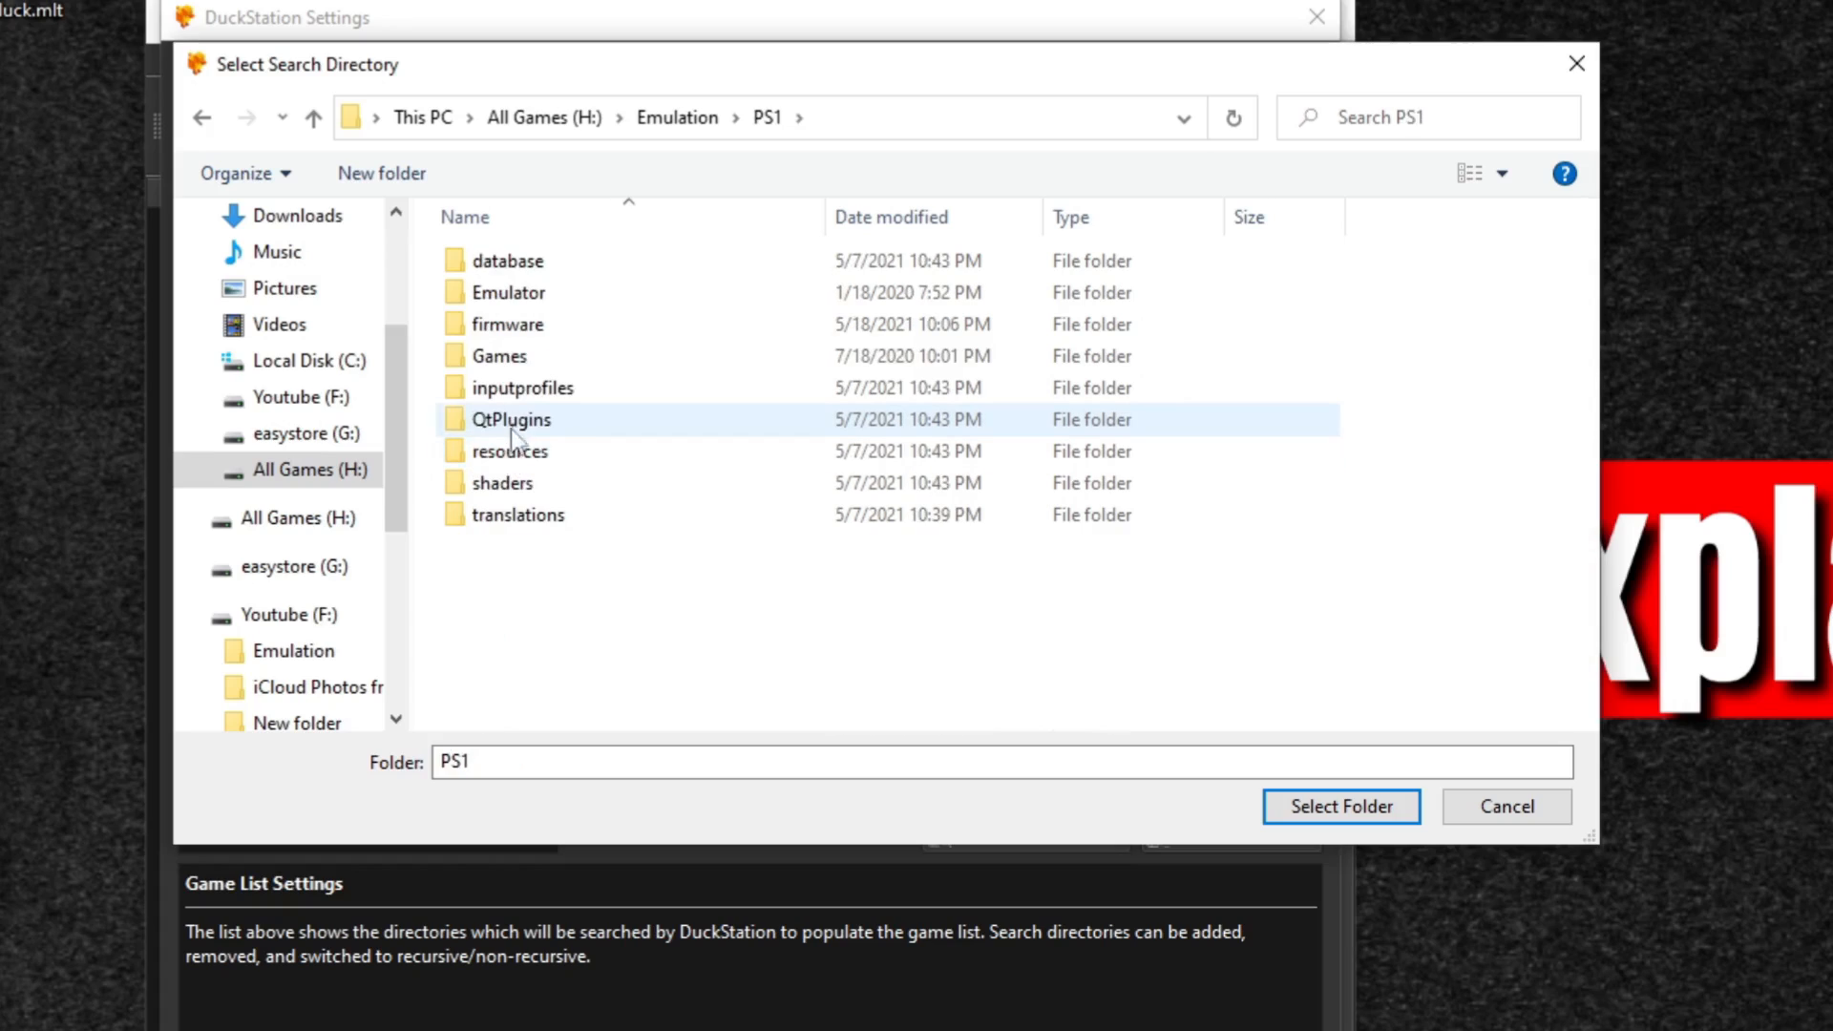
pyautogui.click(496, 356)
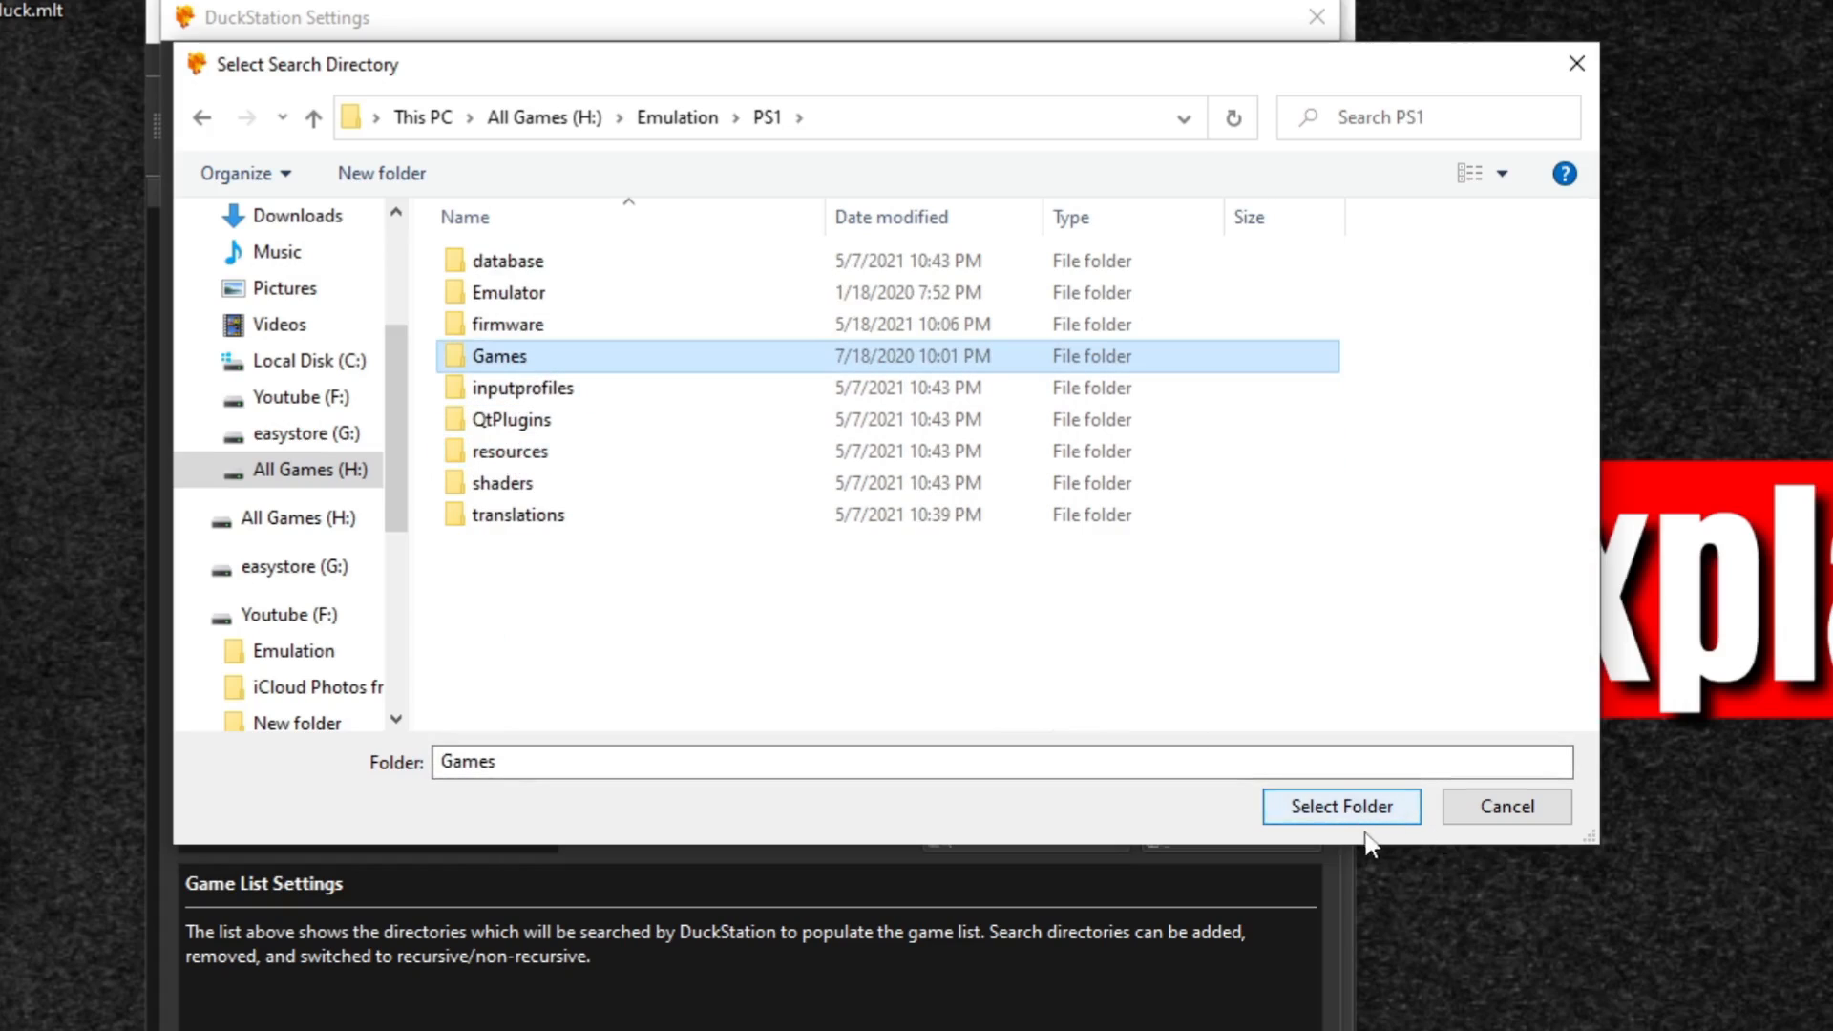
pyautogui.click(1341, 806)
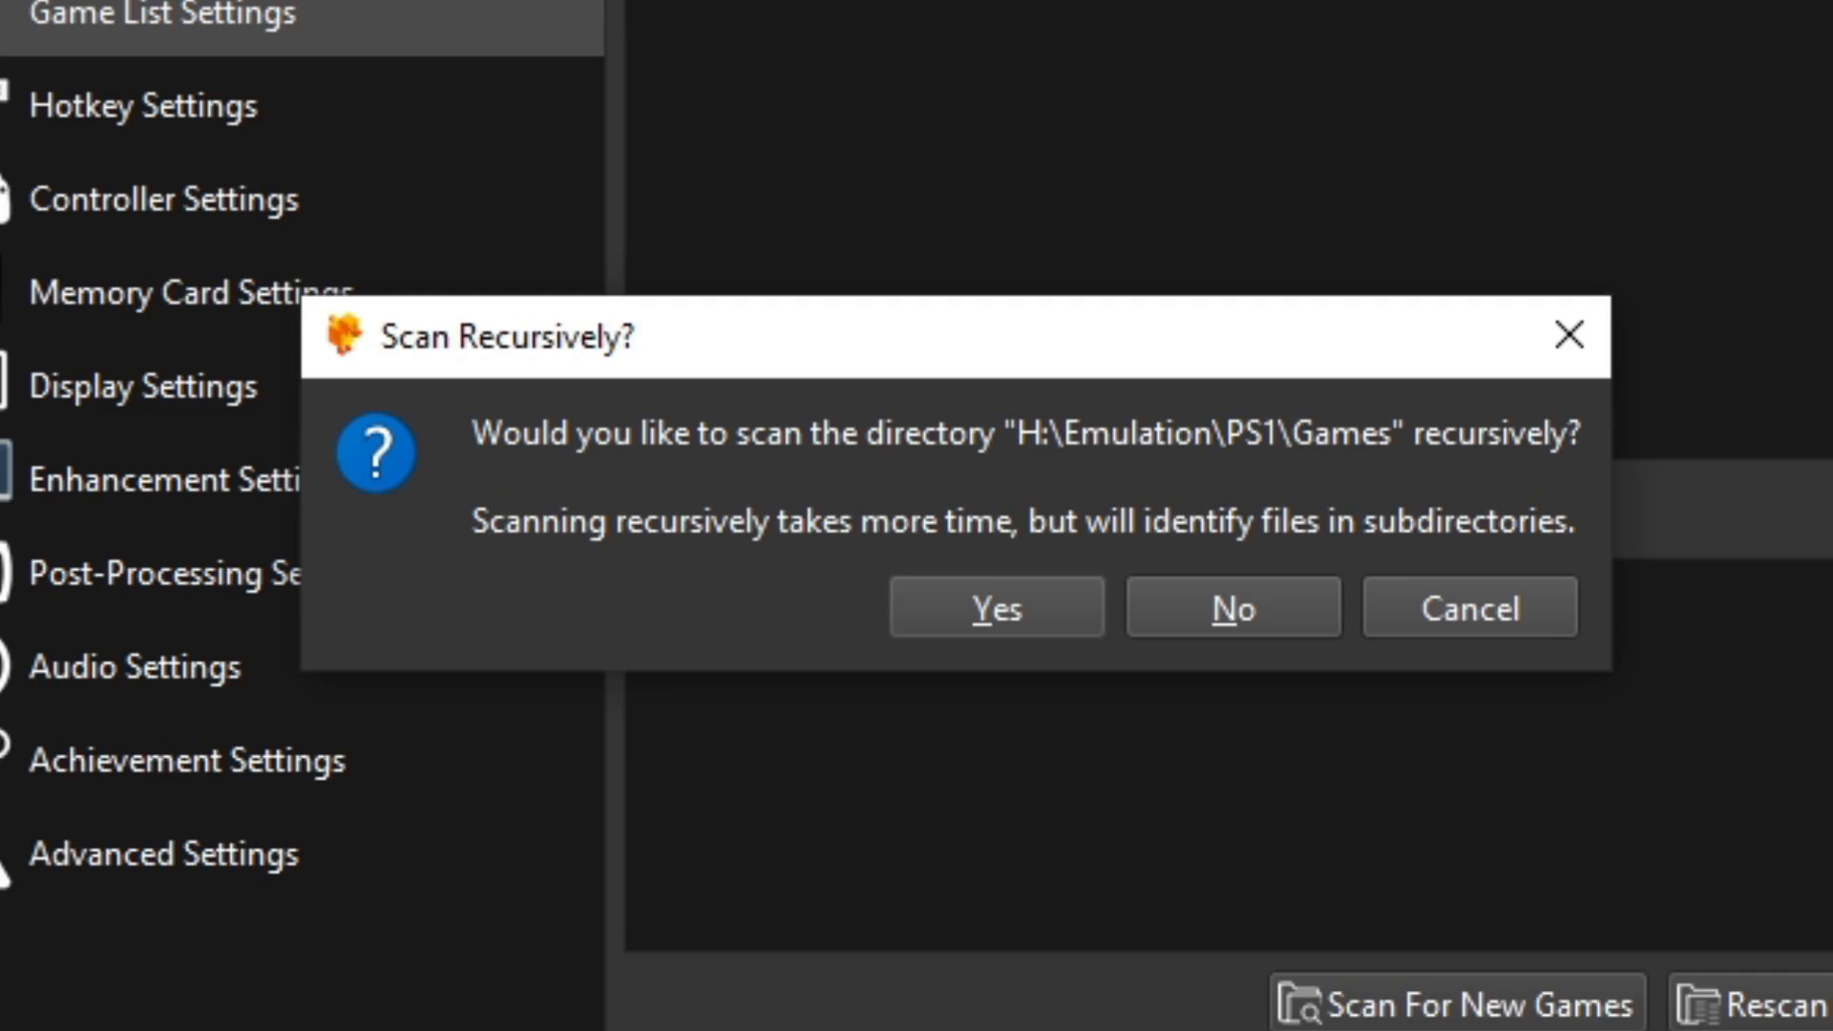
pyautogui.moveTo(987, 615)
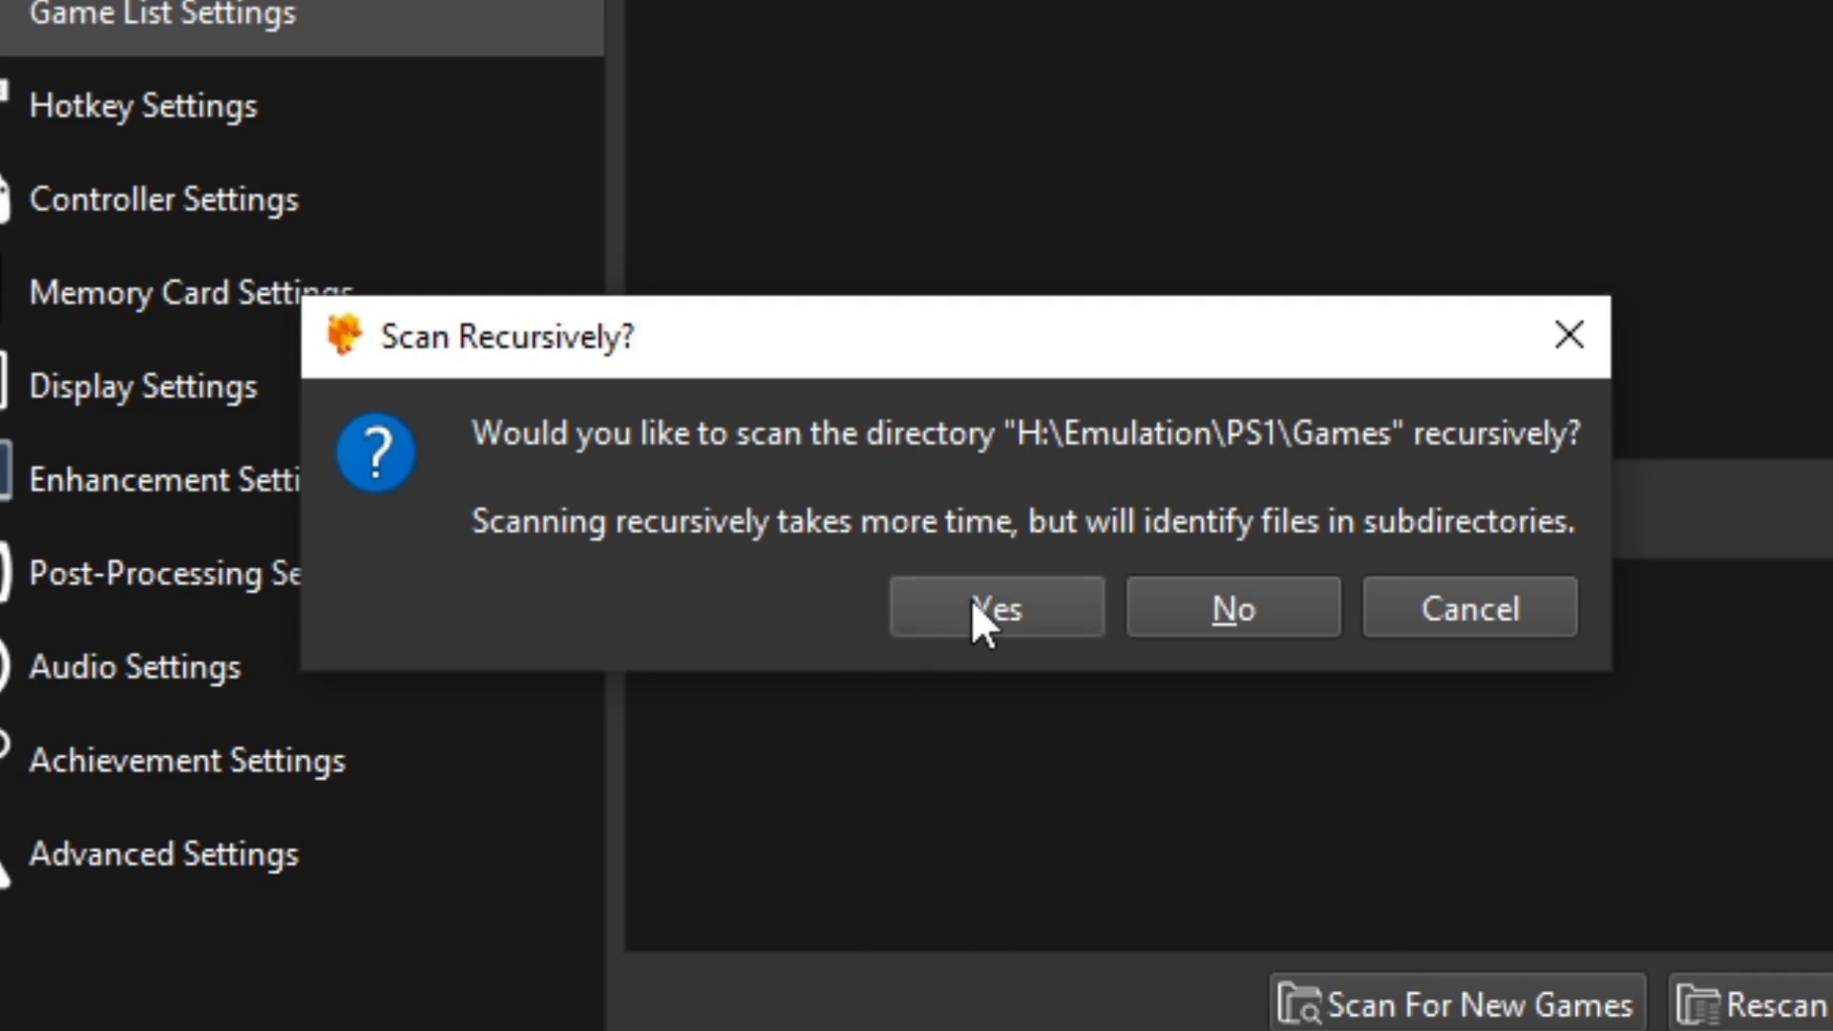
pyautogui.click(995, 607)
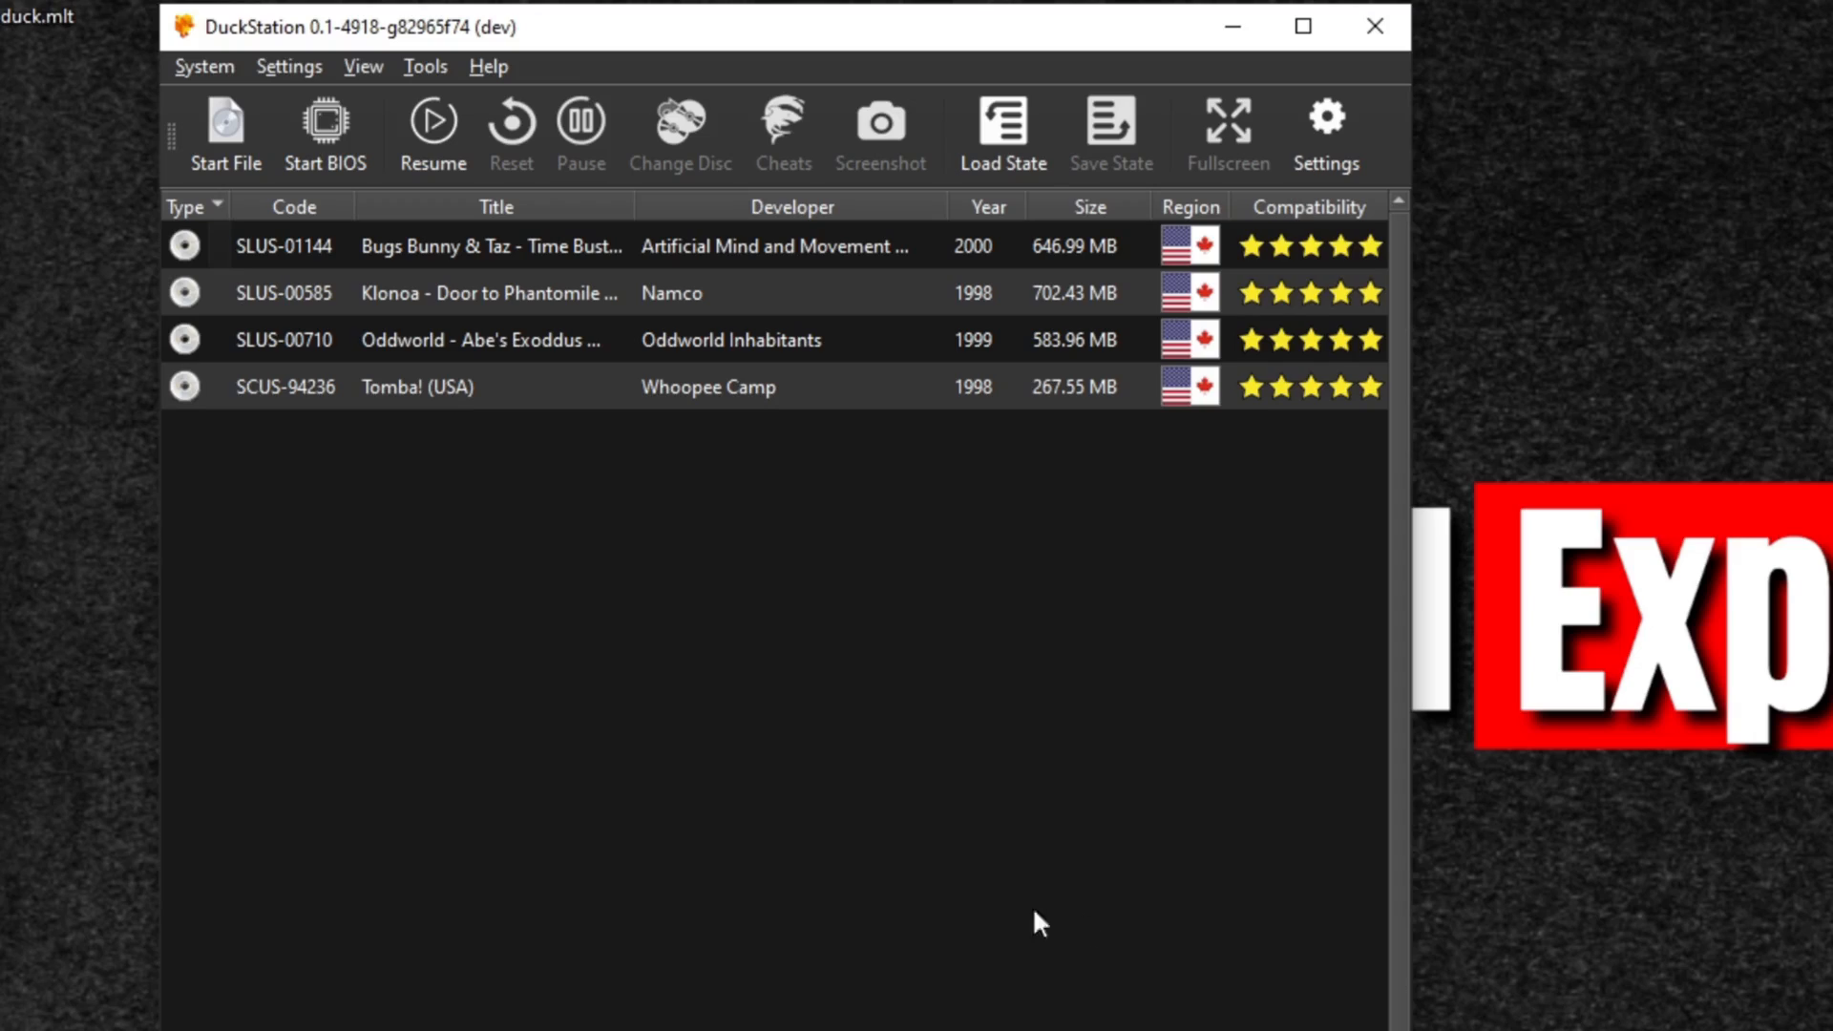
pyautogui.moveTo(1038, 653)
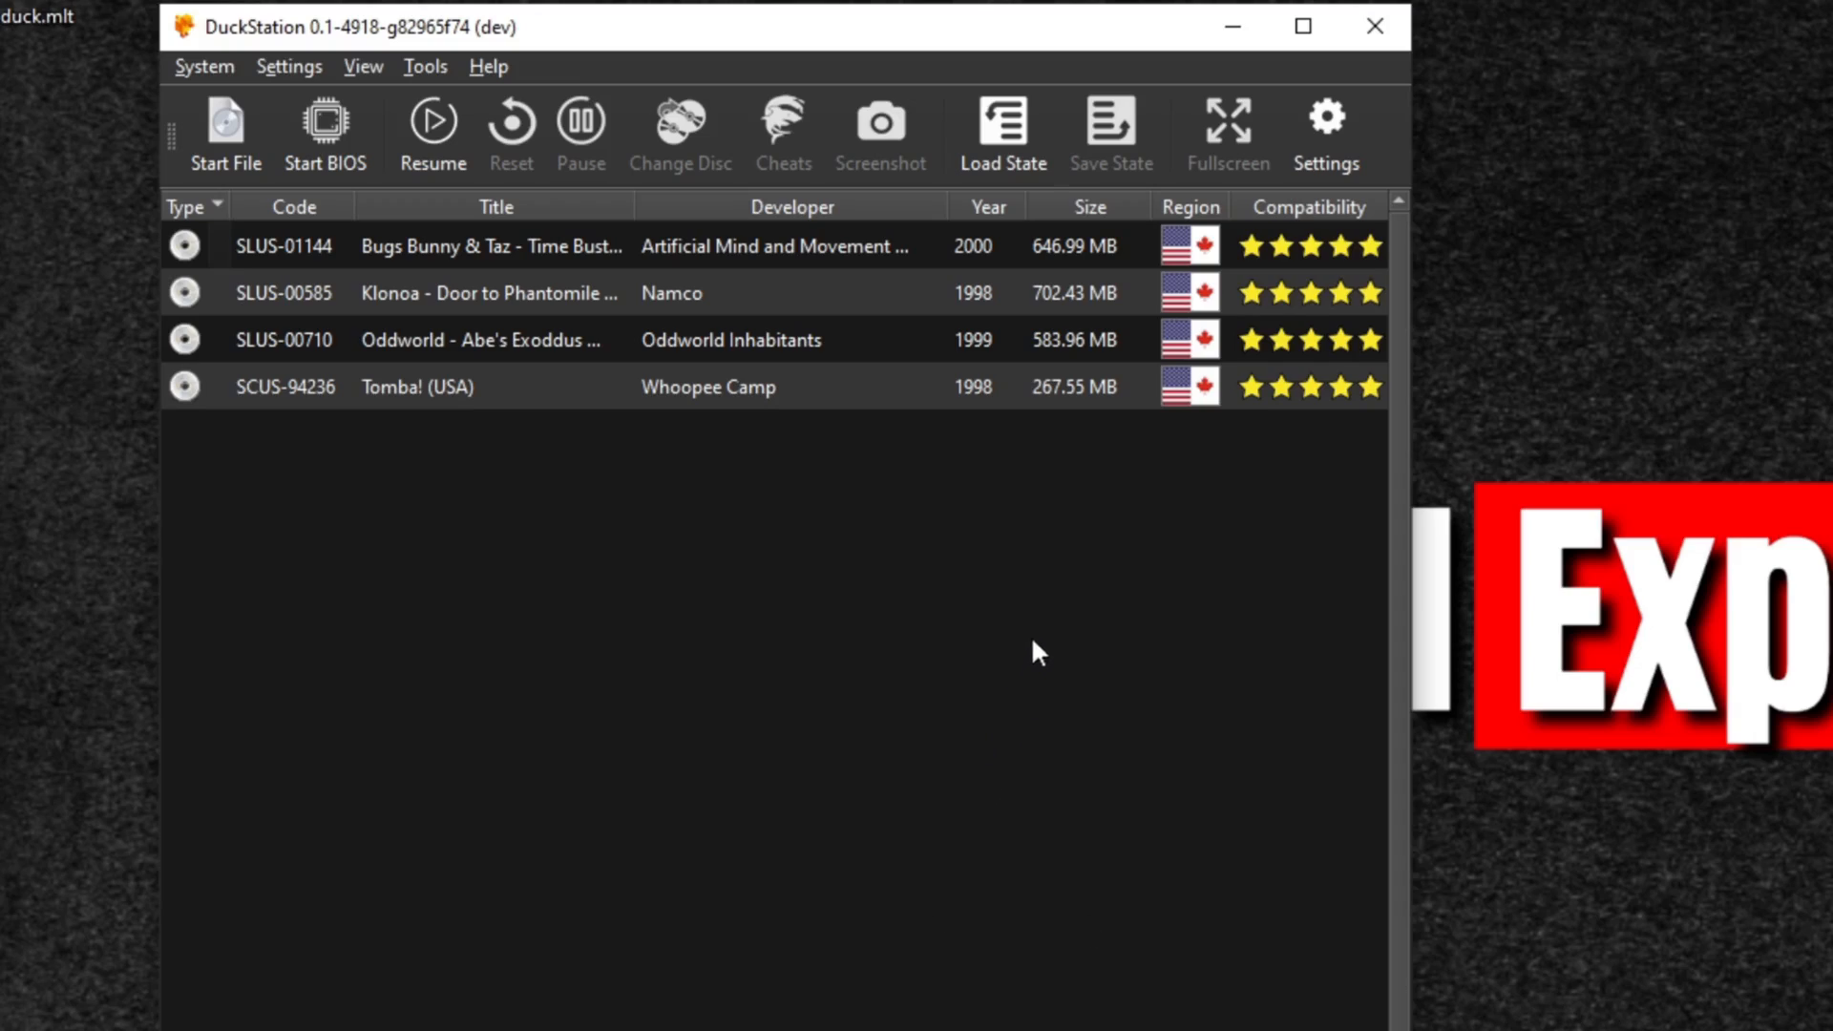
pyautogui.moveTo(577, 479)
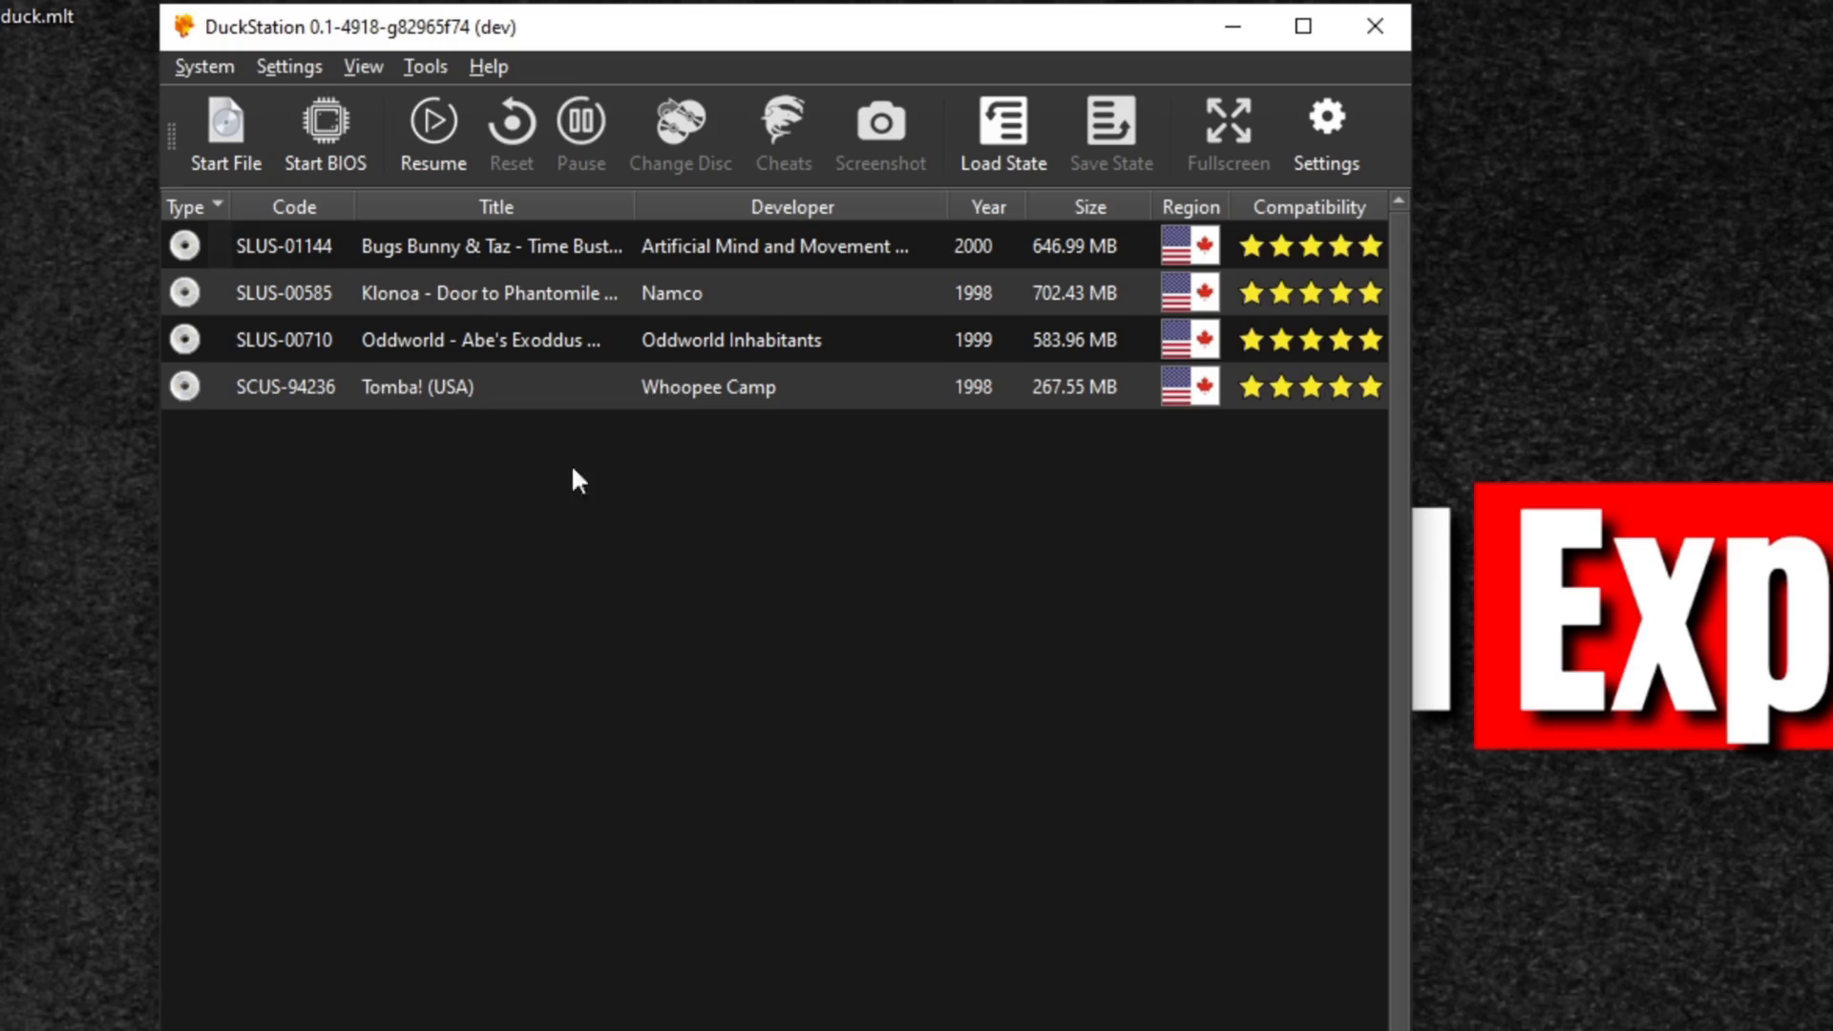
pyautogui.moveTo(642, 485)
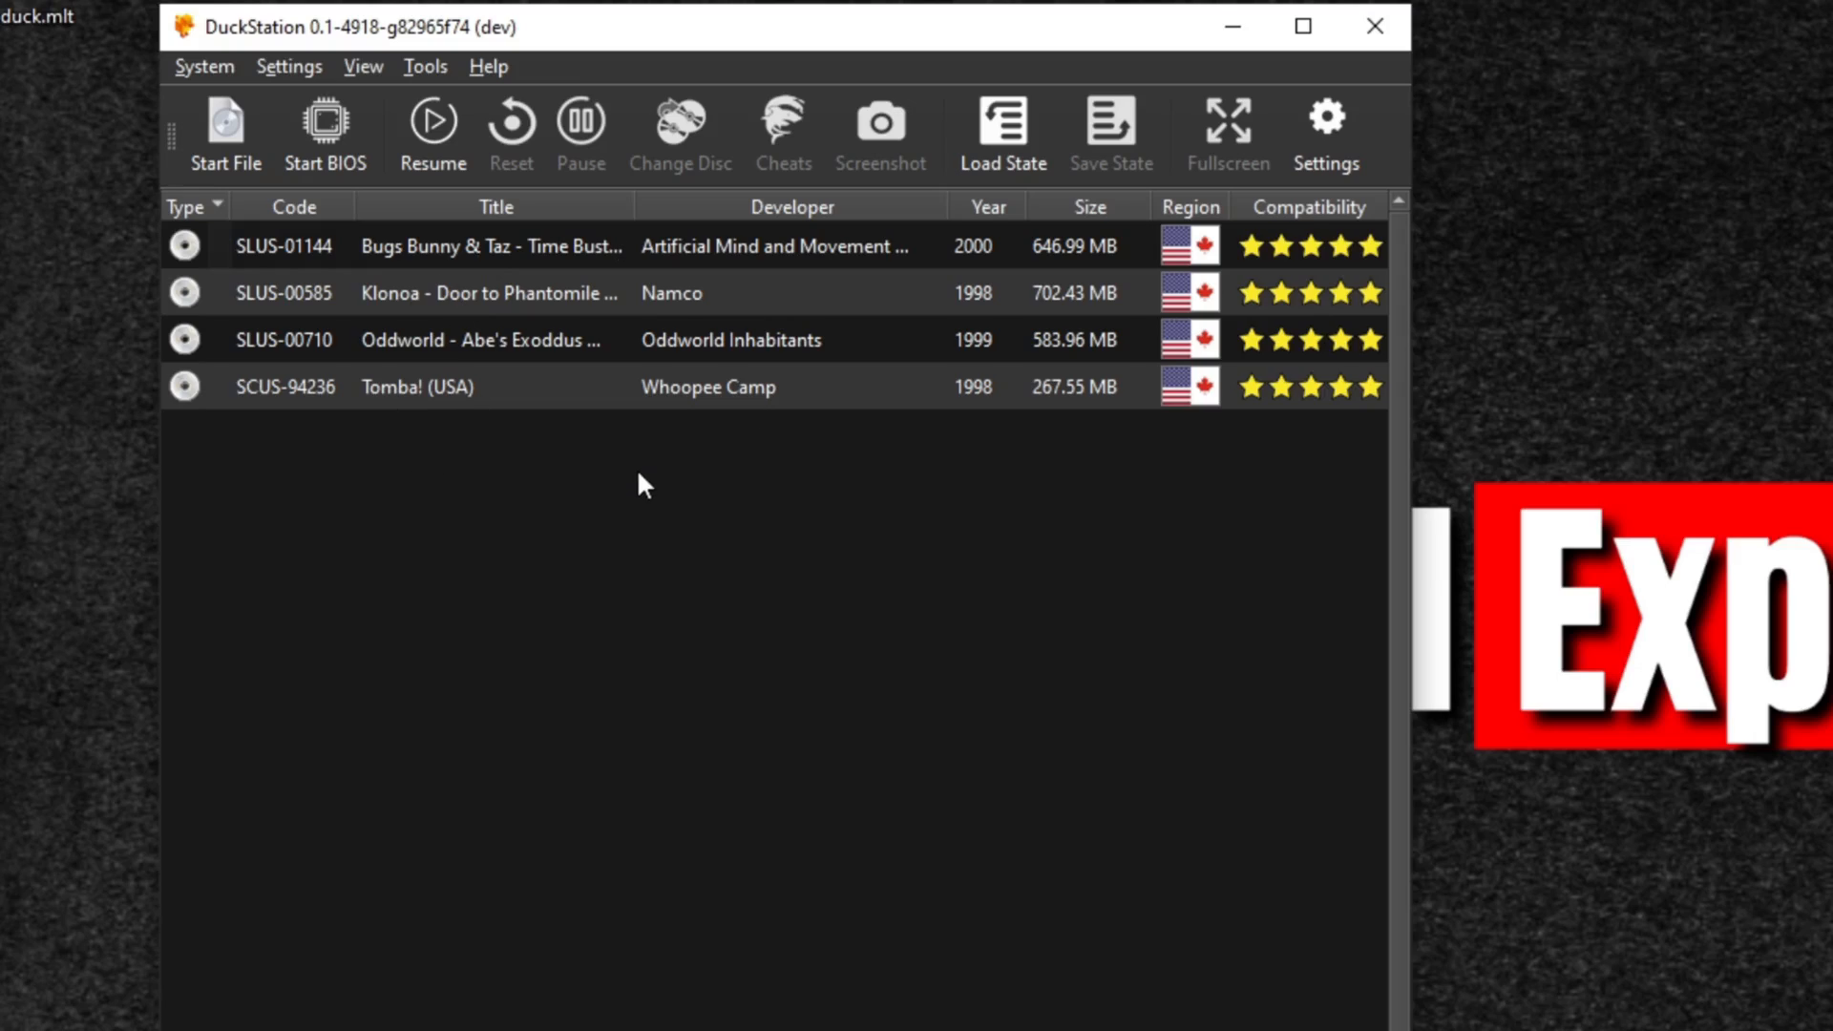
pyautogui.moveTo(835, 560)
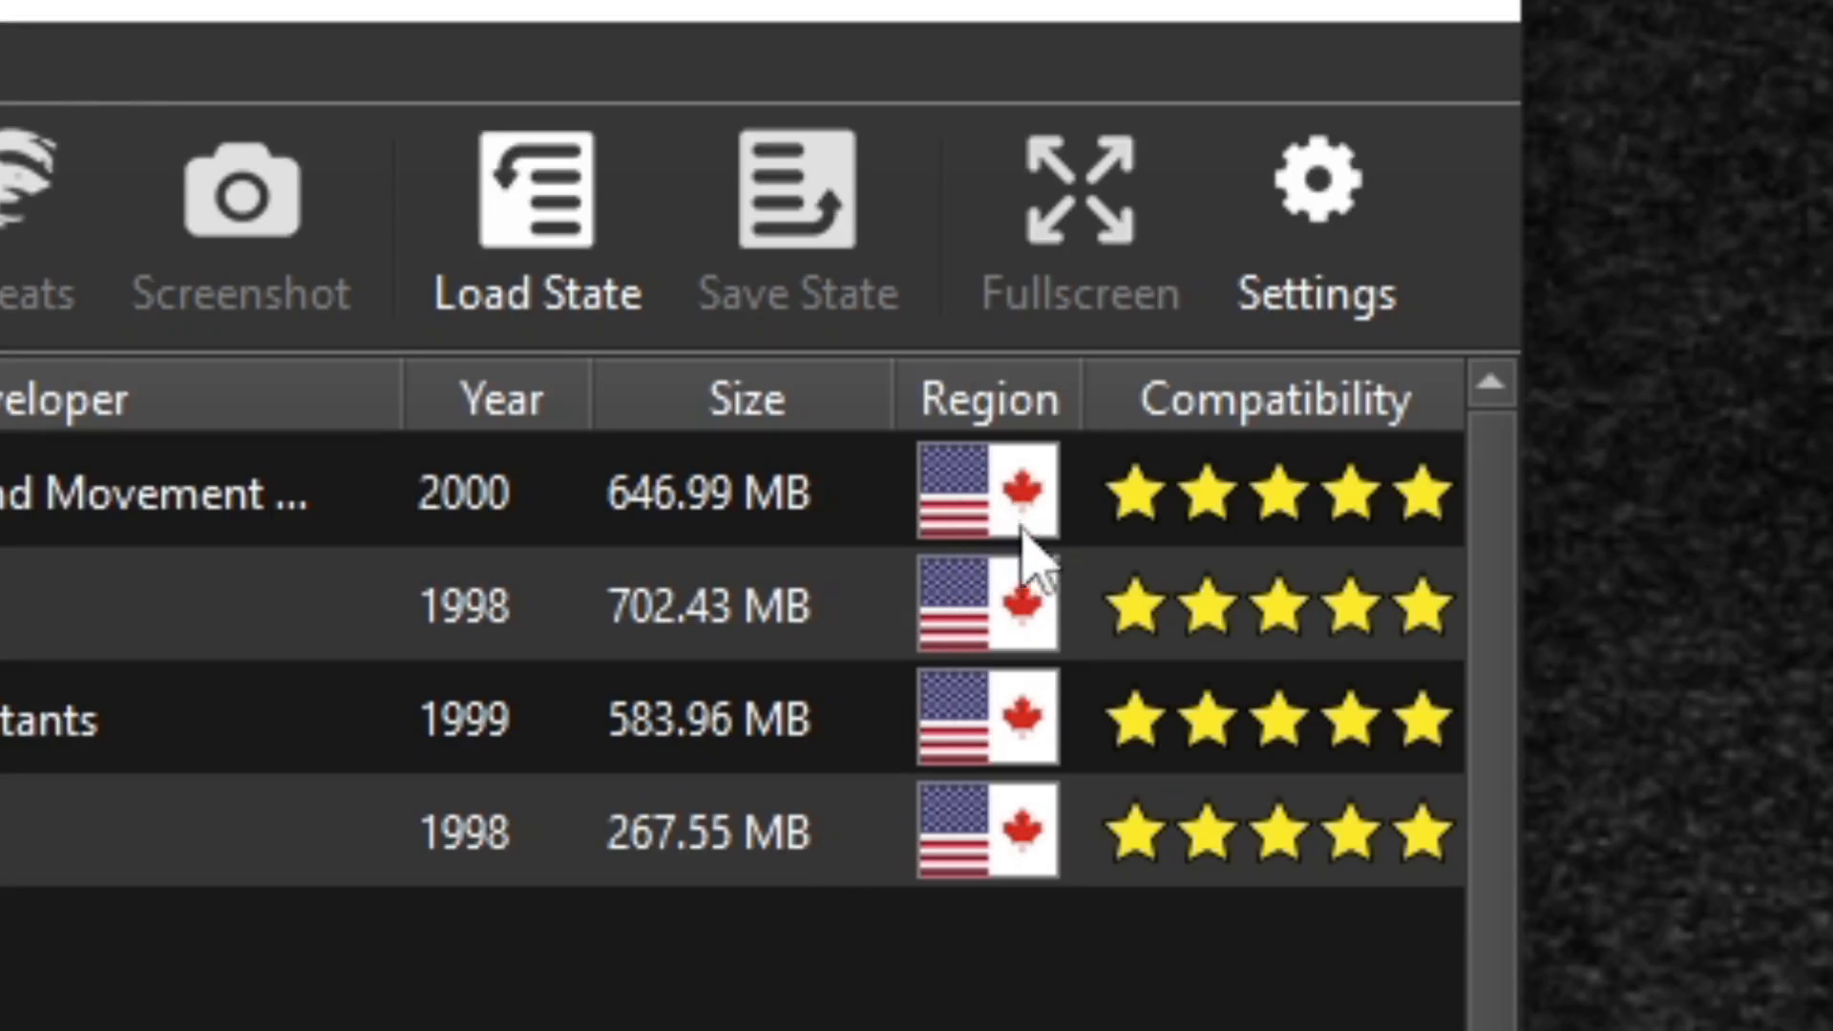
pyautogui.moveTo(1064, 508)
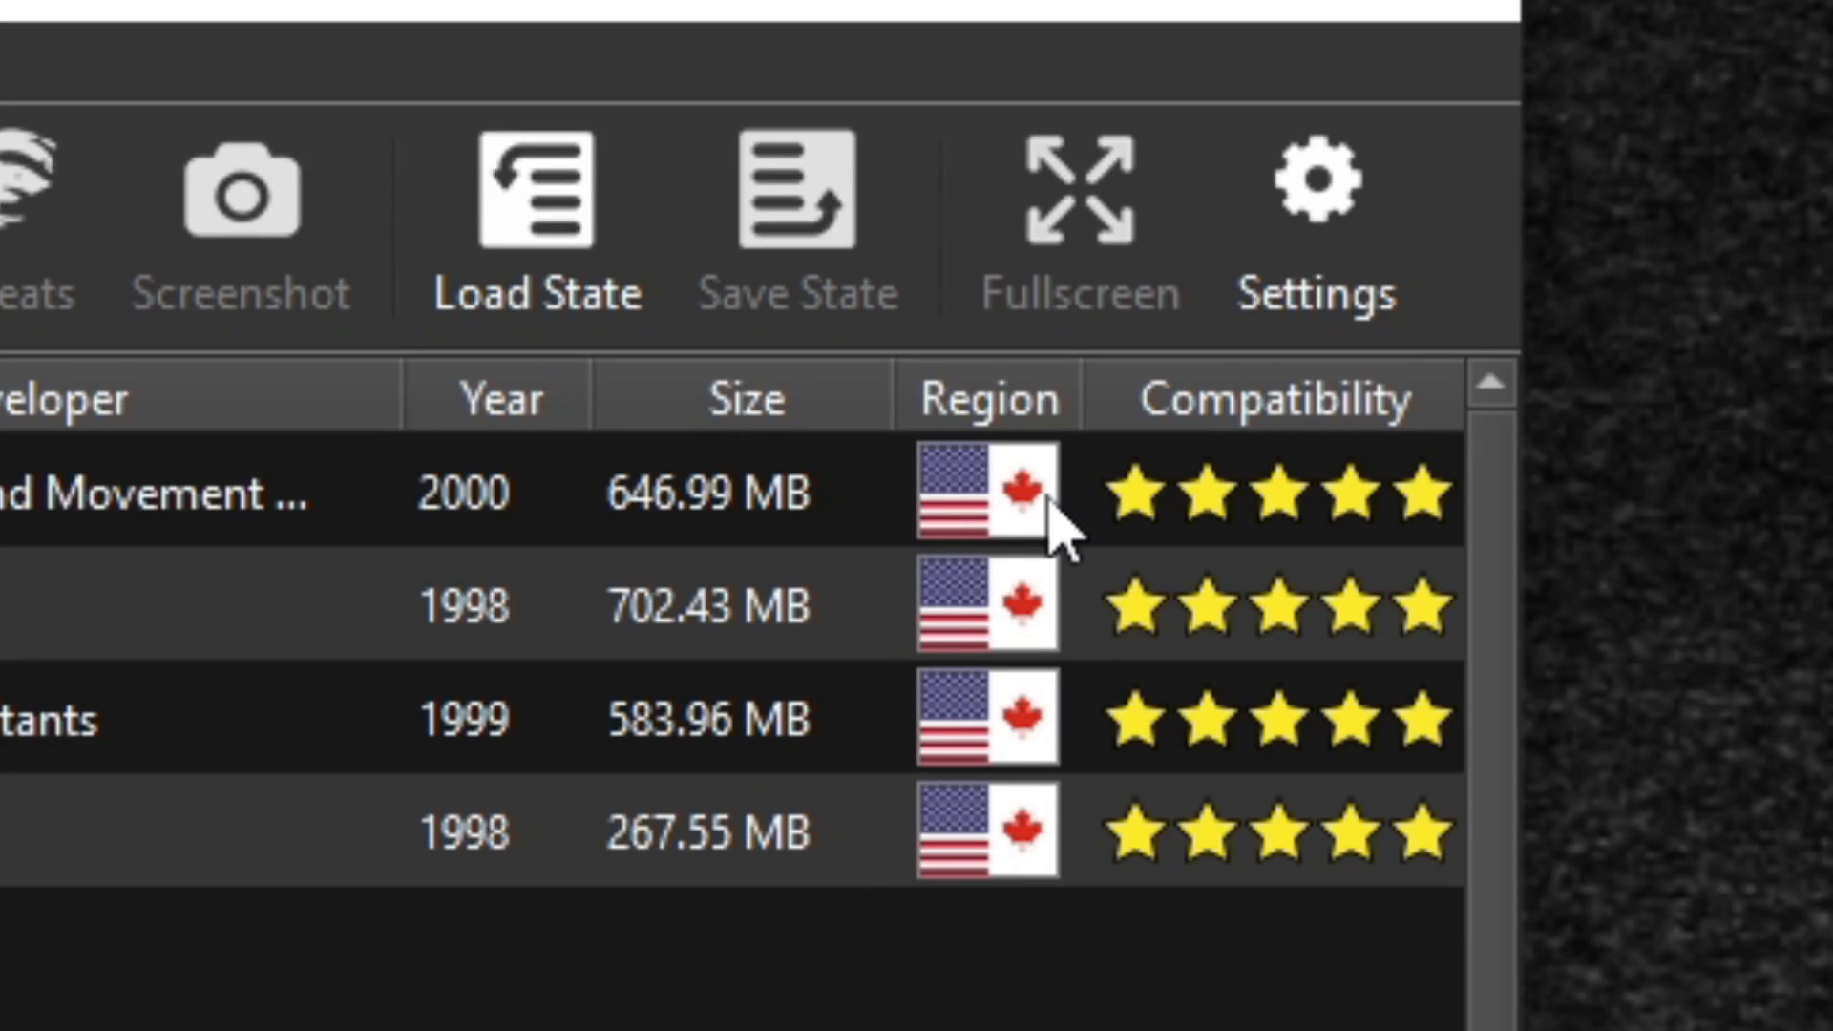
# Bring up the settings pages list after reviewing the four games' regions and ratings
pyautogui.click(288, 65)
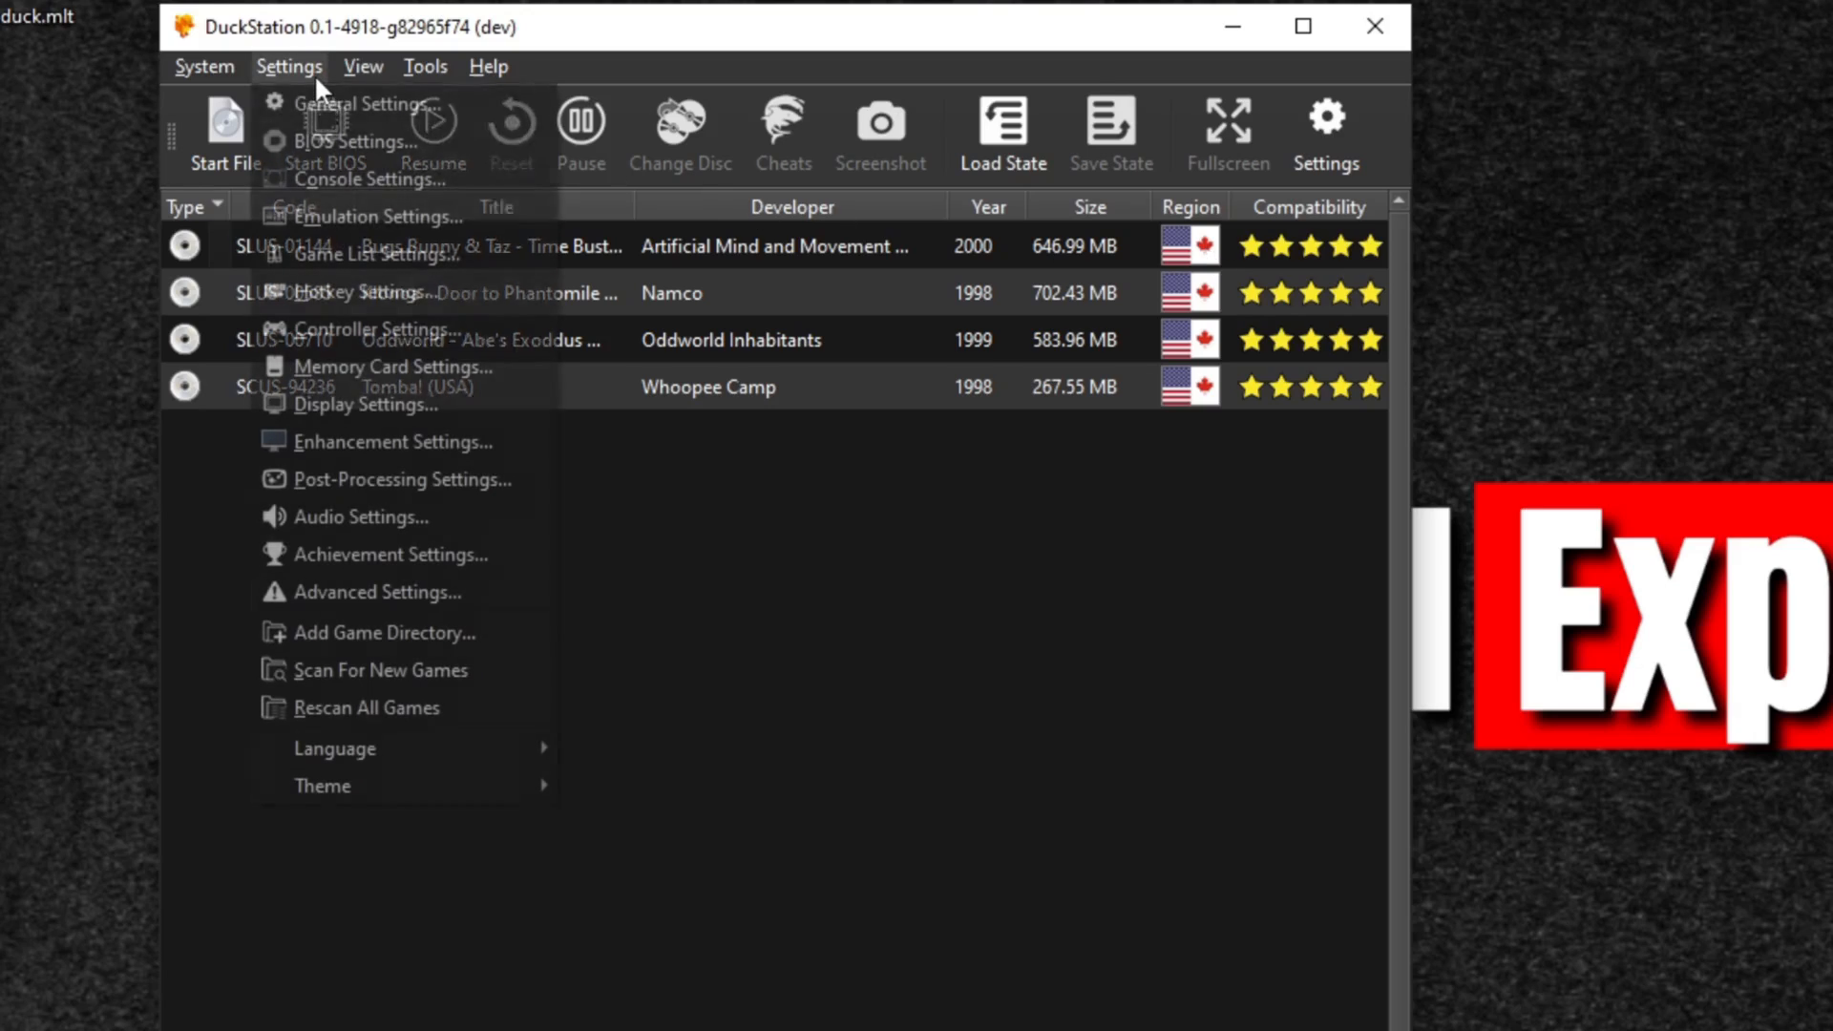
pyautogui.click(352, 140)
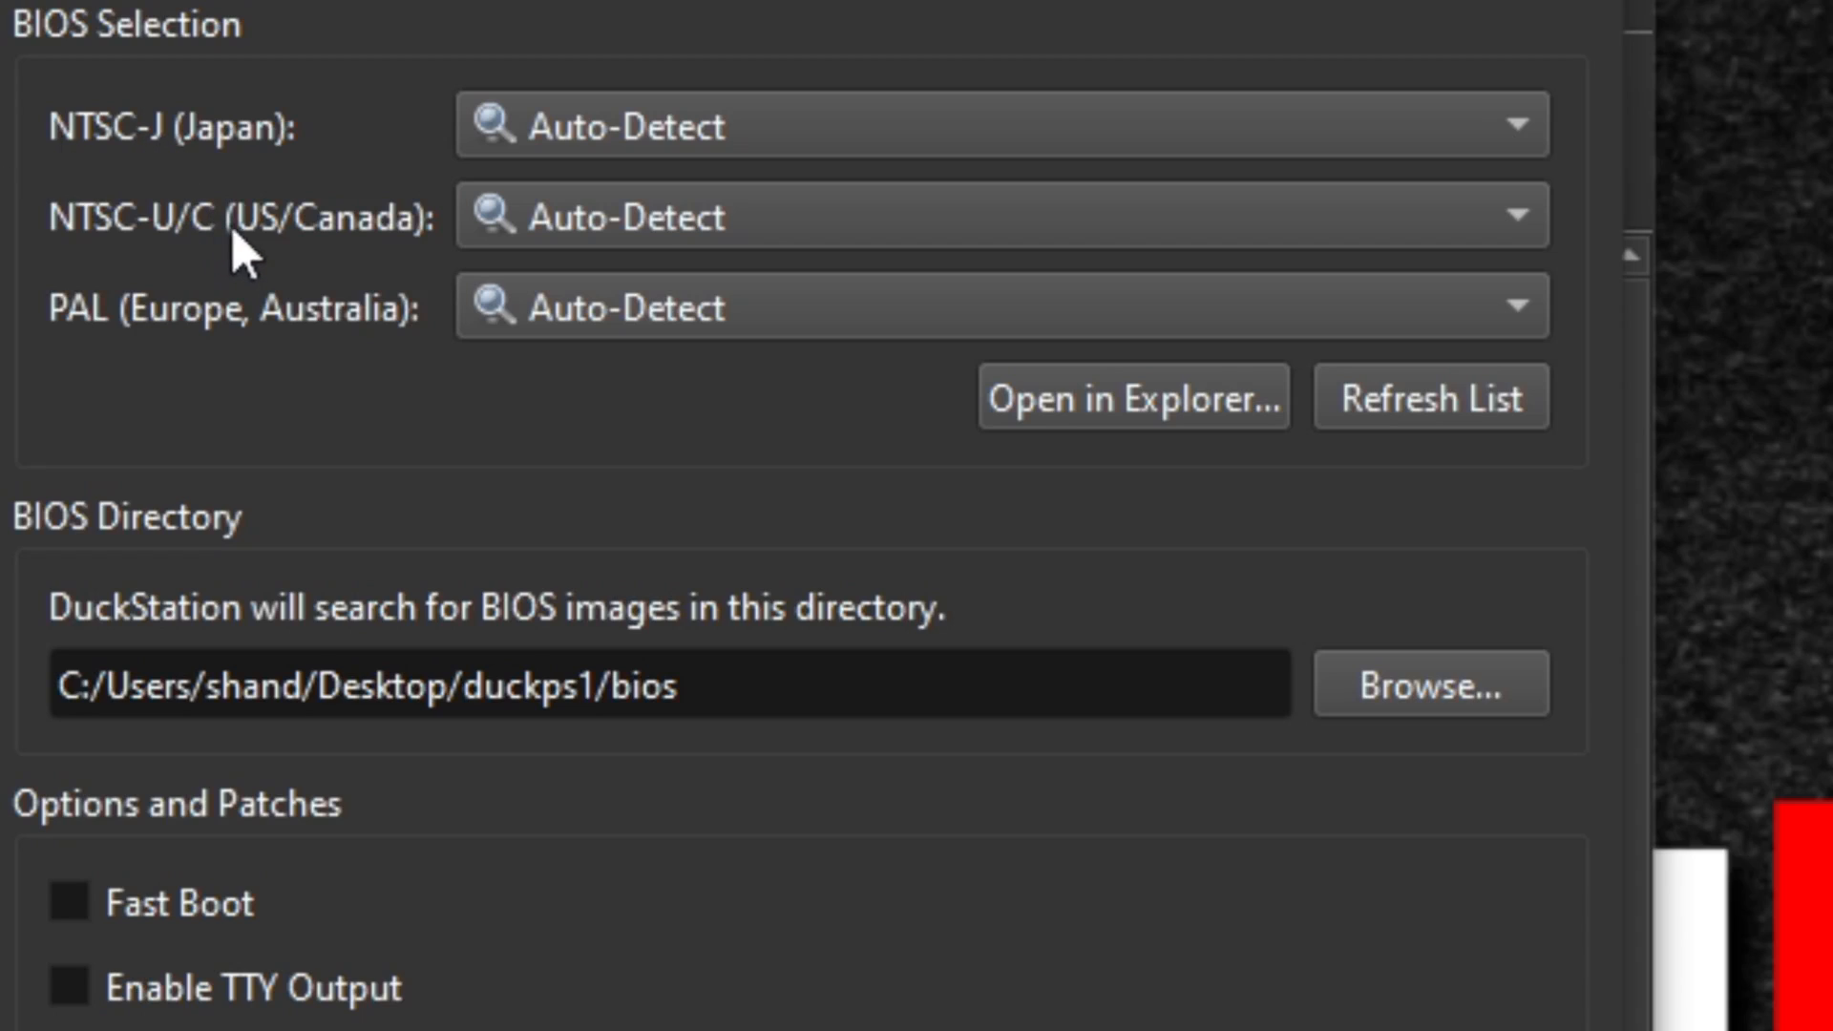
pyautogui.moveTo(368, 357)
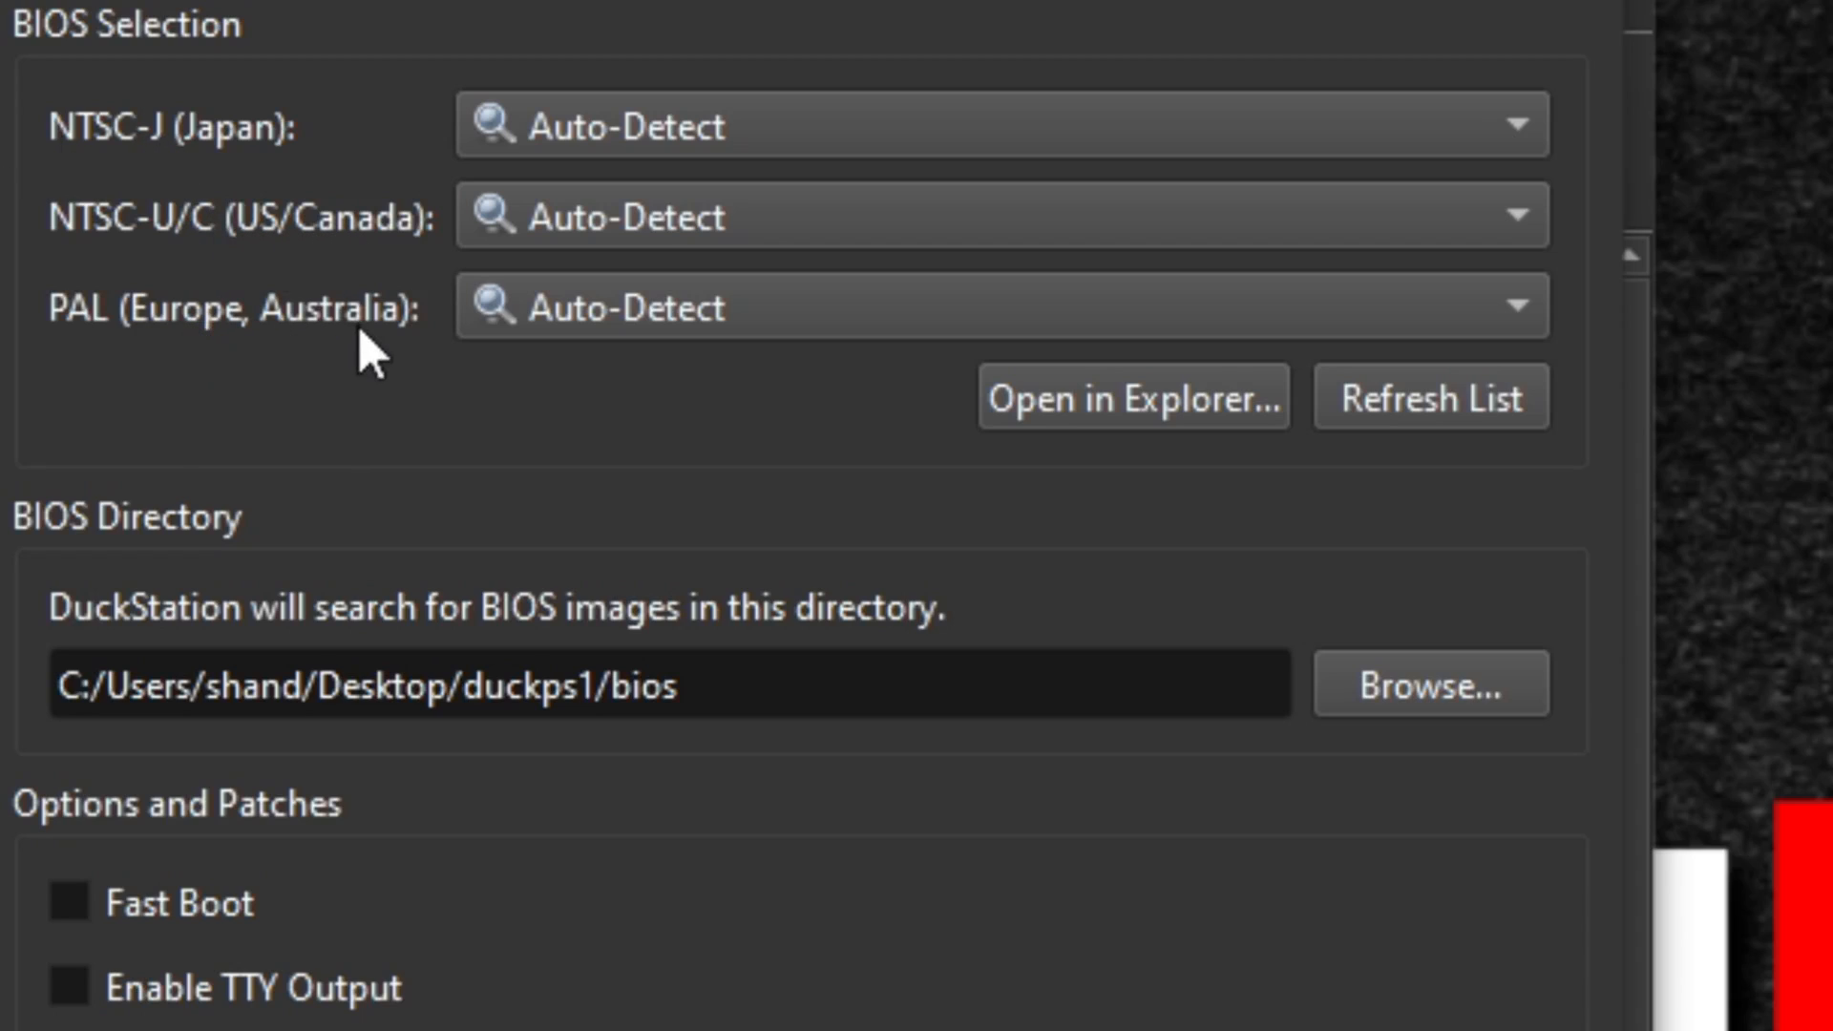
pyautogui.moveTo(1485, 295)
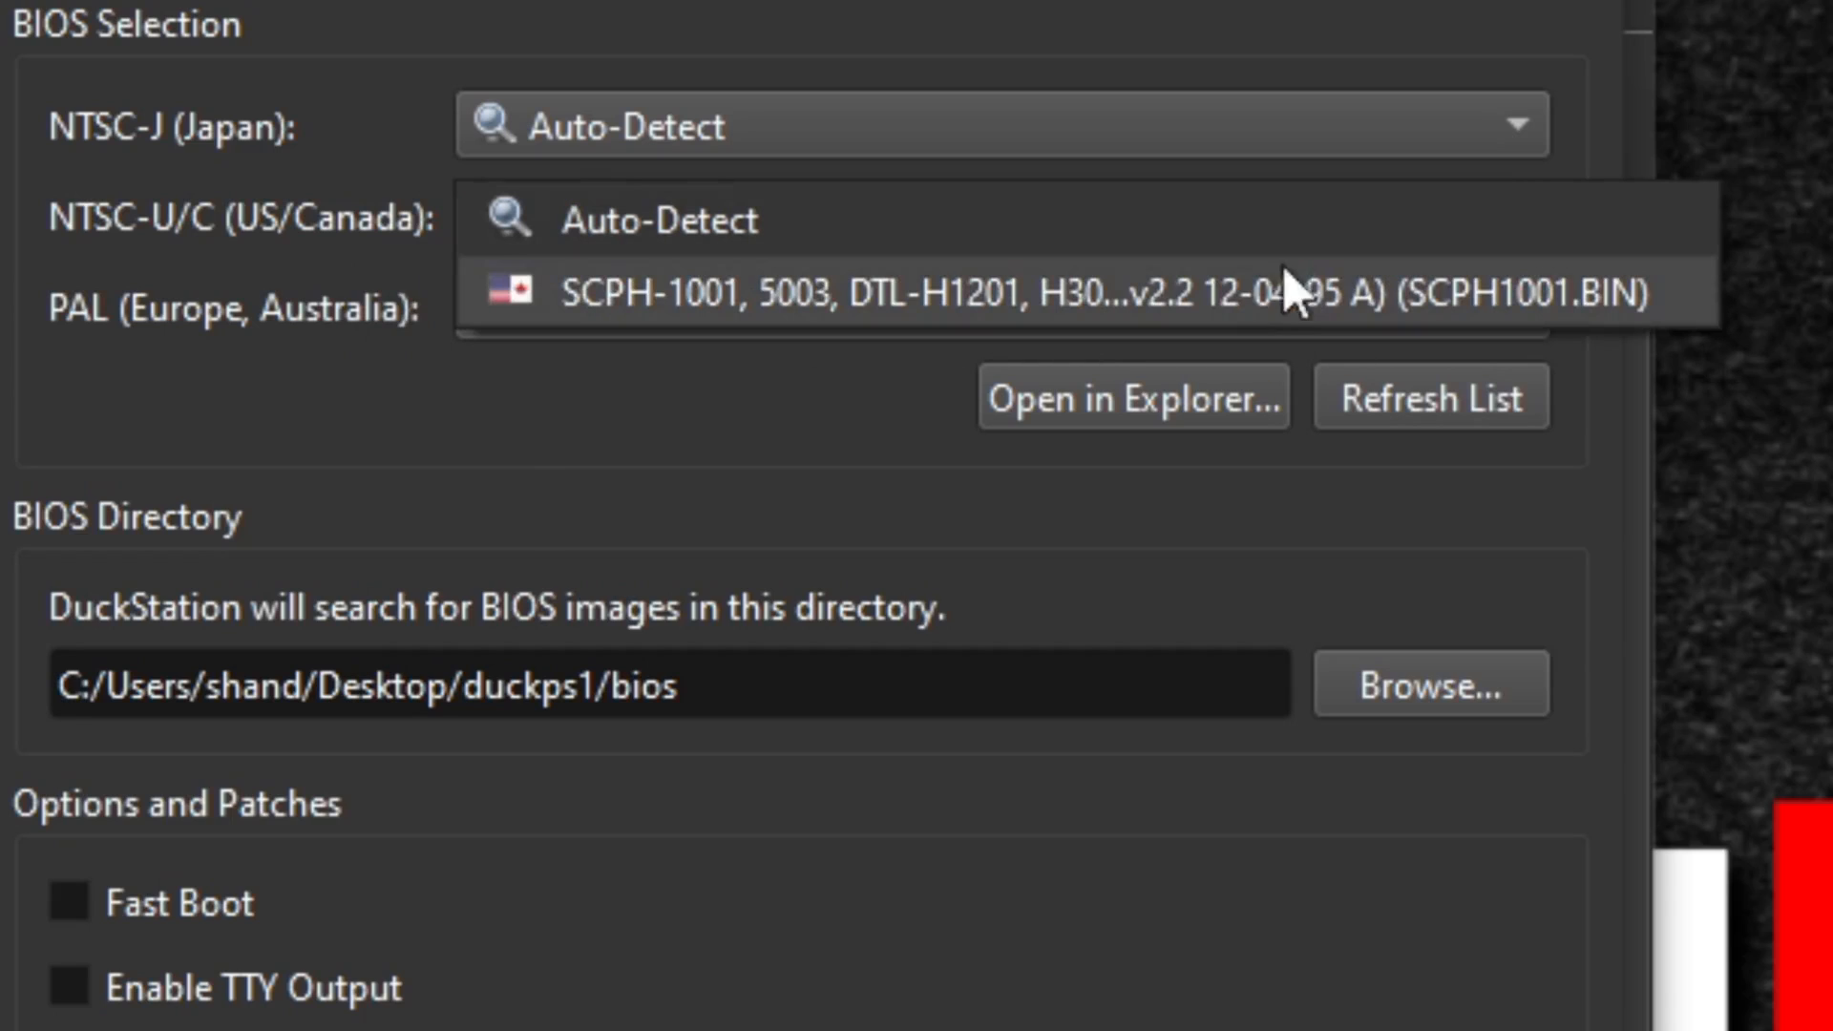
pyautogui.moveTo(1128, 324)
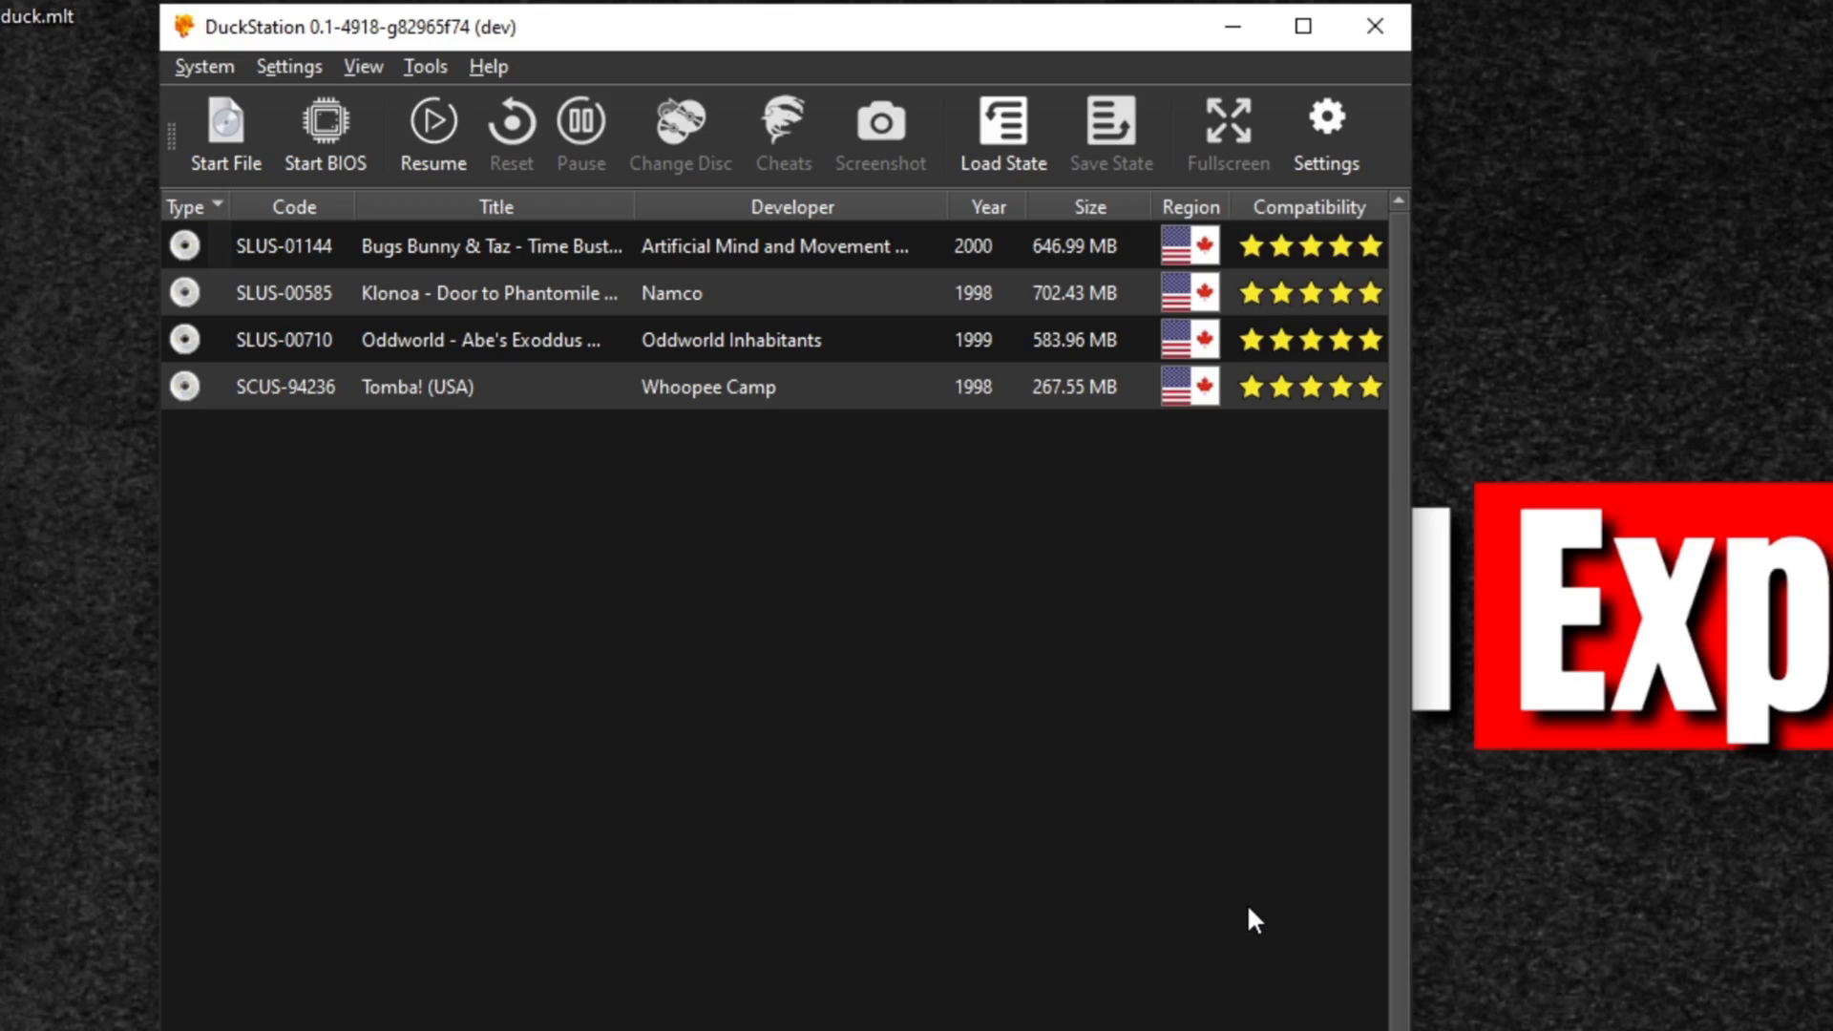
pyautogui.moveTo(1325, 187)
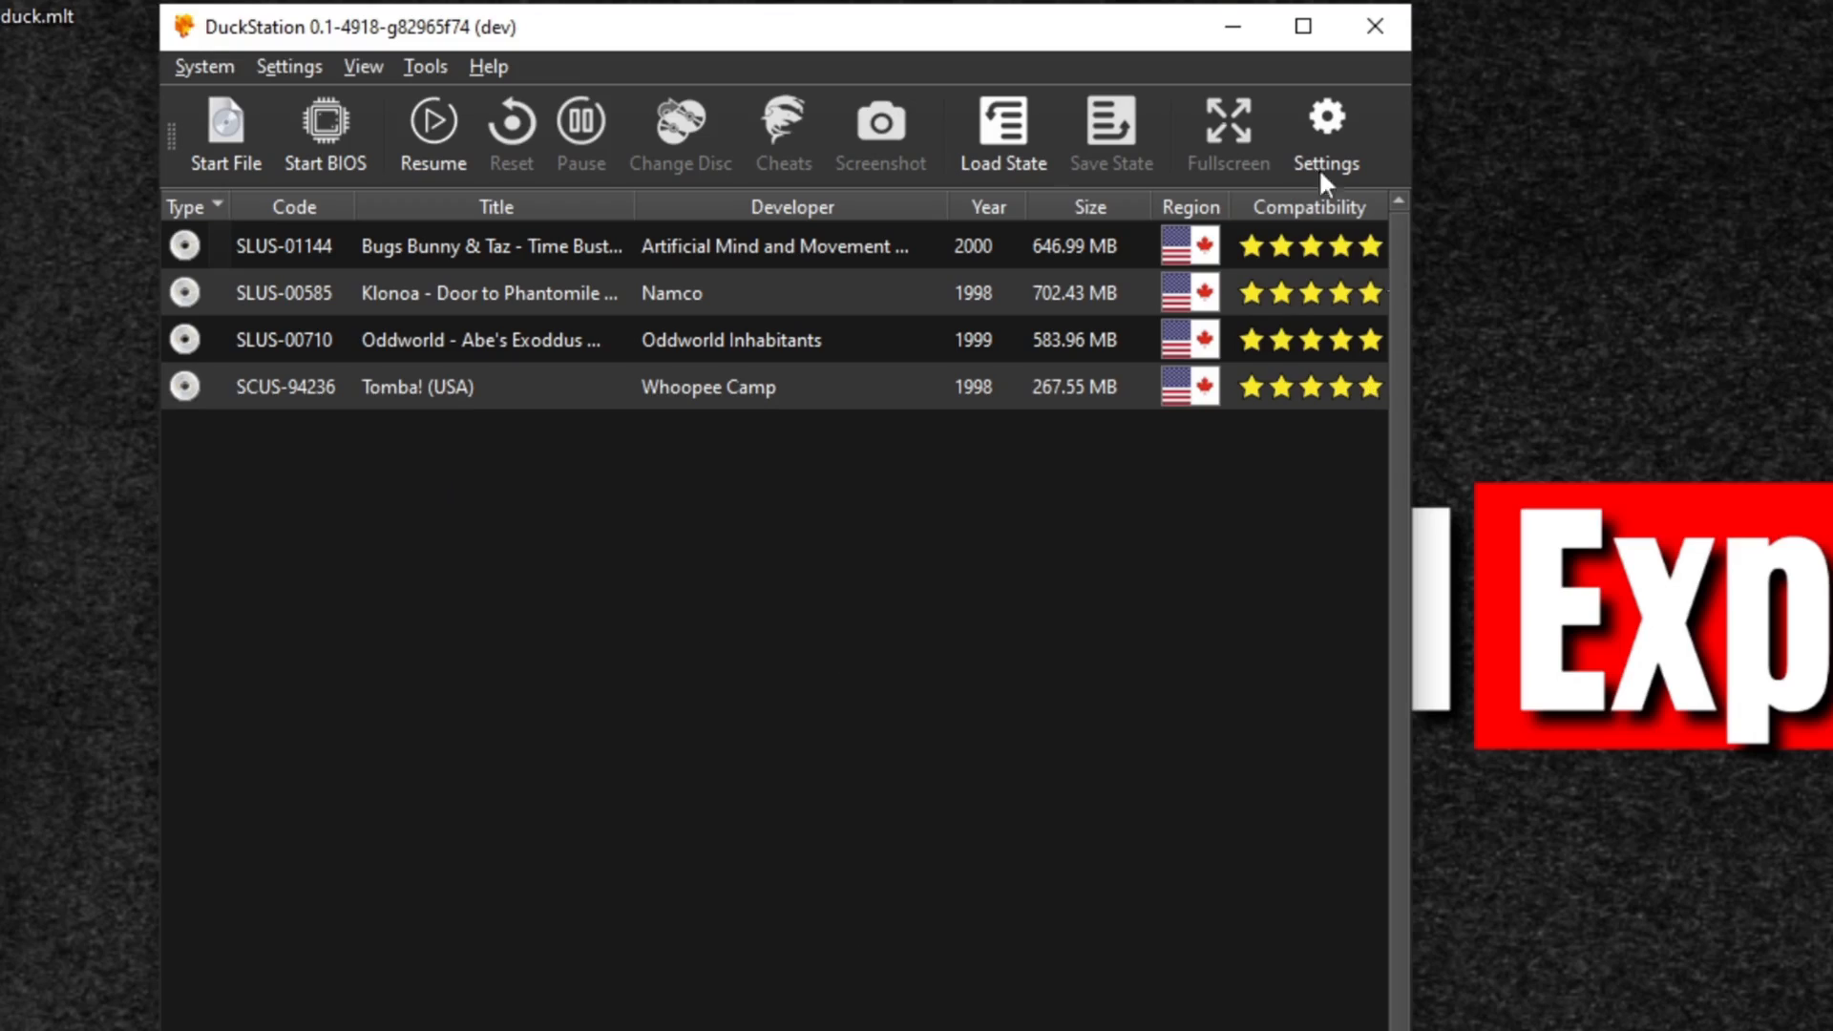
pyautogui.moveTo(485, 296)
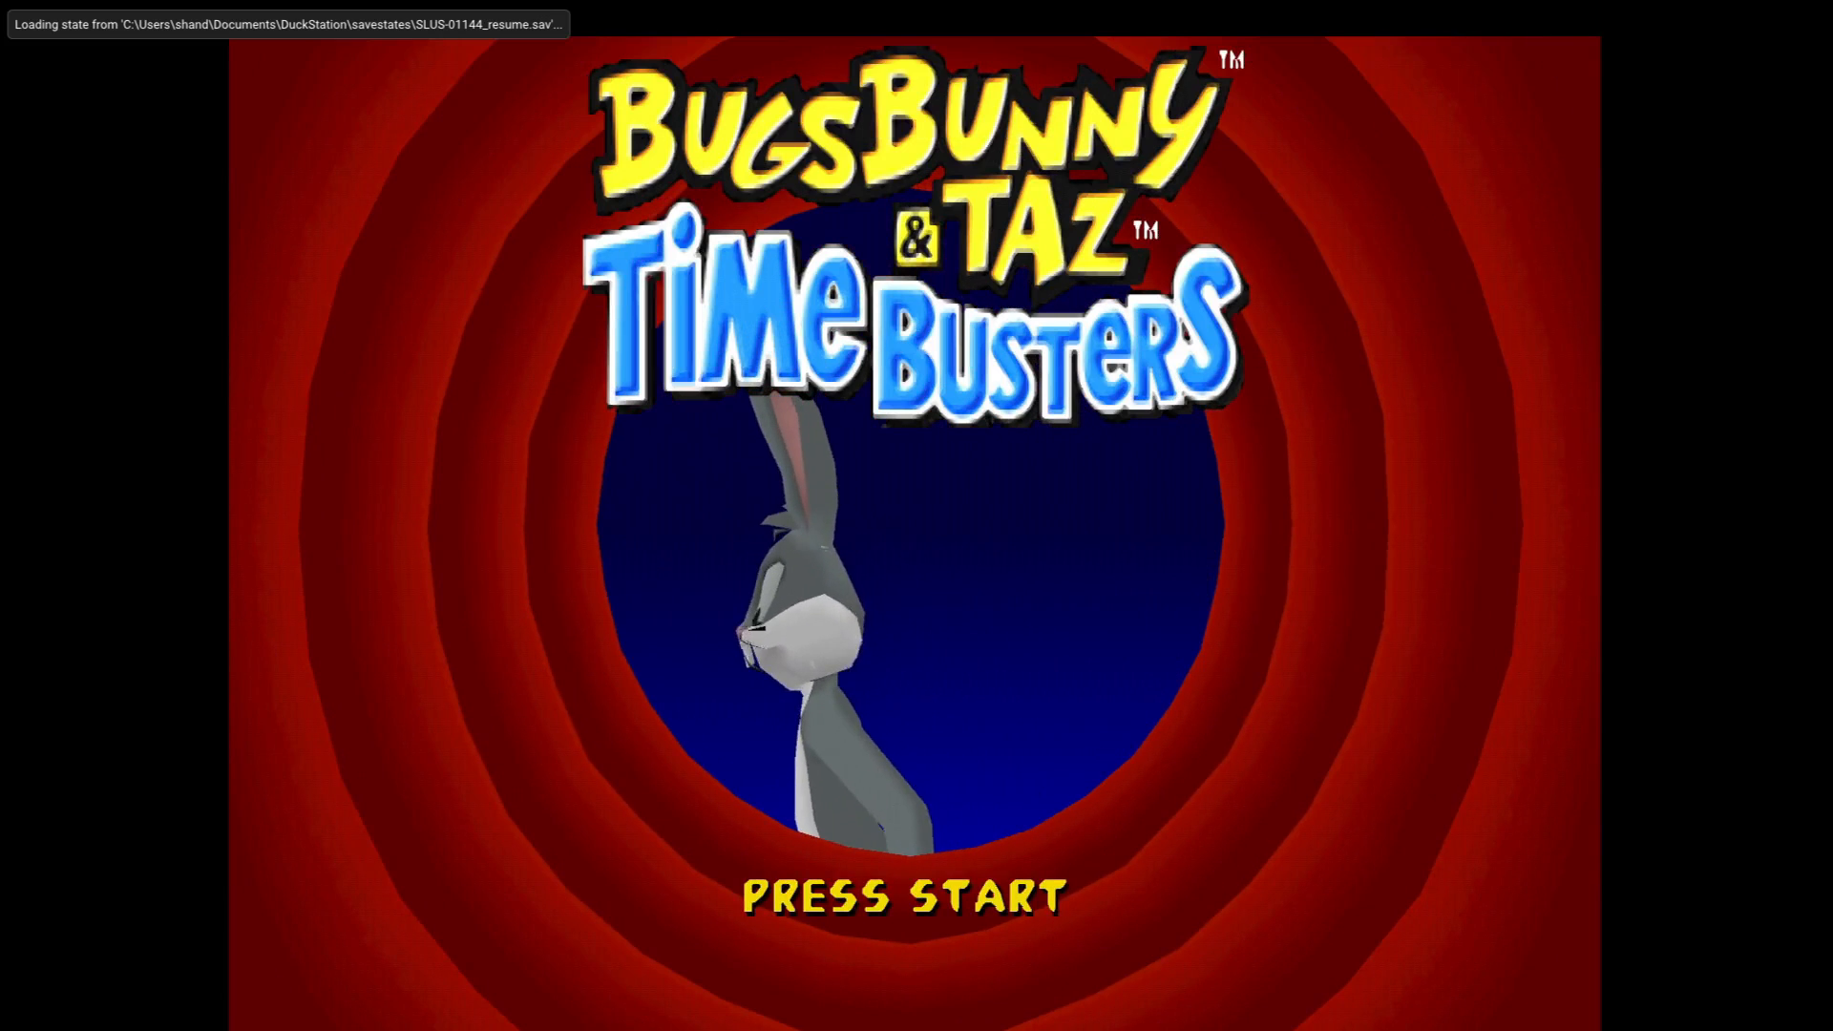
# Quit Bugs Bunny & Taz: Time Busters from its title screen back to the desktop
pyautogui.press('Return')
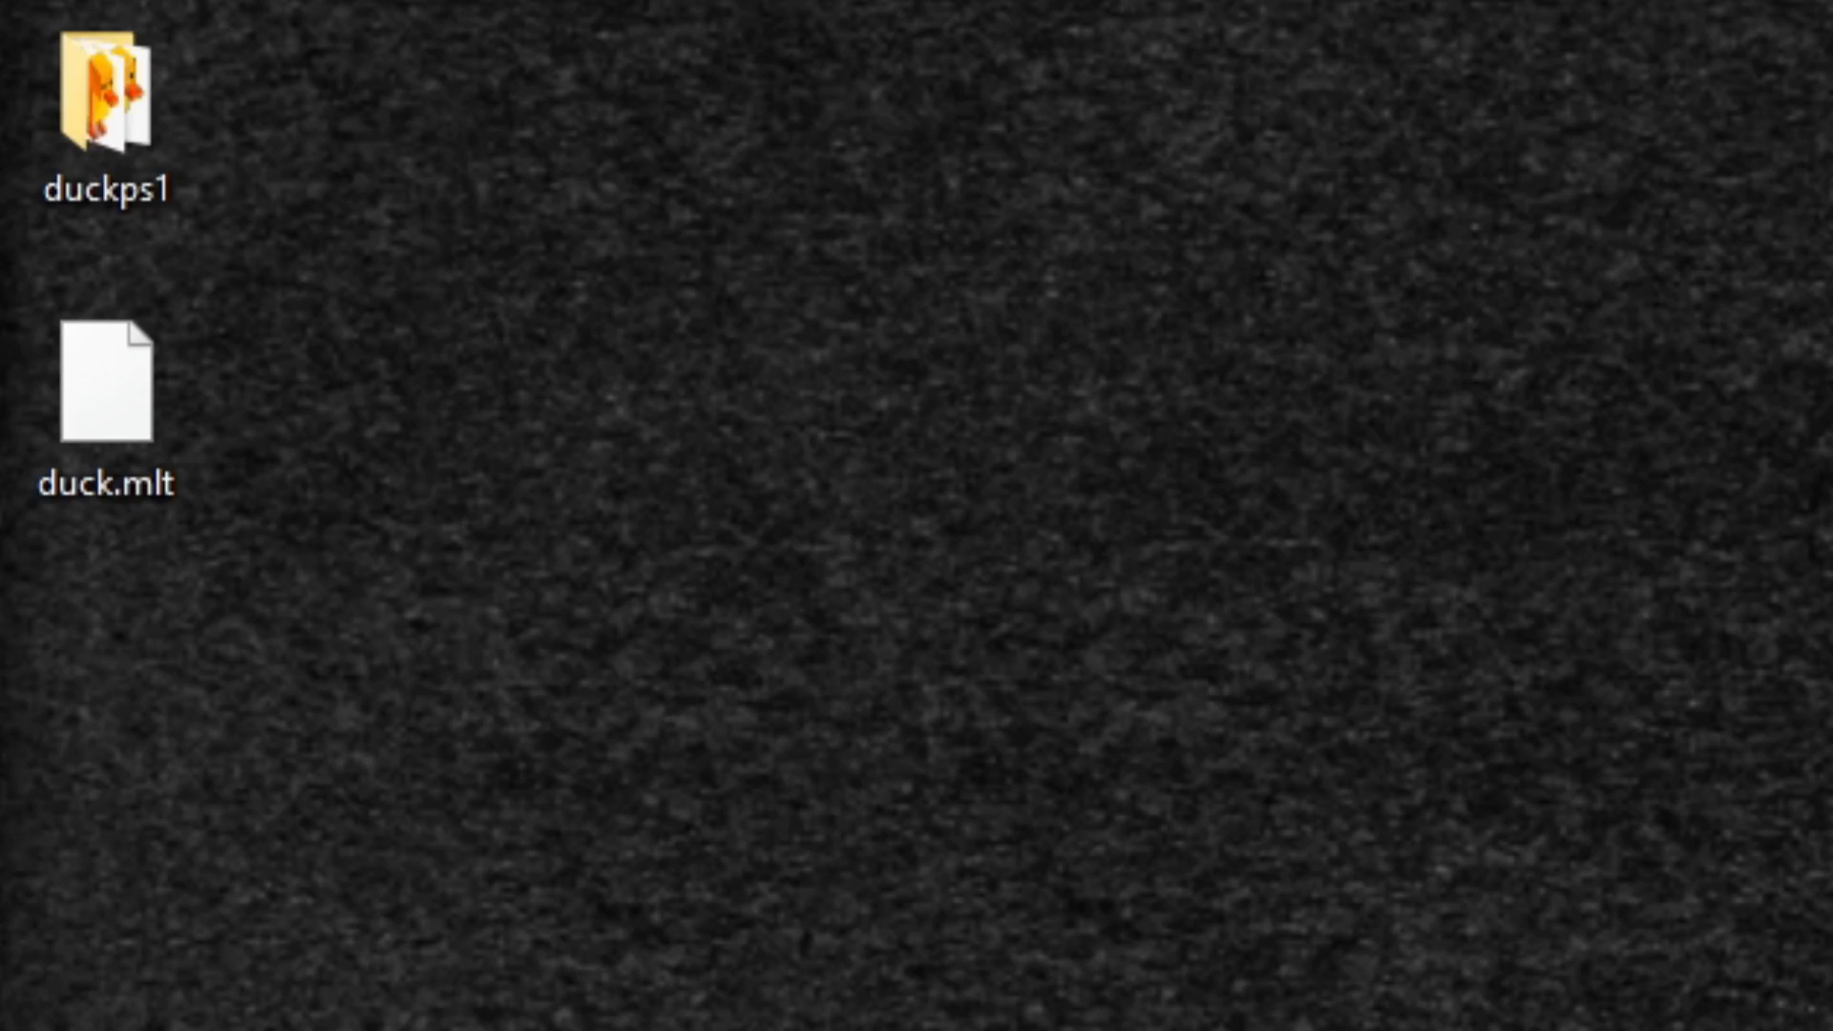
# Launch duckstation-nogui-x64-ReleaseLTCG from the duckps1 folder and show its game list of four games
pyautogui.click(105, 99)
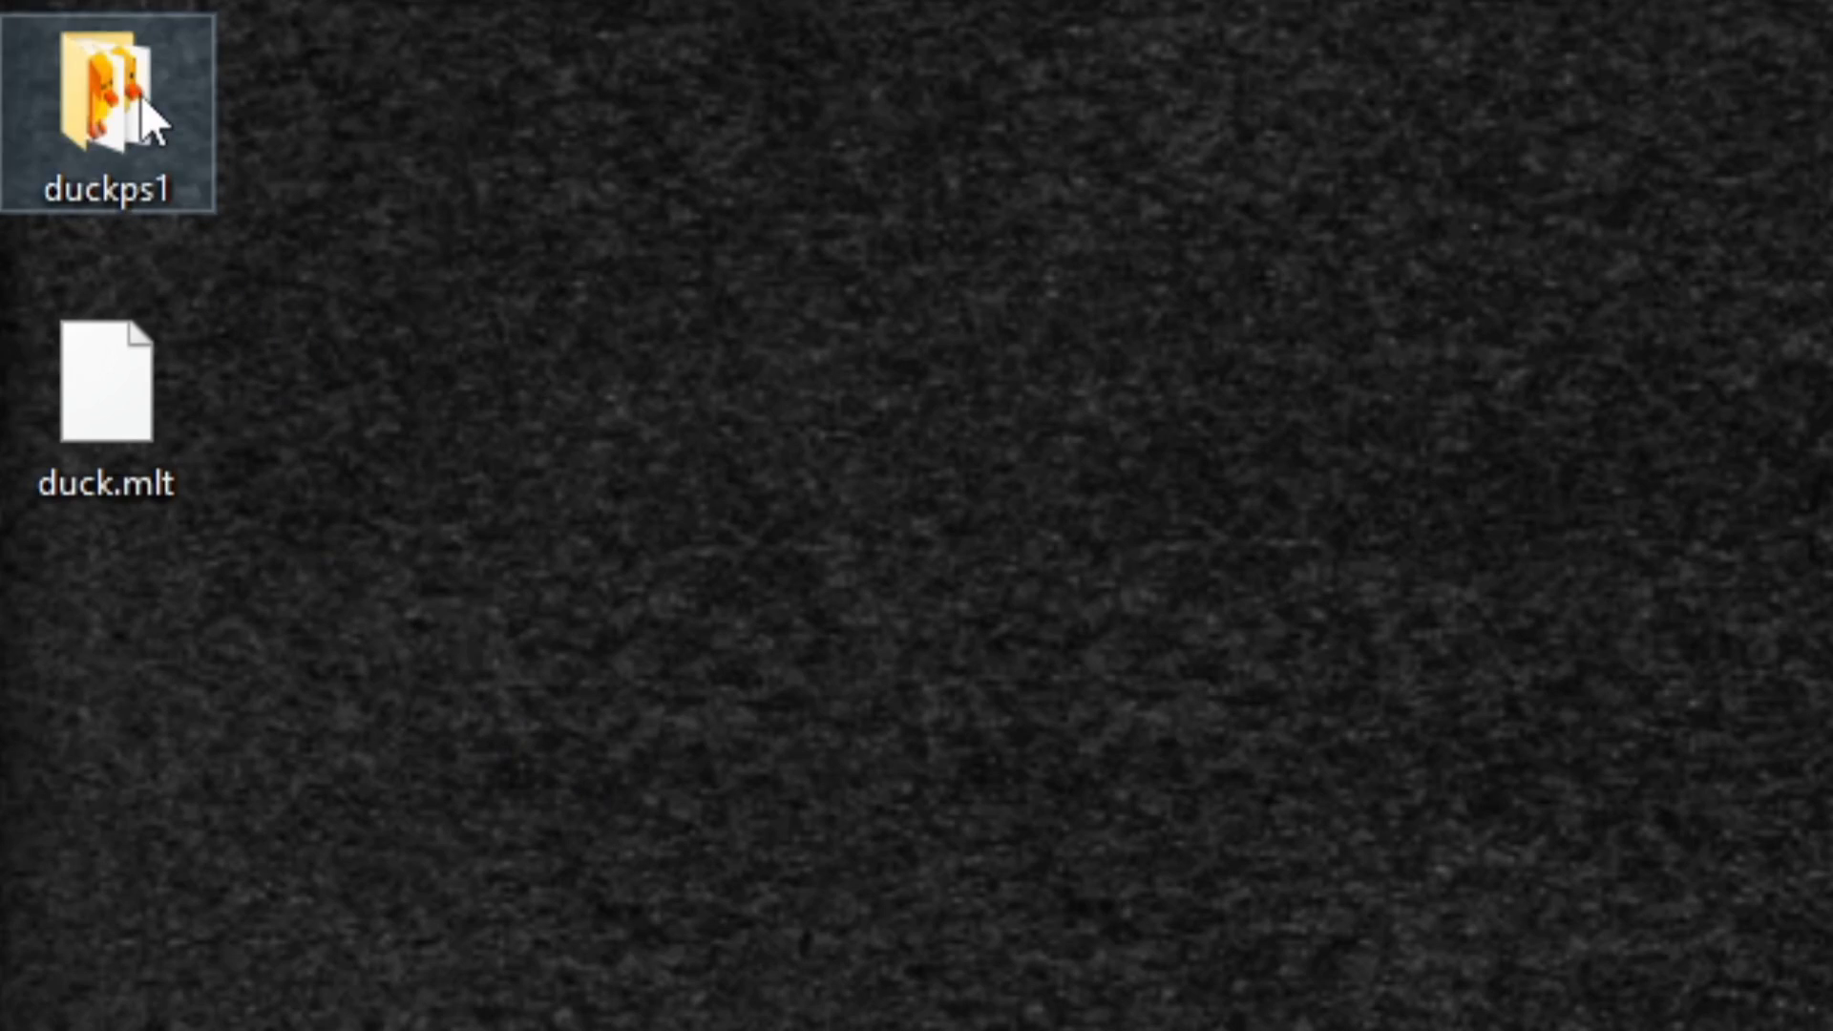
pyautogui.doubleClick(107, 99)
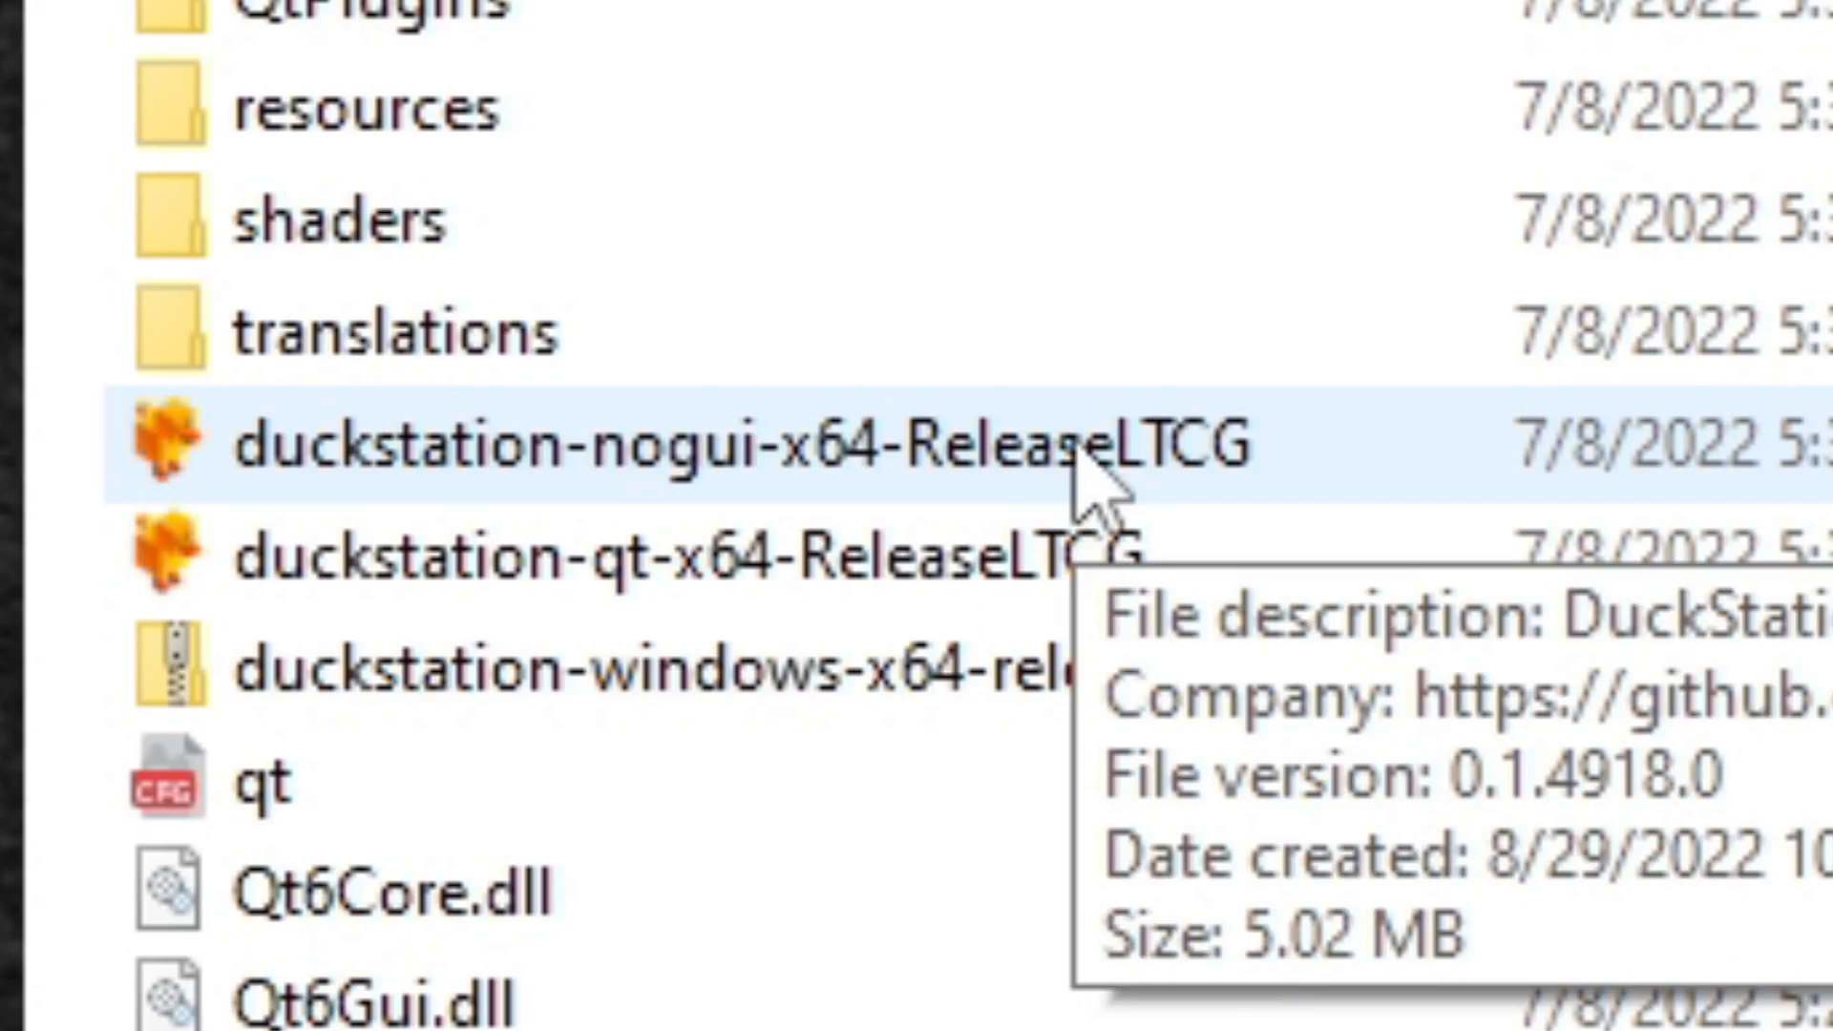
pyautogui.doubleClick(678, 445)
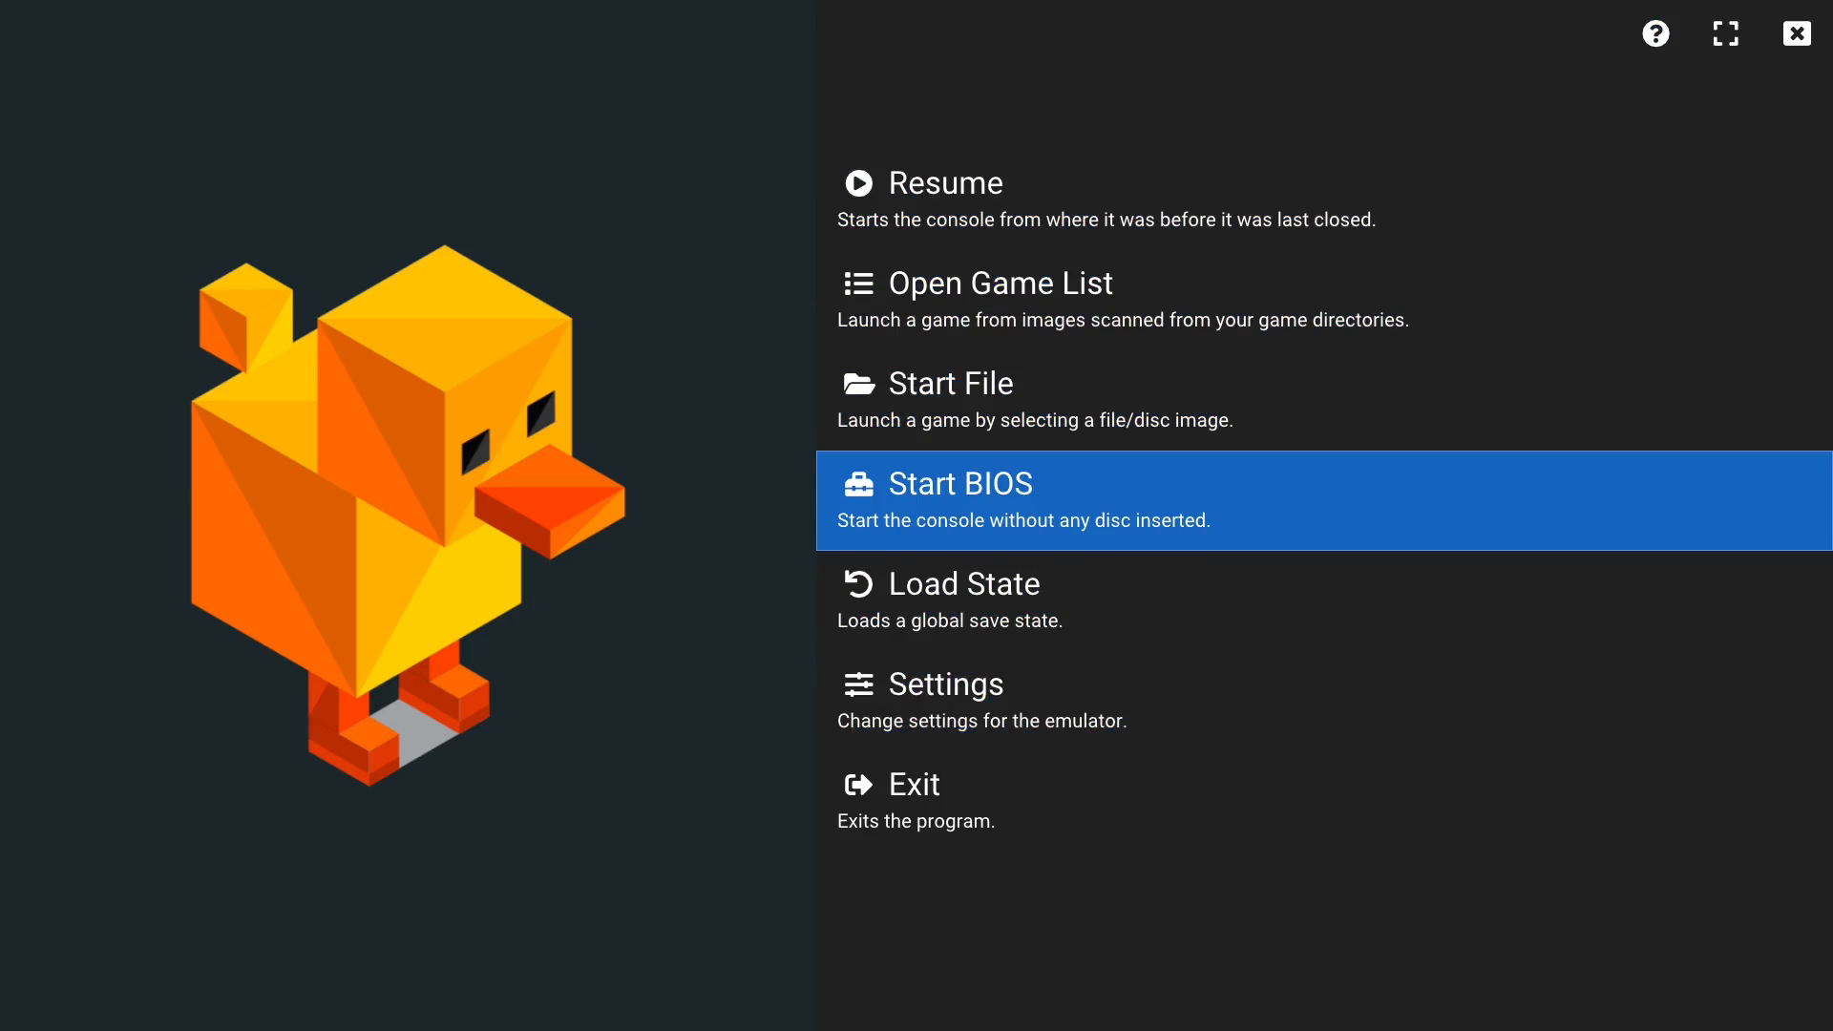
pyautogui.click(999, 283)
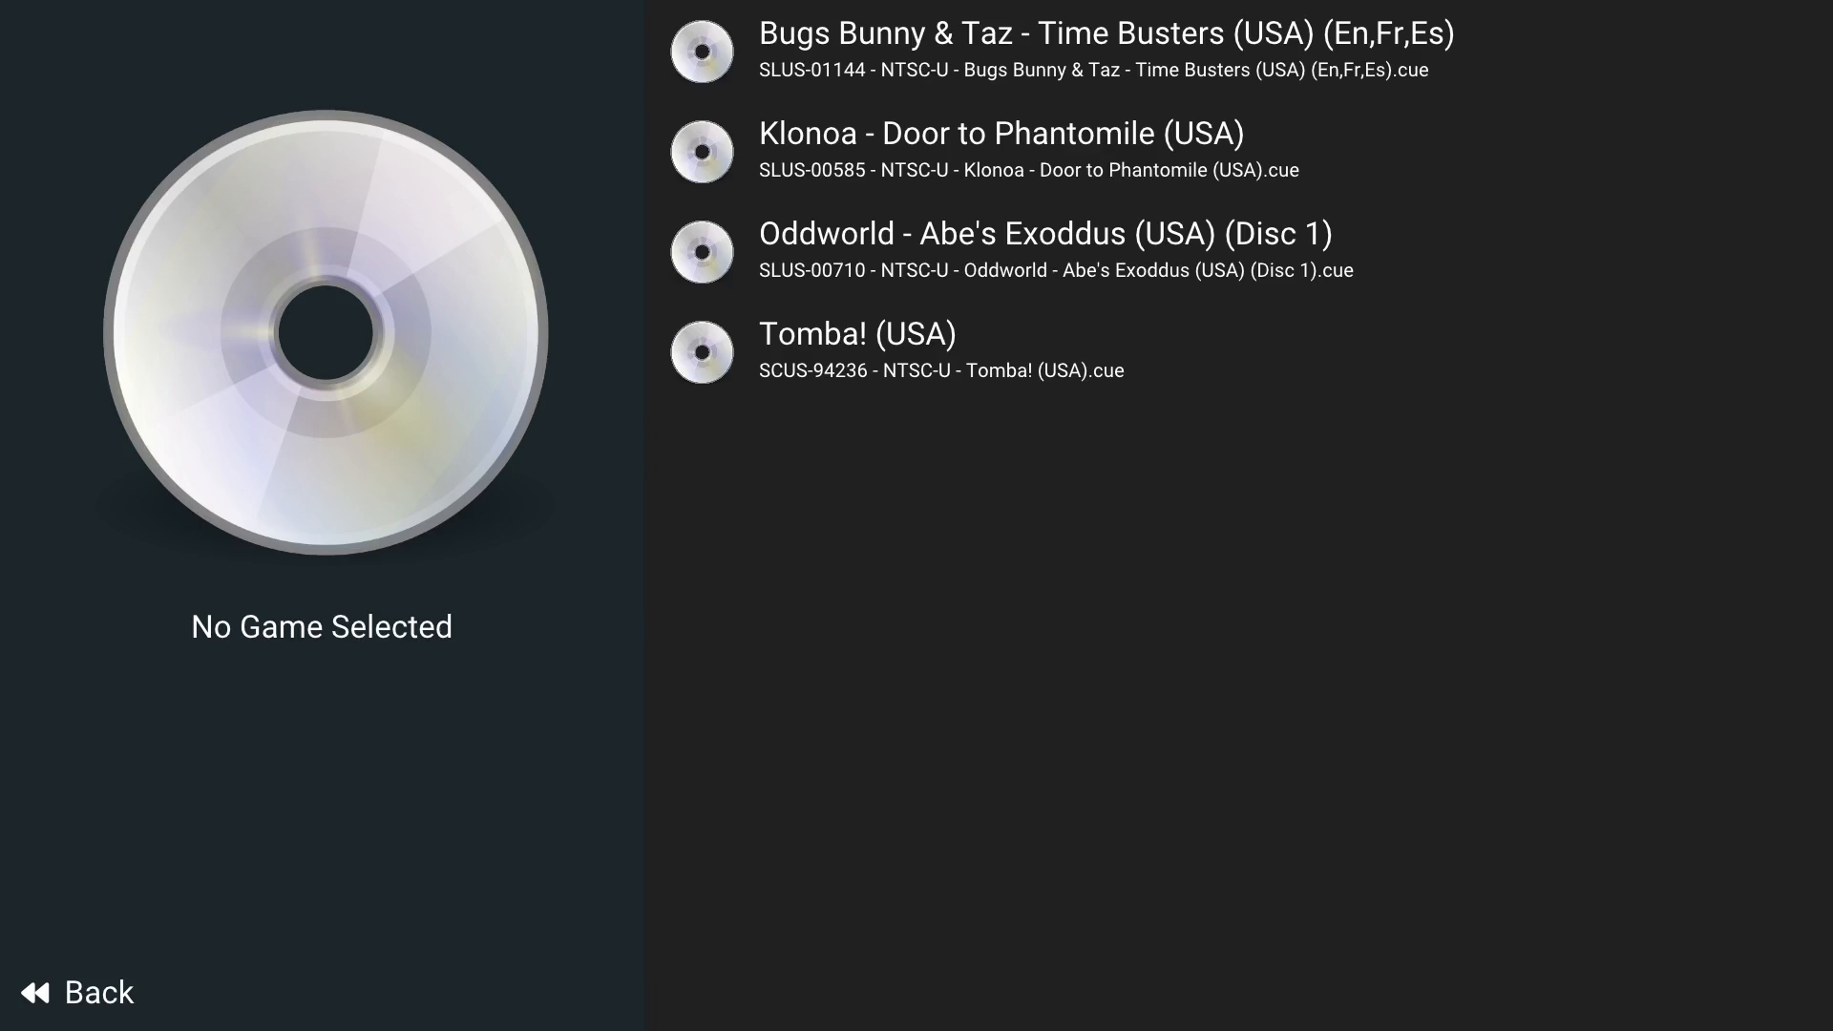